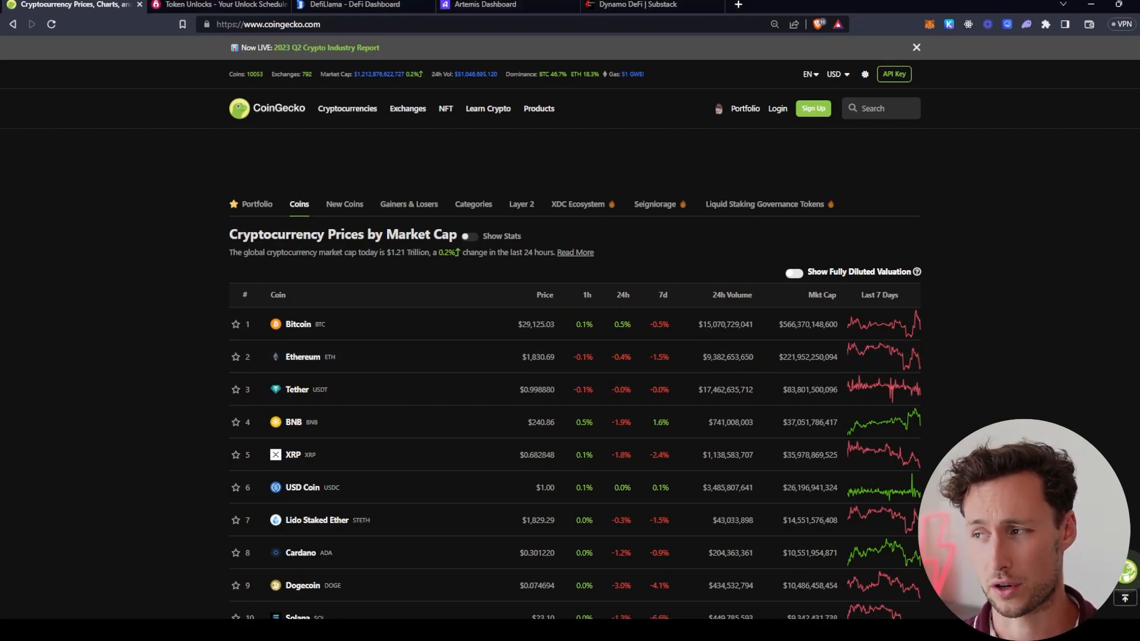
Step: Switch on fully diluted valuation so the table gains FDV and market cap to FDV columns
click(794, 273)
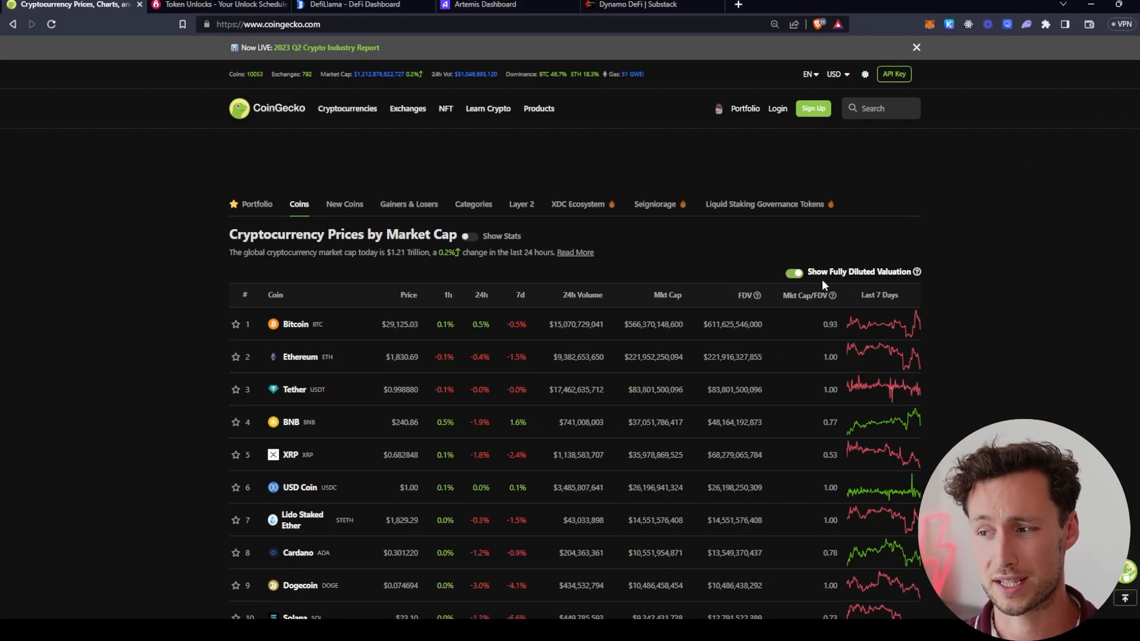
mouse_move(1060, 138)
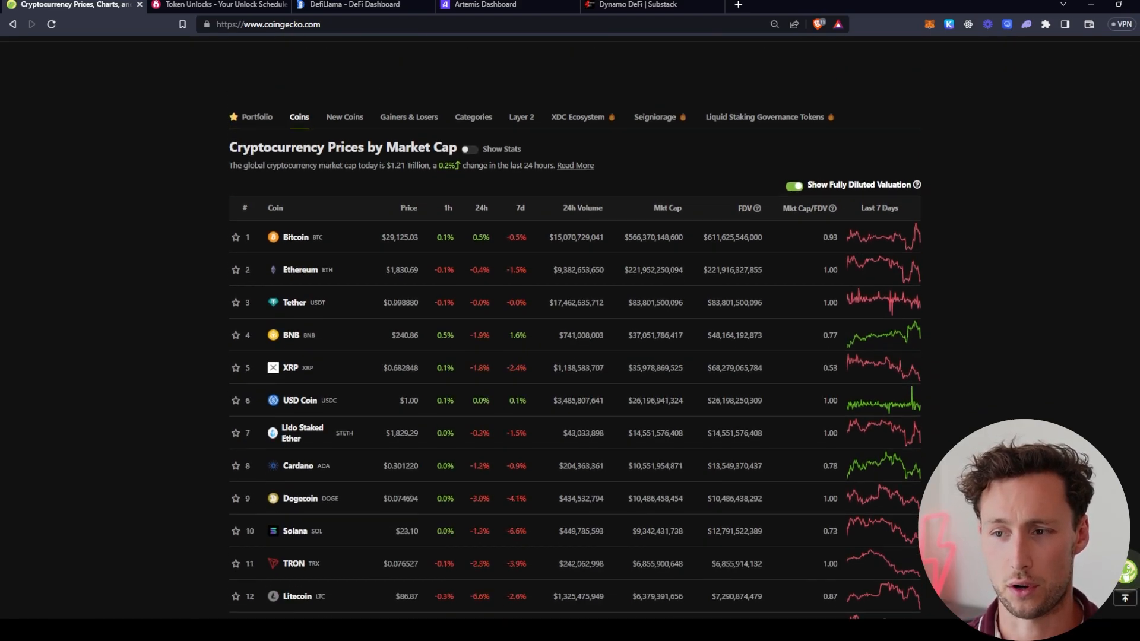
Step: Review the Token Unlocks dashboard of next-7-day cliff and linear unlocks, then move on to DefiLlama
click(218, 7)
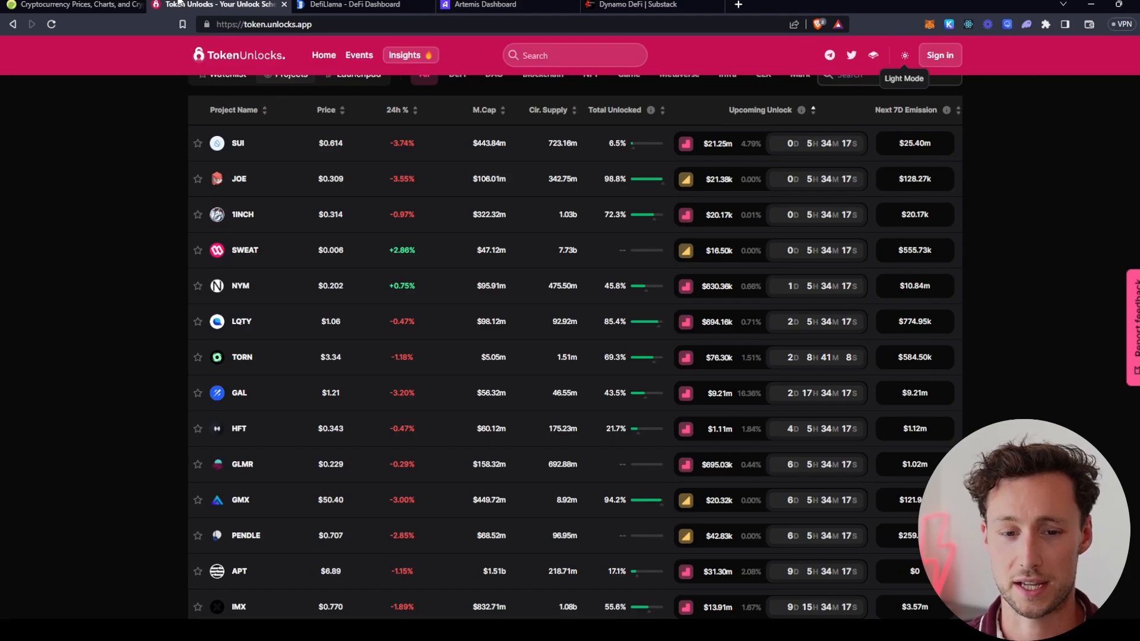
scroll(up, 3)
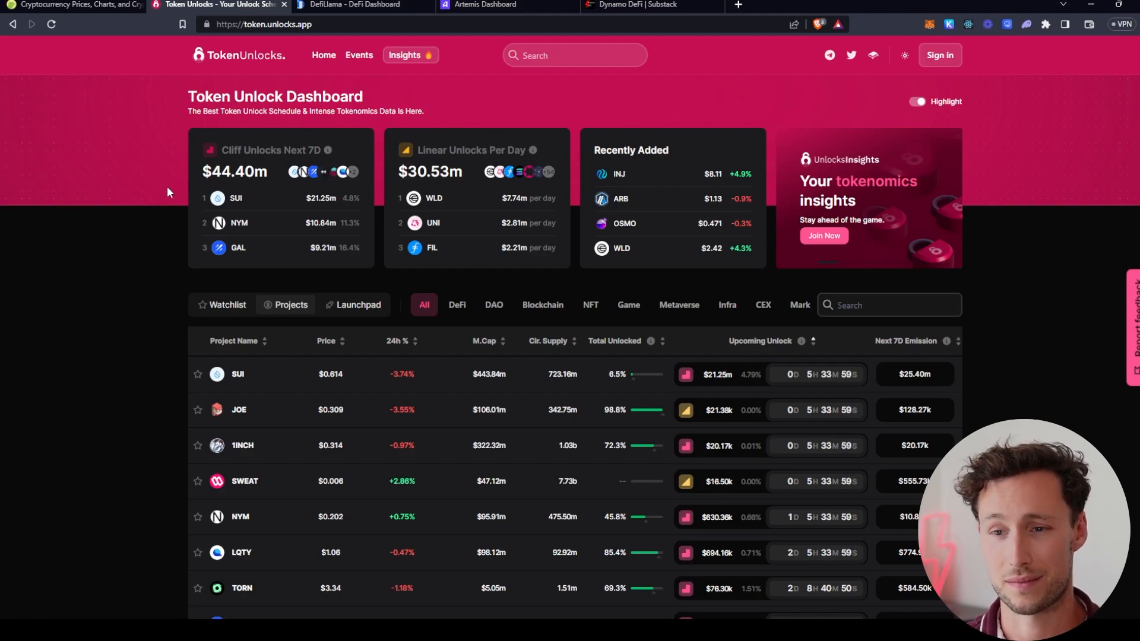
click(356, 4)
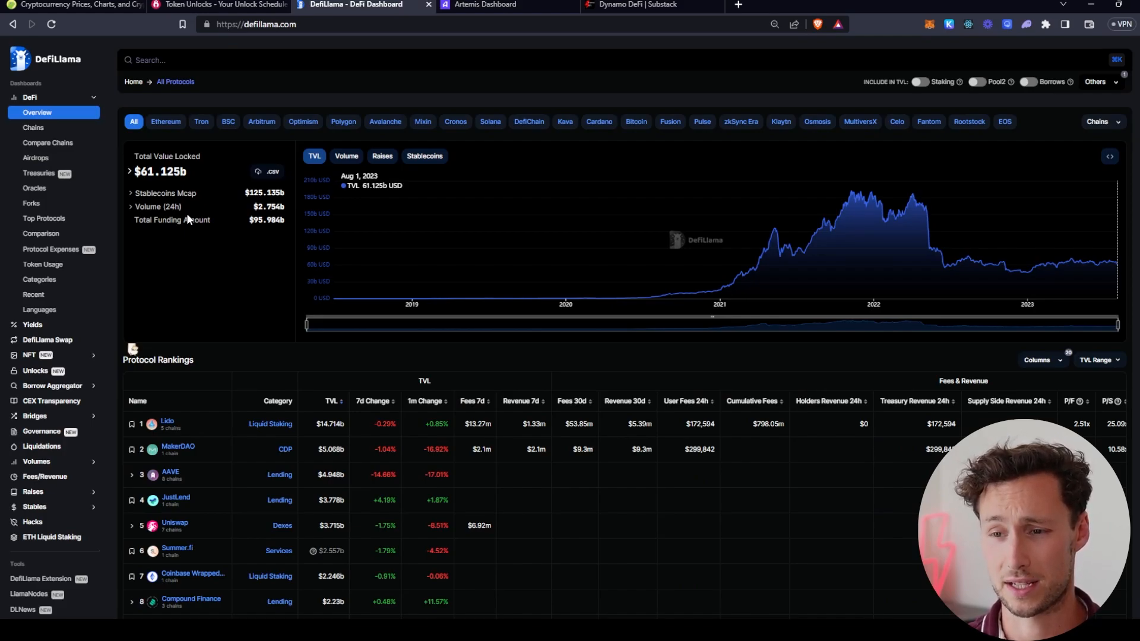
mouse_move(326, 420)
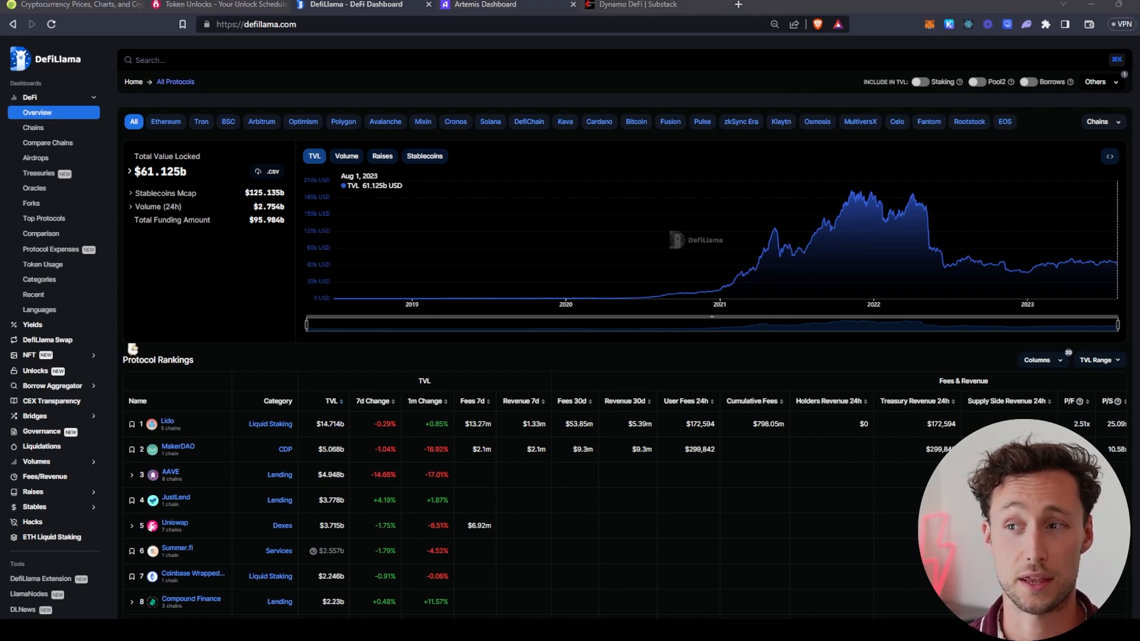
Step: Bring up Artemis's chain comparison dashboard of daily active addresses and transactions
click(494, 6)
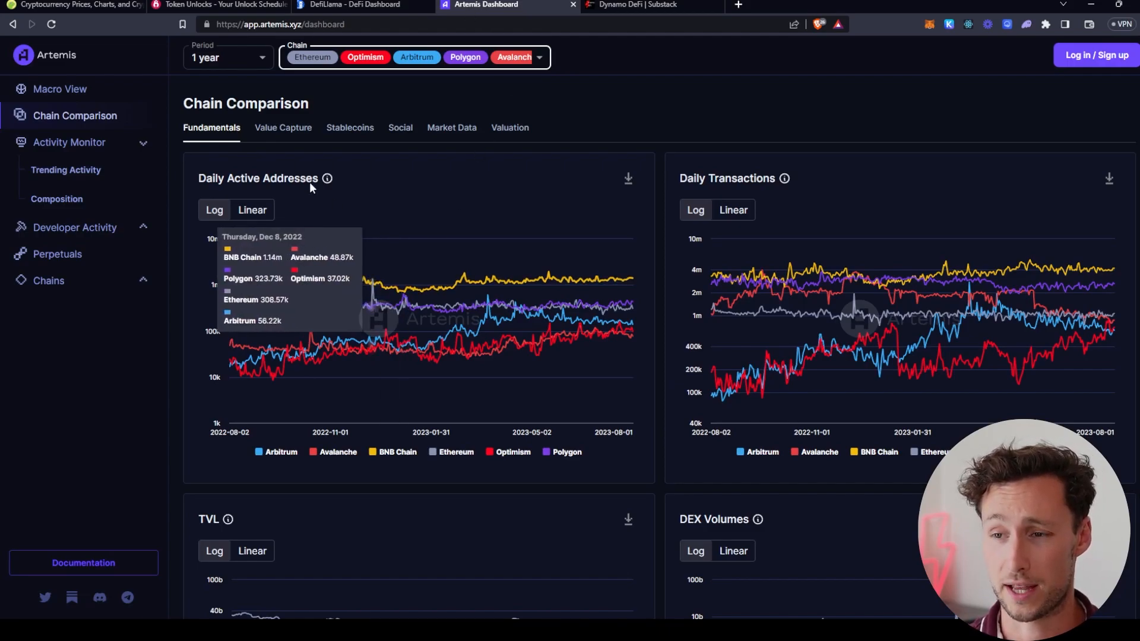
mouse_move(430, 205)
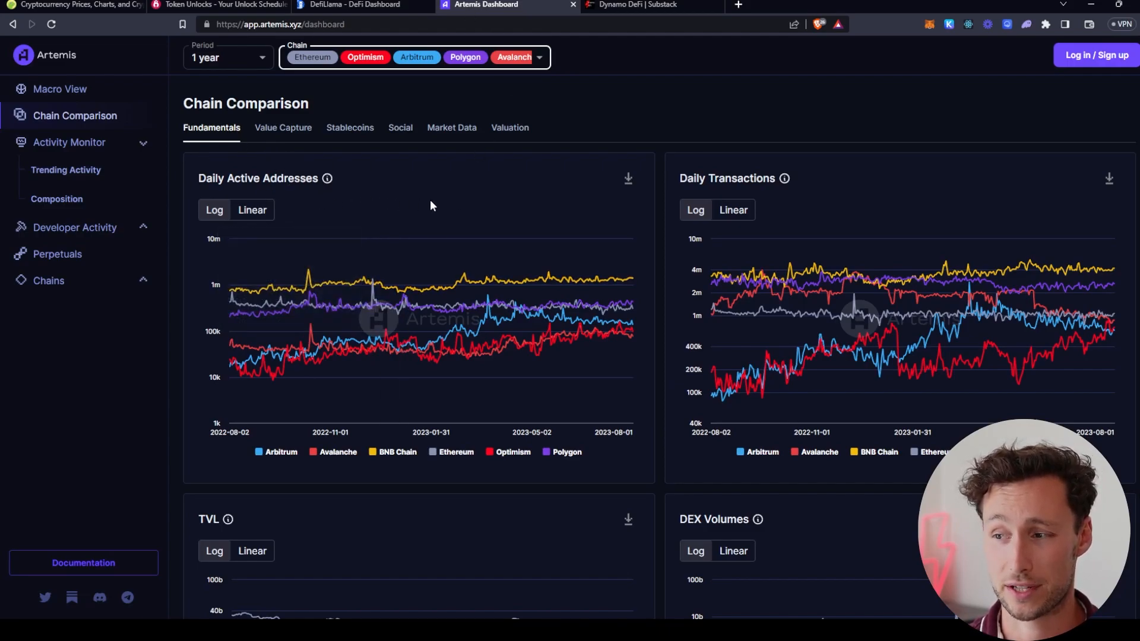
mouse_move(648, 161)
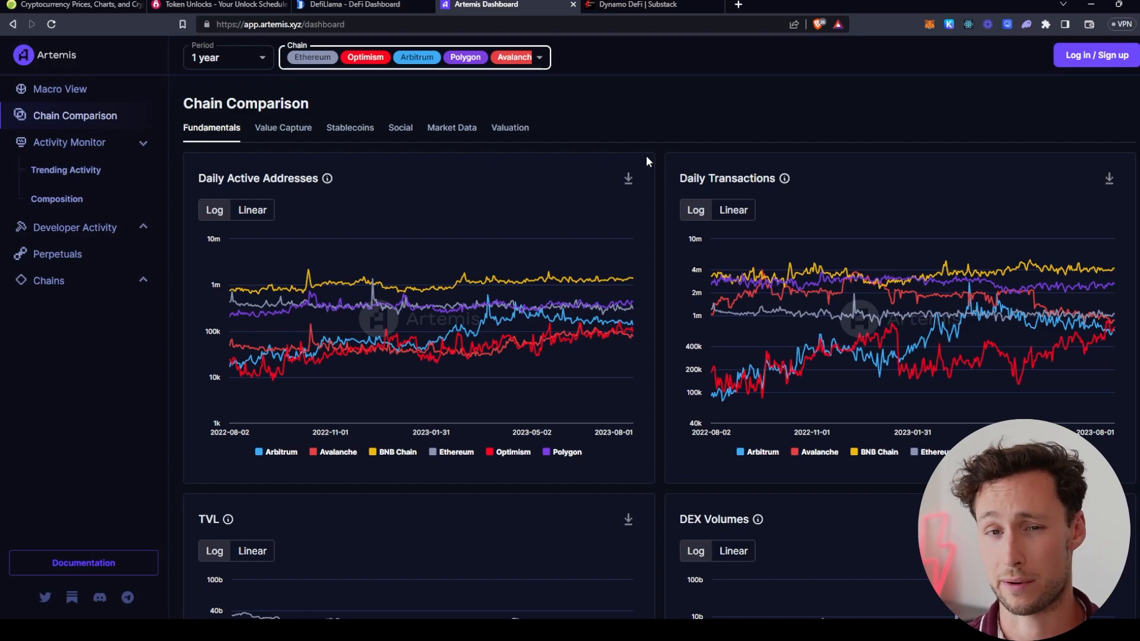
mouse_move(594, 183)
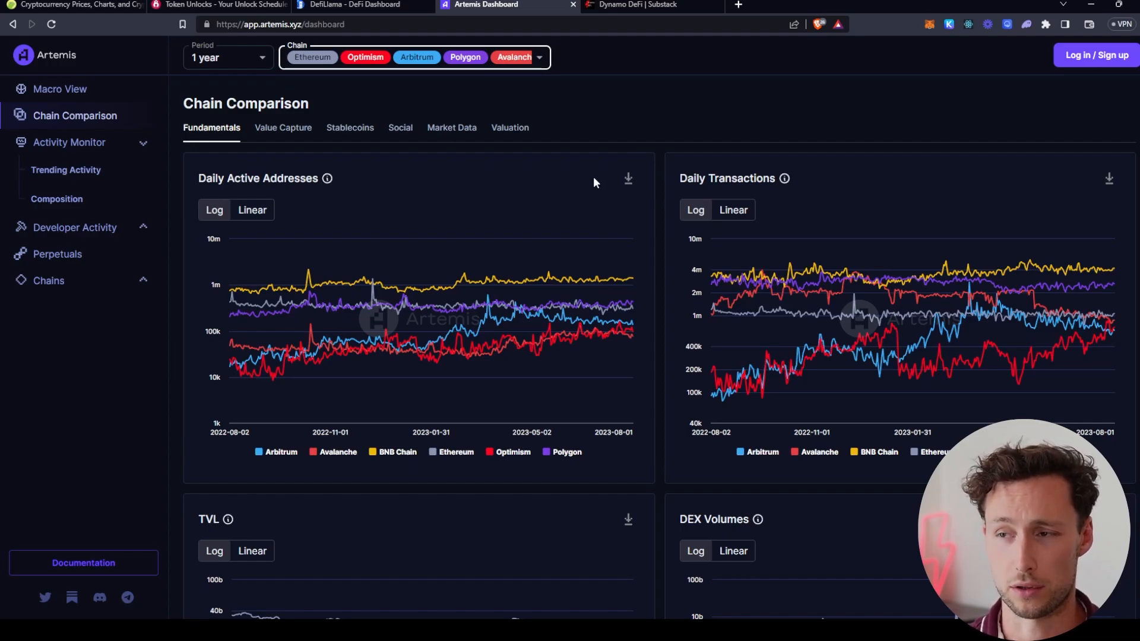
Step: Move from Artemis's chain comparison charts to the Dynamo DeFi Substack newsletter
click(644, 5)
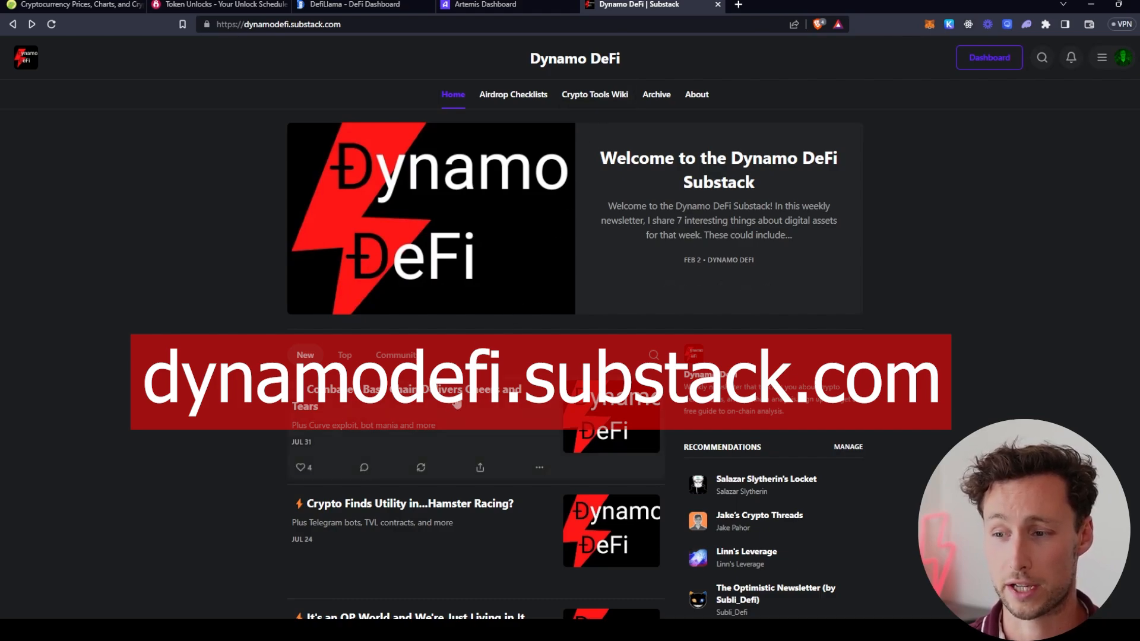
click(406, 390)
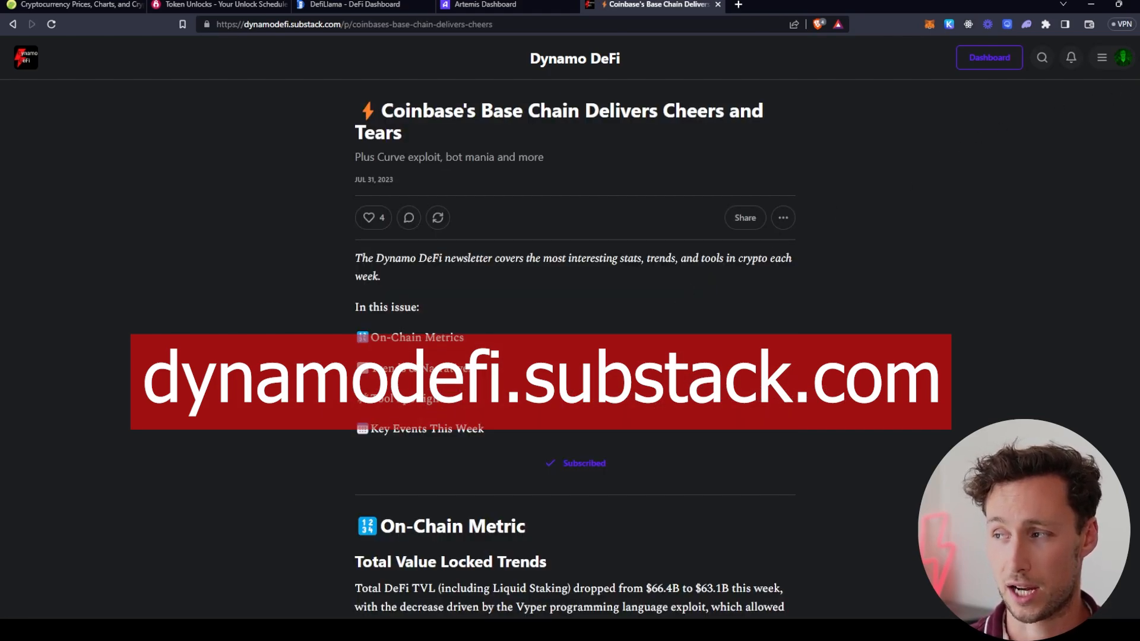
scroll(down, 3)
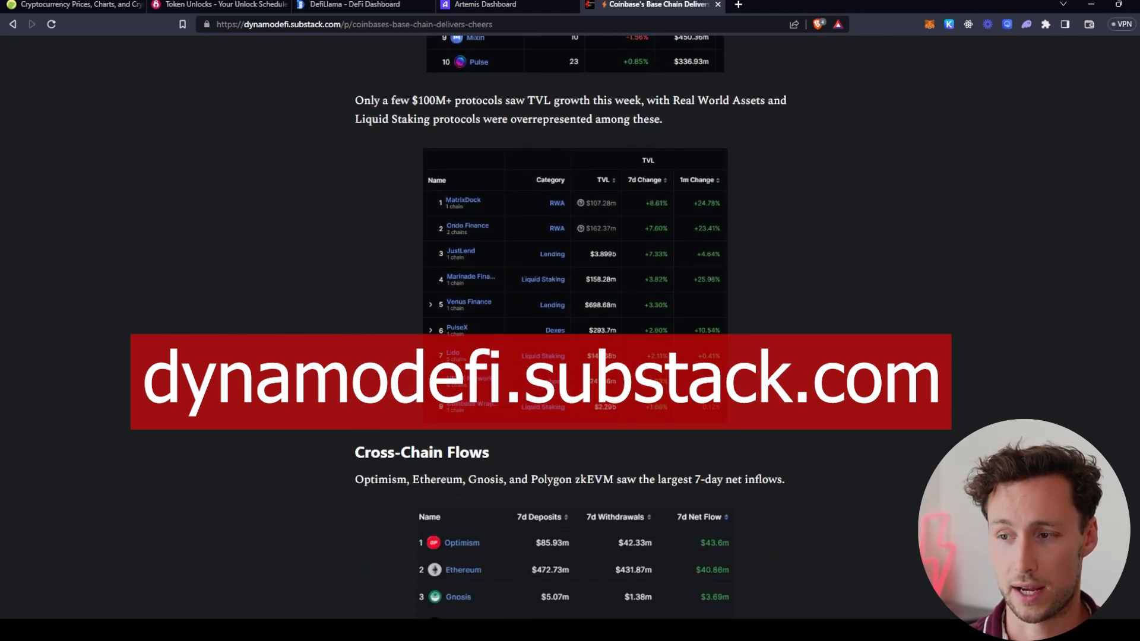
scroll(down, 3)
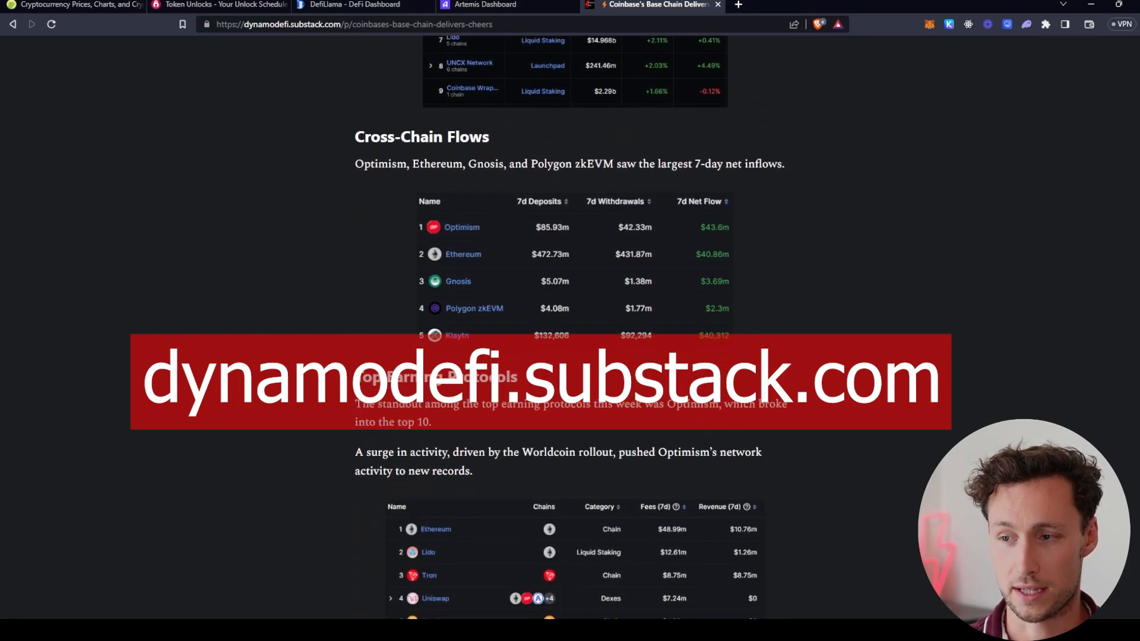
scroll(up, 3)
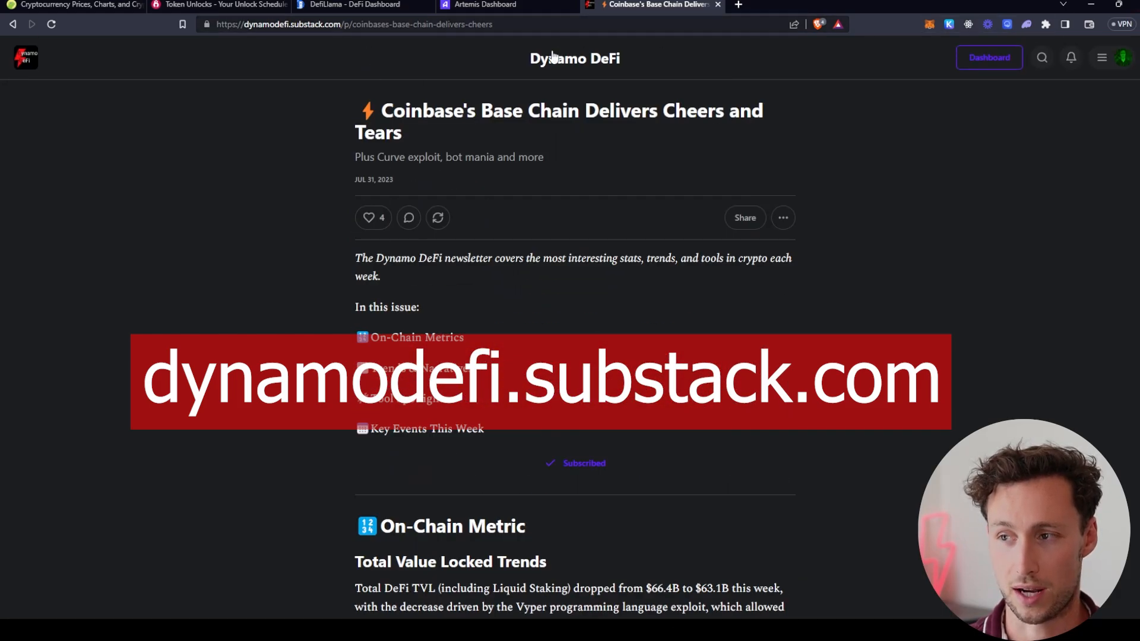
click(574, 58)
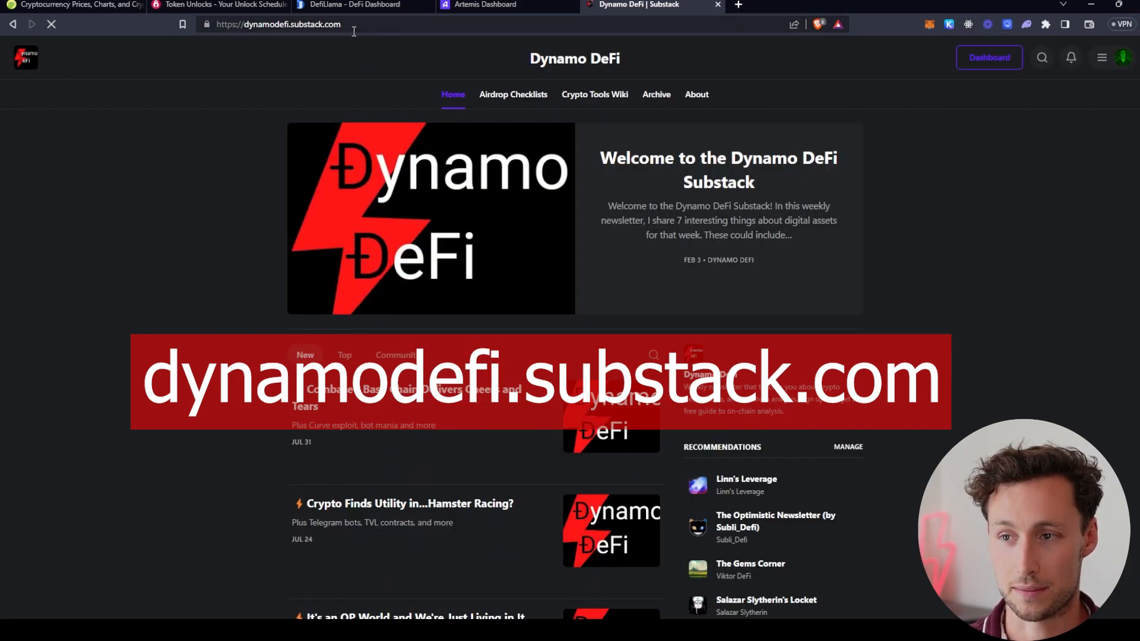
click(281, 23)
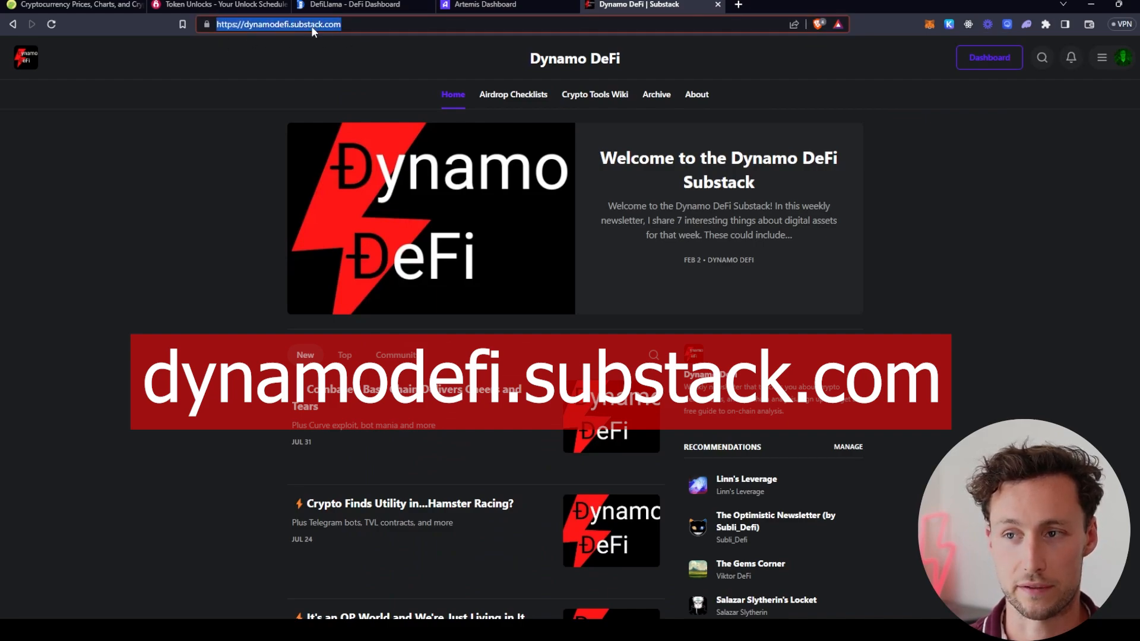
click(73, 5)
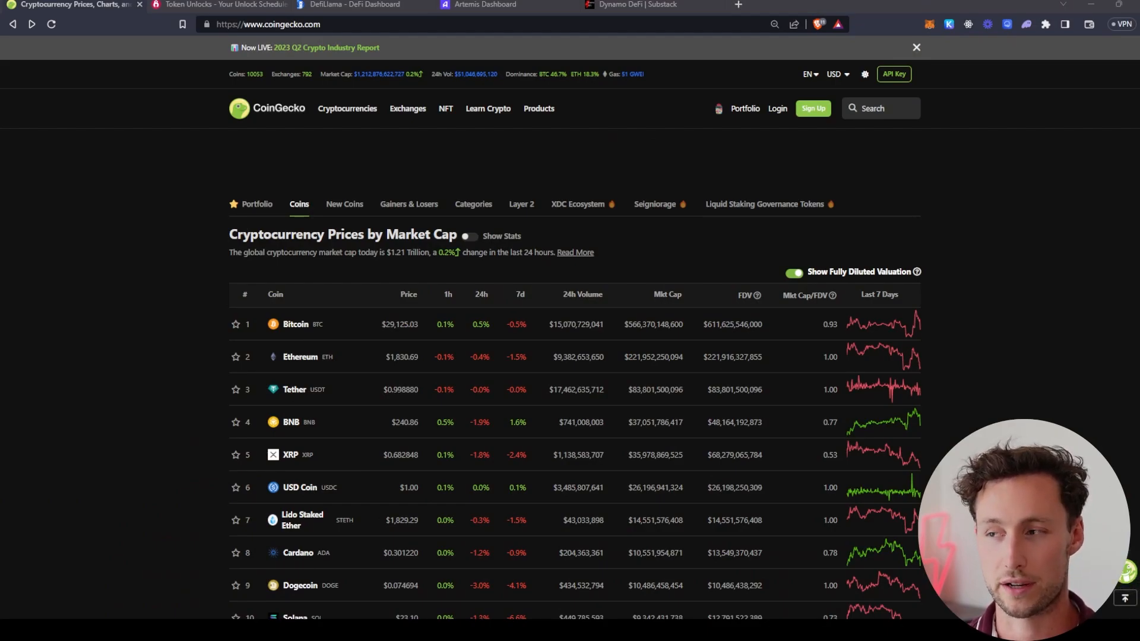
Step: Search CoinGecko for 'op' and open the Optimism (OP) coin page
text(op)
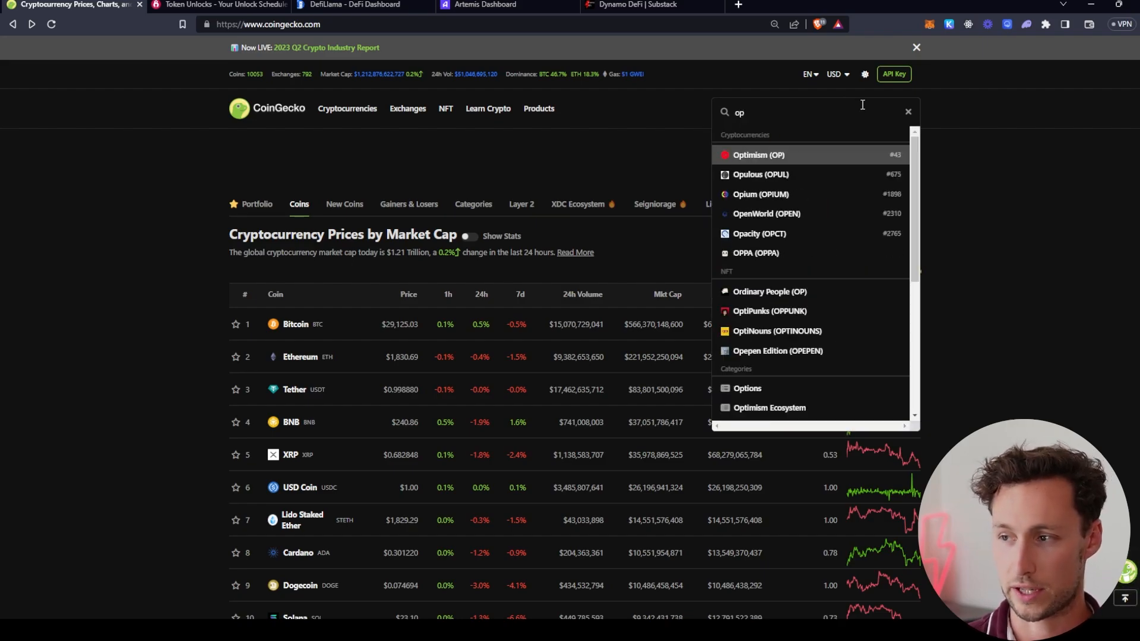
click(759, 154)
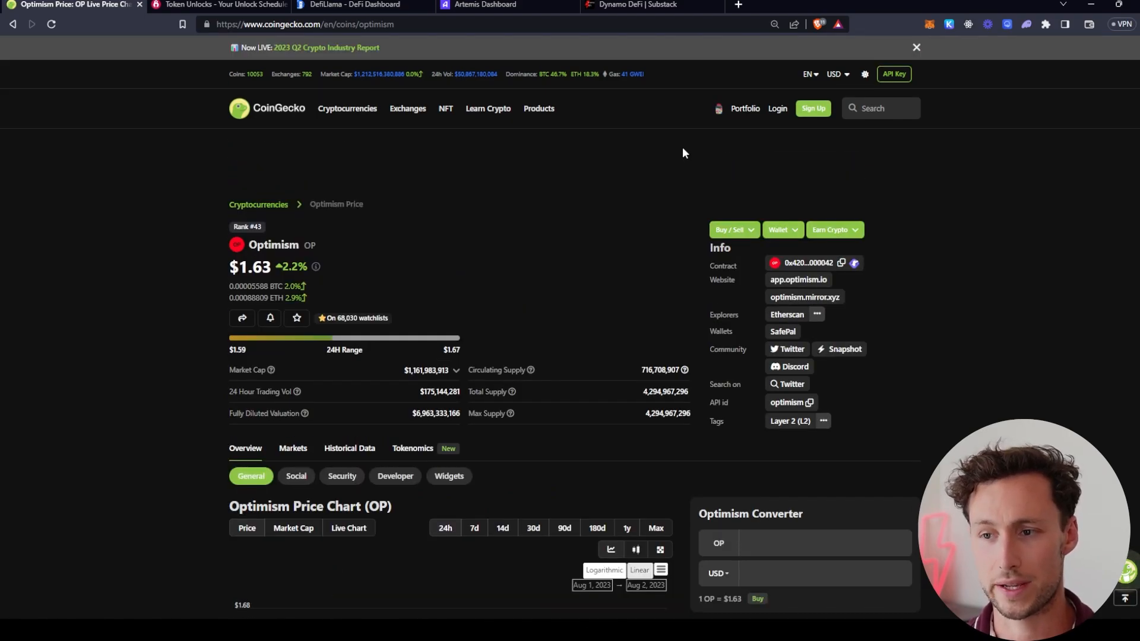
mouse_move(764, 175)
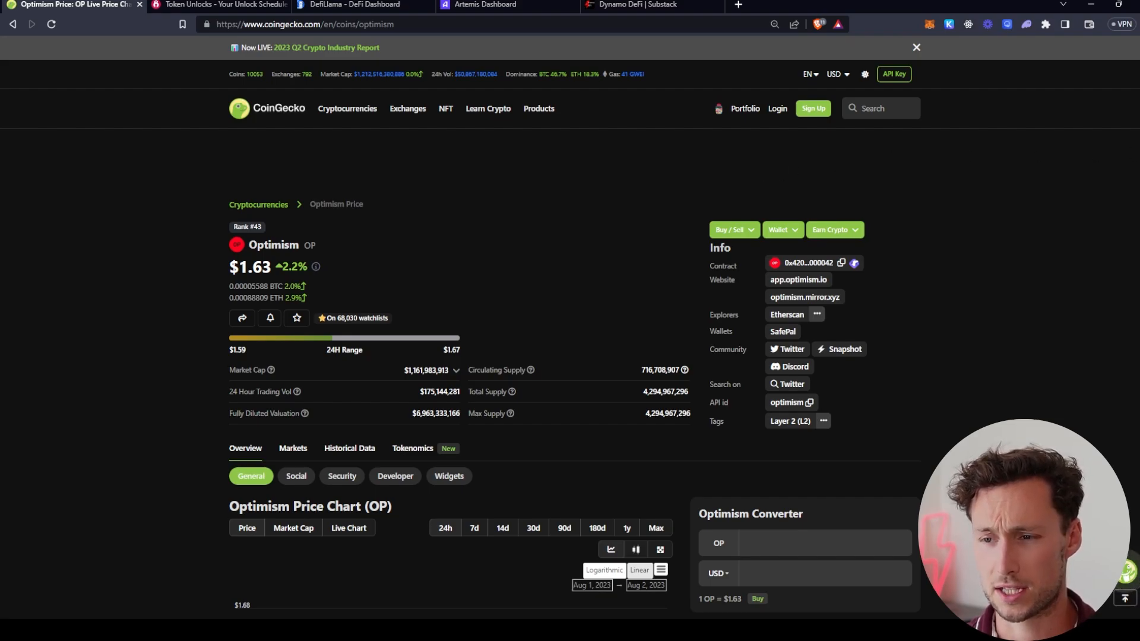
scroll(down, 3)
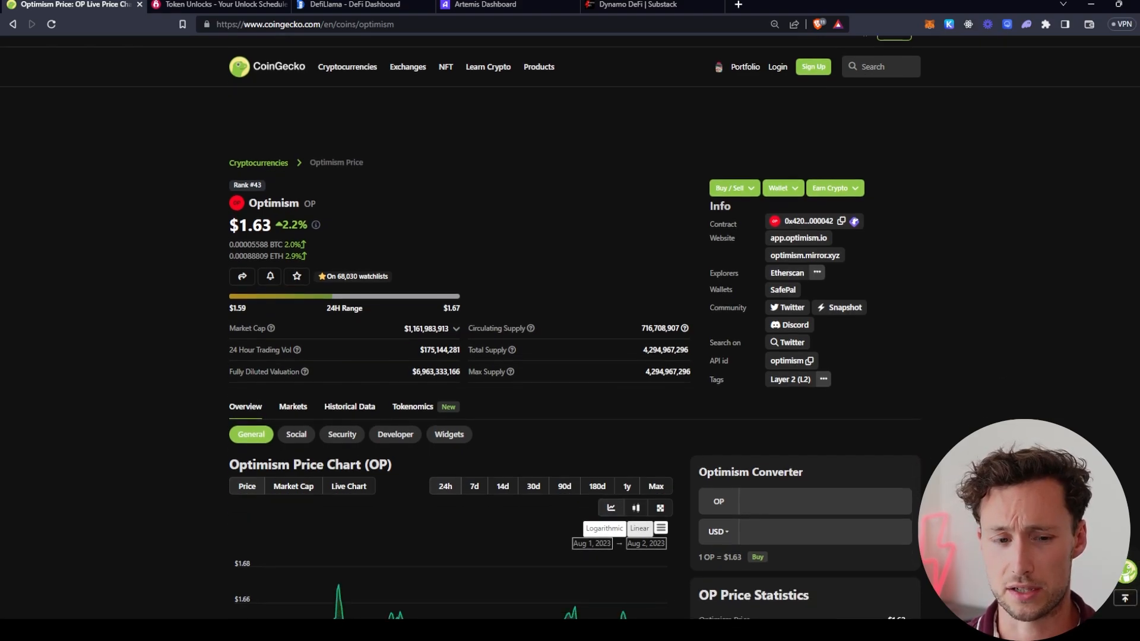
scroll(down, 3)
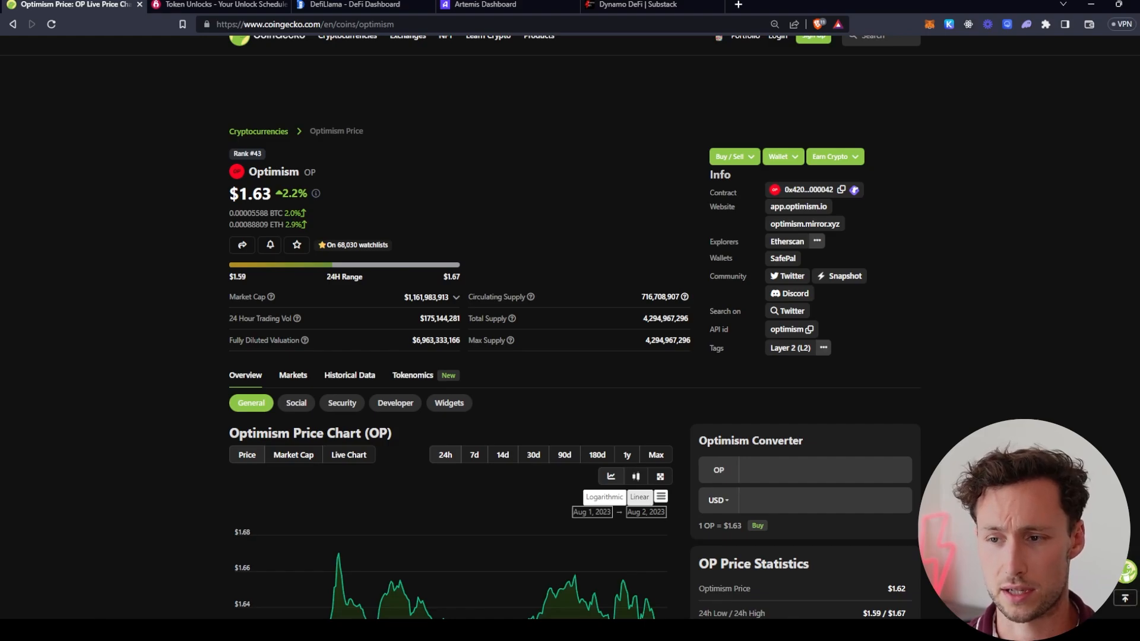
scroll(up, 3)
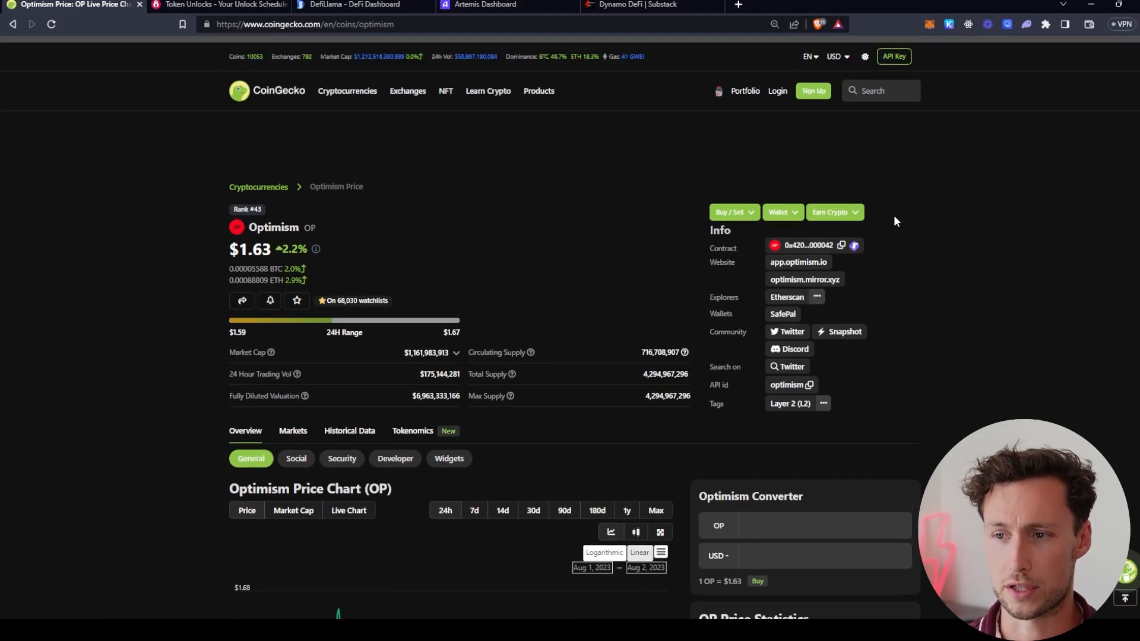
mouse_move(300, 243)
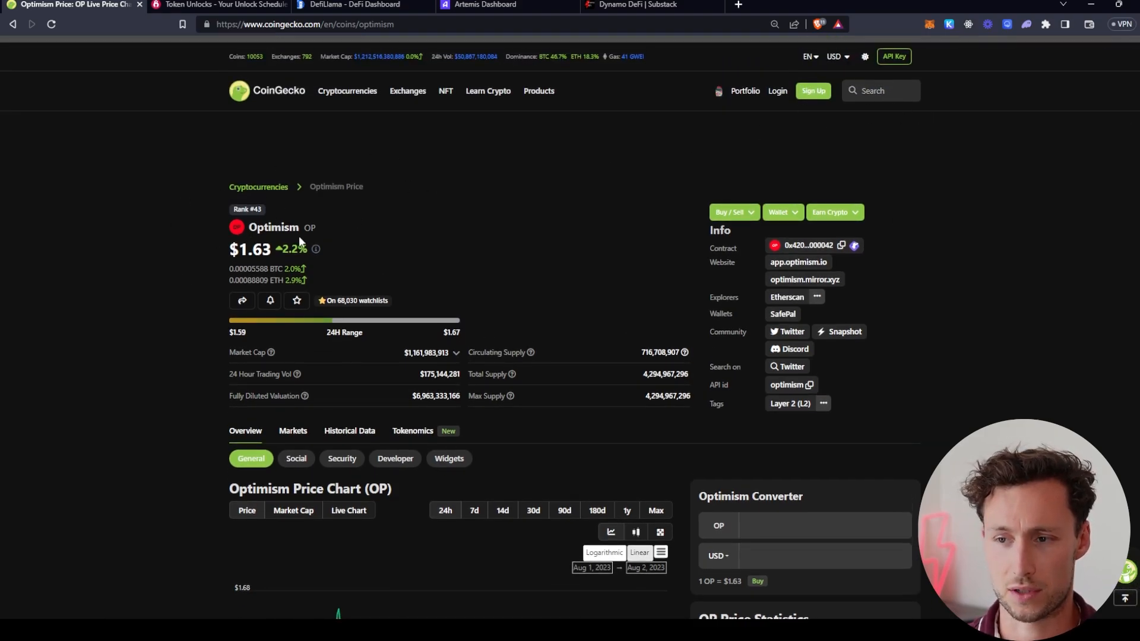
mouse_move(913, 97)
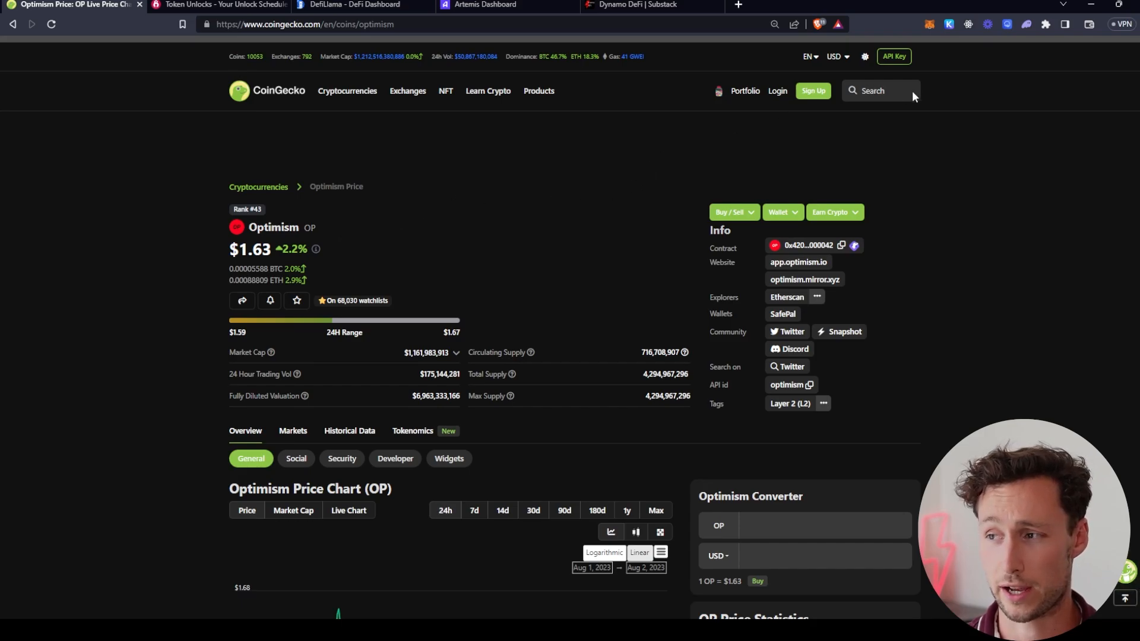
click(872, 90)
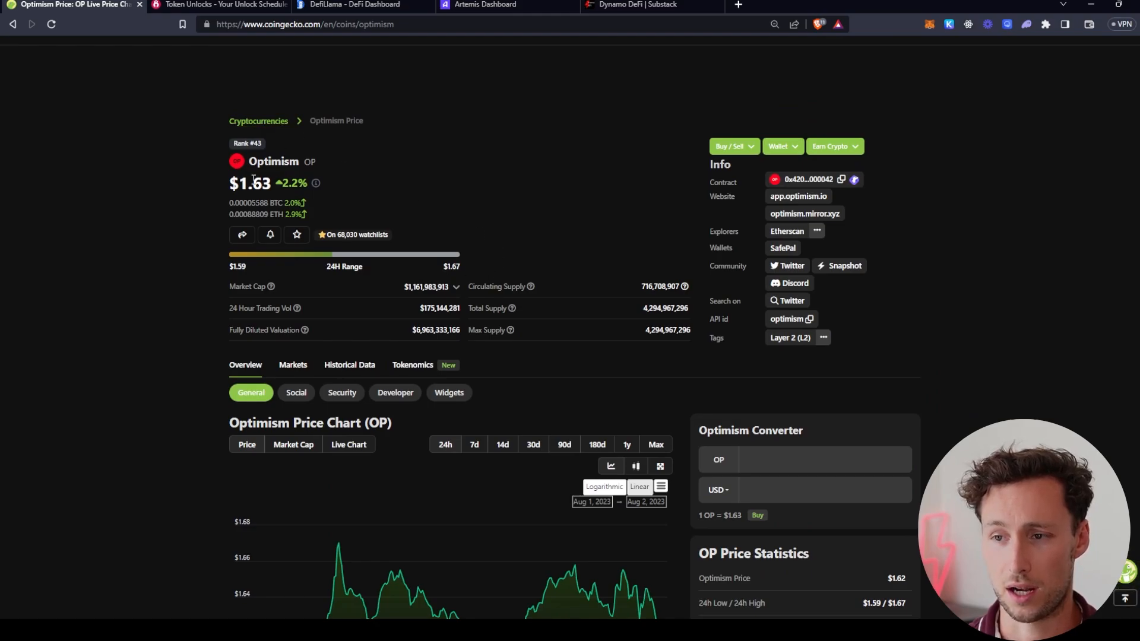
mouse_move(541, 275)
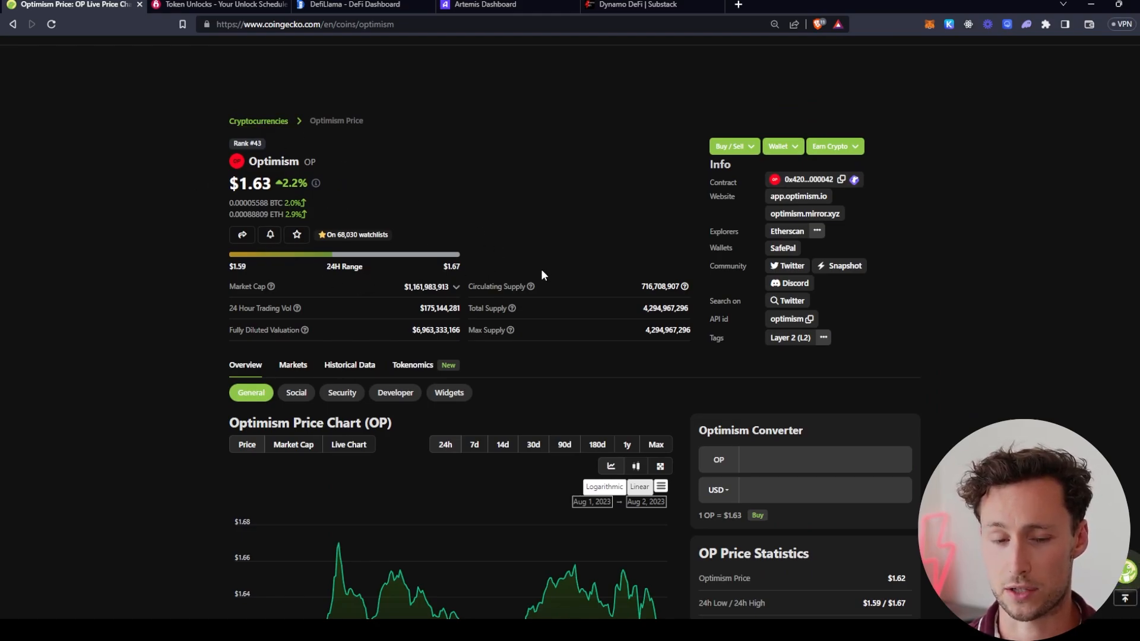
mouse_move(756, 187)
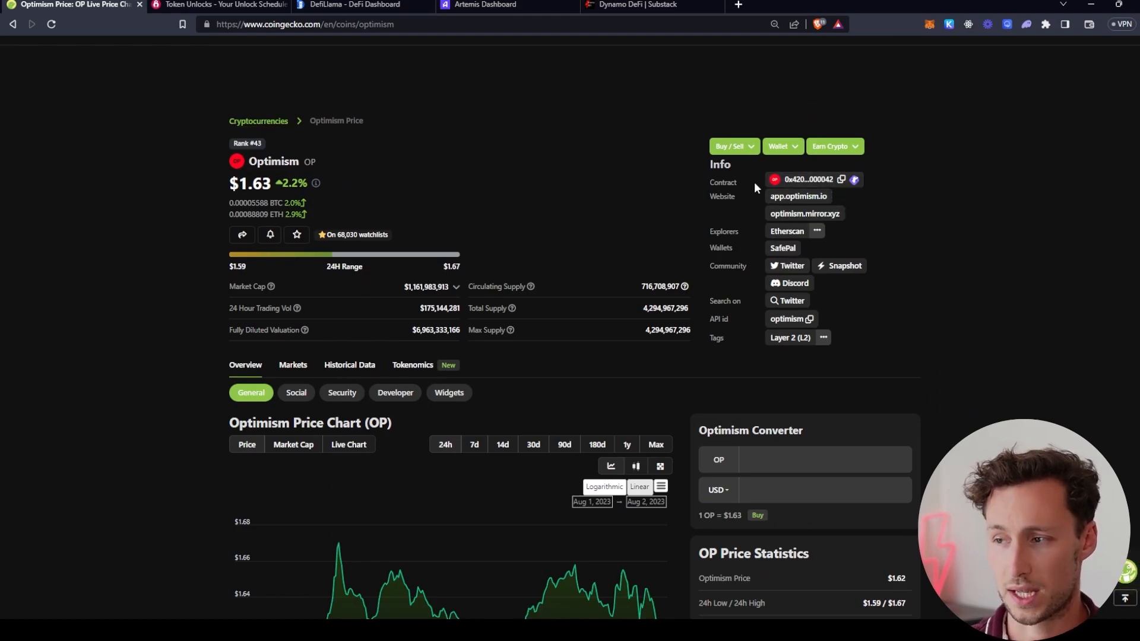
mouse_move(787, 265)
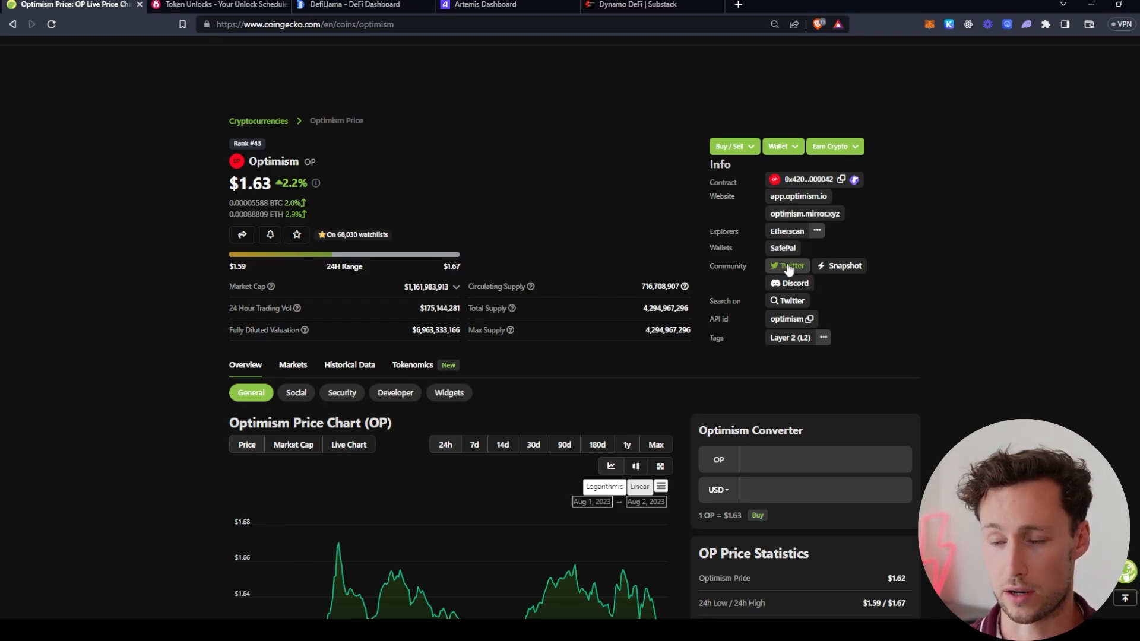
mouse_move(996, 224)
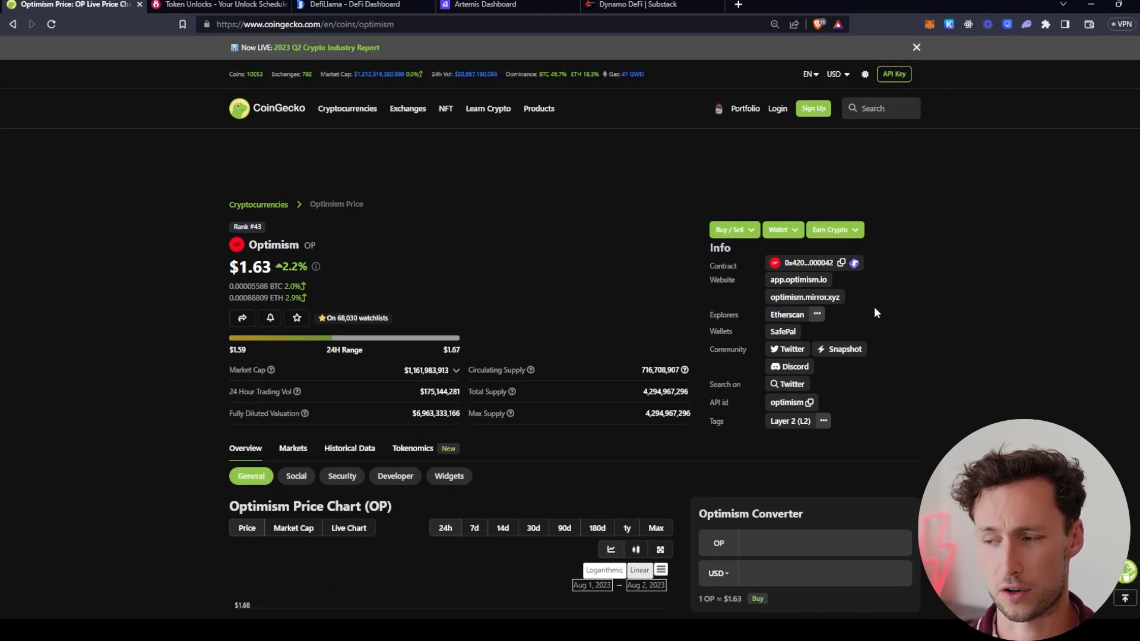
mouse_move(886, 292)
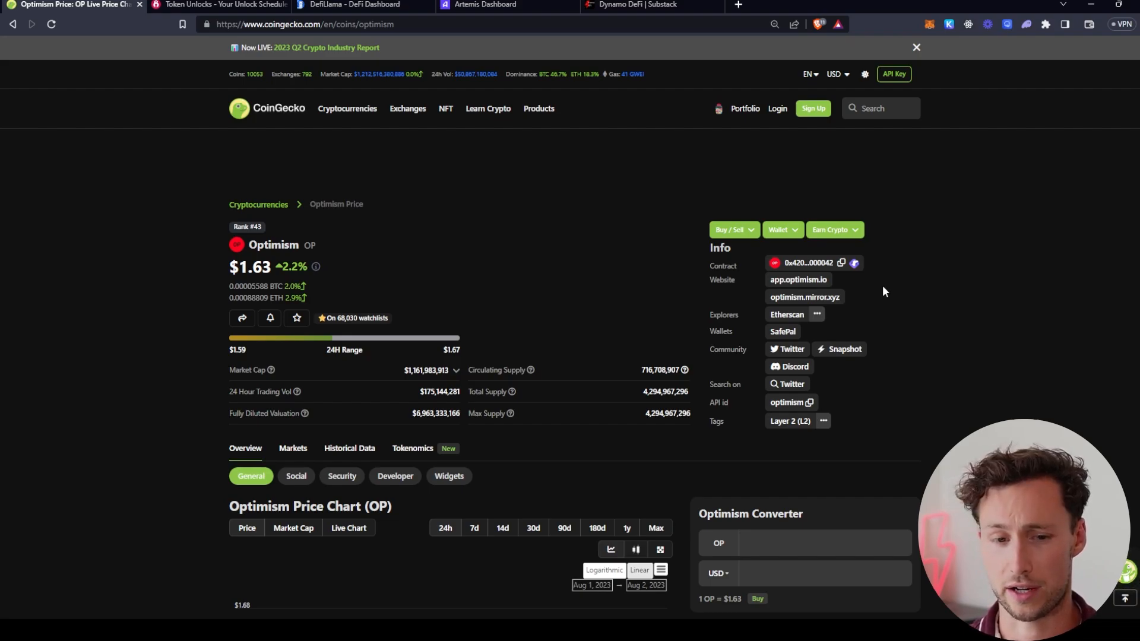
mouse_move(593, 213)
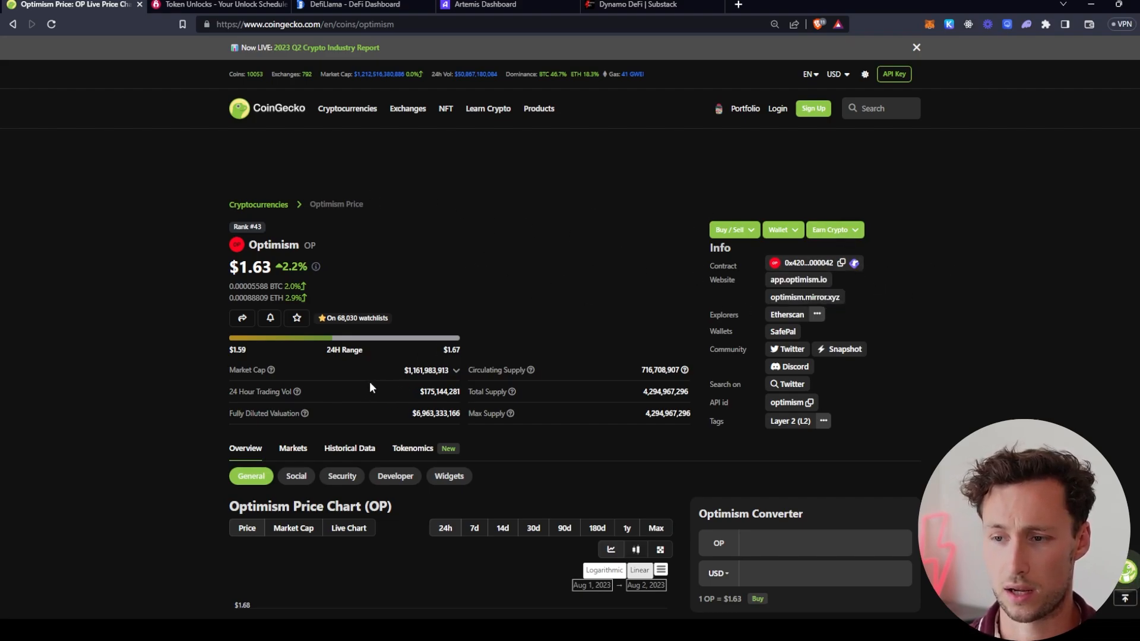
scroll(down, 3)
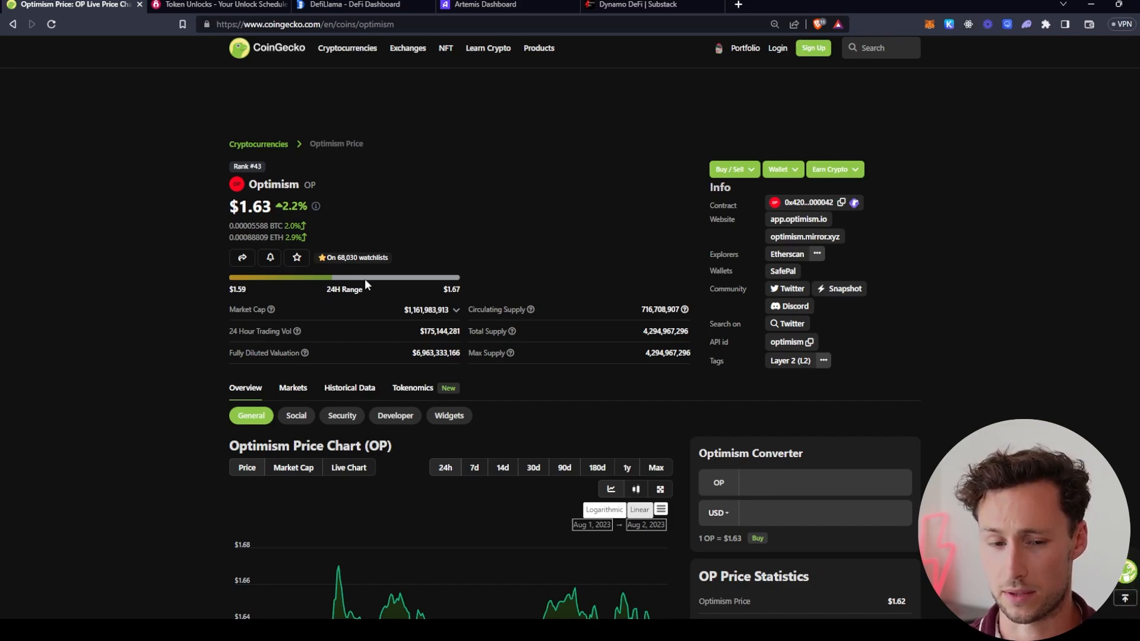
mouse_move(349, 158)
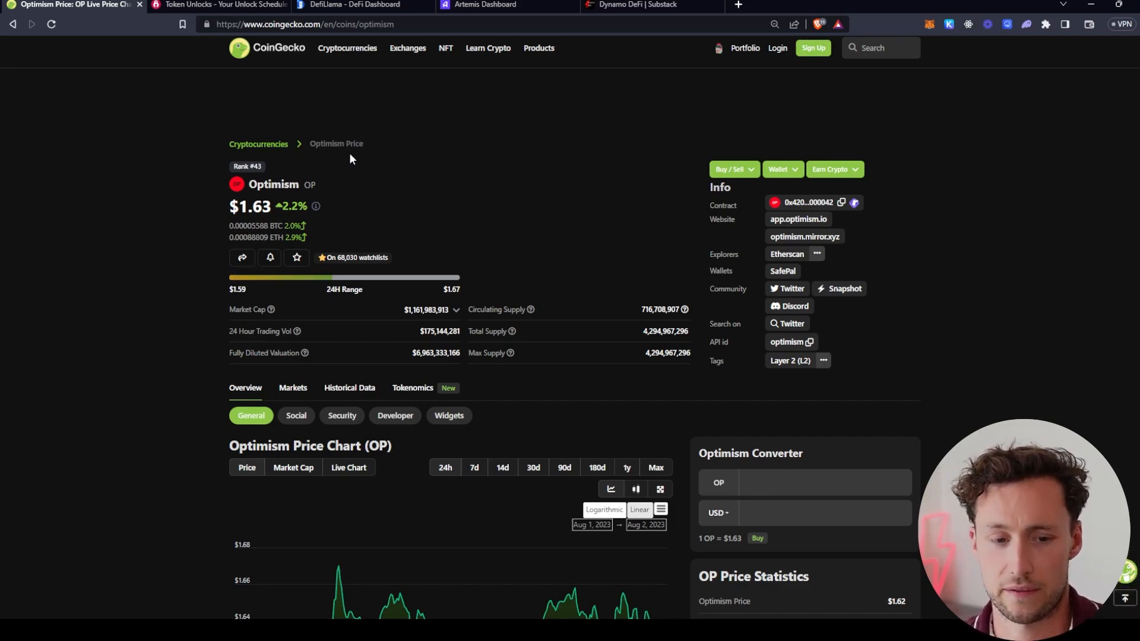
scroll(down, 3)
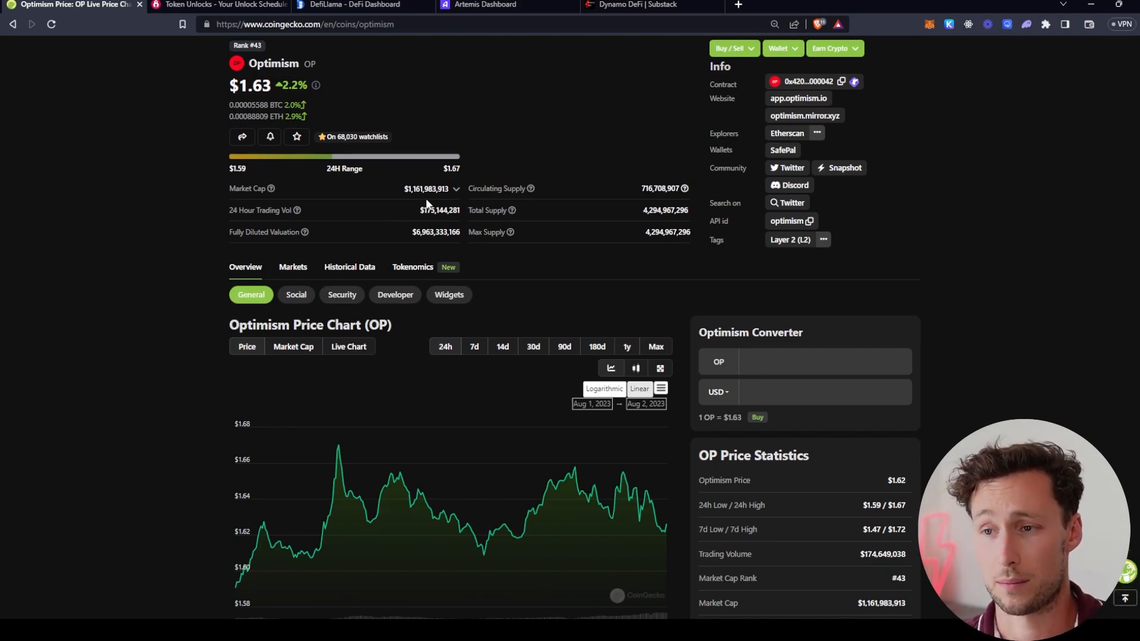
mouse_move(455, 219)
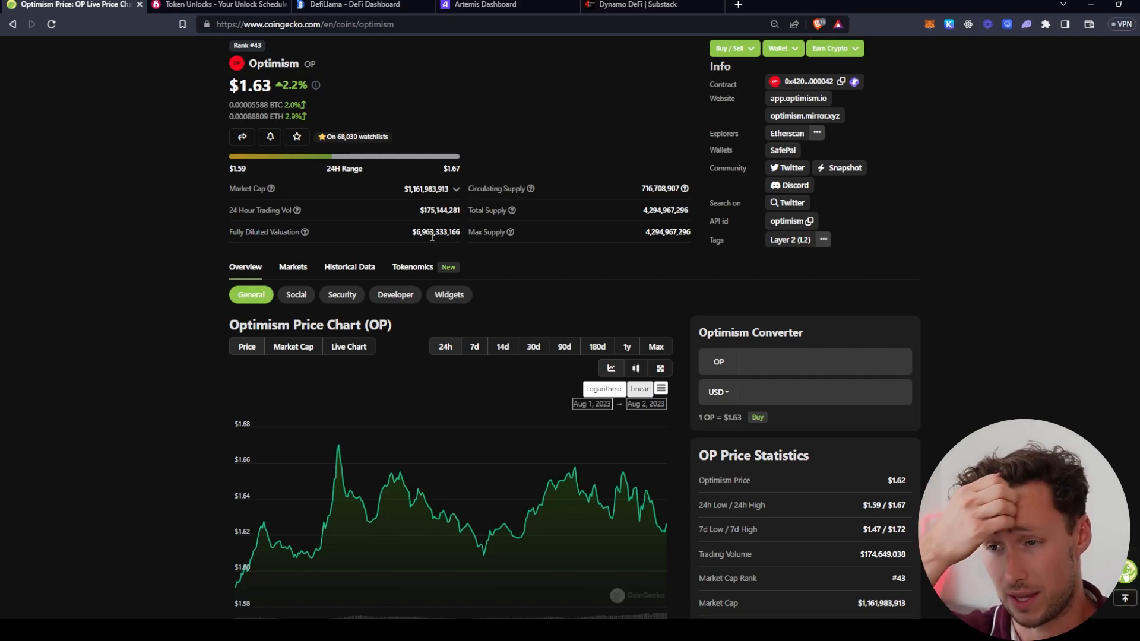
mouse_move(449, 249)
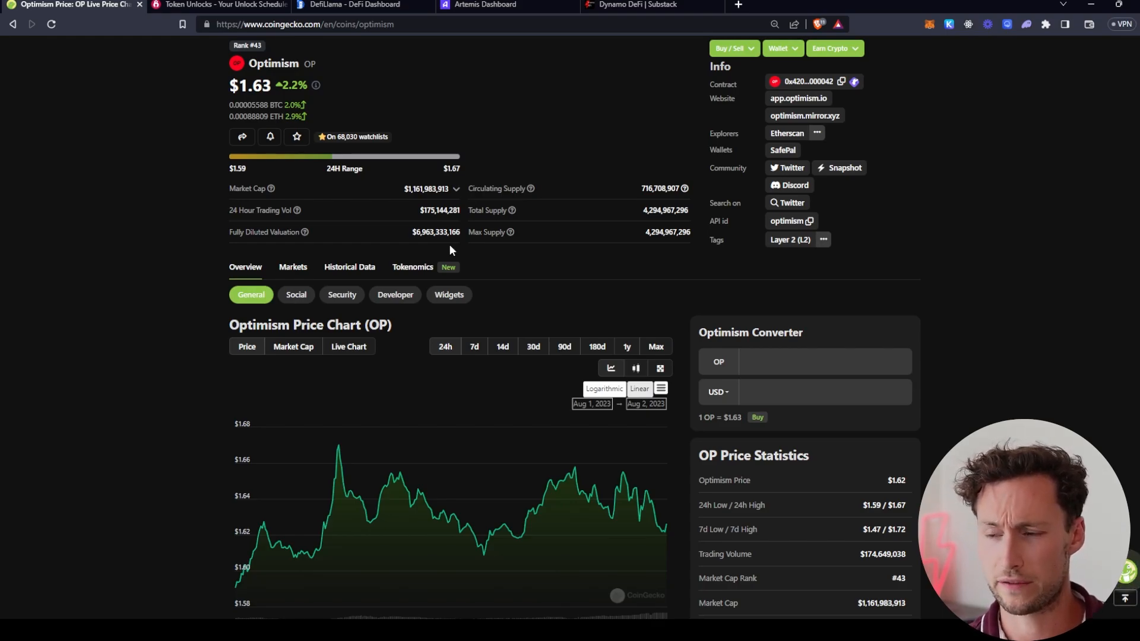
mouse_move(458, 203)
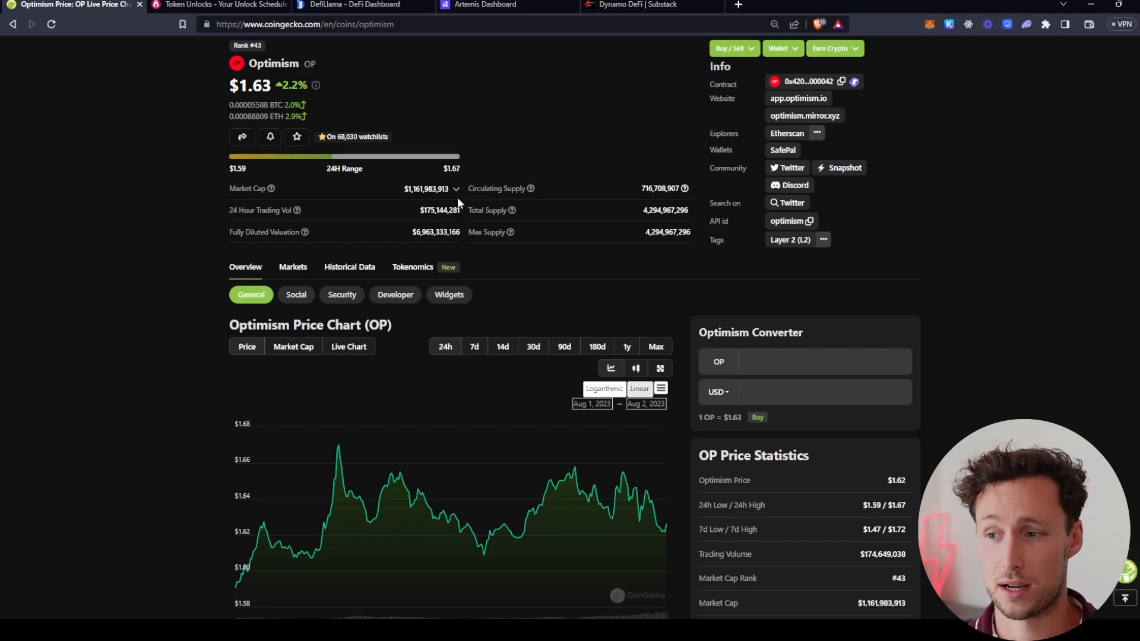
mouse_move(452, 235)
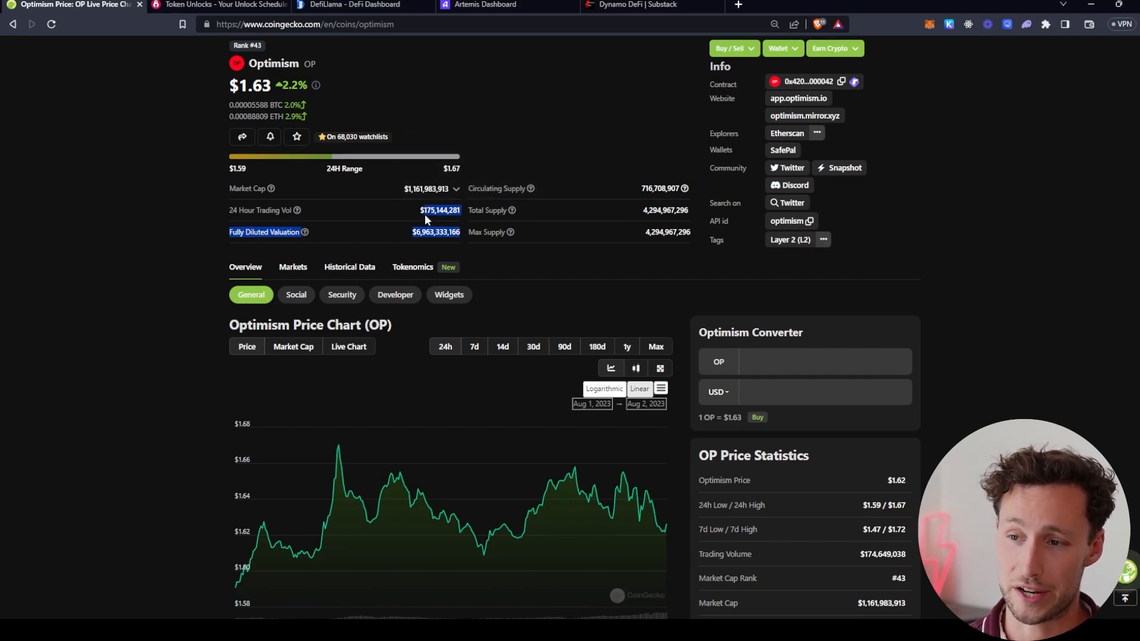
scroll(up, 3)
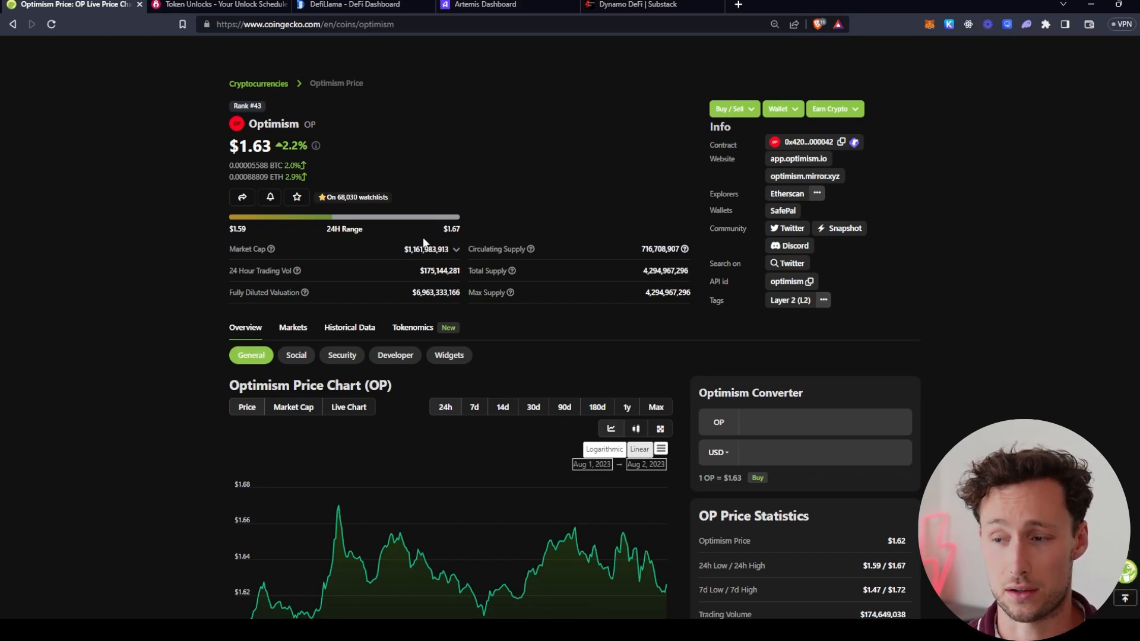
mouse_move(430, 264)
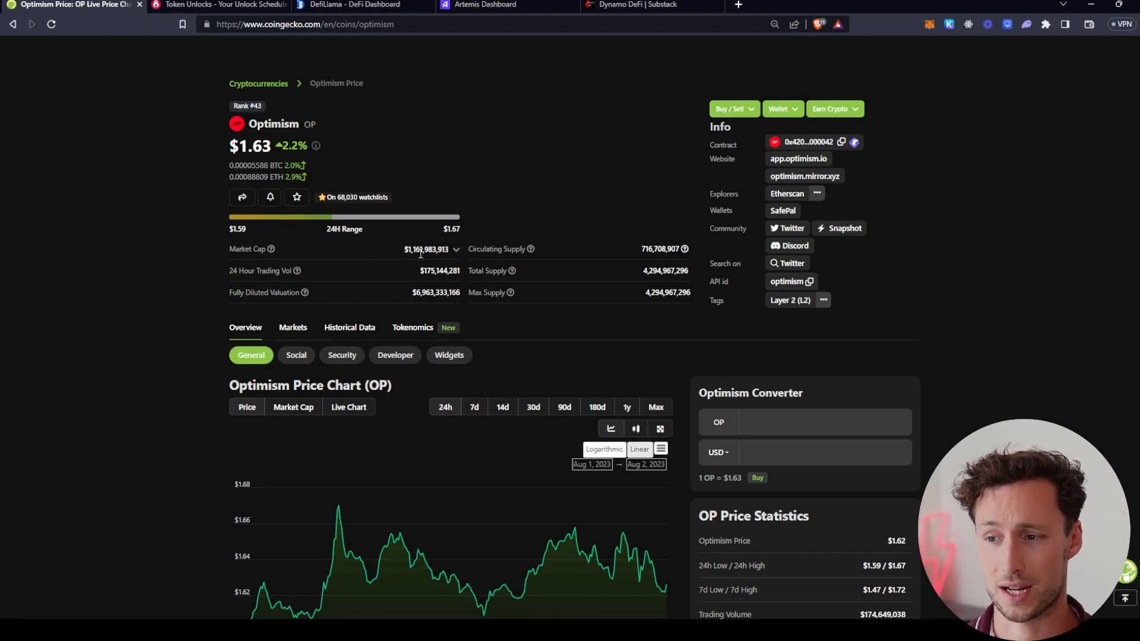
mouse_move(401, 266)
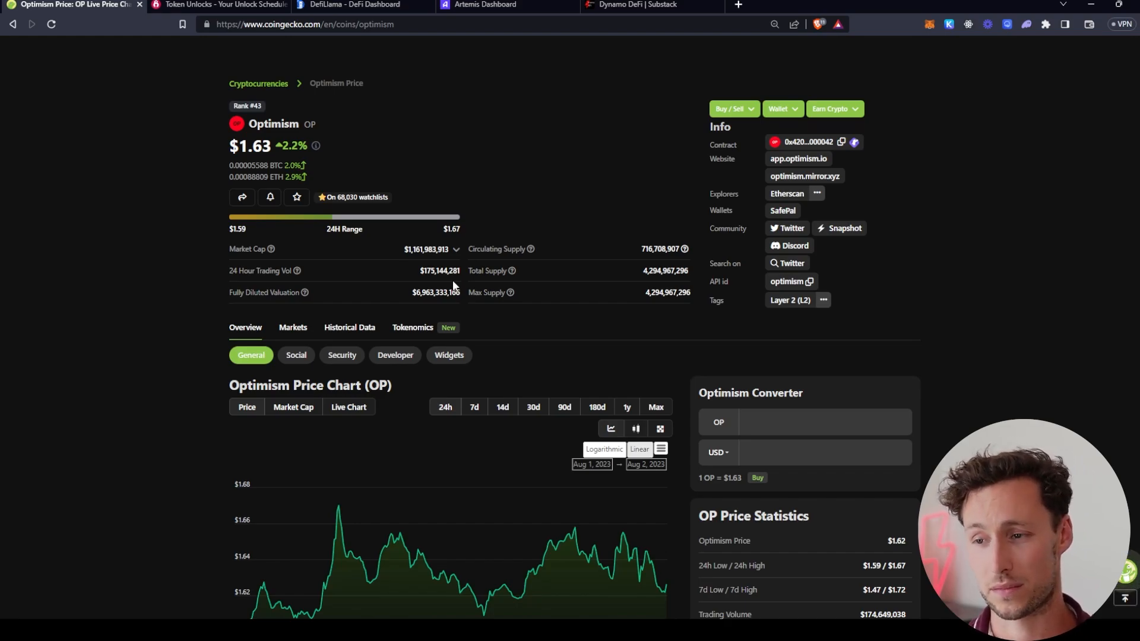
mouse_move(565, 242)
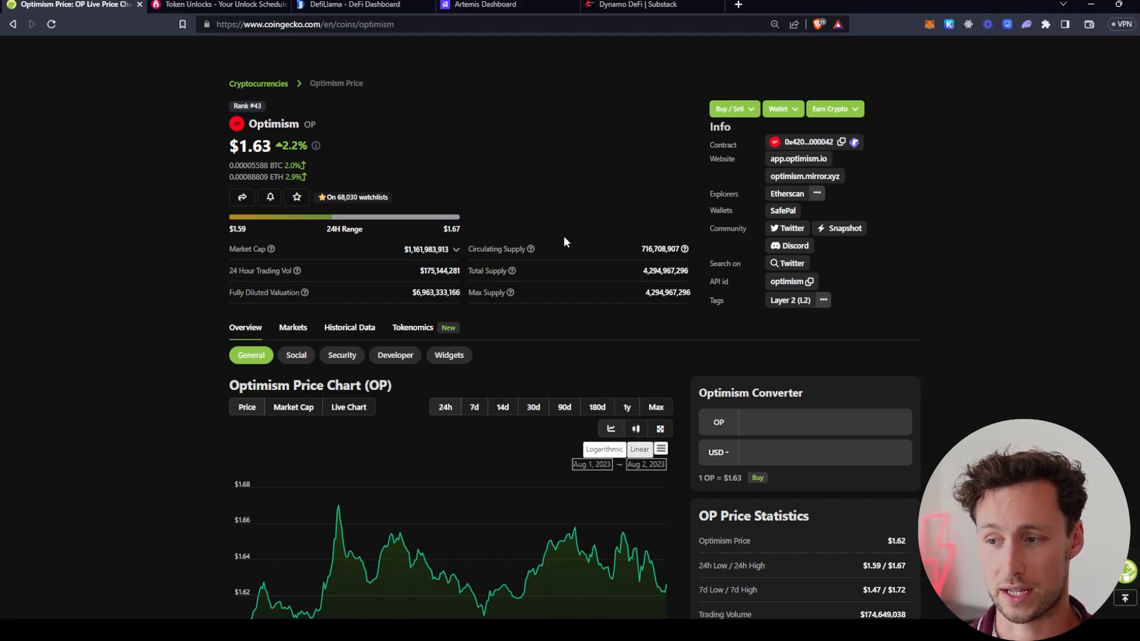
mouse_move(628, 269)
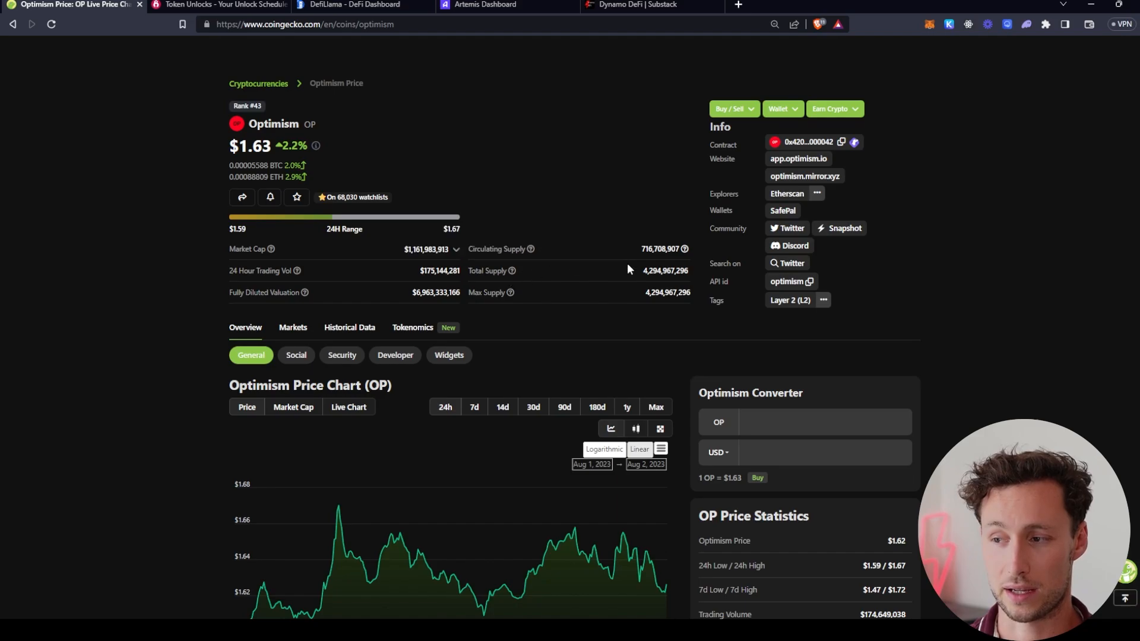
mouse_move(579, 247)
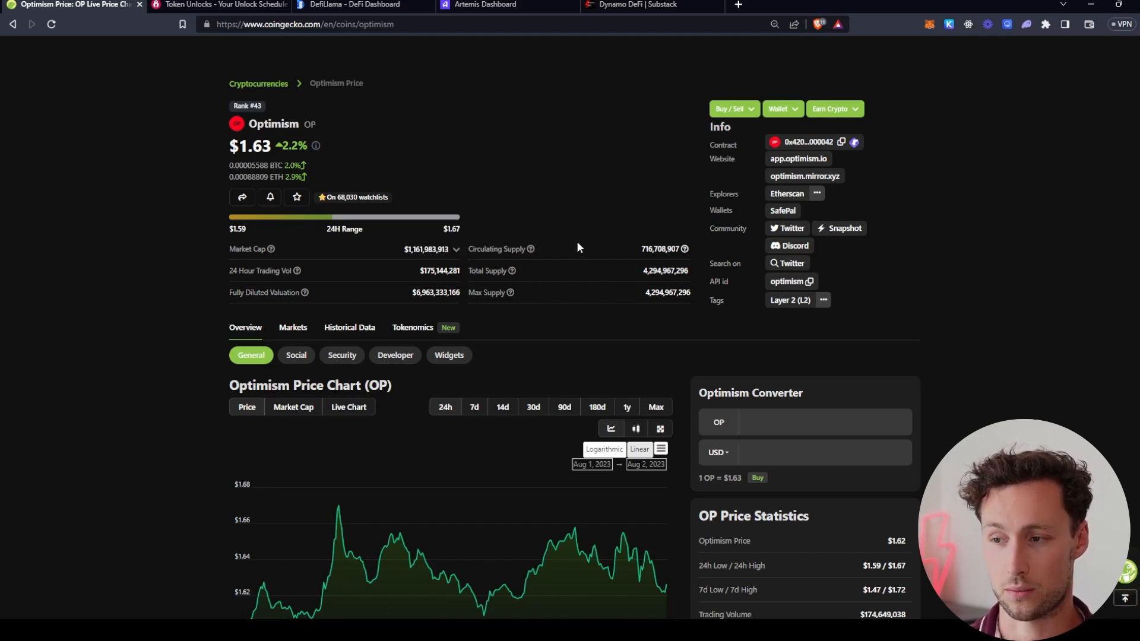
mouse_move(498, 274)
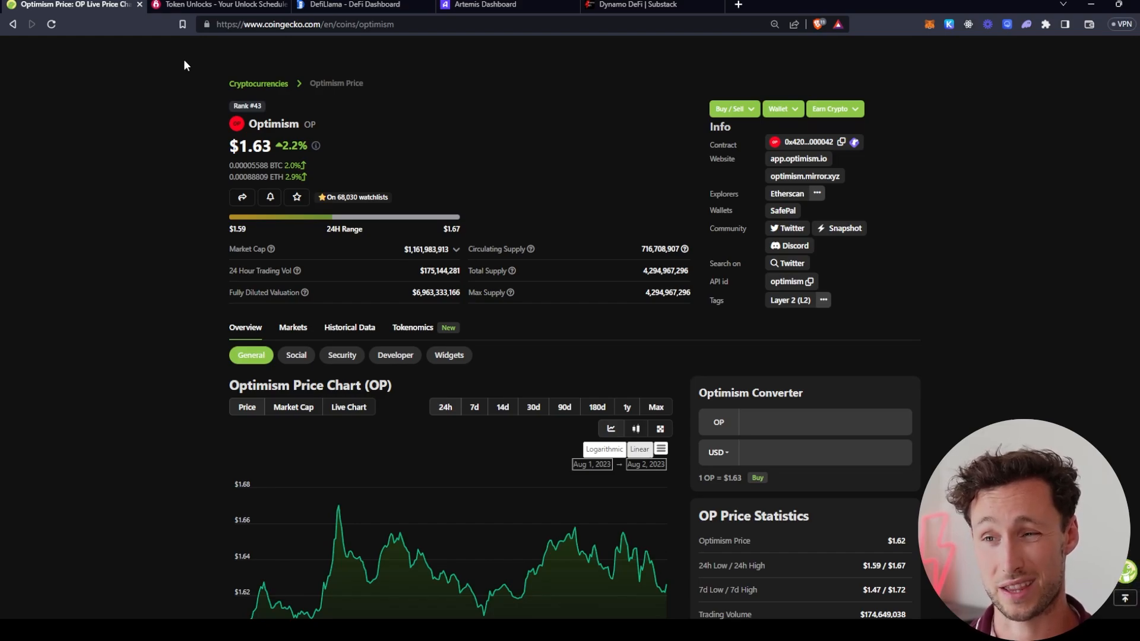
mouse_move(182, 70)
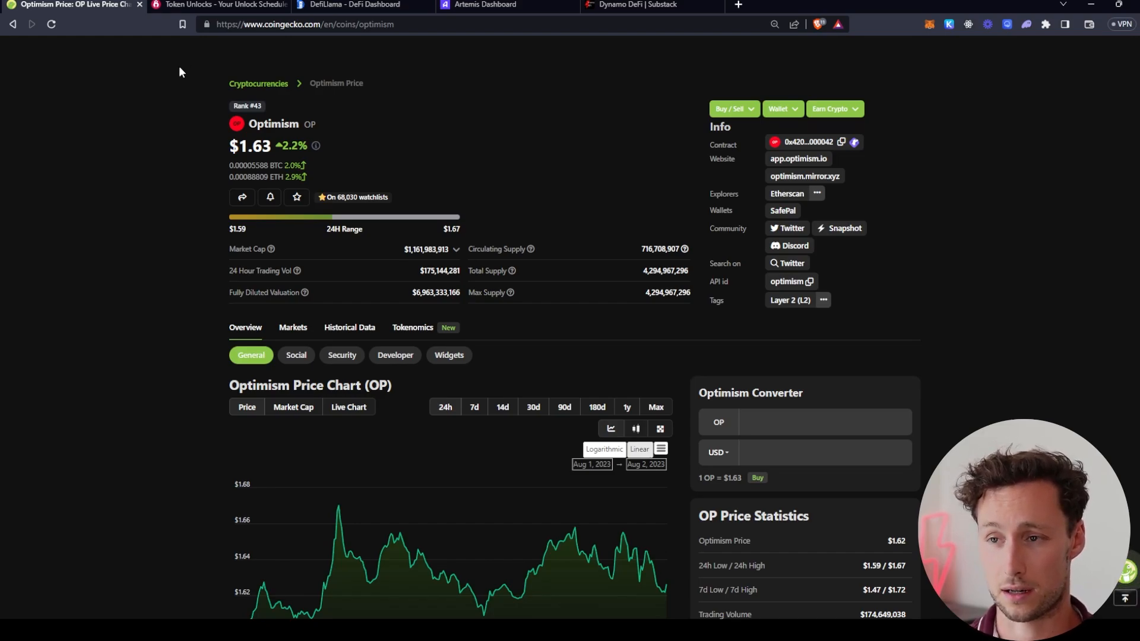
Step: Leave the Optimism coin page for the Token Unlocks dashboard of cliff, linear and upcoming unlocks
scroll(down, 3)
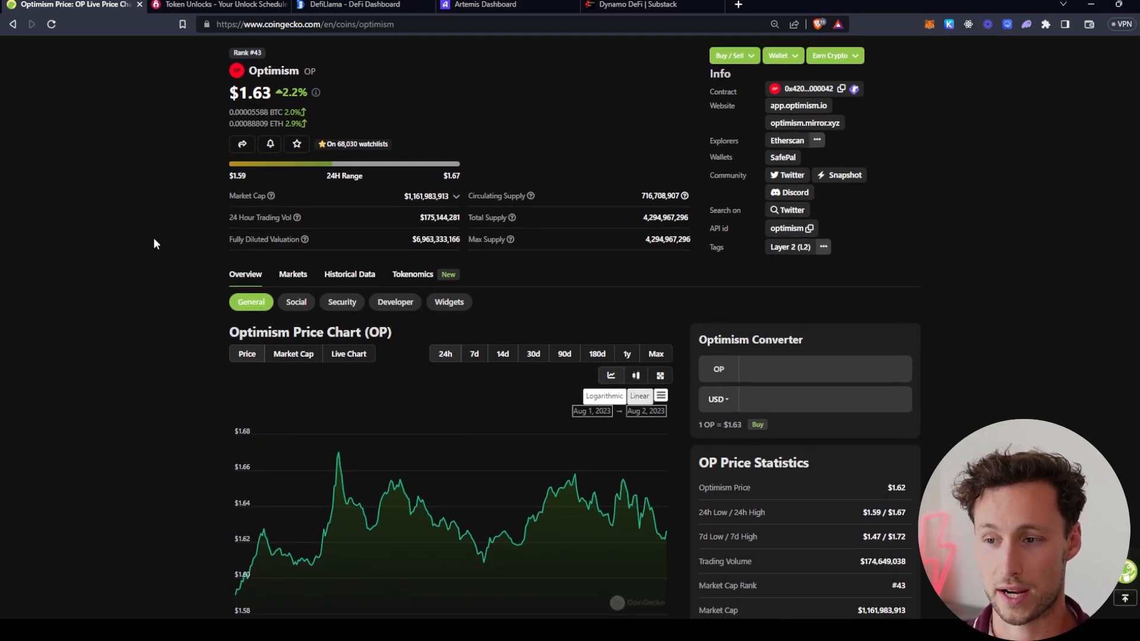
click(218, 5)
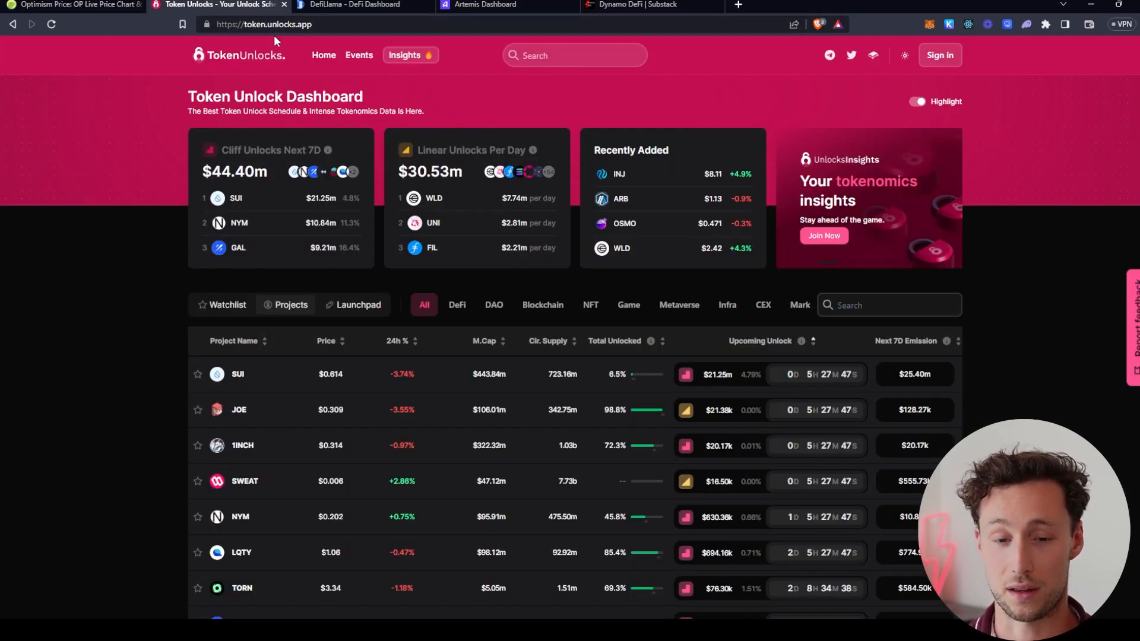
Step: Open Optimism's Token Unlocks page and review its one-year emission and unlock events
click(573, 54)
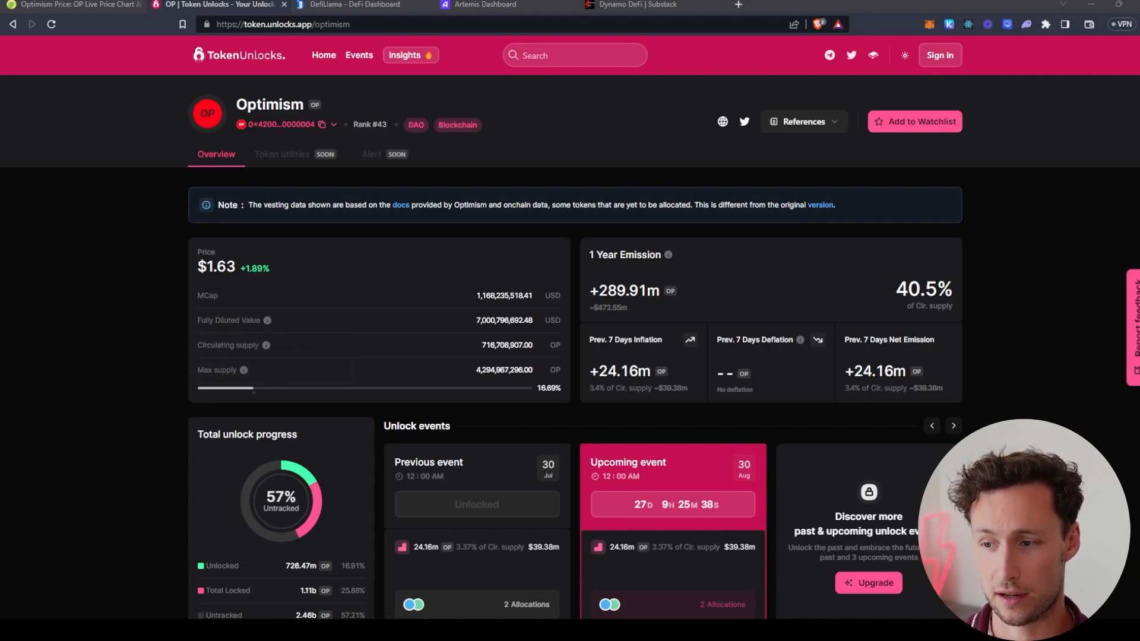
scroll(down, 3)
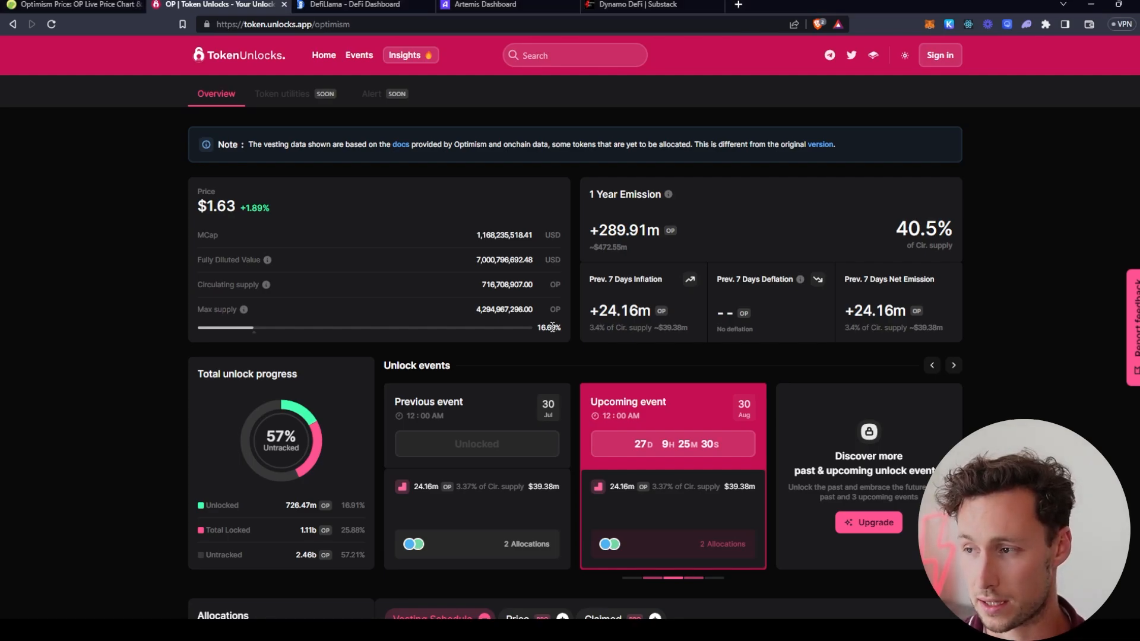
mouse_move(703, 203)
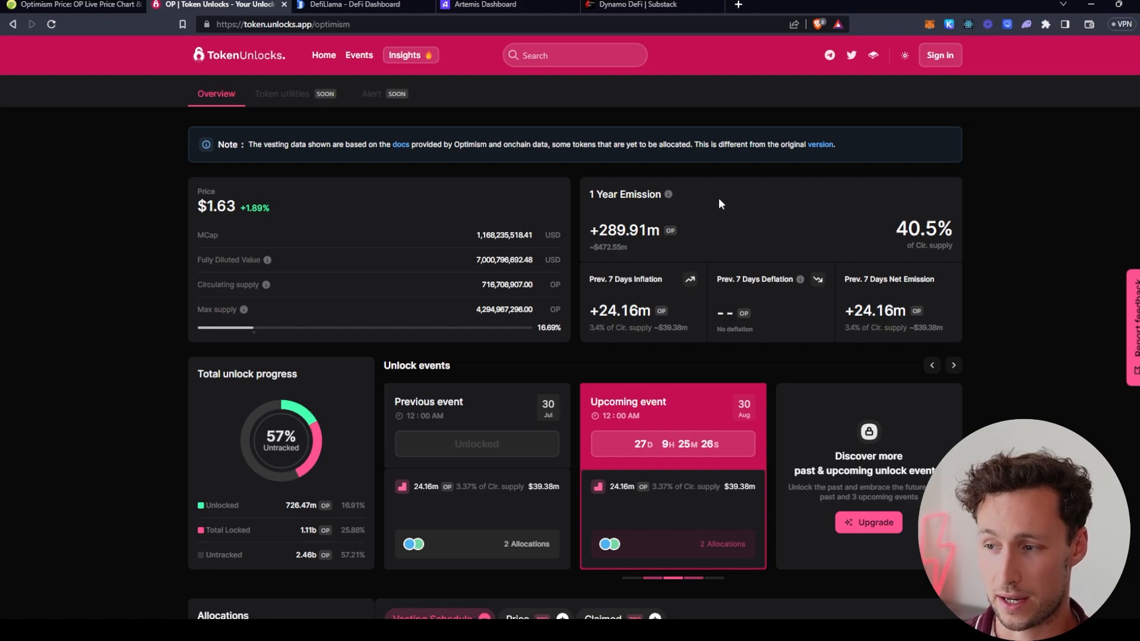
mouse_move(682, 228)
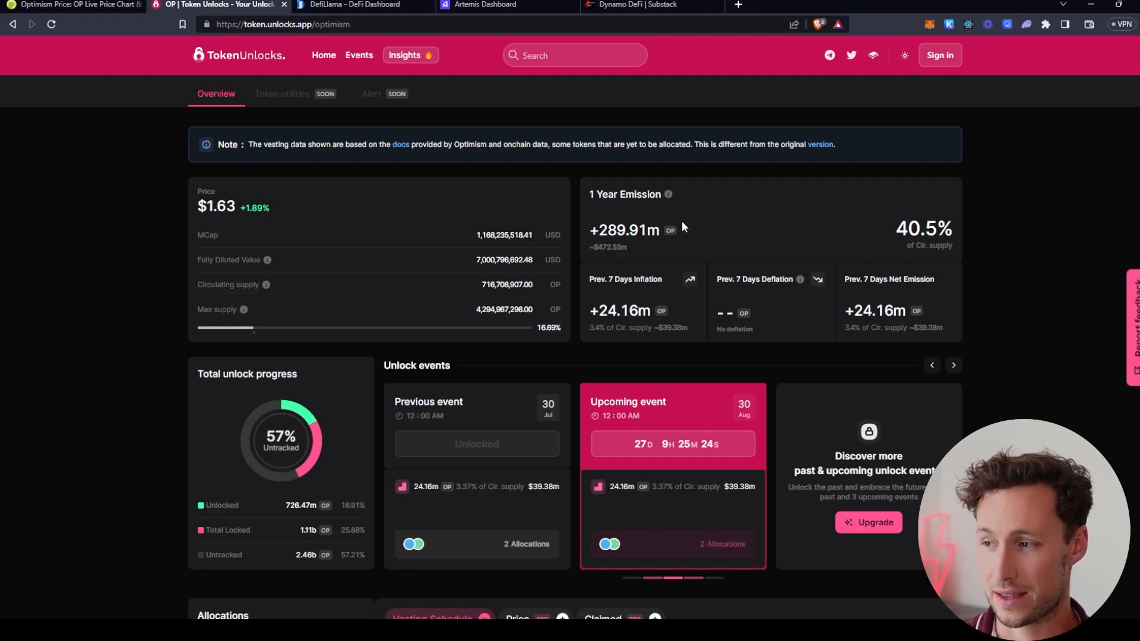
double_click(923, 228)
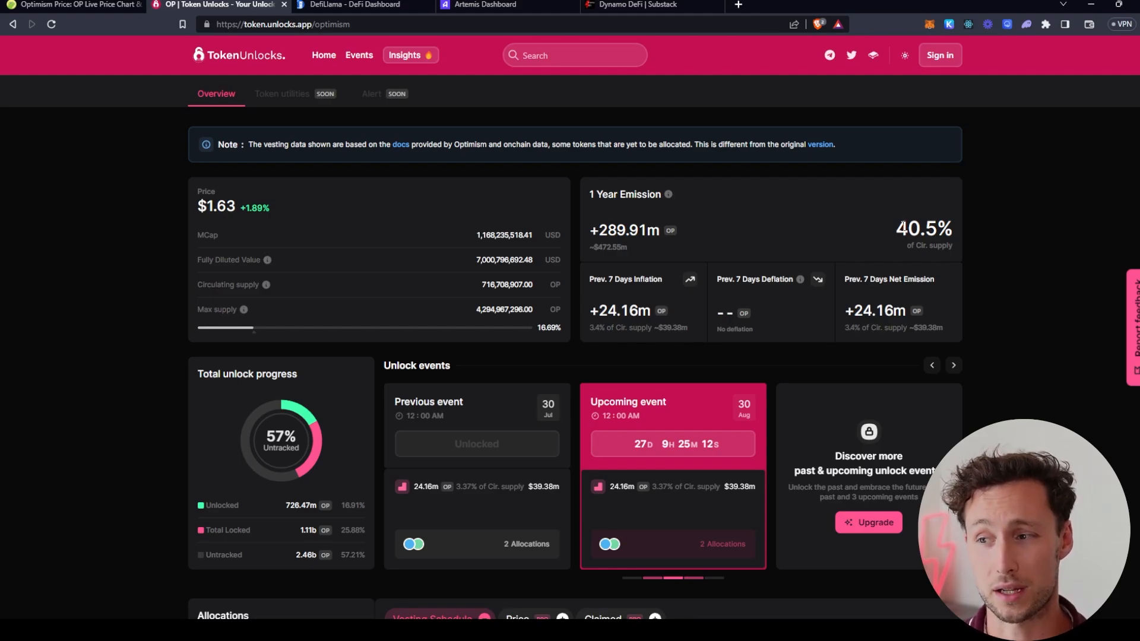
mouse_move(985, 274)
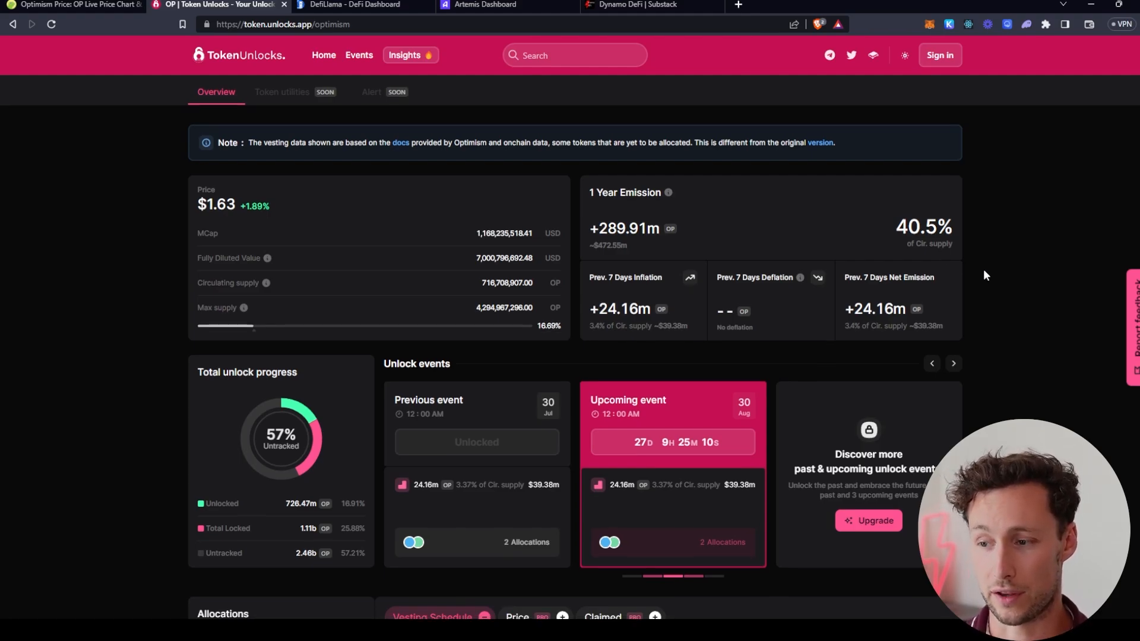
scroll(down, 3)
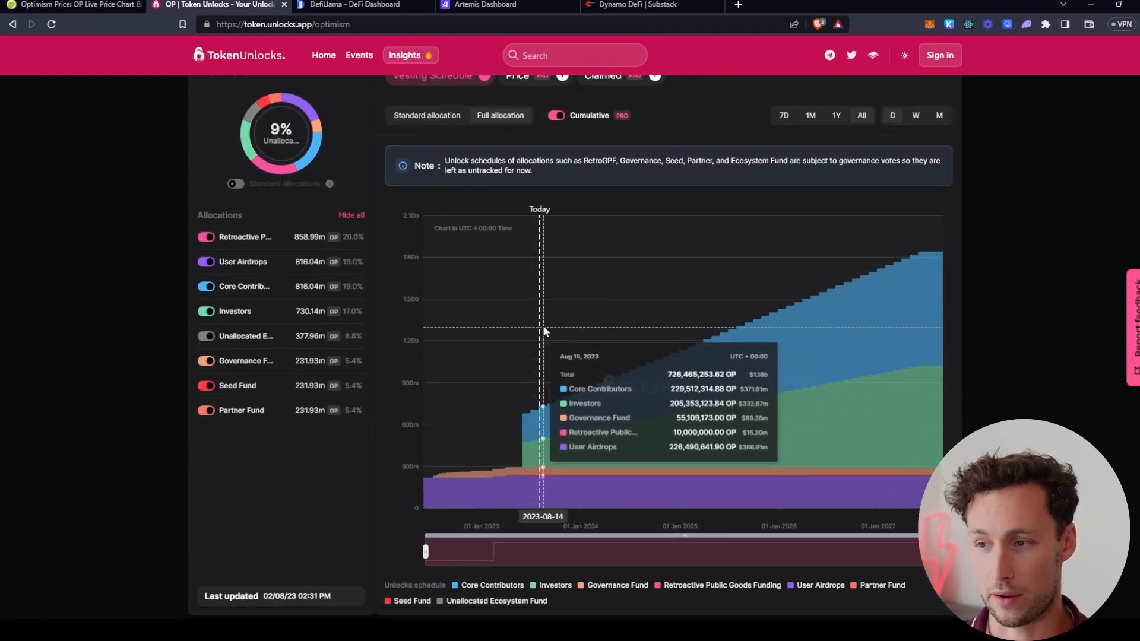
mouse_move(563, 335)
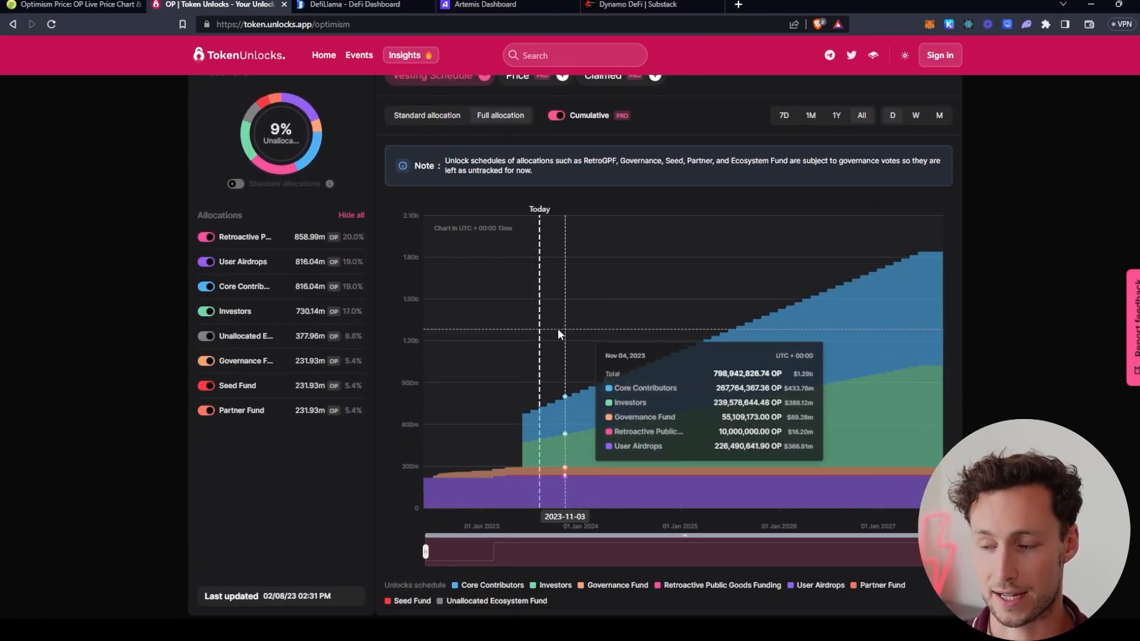
mouse_move(539, 332)
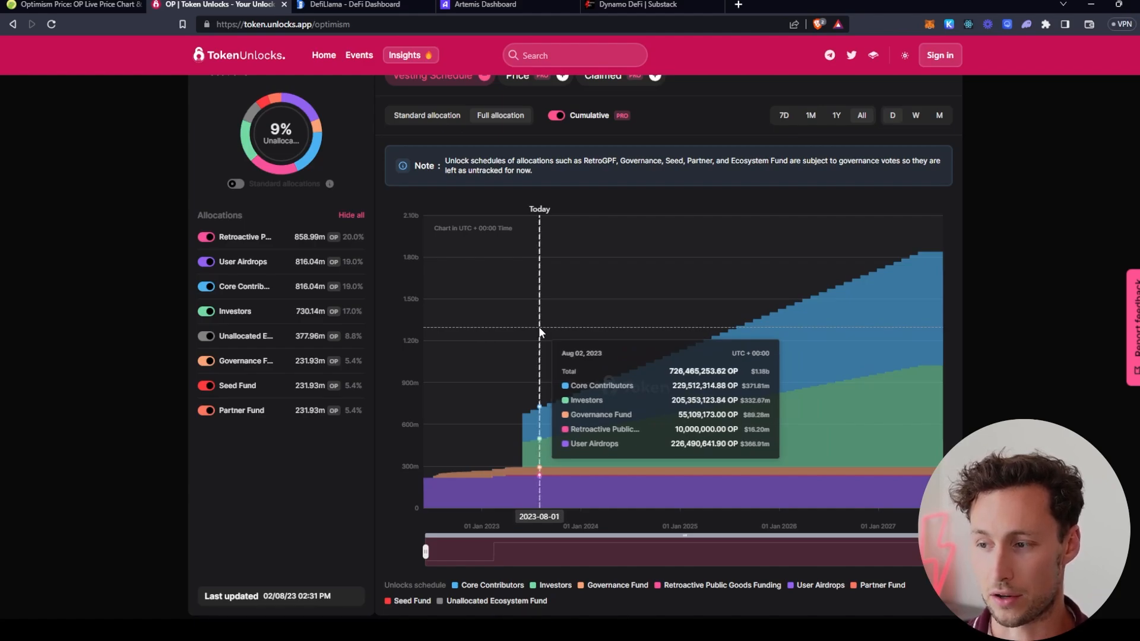
mouse_move(629, 321)
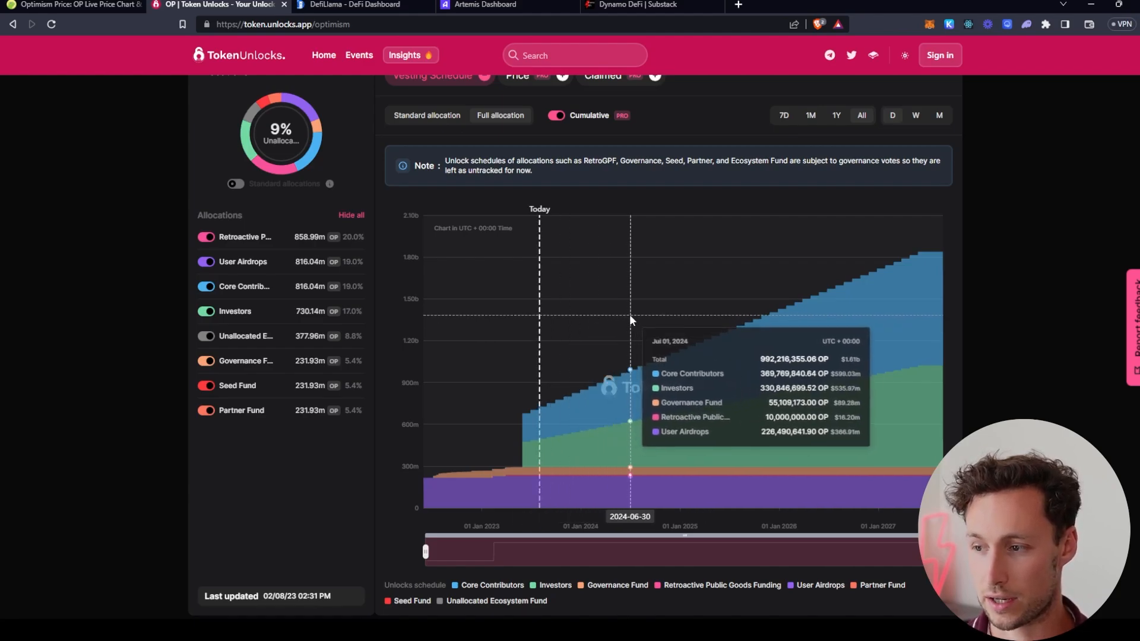
mouse_move(642, 315)
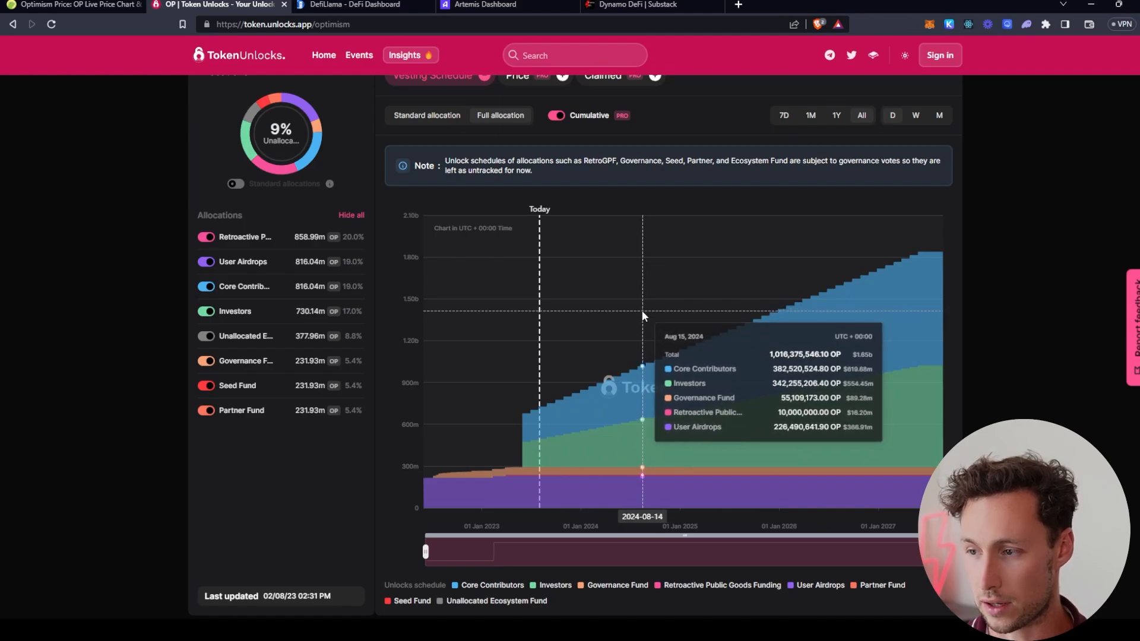
mouse_move(639, 316)
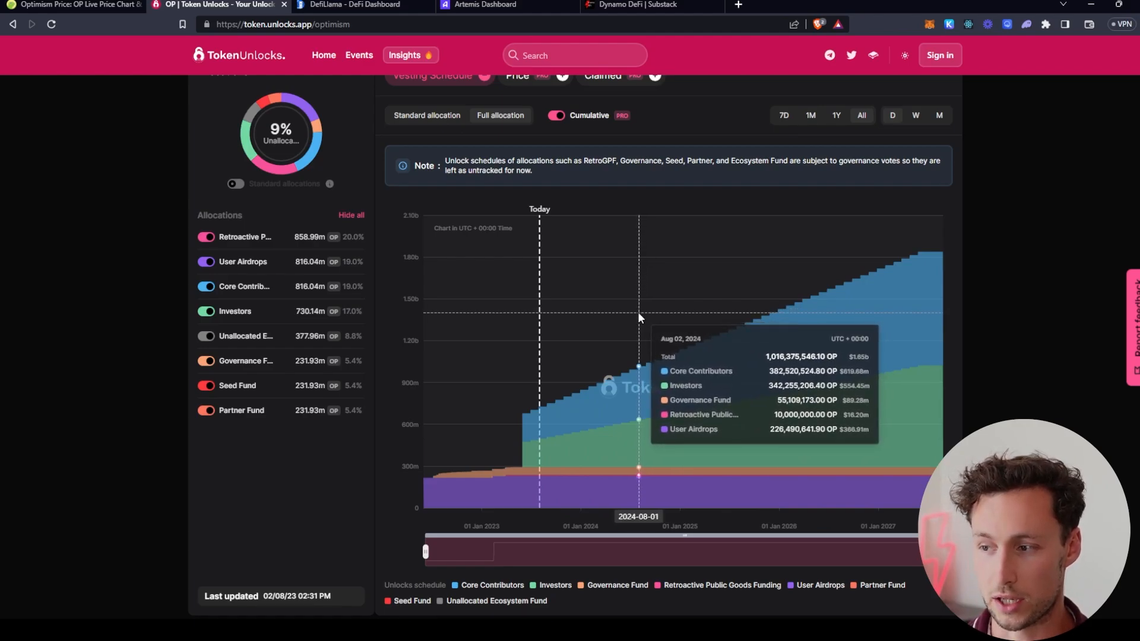
mouse_move(640, 318)
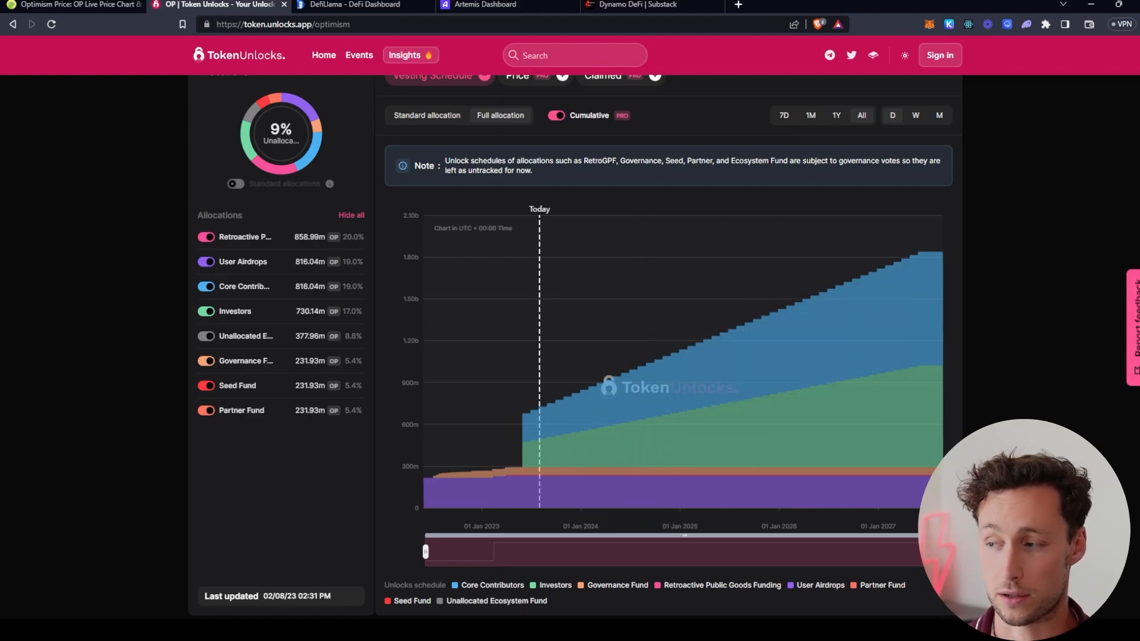
scroll(up, 3)
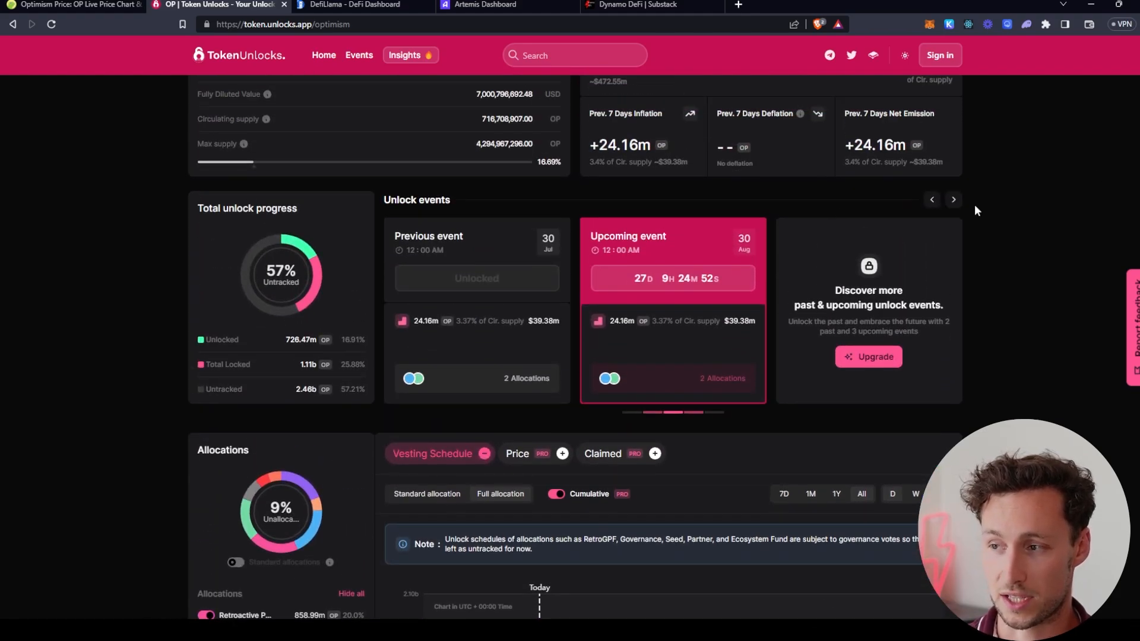
scroll(up, 3)
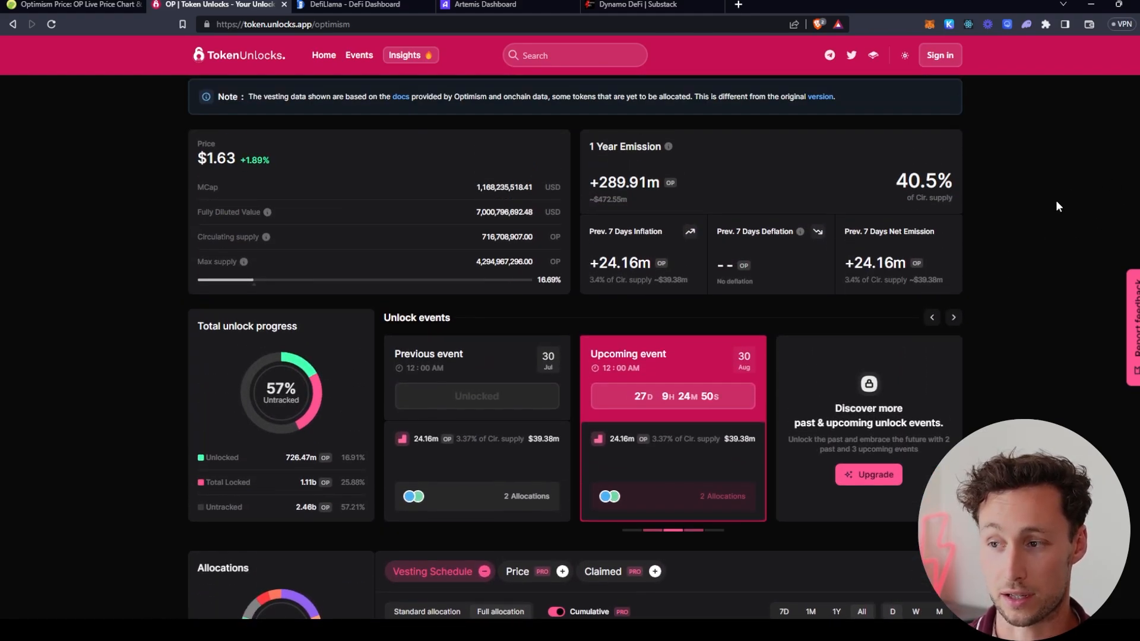
mouse_move(1038, 195)
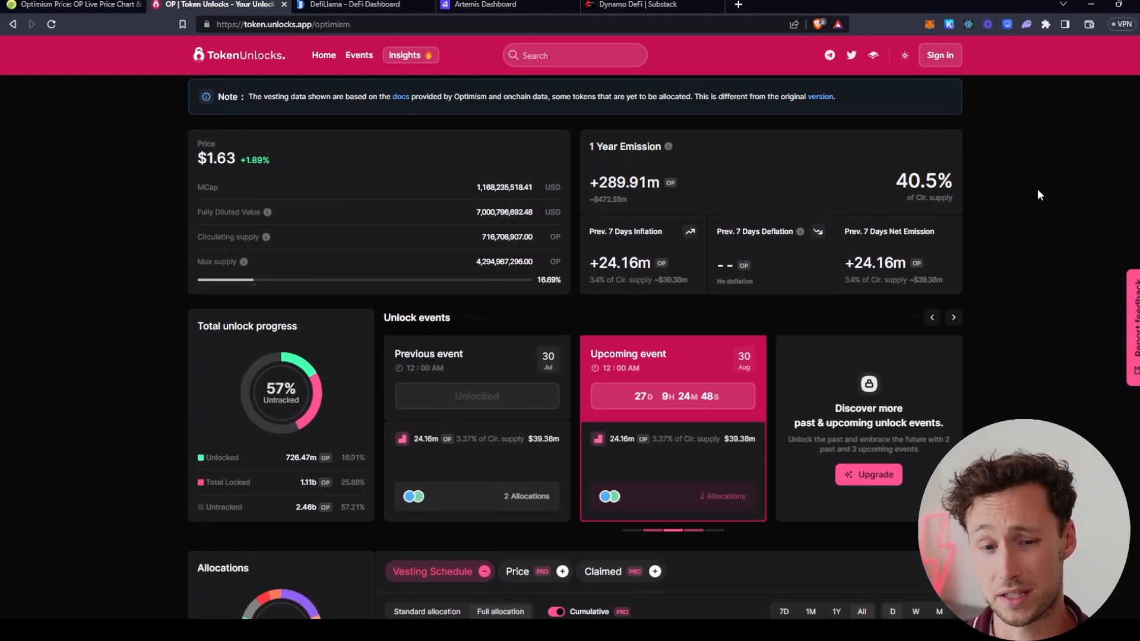
mouse_move(1012, 203)
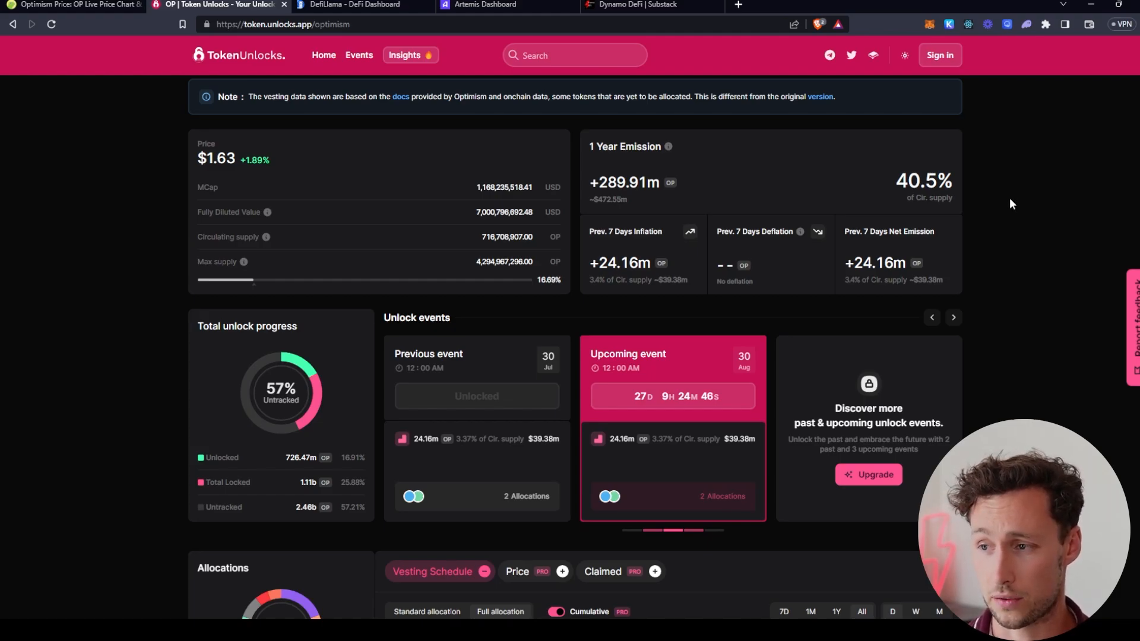
scroll(down, 3)
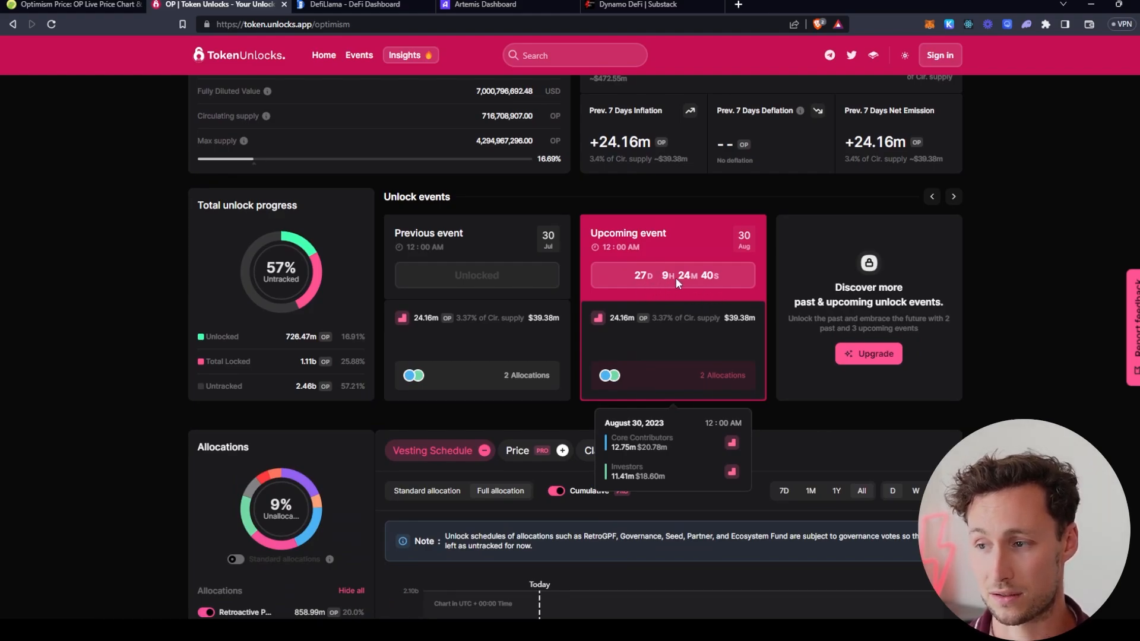
mouse_move(706, 293)
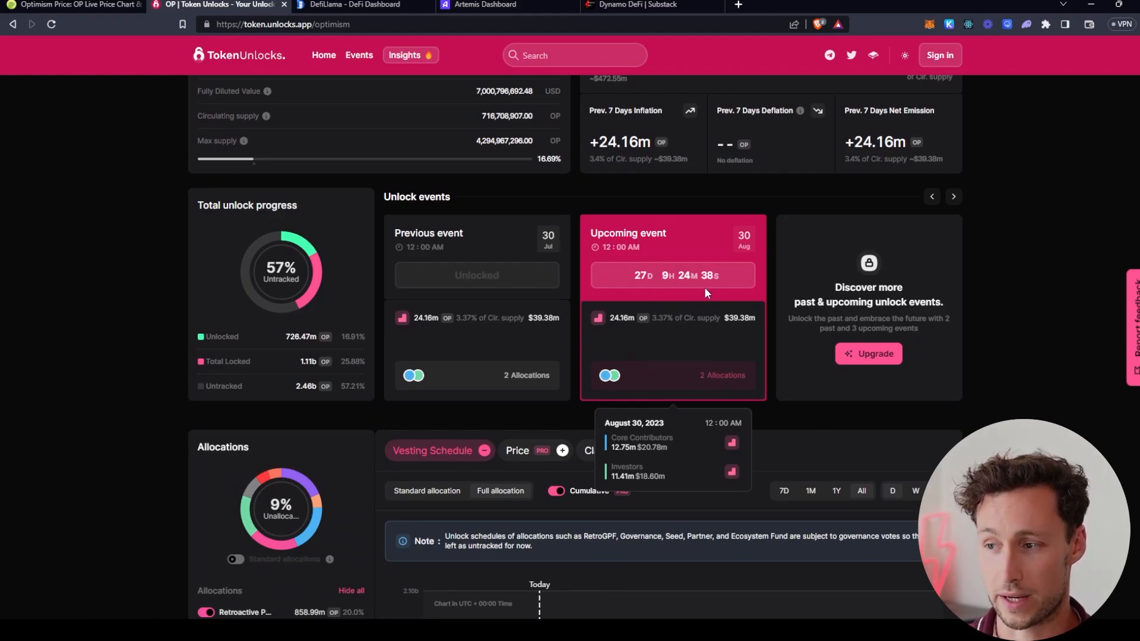
mouse_move(727, 306)
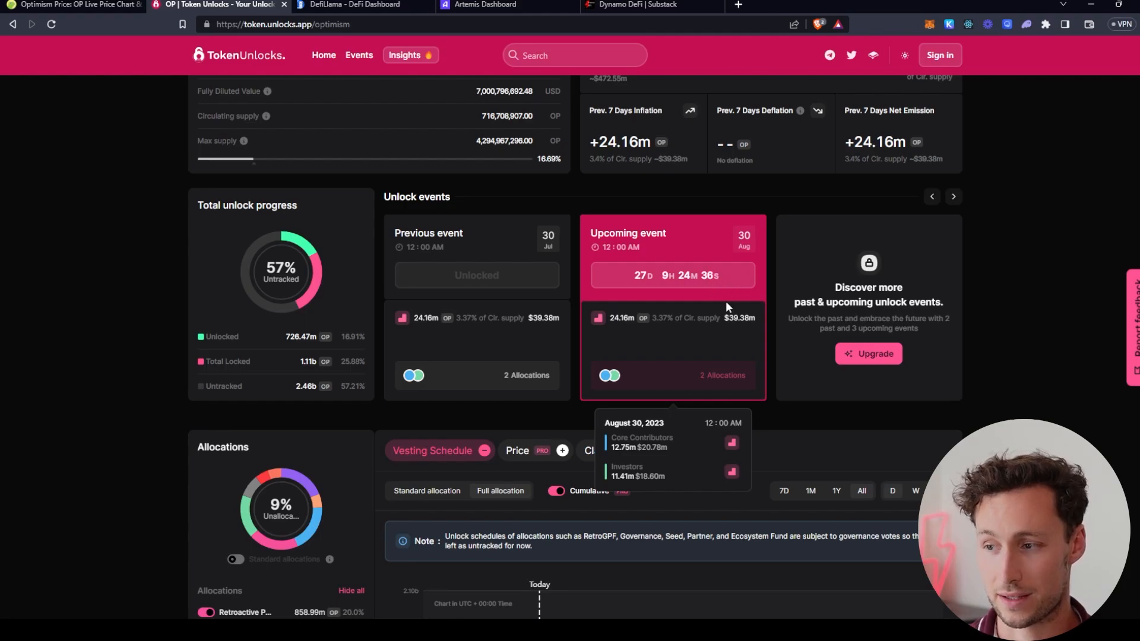
mouse_move(661, 329)
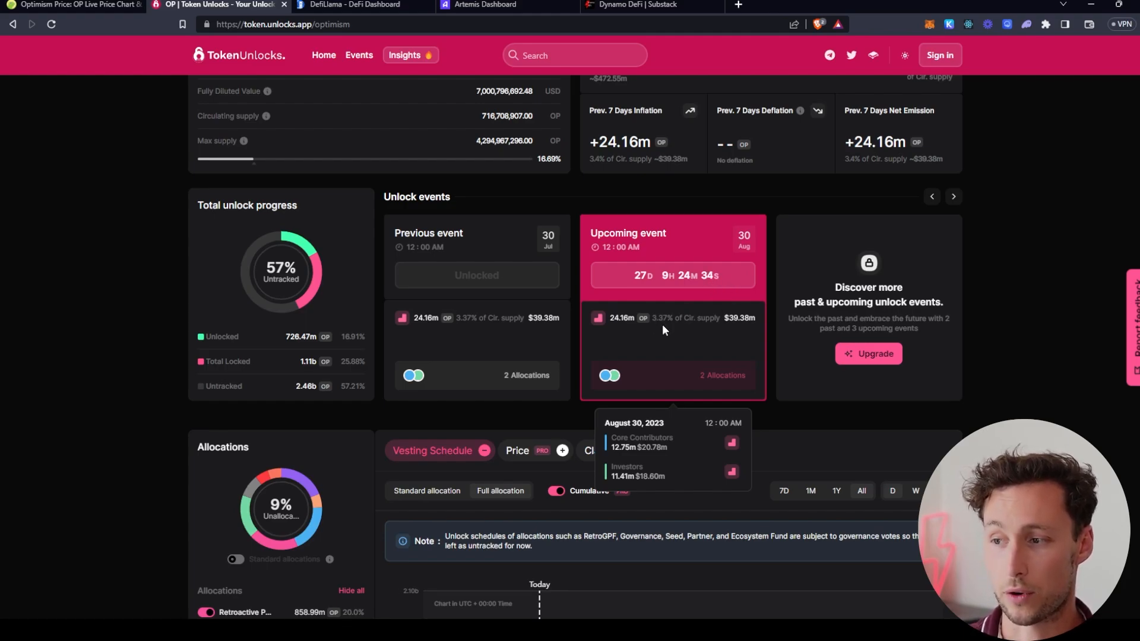
mouse_move(742, 333)
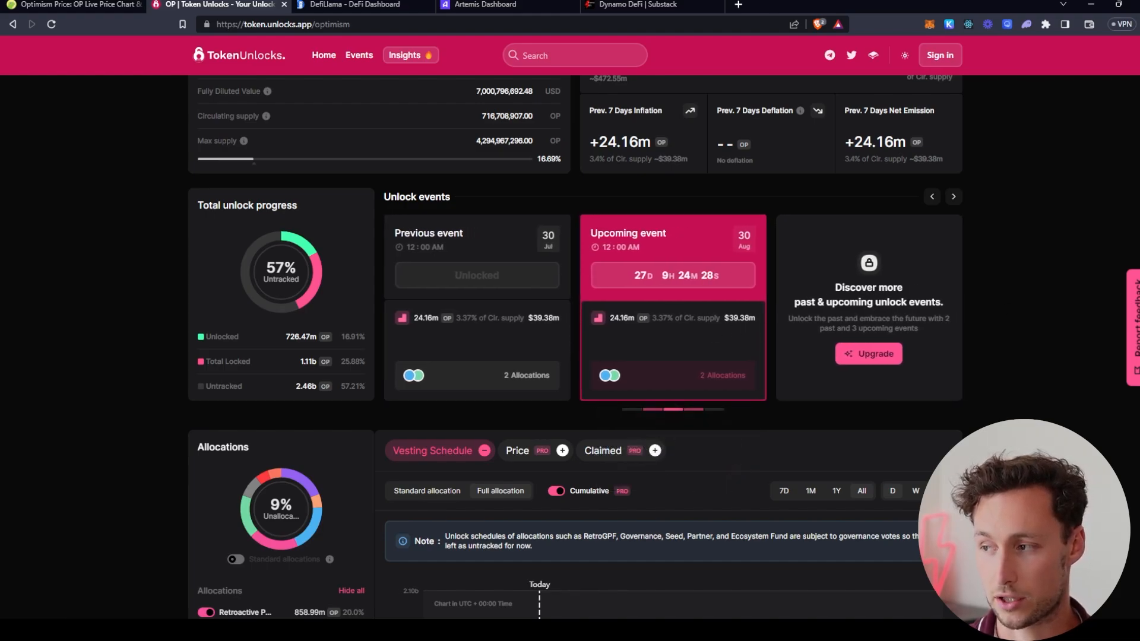
scroll(up, 3)
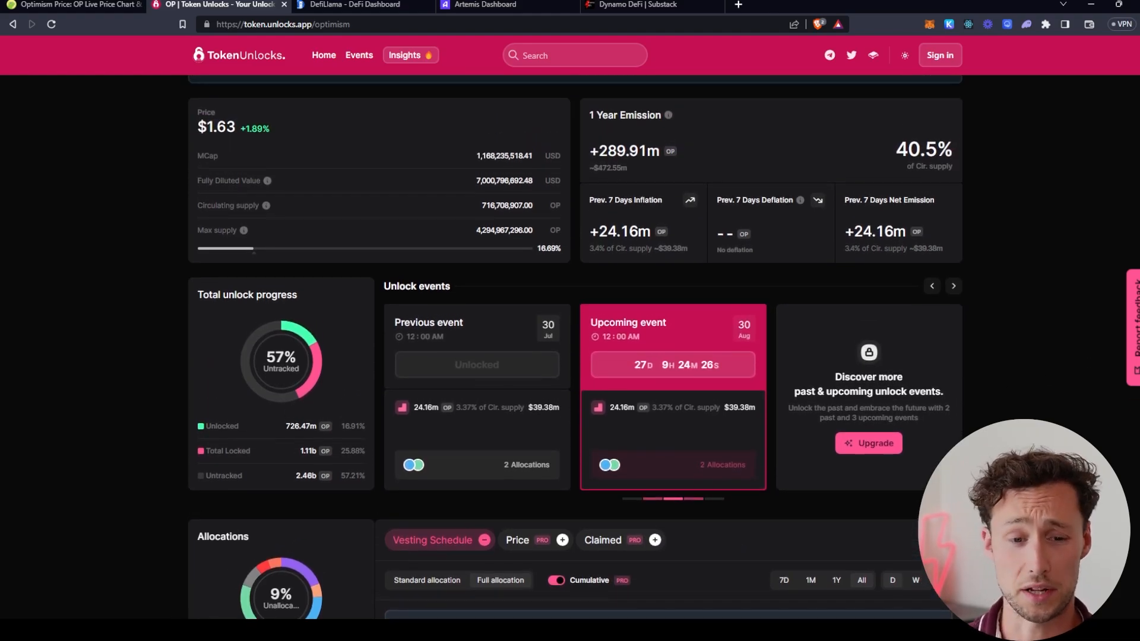
scroll(up, 3)
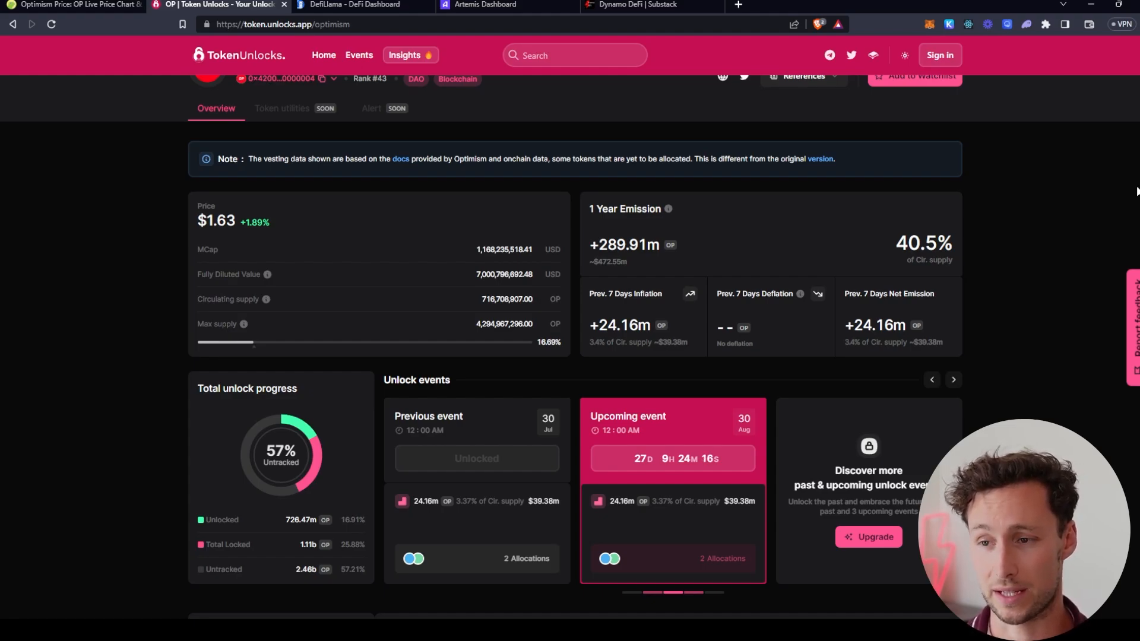
scroll(up, 3)
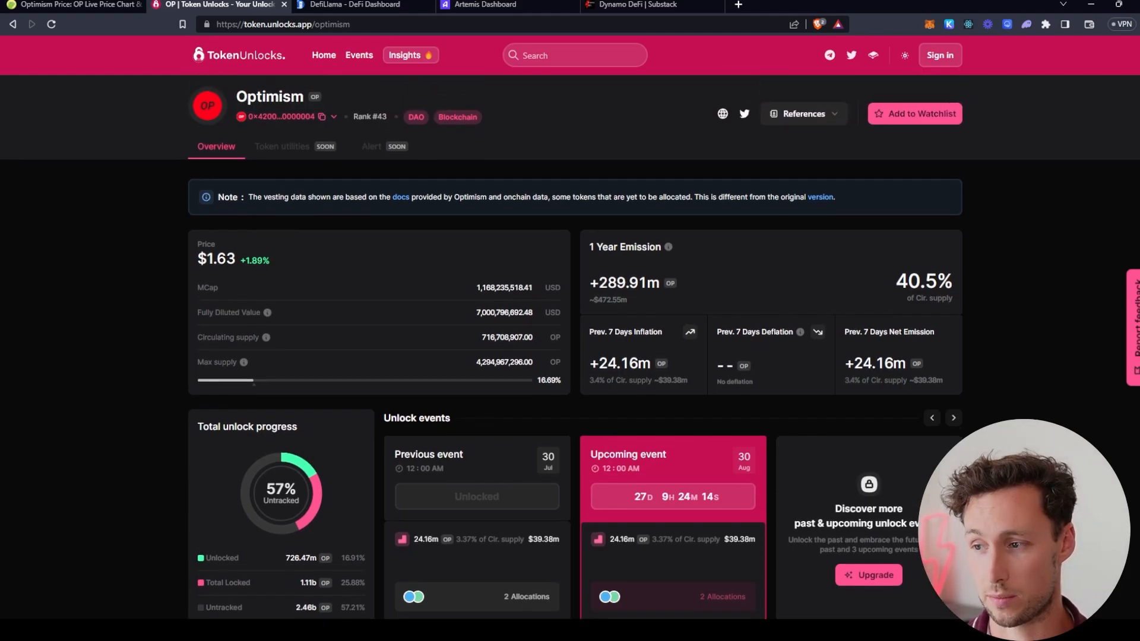
scroll(down, 3)
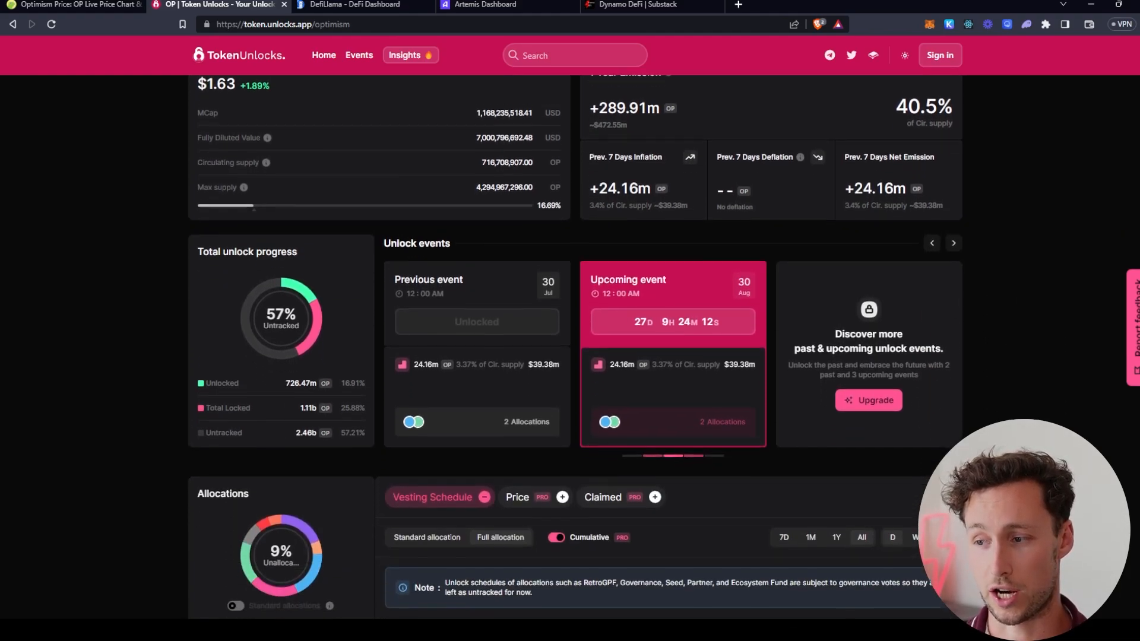
scroll(down, 3)
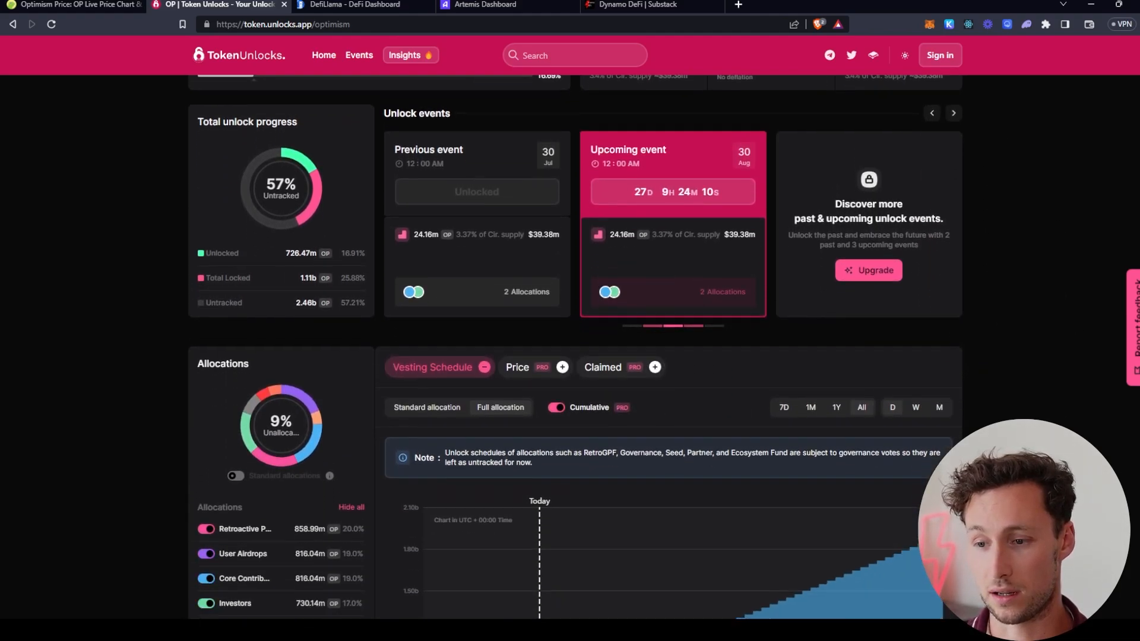
scroll(down, 3)
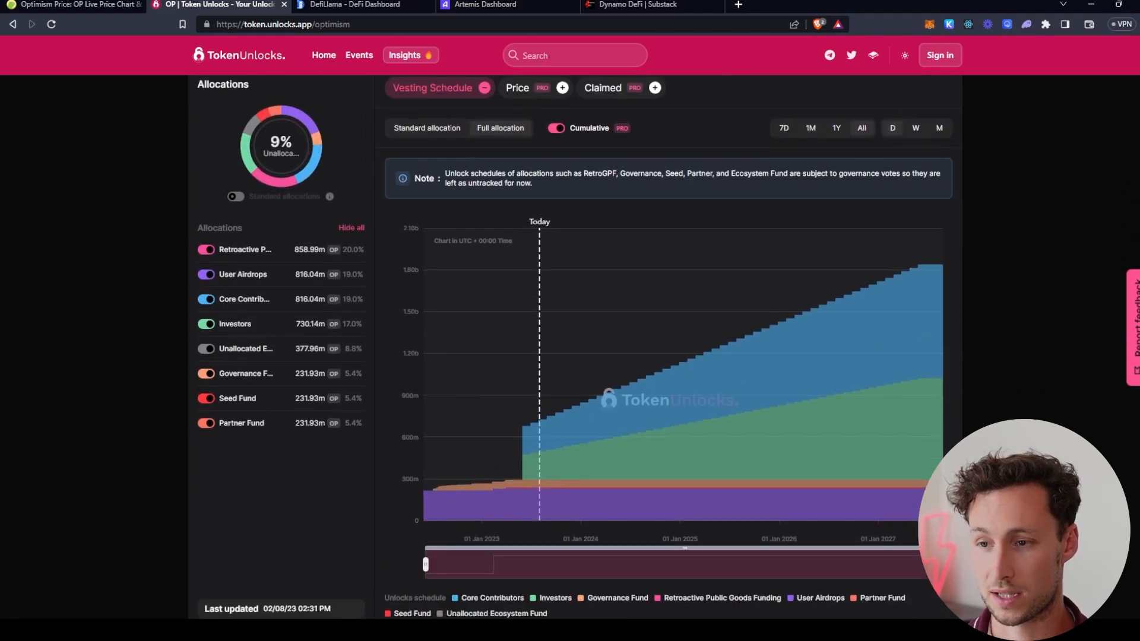
scroll(down, 3)
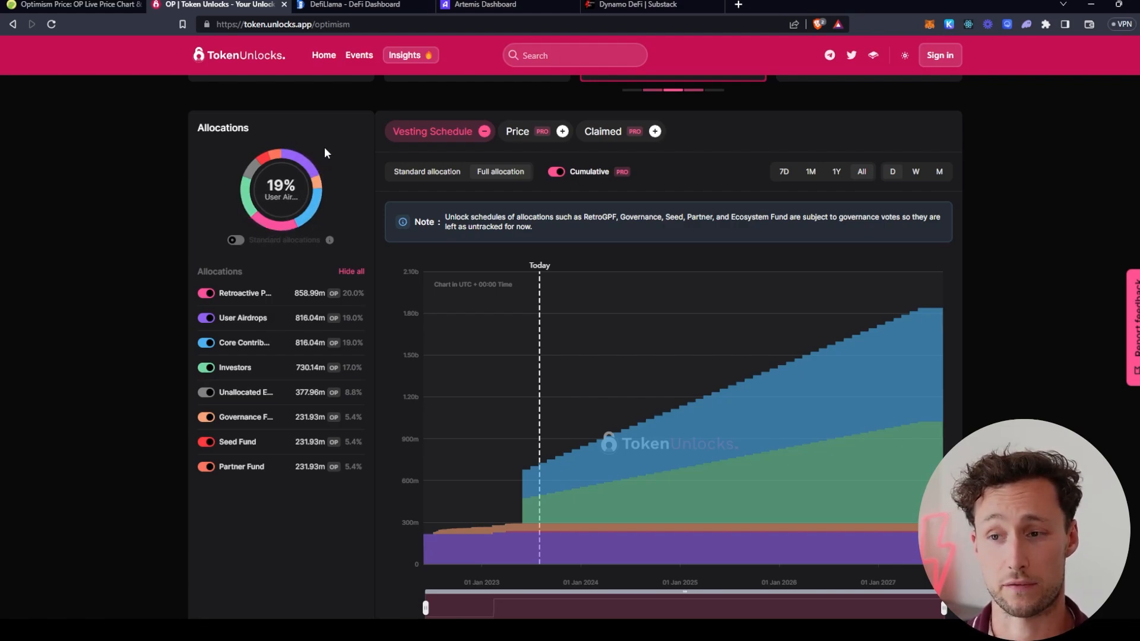
mouse_move(311, 151)
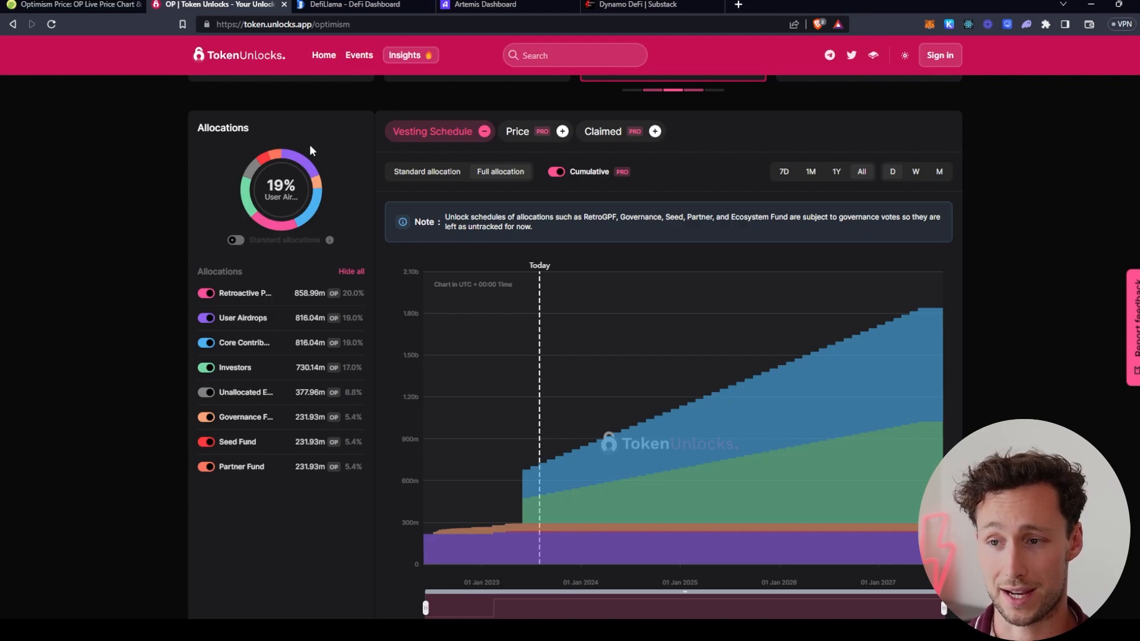
mouse_move(321, 185)
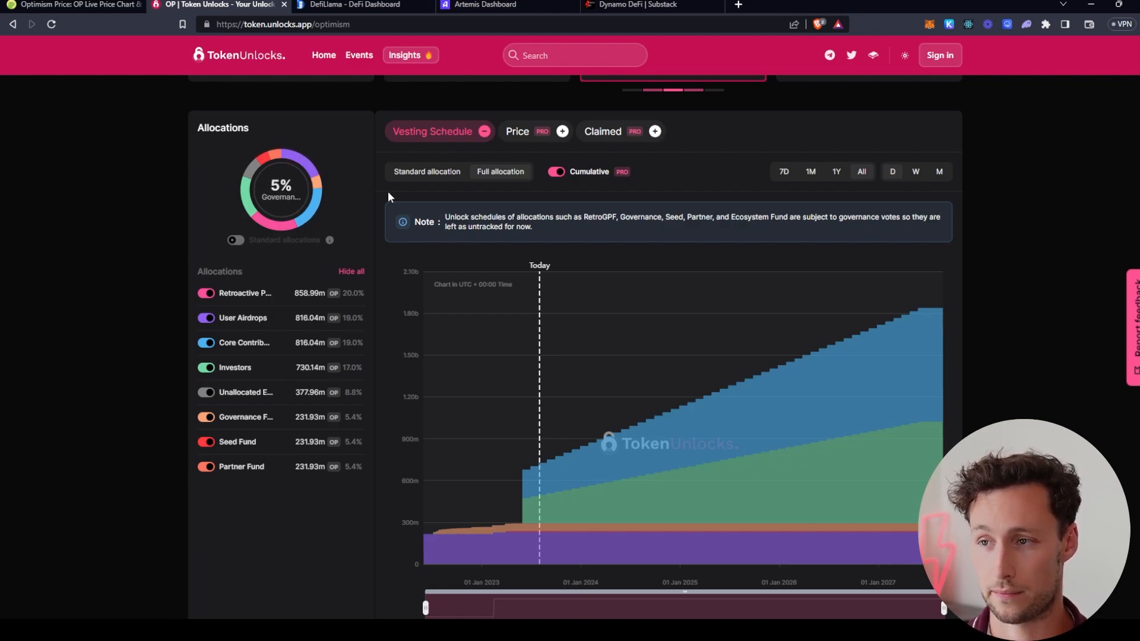
scroll(down, 3)
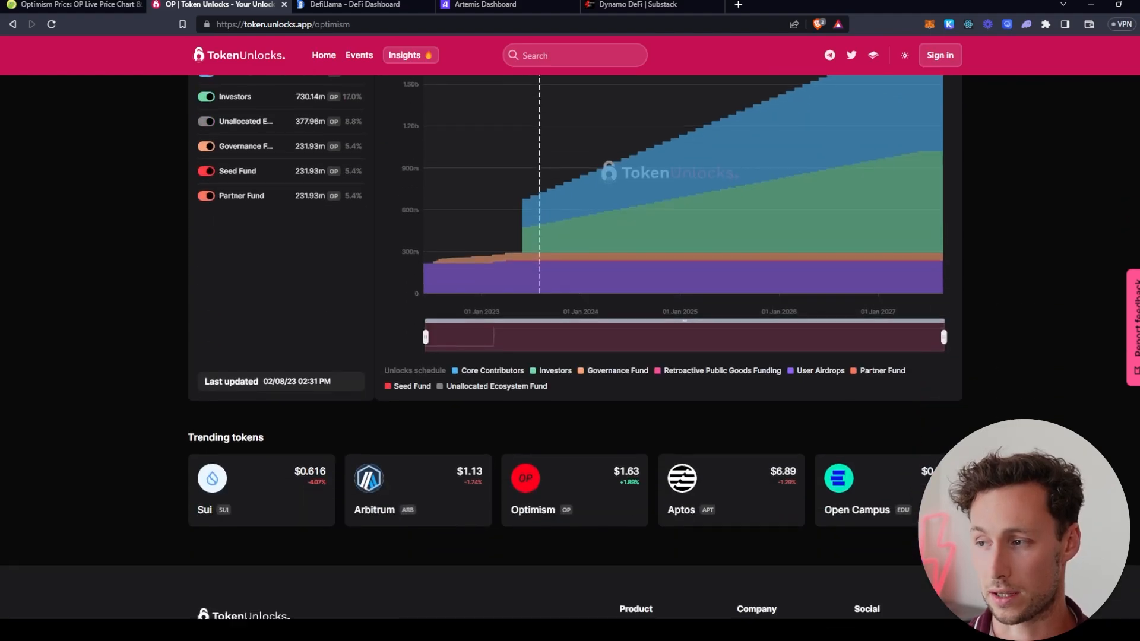
scroll(up, 3)
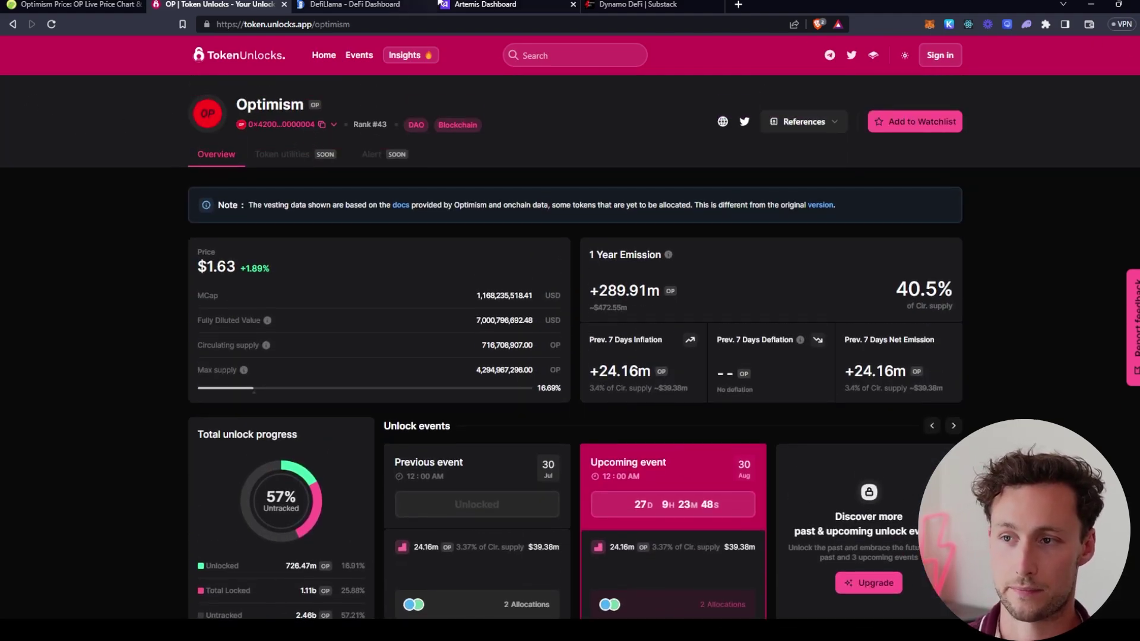
Step: Return to DefiLlama's DeFi overview and scroll past the TVL chart to the protocol rankings
click(356, 5)
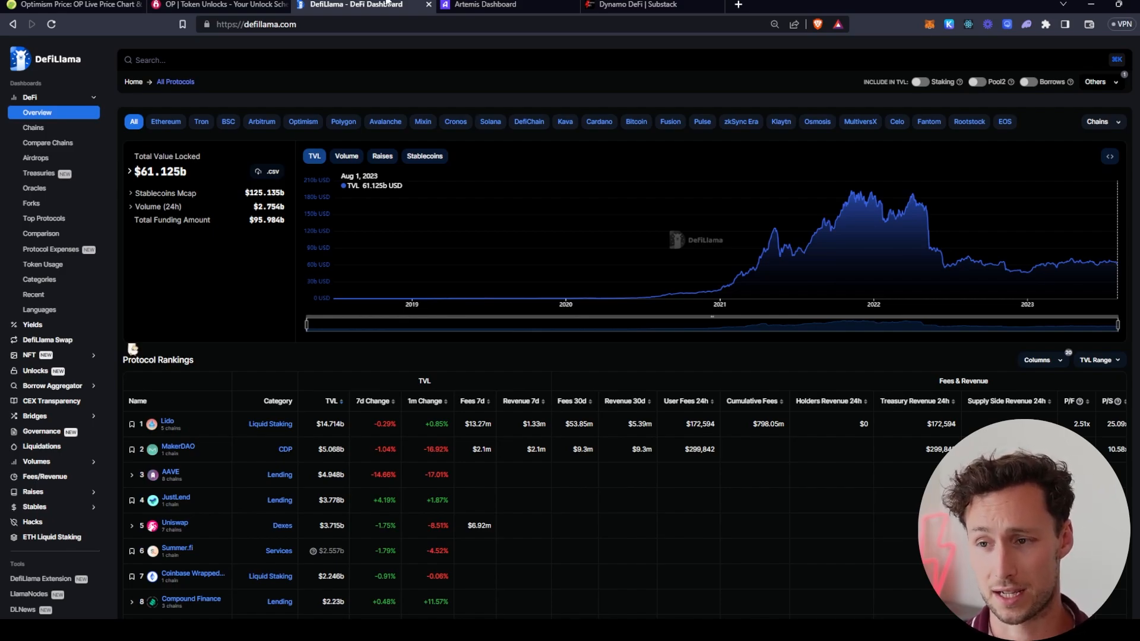
mouse_move(445, 79)
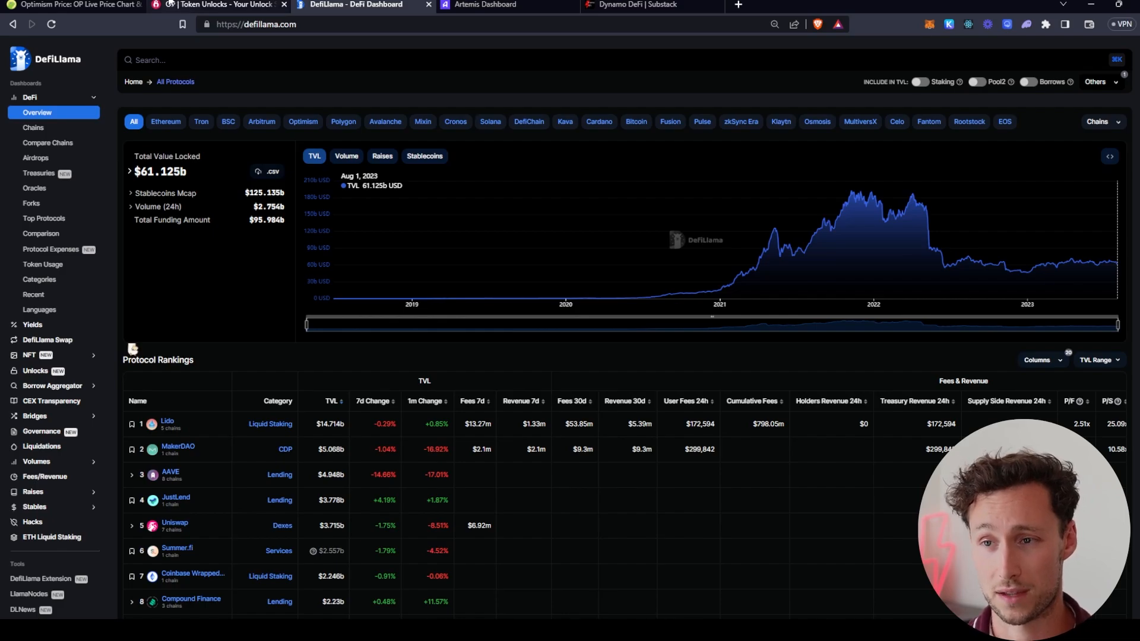
click(218, 4)
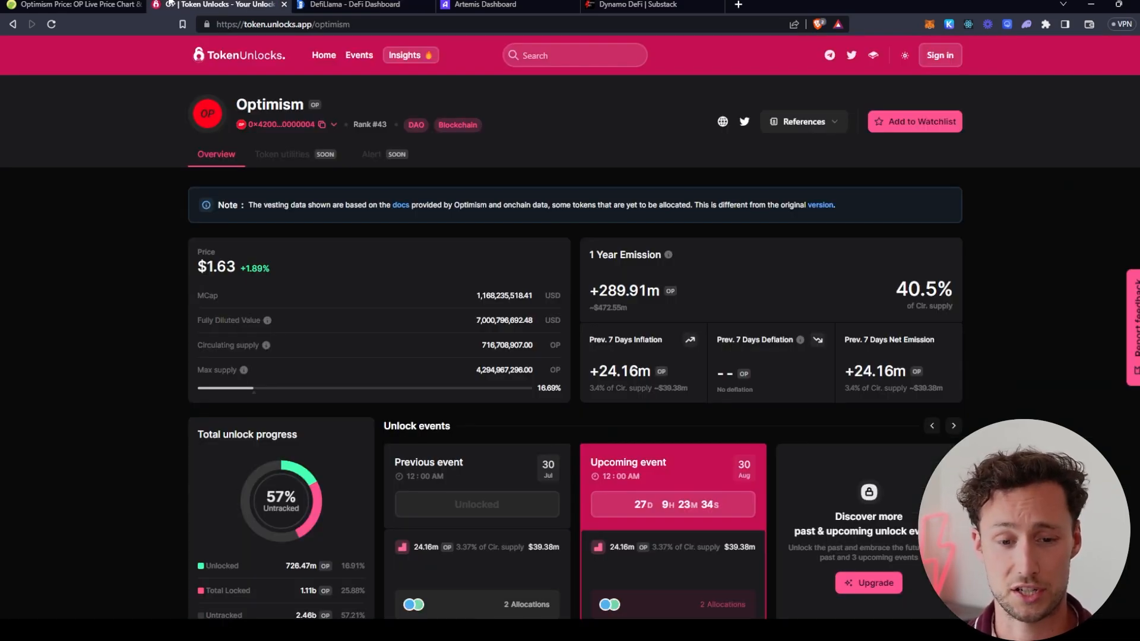
click(357, 5)
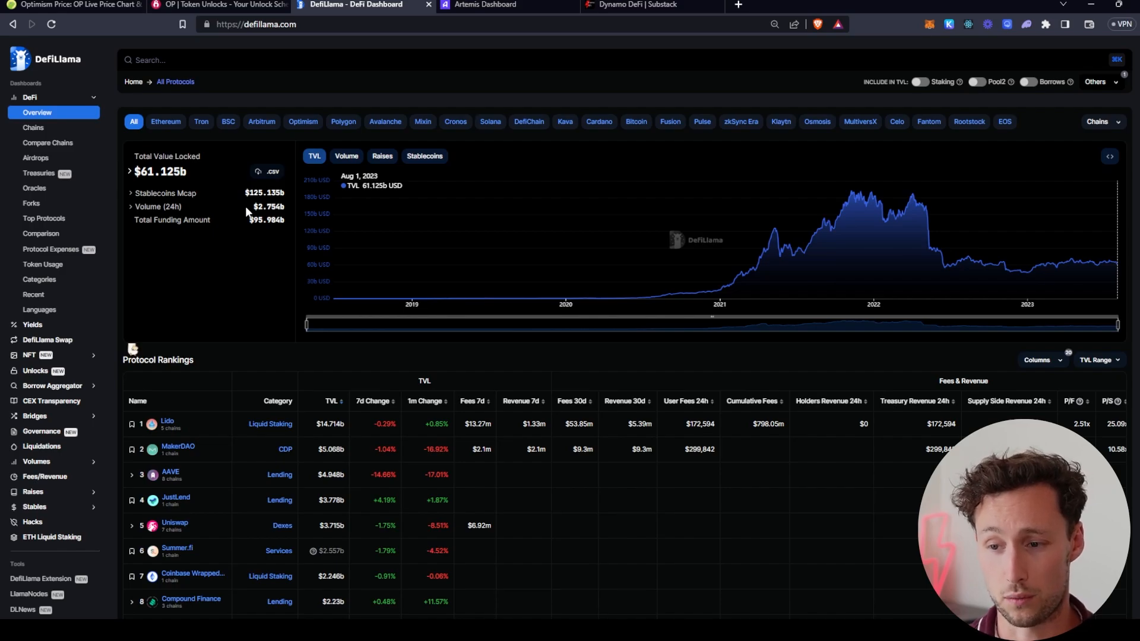
mouse_move(264, 127)
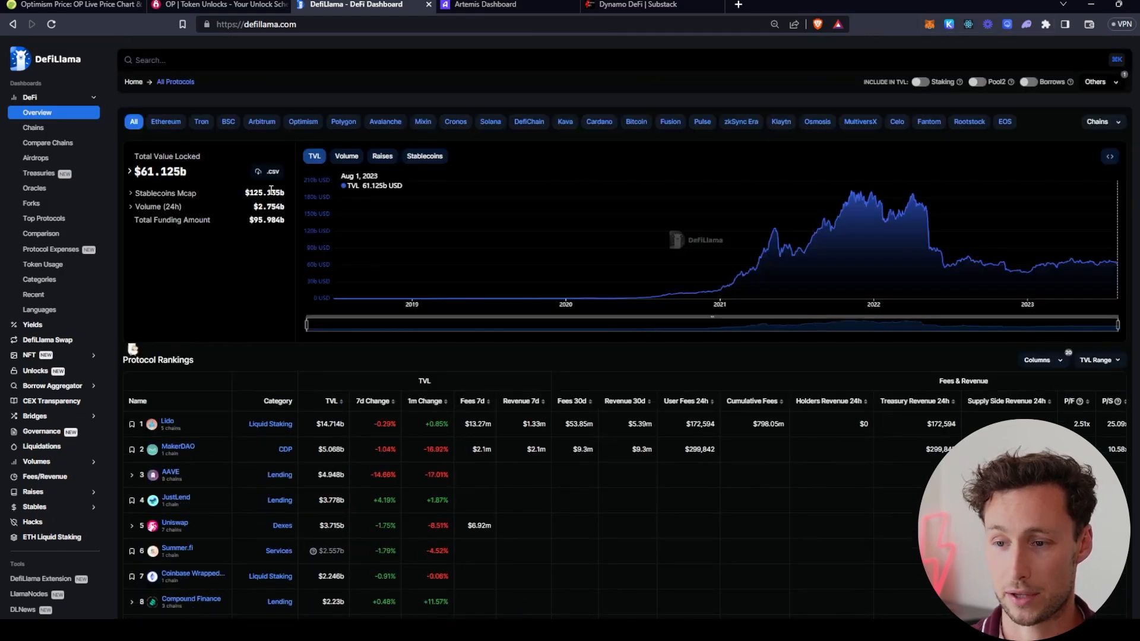
mouse_move(245, 380)
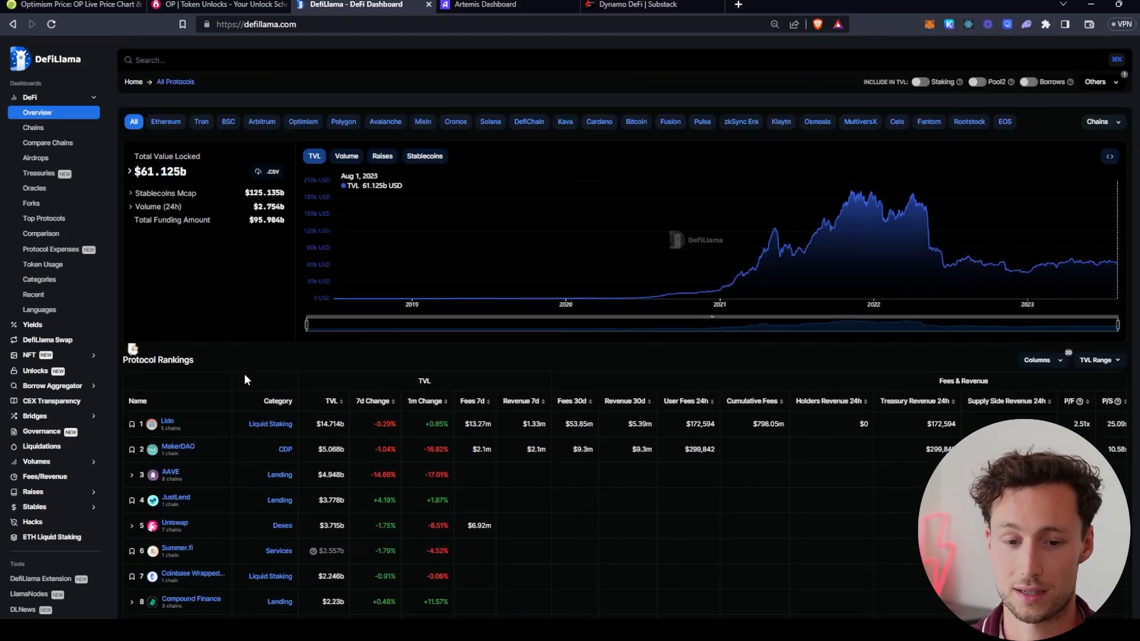
scroll(down, 3)
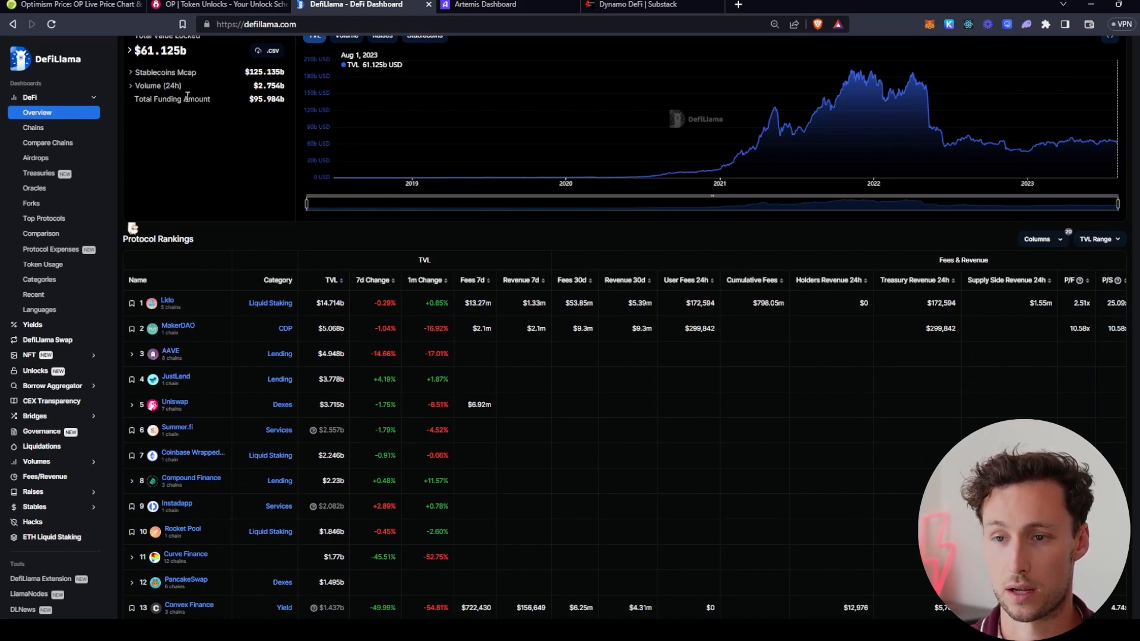
mouse_move(33, 127)
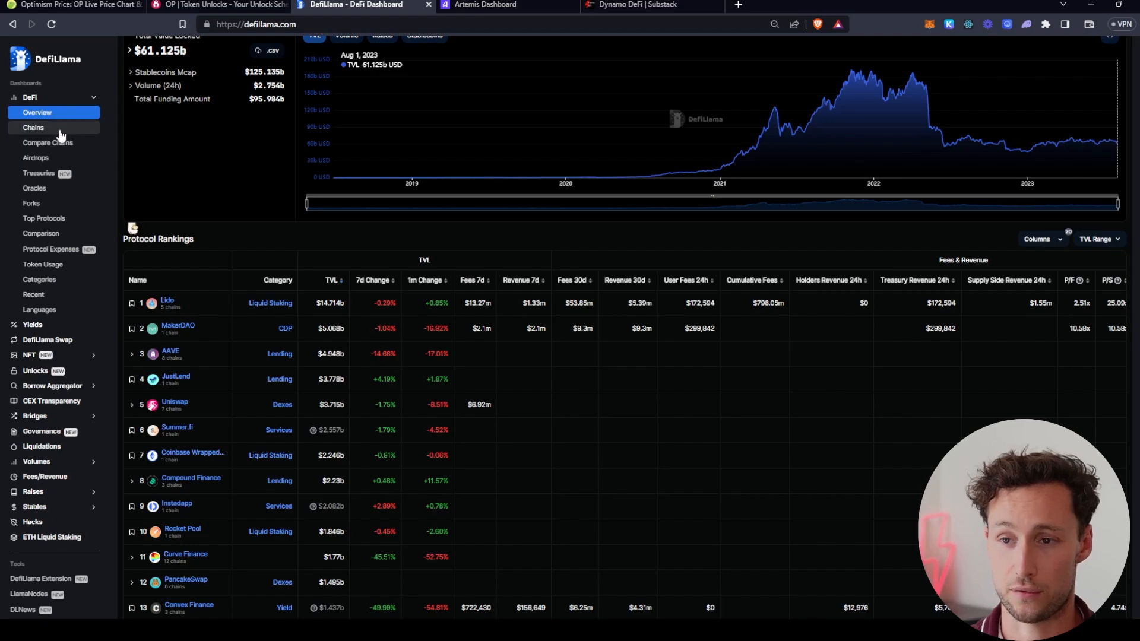
Step: Open the all-chains TVL page and scroll to the chain rankings including Optimism's row
click(34, 127)
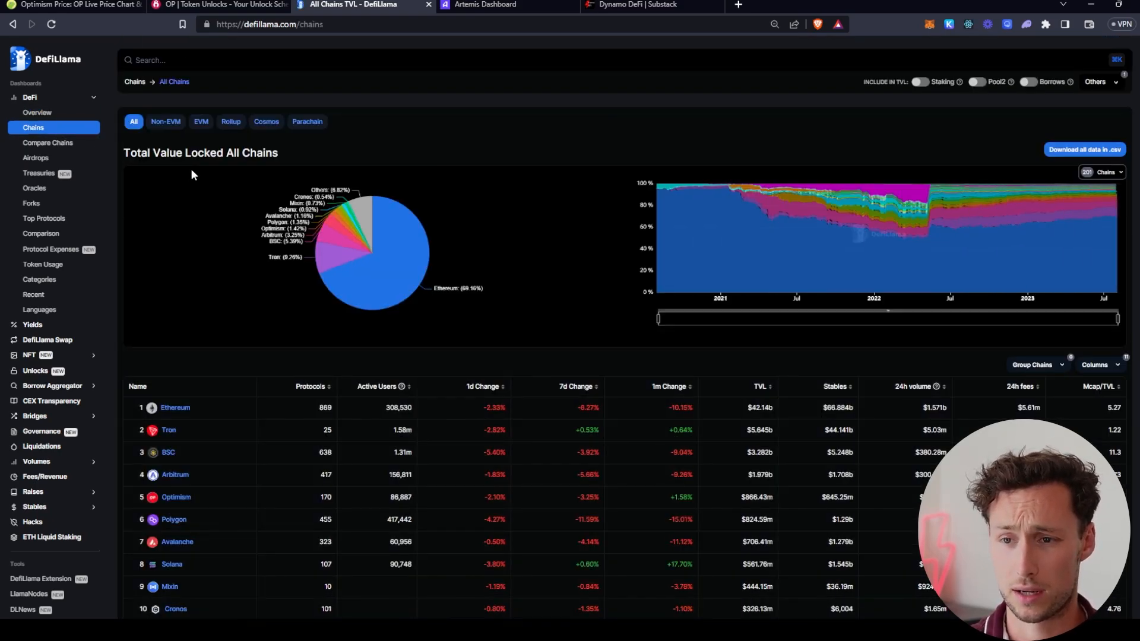
scroll(down, 3)
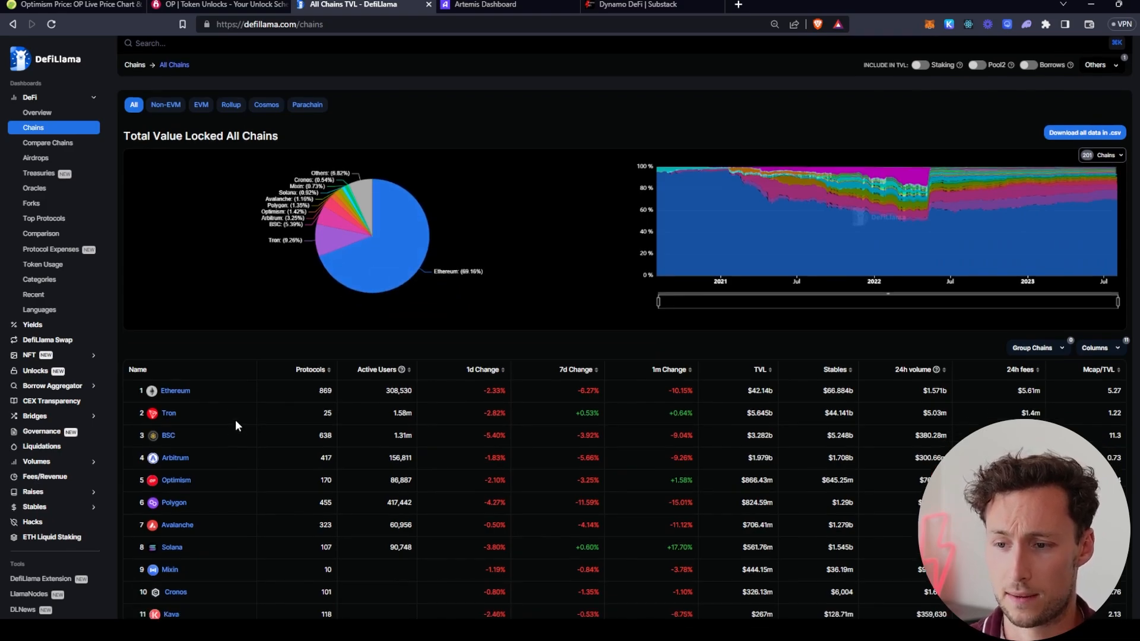
scroll(down, 3)
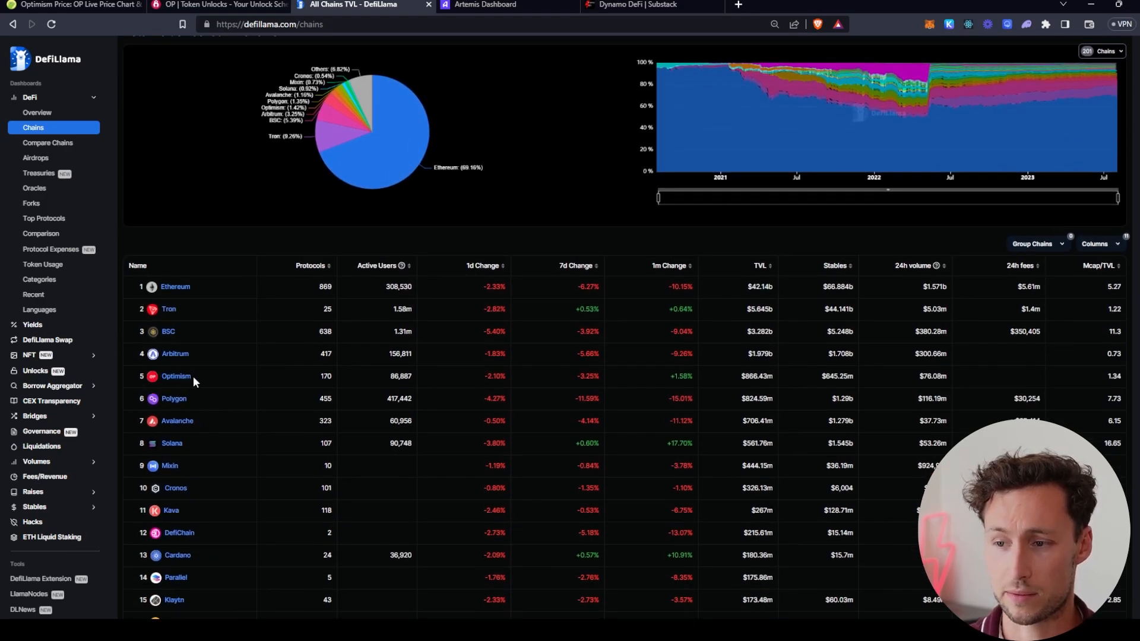
mouse_move(290, 384)
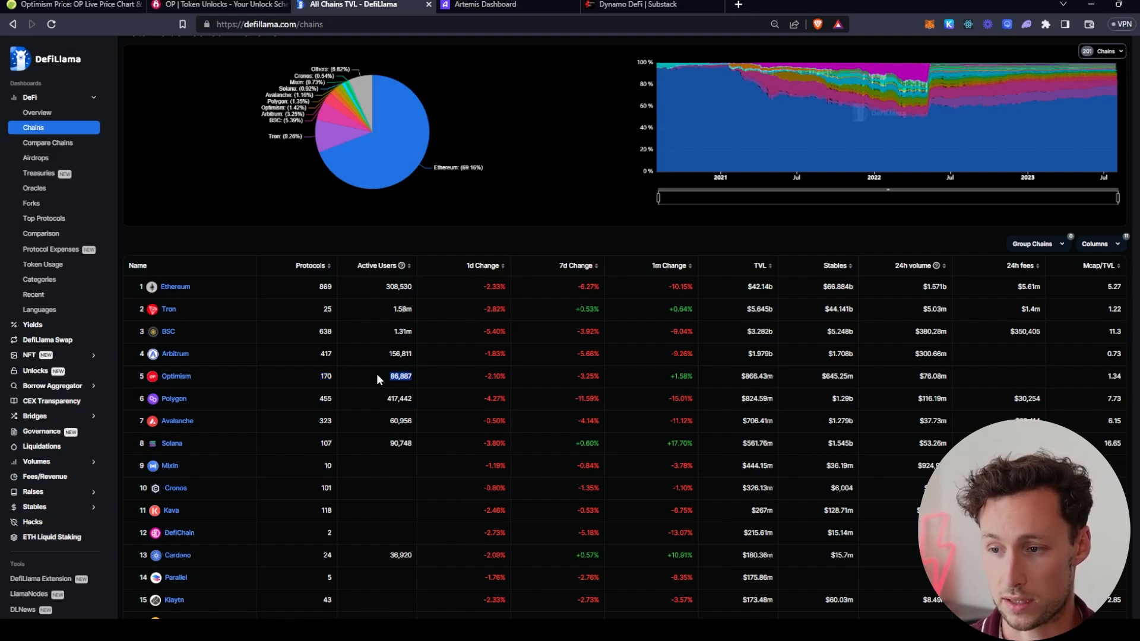
mouse_move(390, 384)
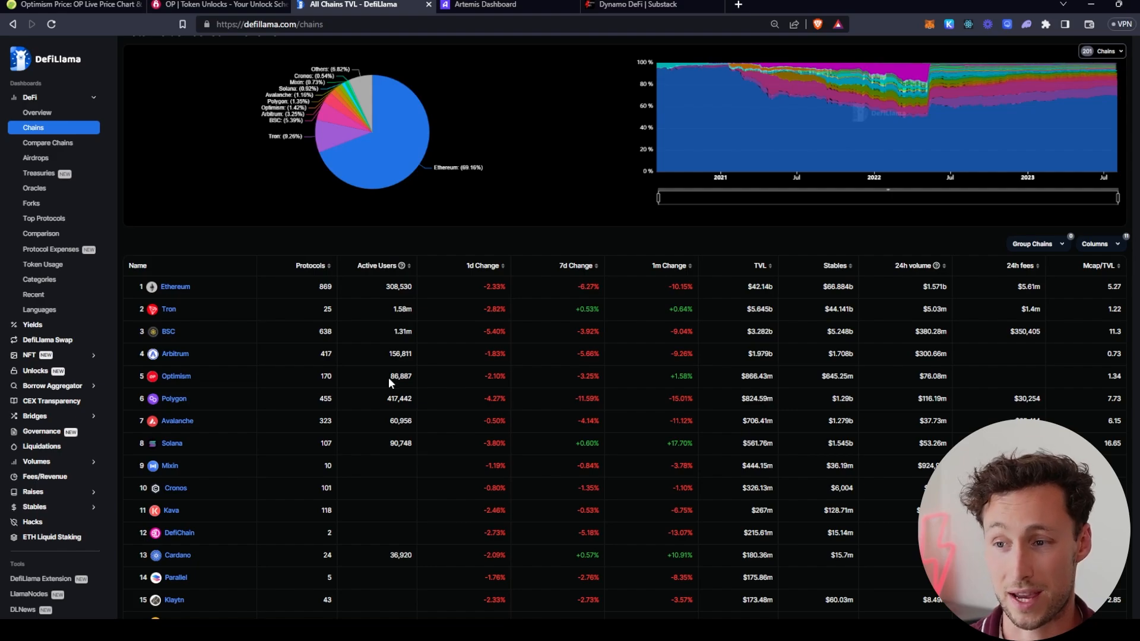
mouse_move(485, 380)
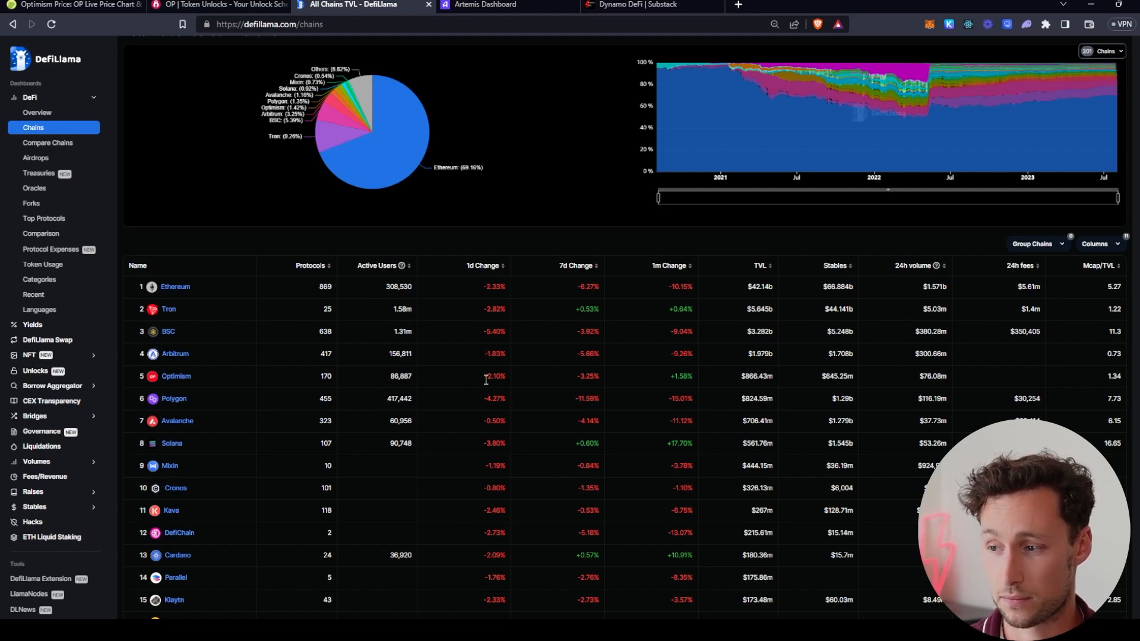
mouse_move(716, 386)
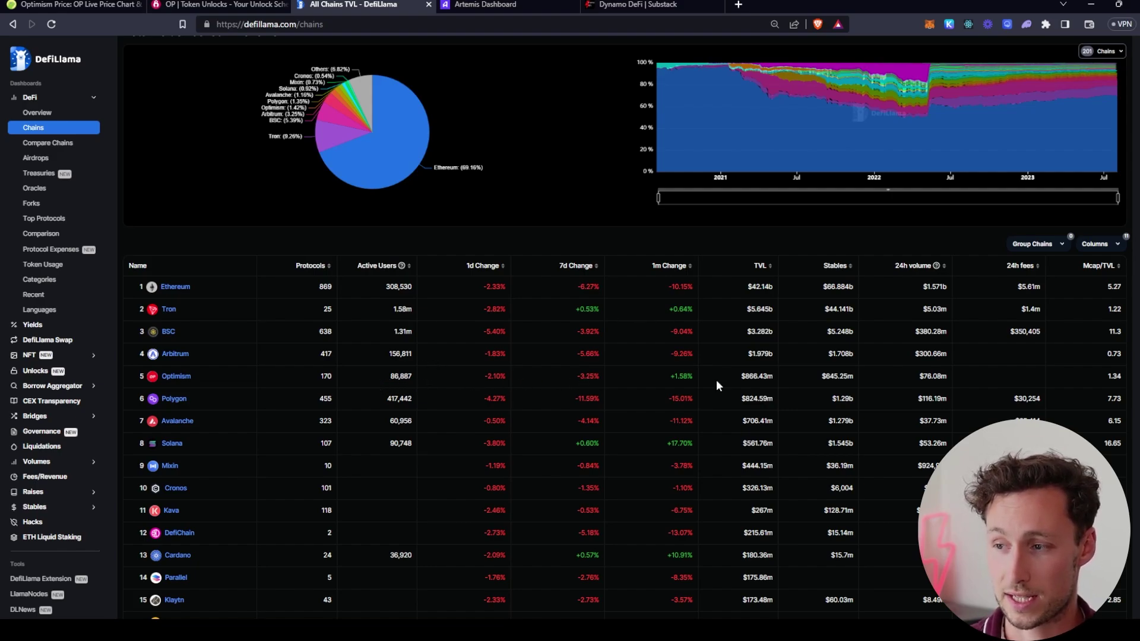
mouse_move(746, 377)
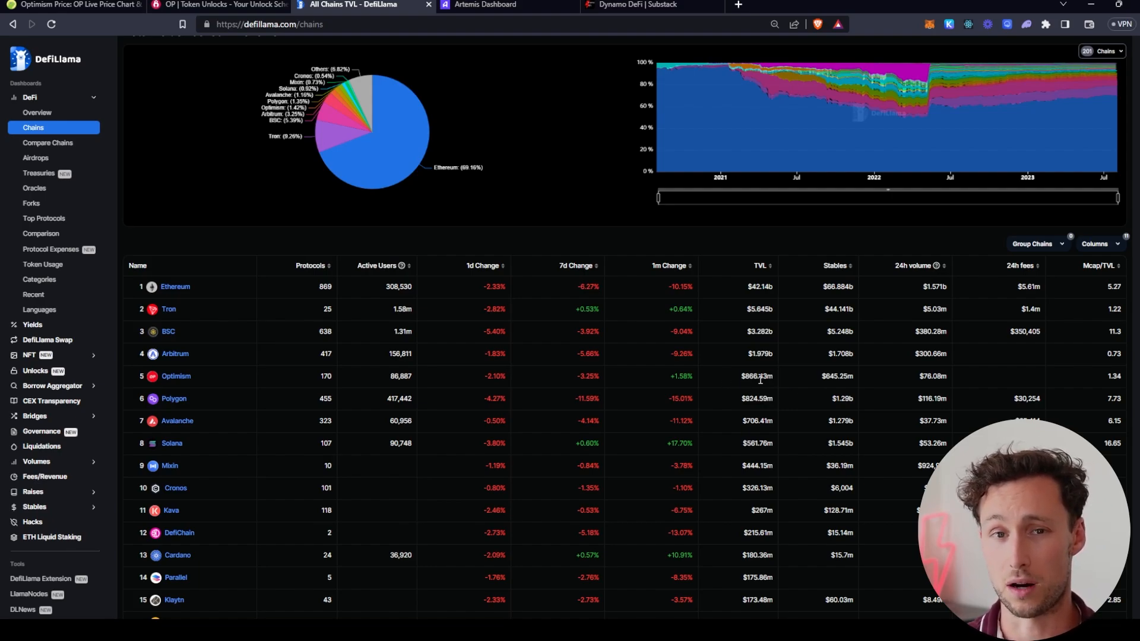
mouse_move(323, 386)
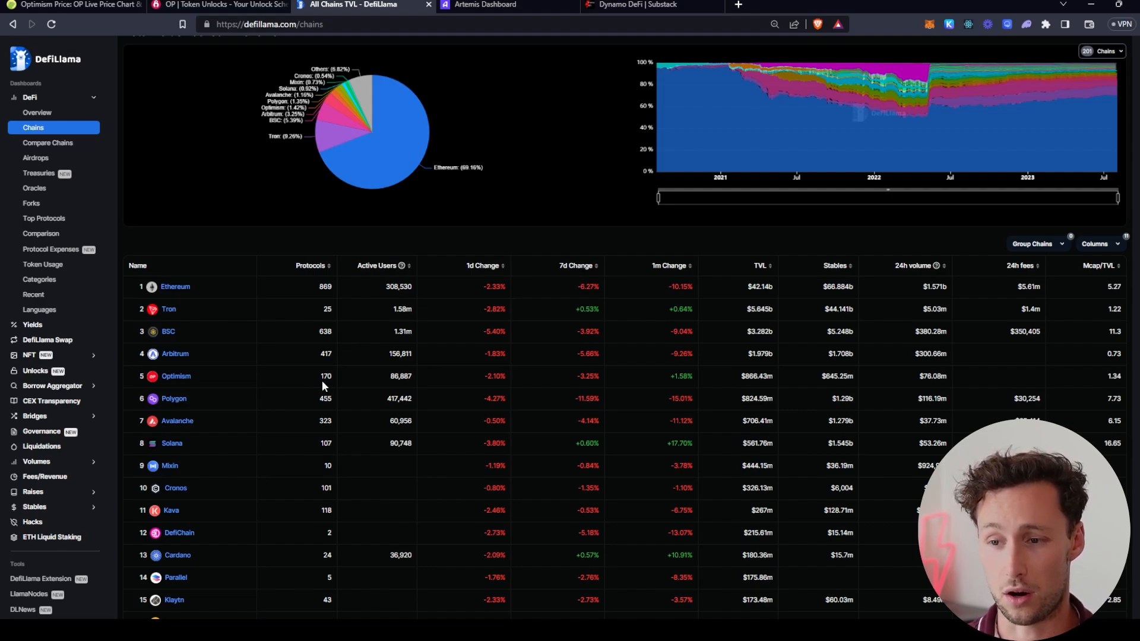
mouse_move(328, 378)
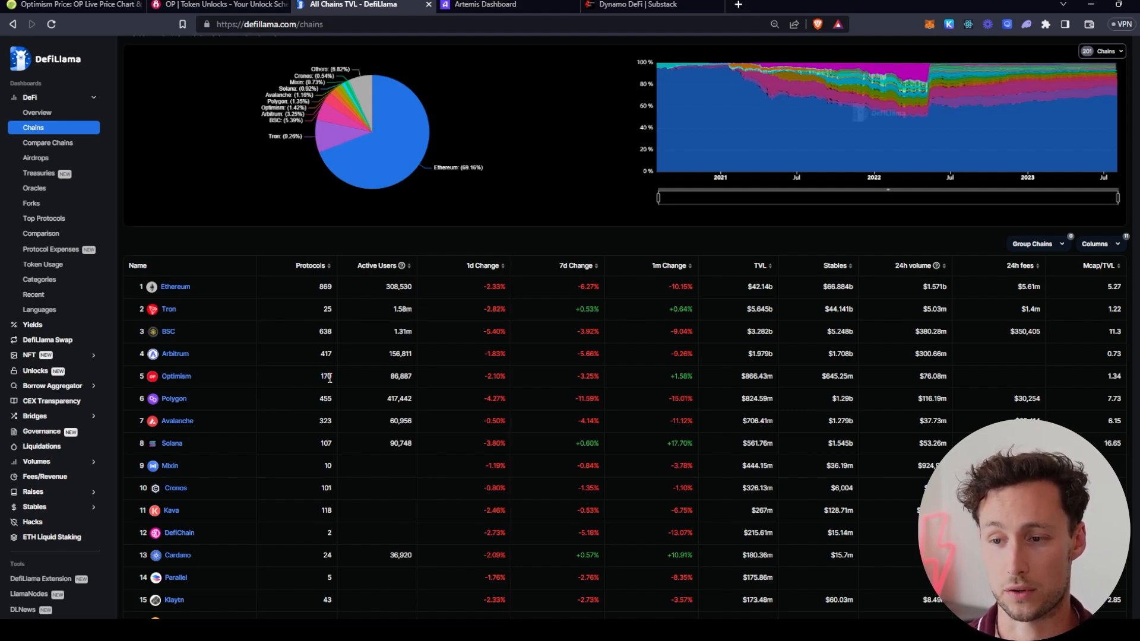
mouse_move(770, 387)
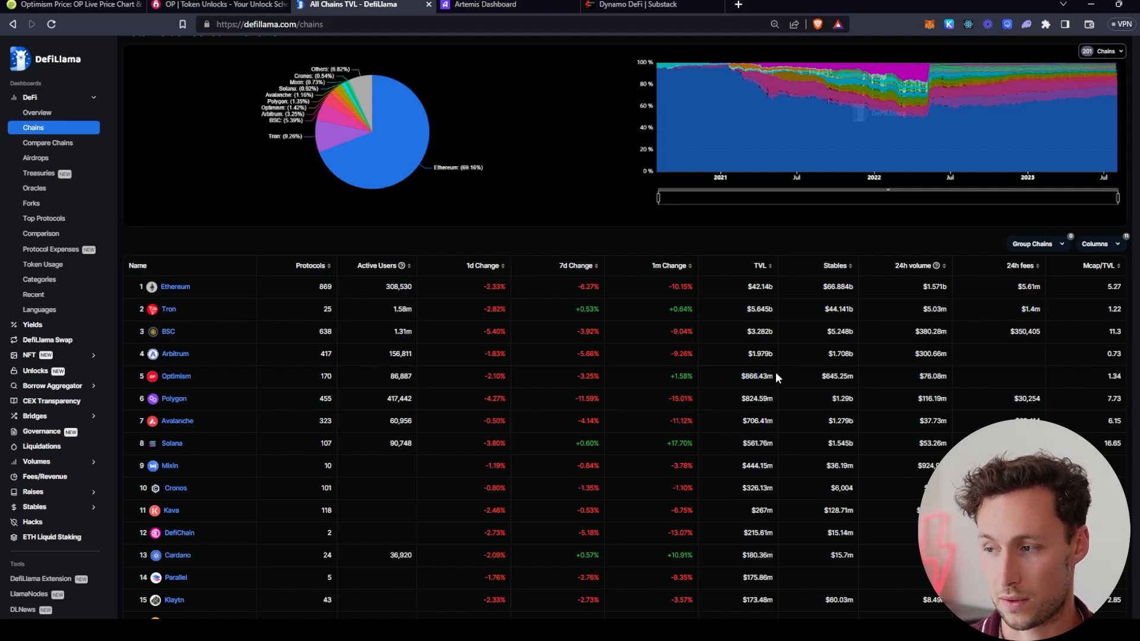
mouse_move(860, 383)
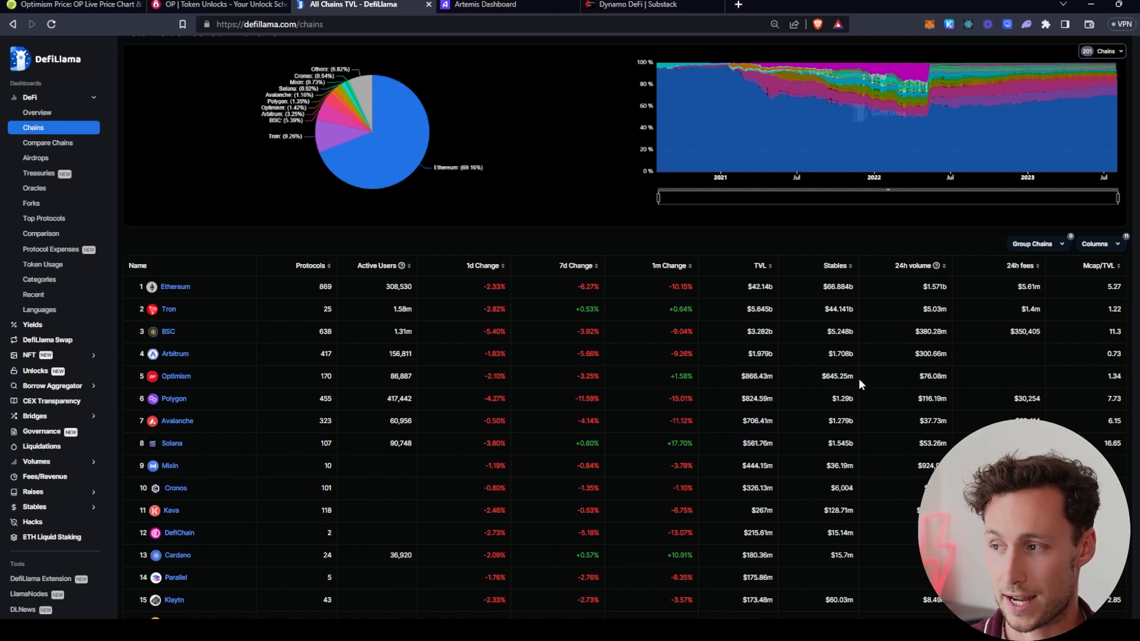
mouse_move(856, 383)
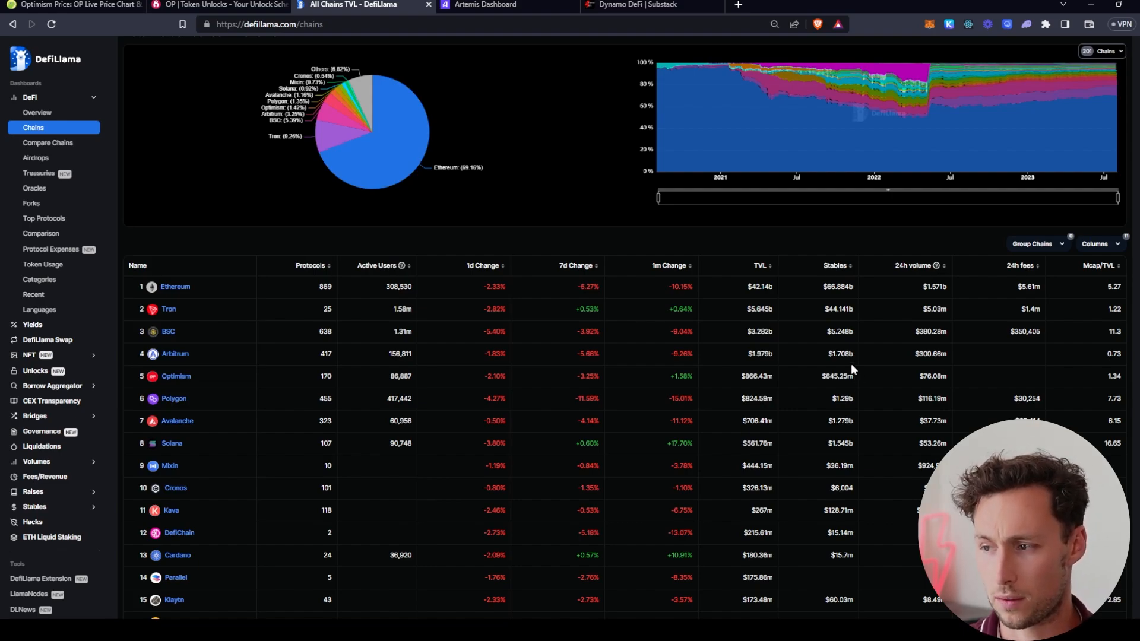
mouse_move(918, 384)
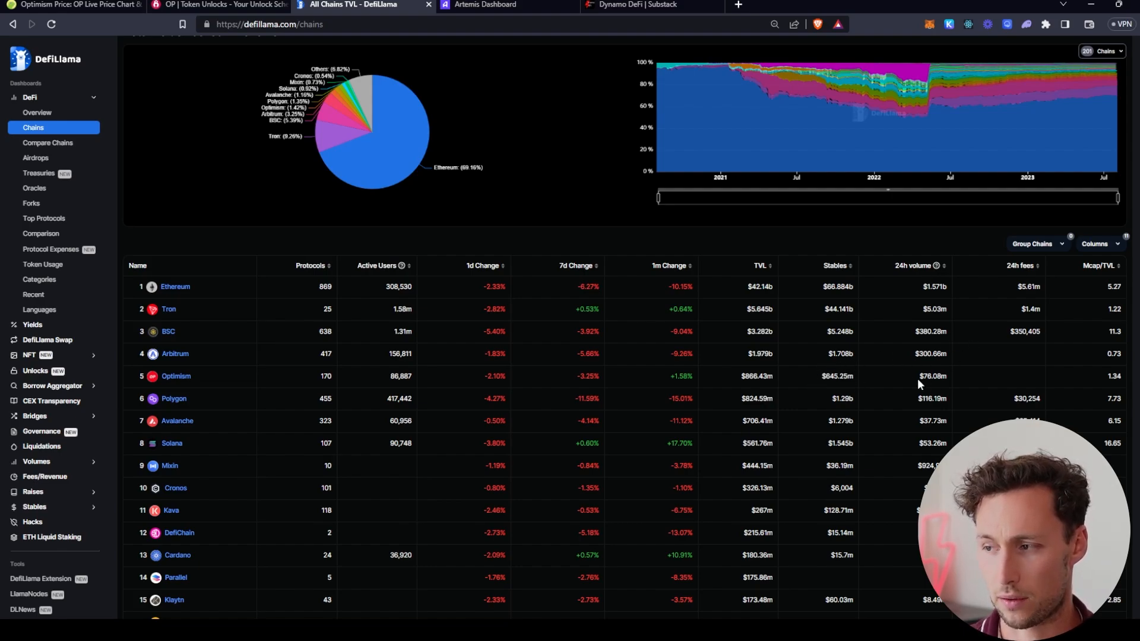
mouse_move(996, 376)
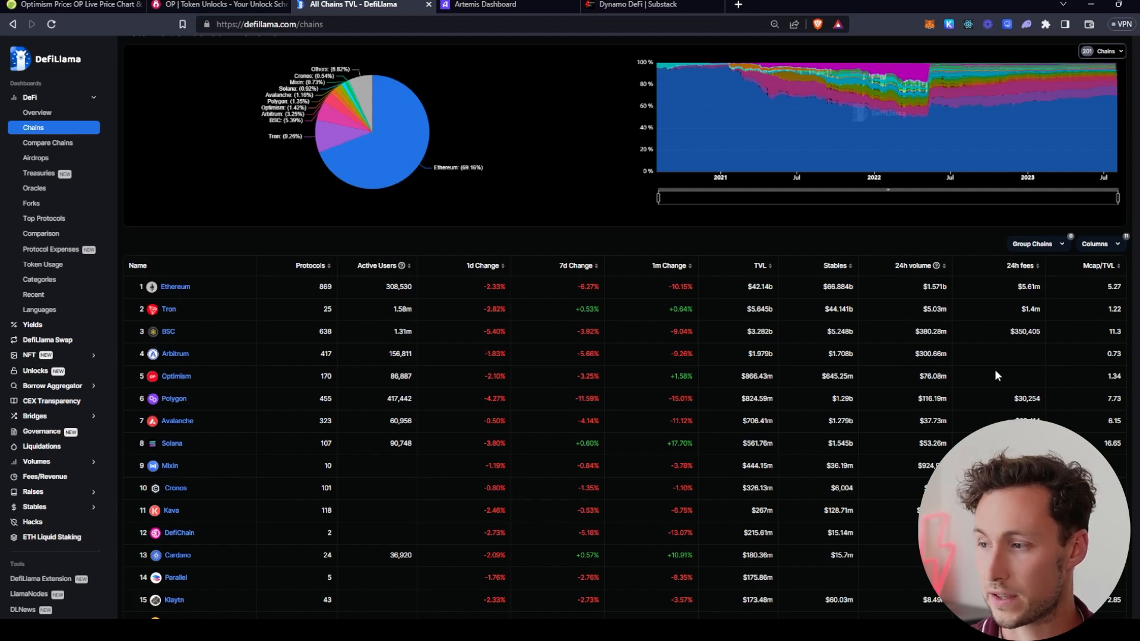
mouse_move(176, 377)
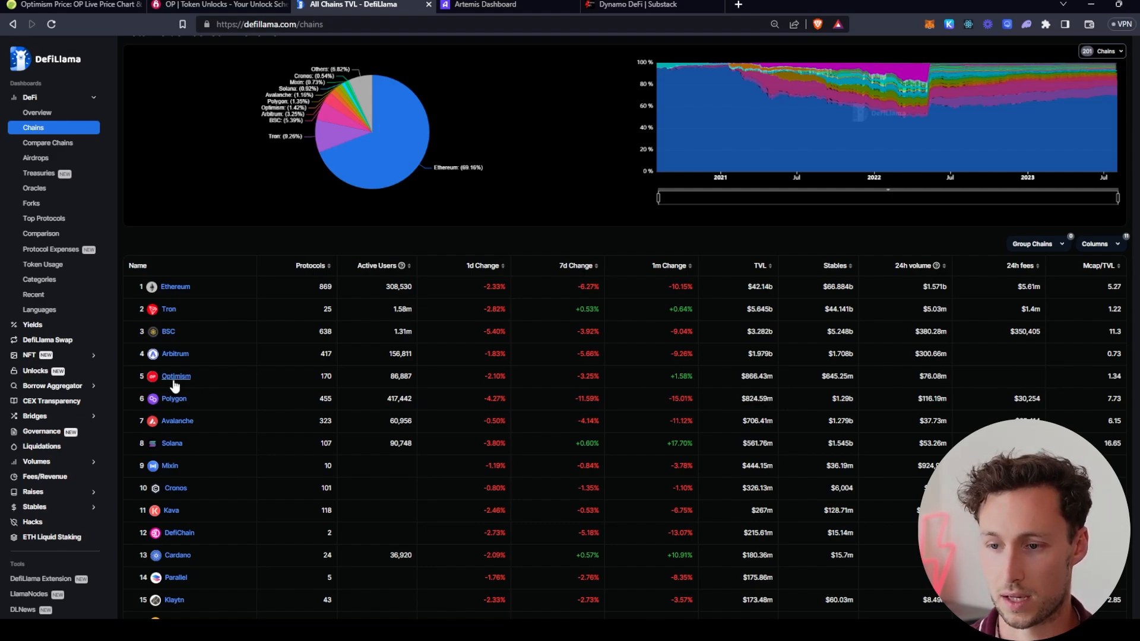
click(176, 376)
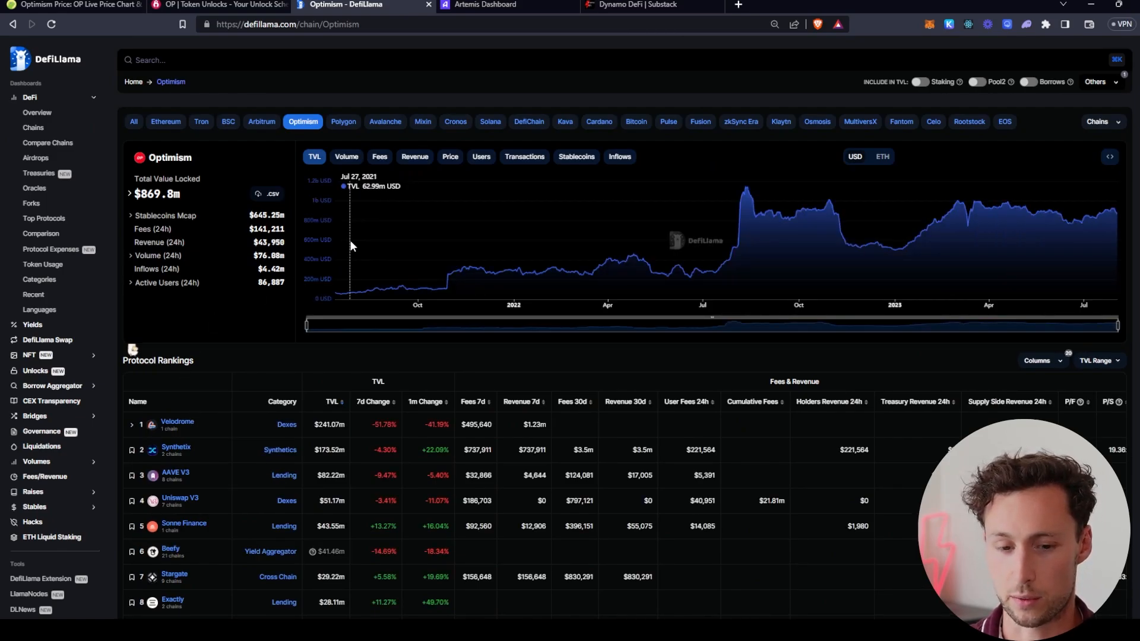
mouse_move(555, 229)
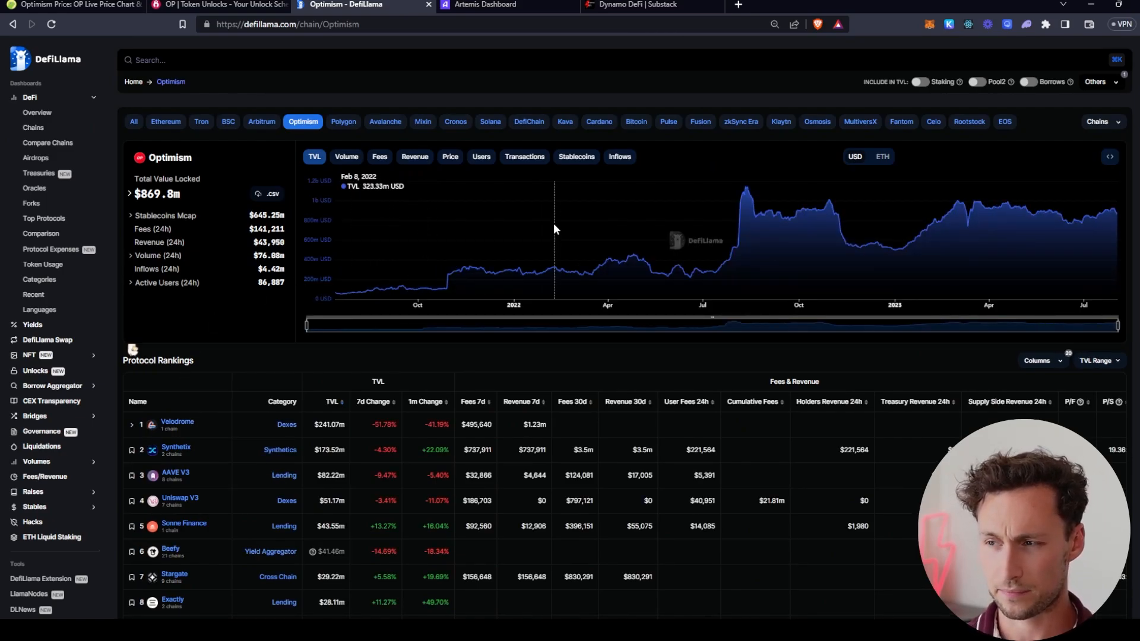
mouse_move(828, 202)
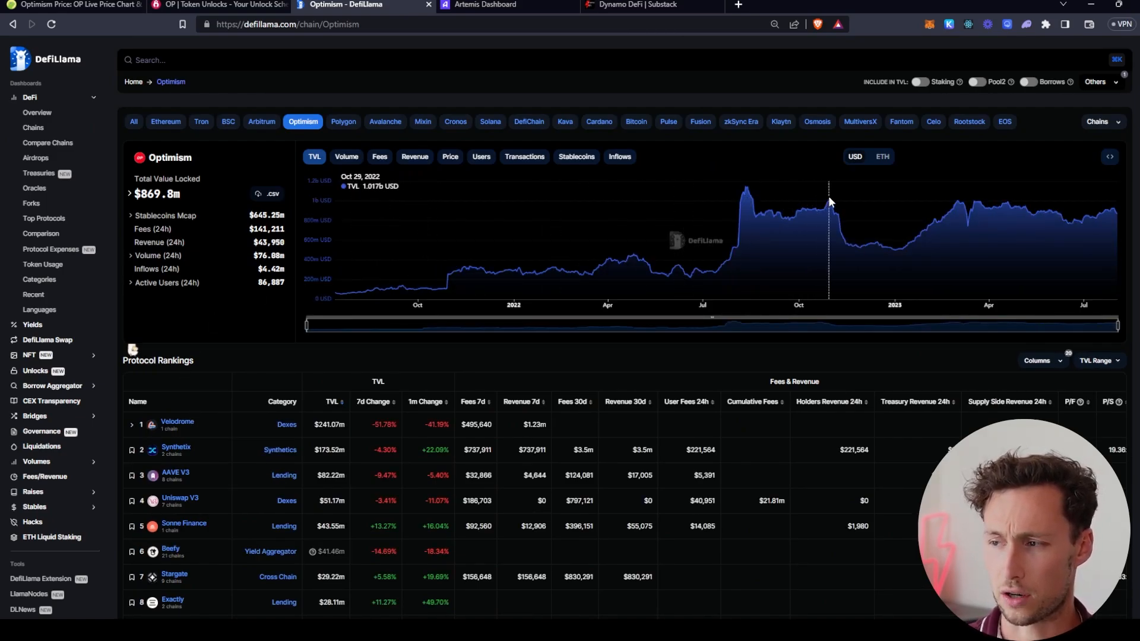
mouse_move(922, 191)
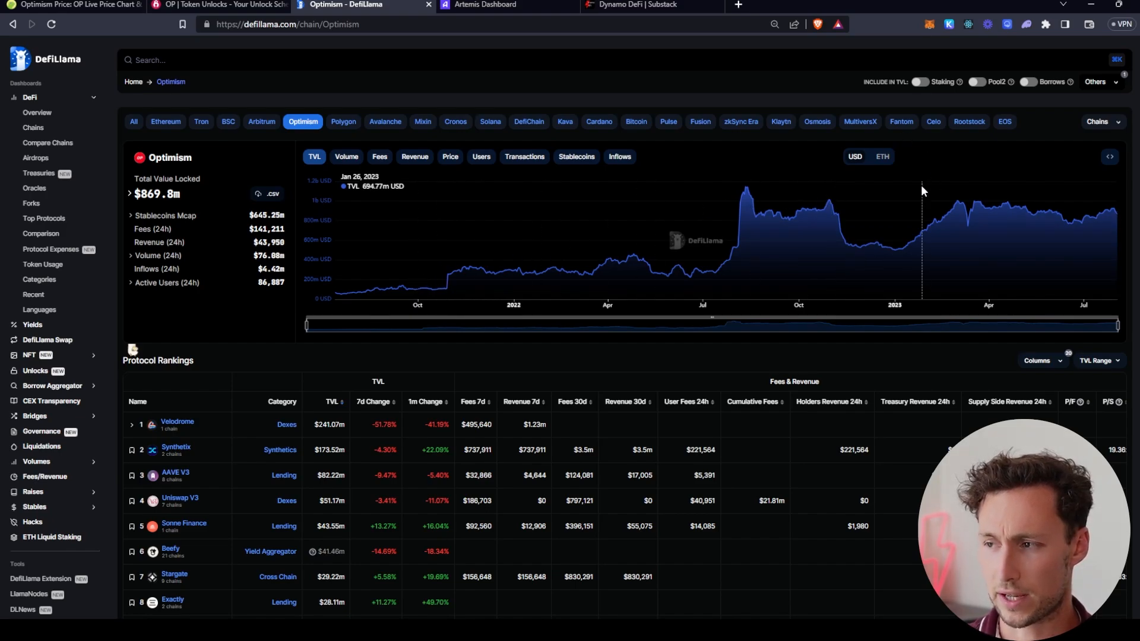
mouse_move(506, 230)
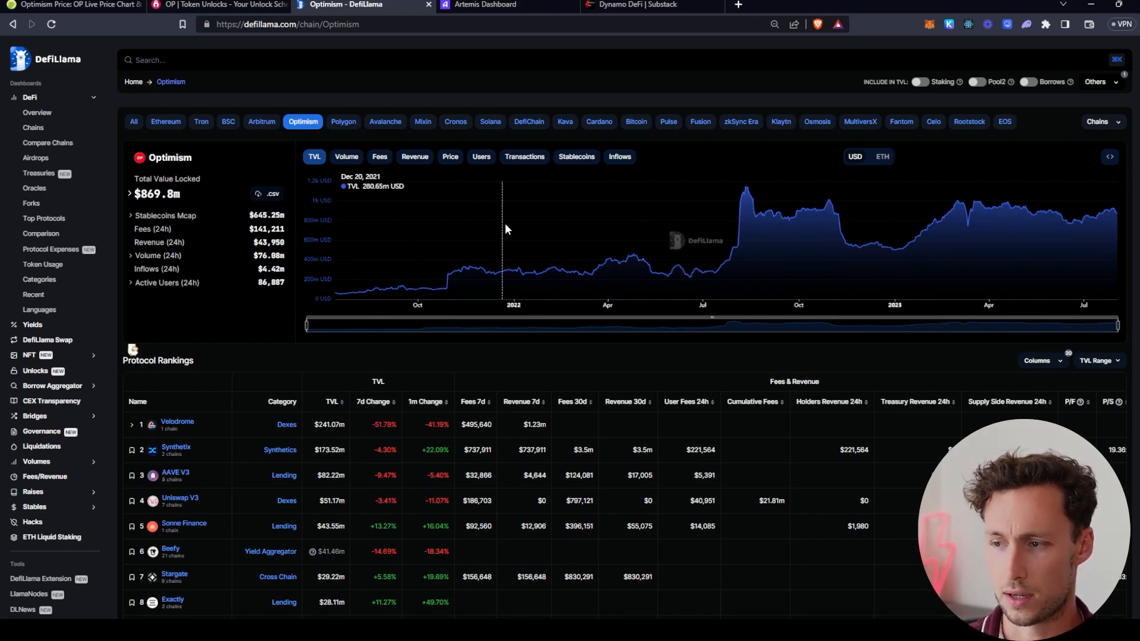
mouse_move(824, 202)
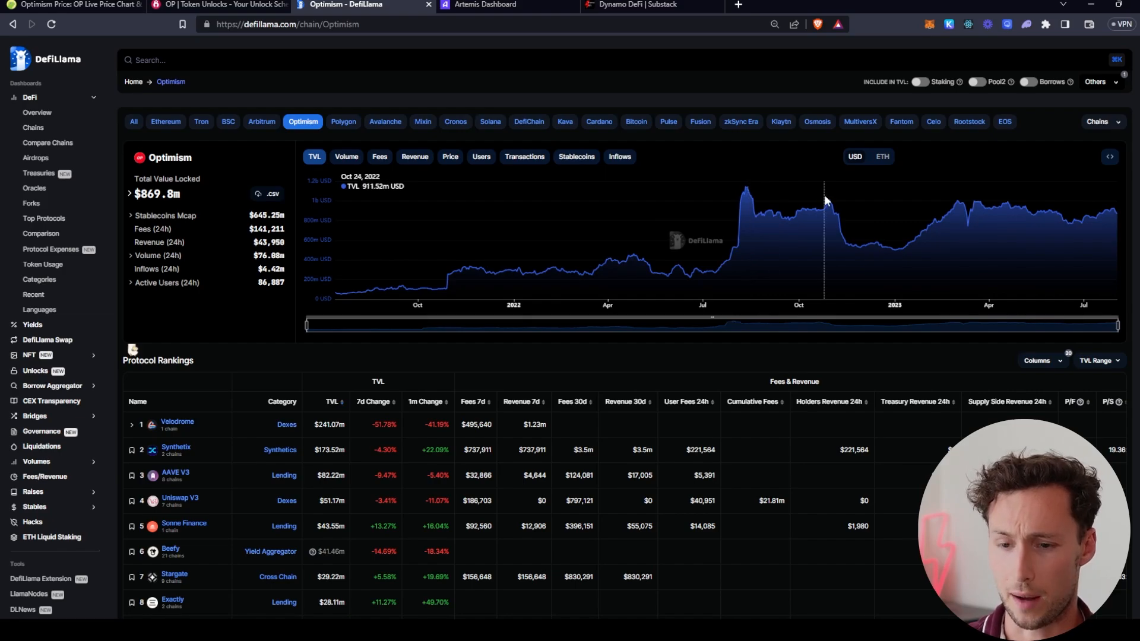
mouse_move(746, 203)
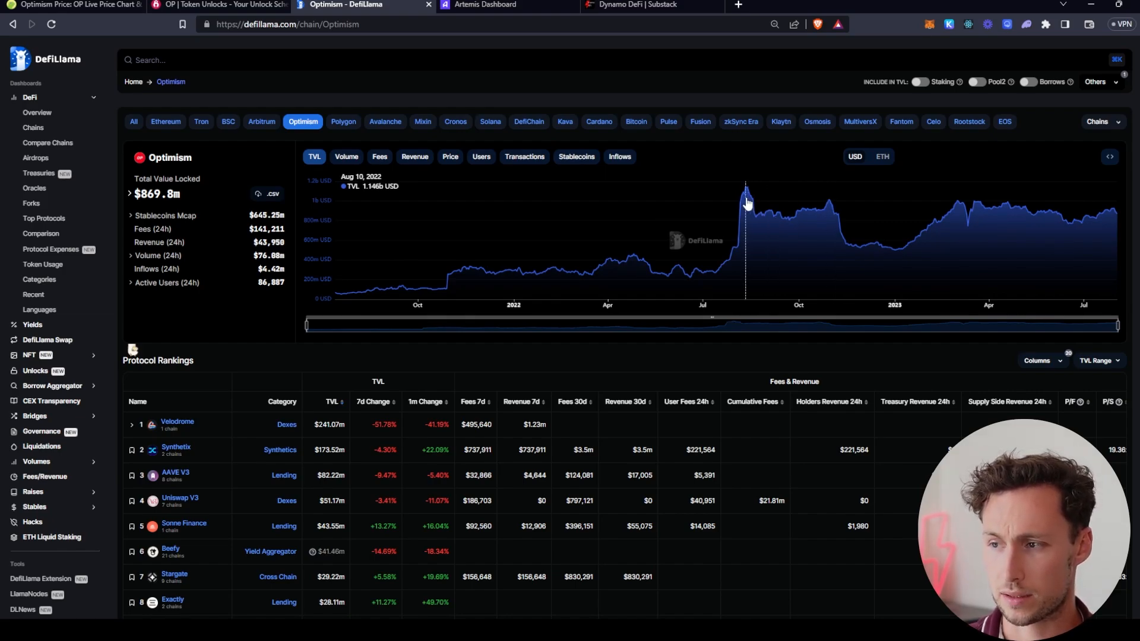
mouse_move(747, 205)
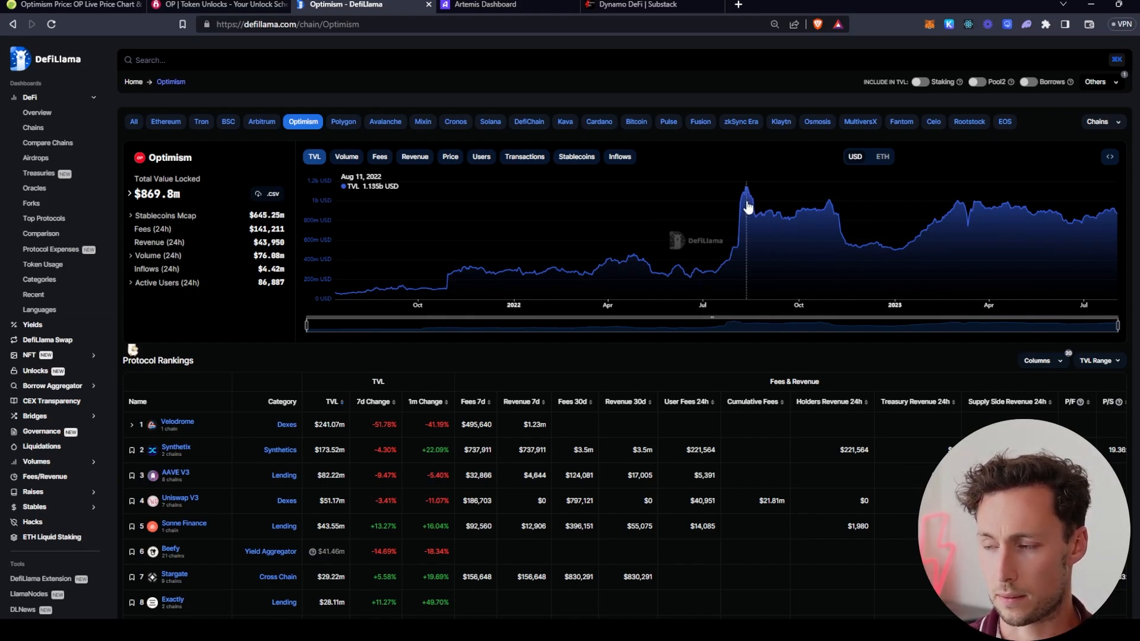
mouse_move(852, 225)
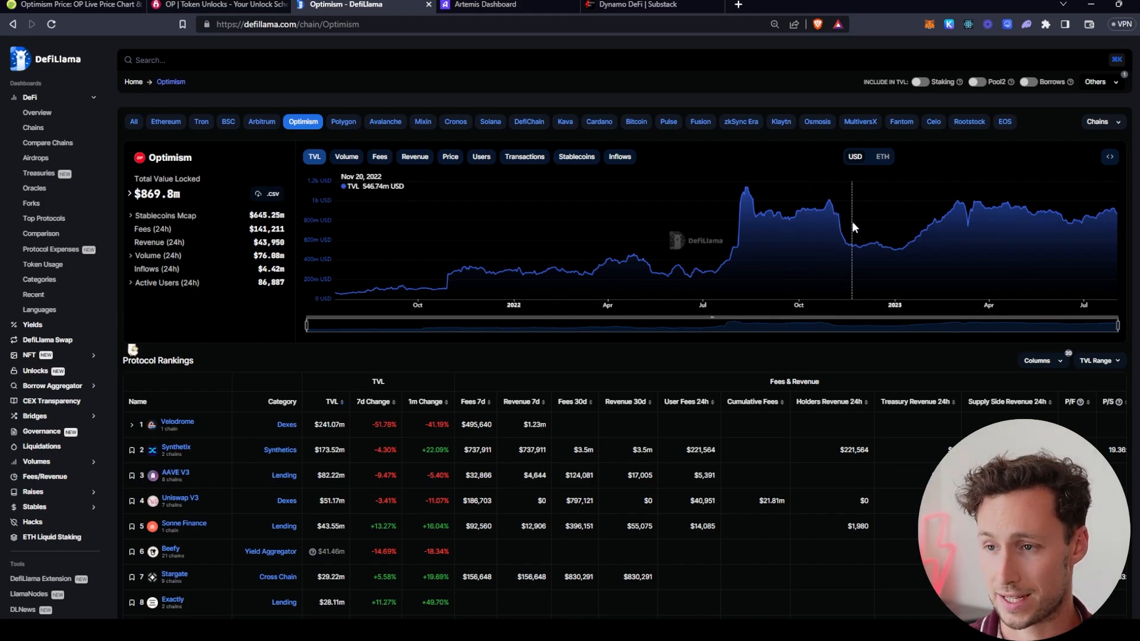
mouse_move(970, 221)
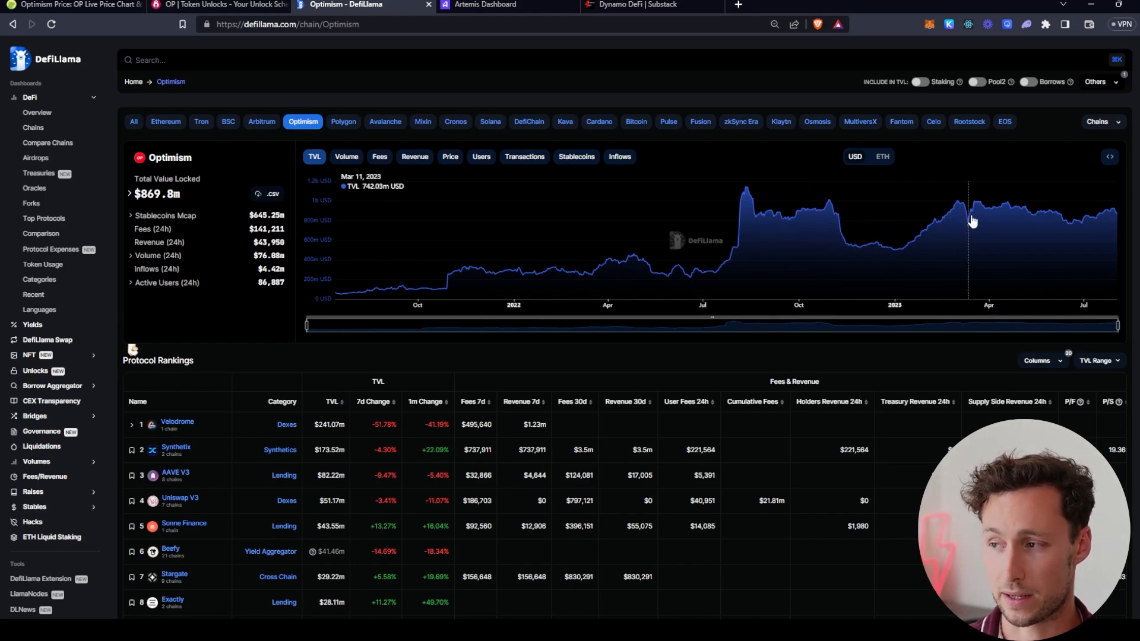
mouse_move(1083, 202)
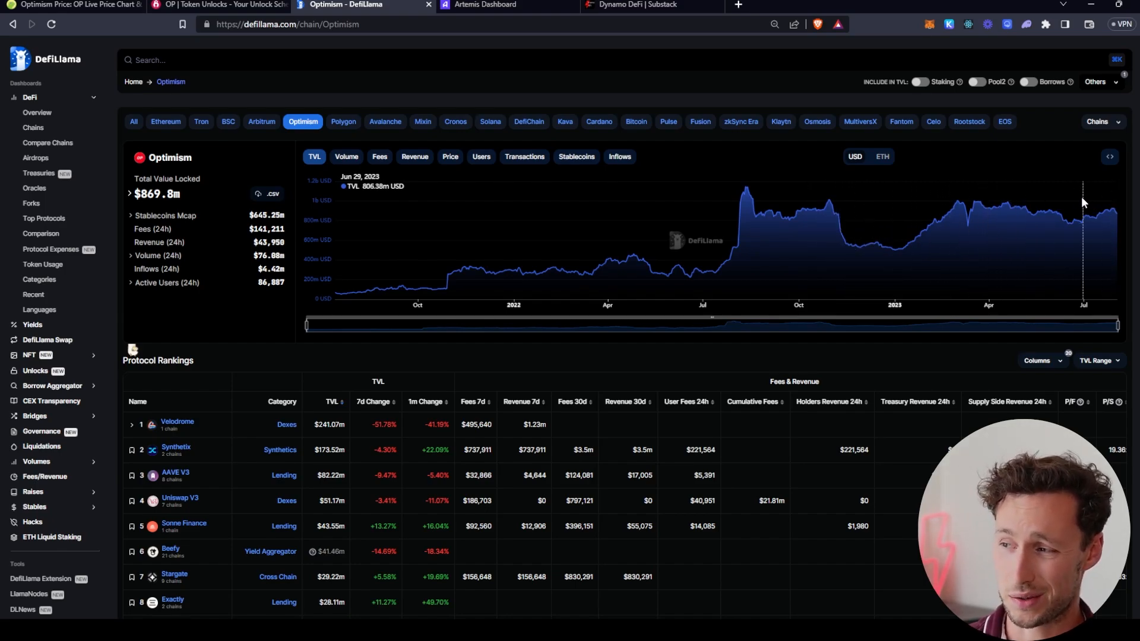
mouse_move(1069, 206)
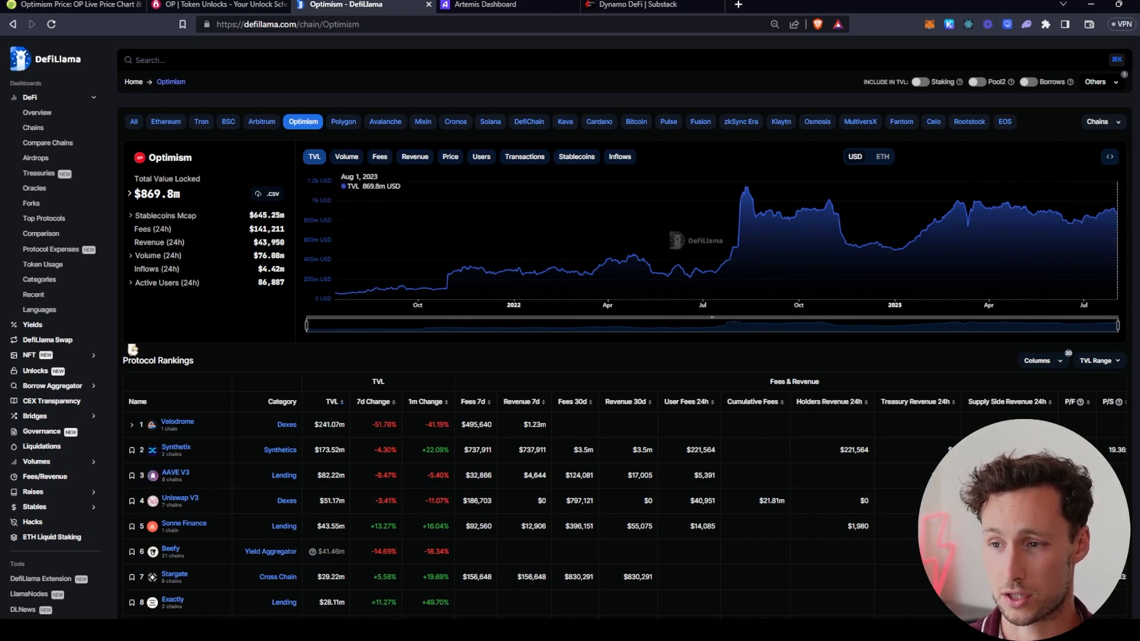
mouse_move(1041, 252)
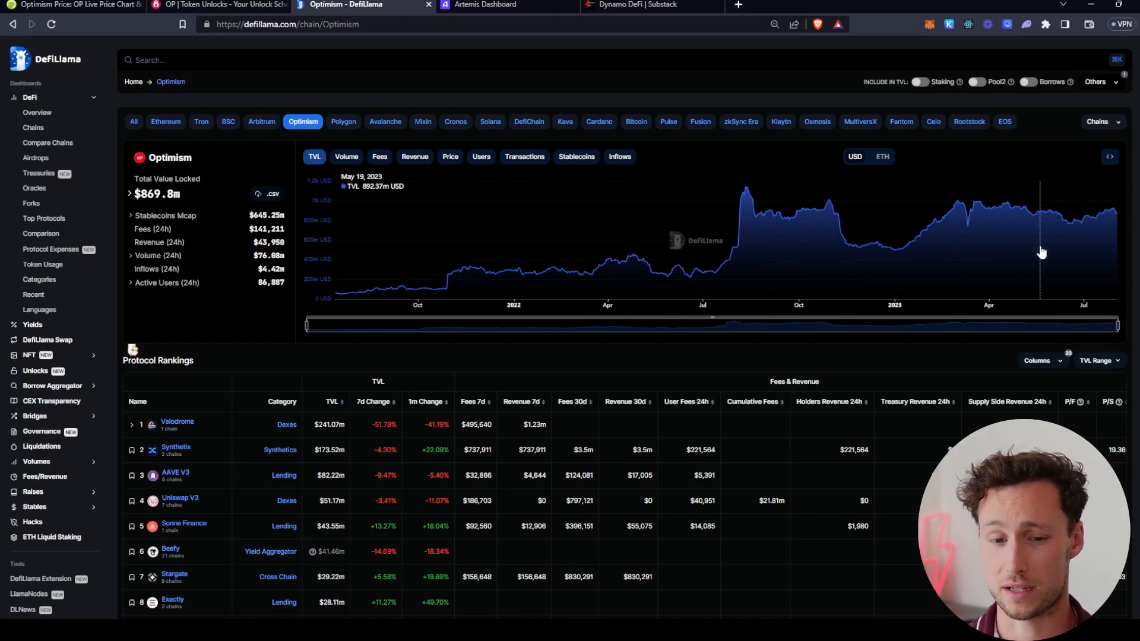
mouse_move(338, 240)
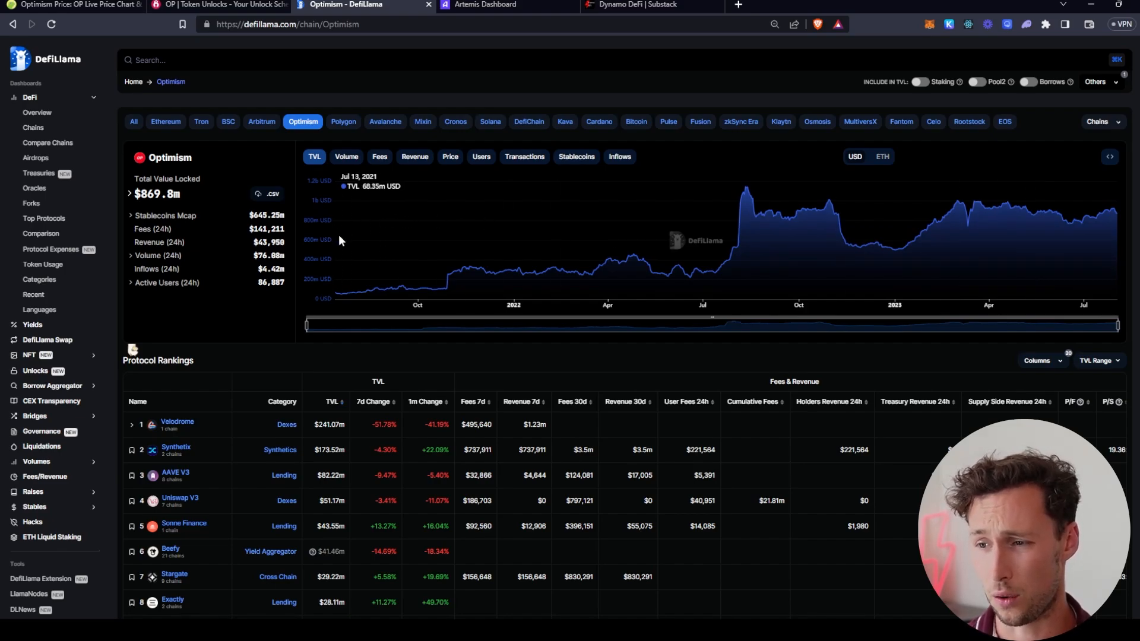
mouse_move(614, 291)
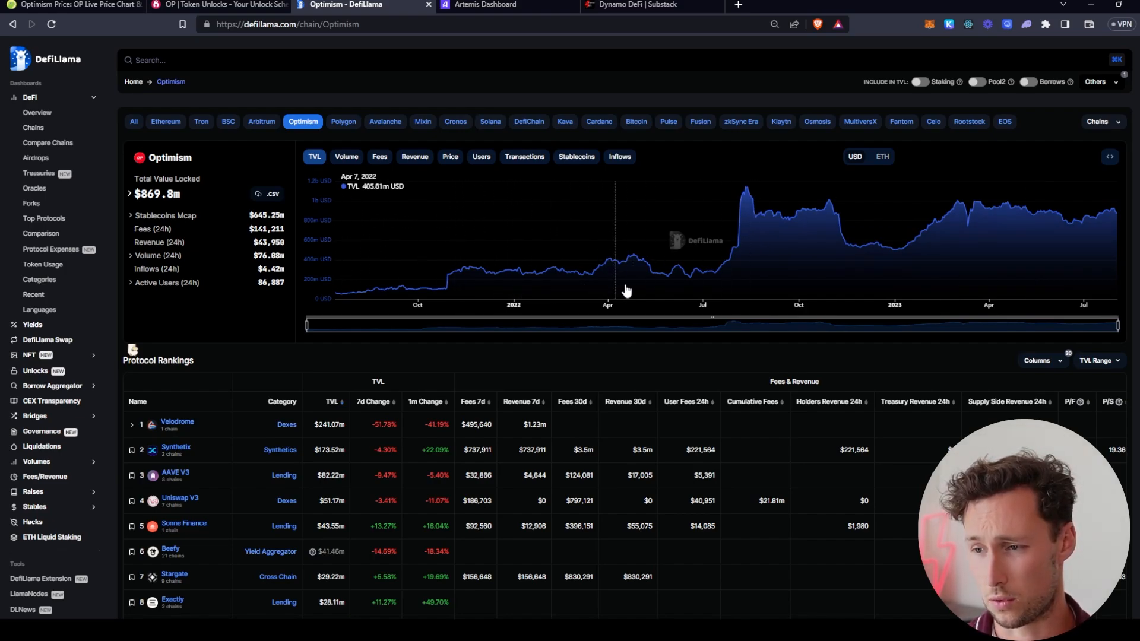
mouse_move(468, 314)
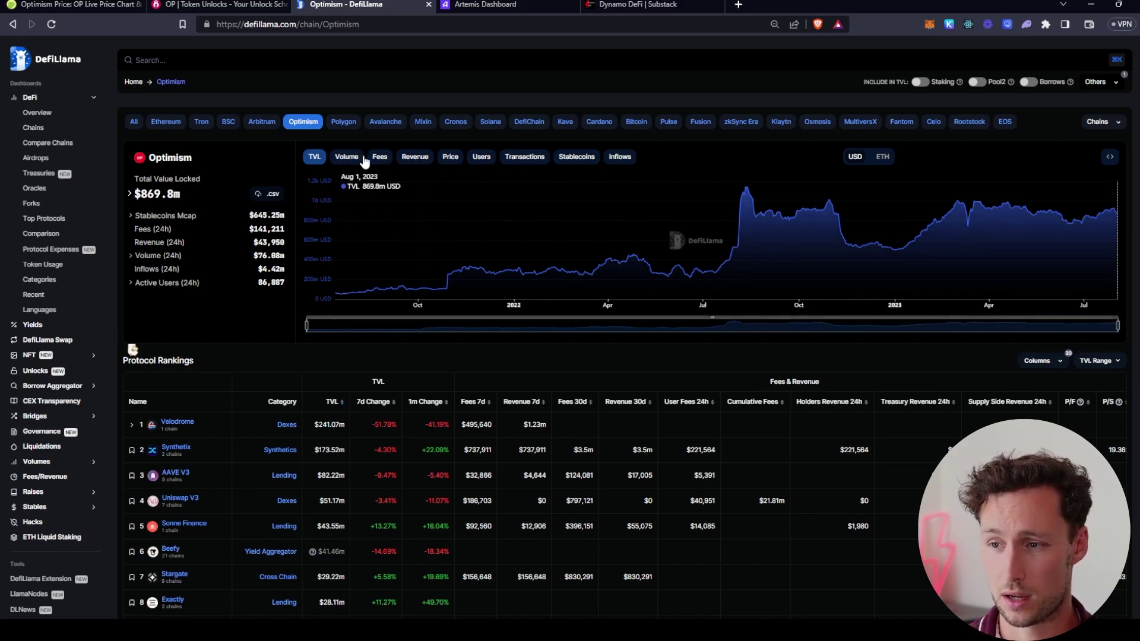
Step: Add daily volume bars on top of Optimism's total value locked chart
click(347, 157)
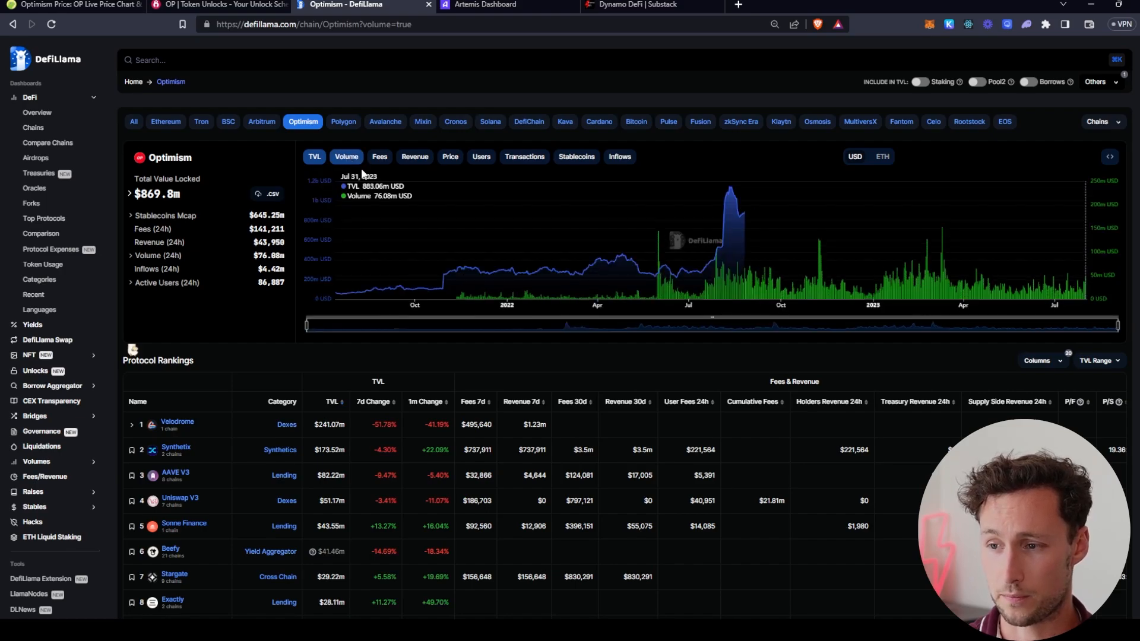
mouse_move(737, 233)
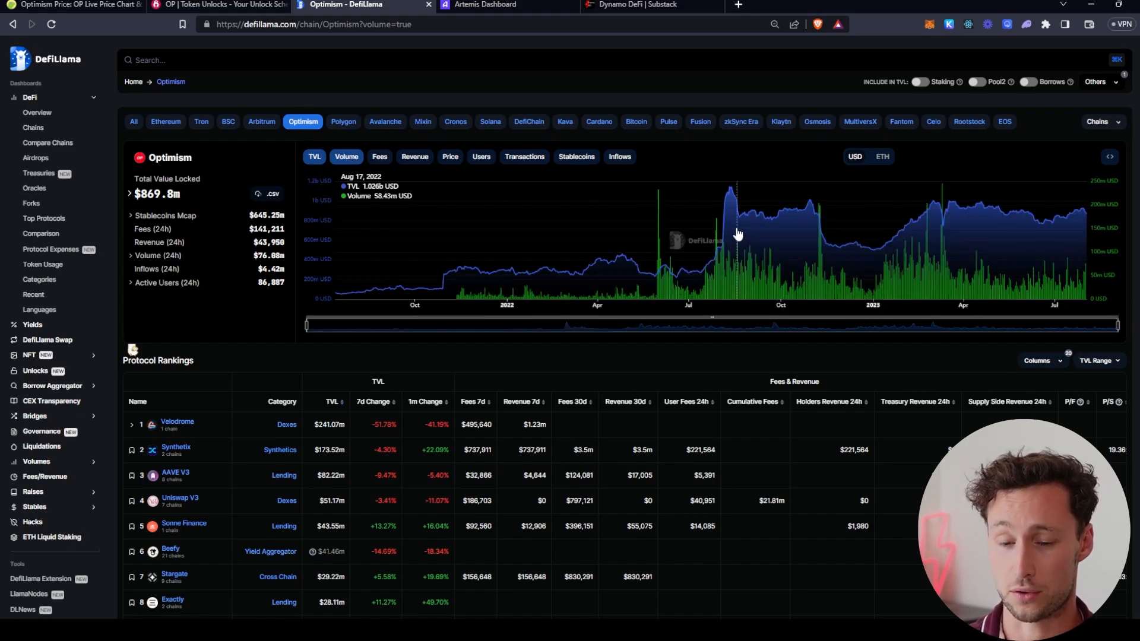
mouse_move(928, 234)
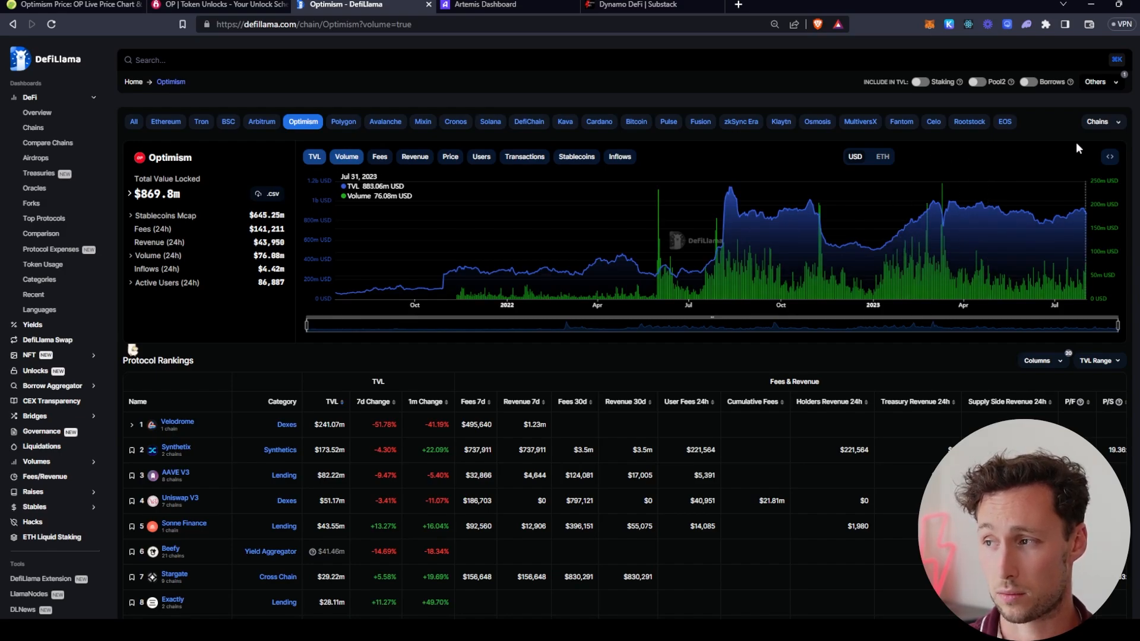
mouse_move(794, 258)
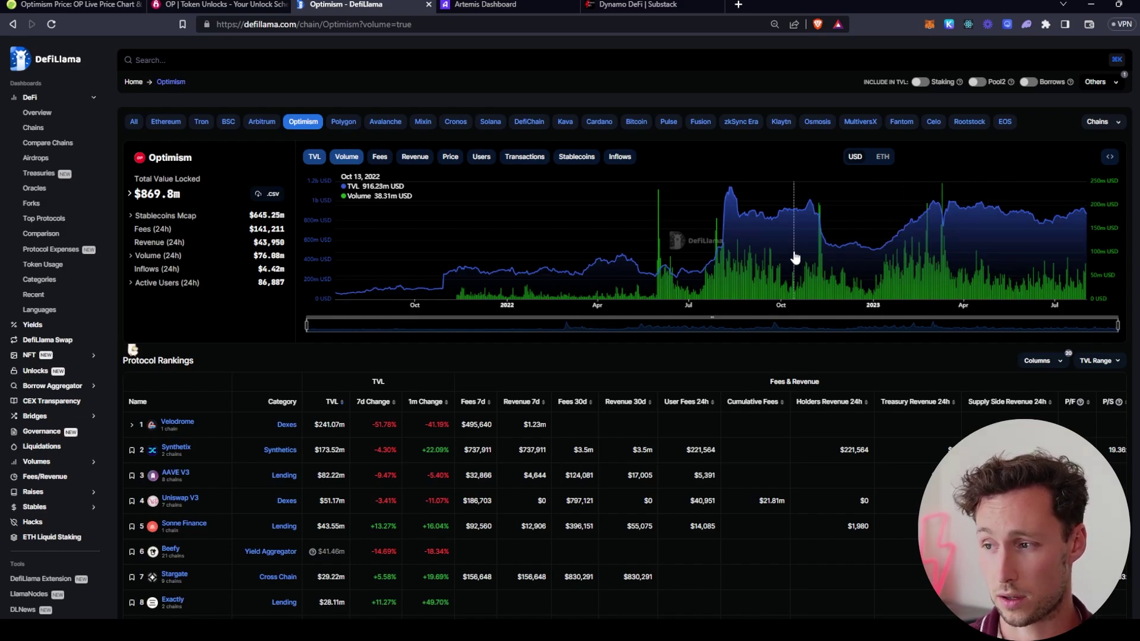
mouse_move(1002, 252)
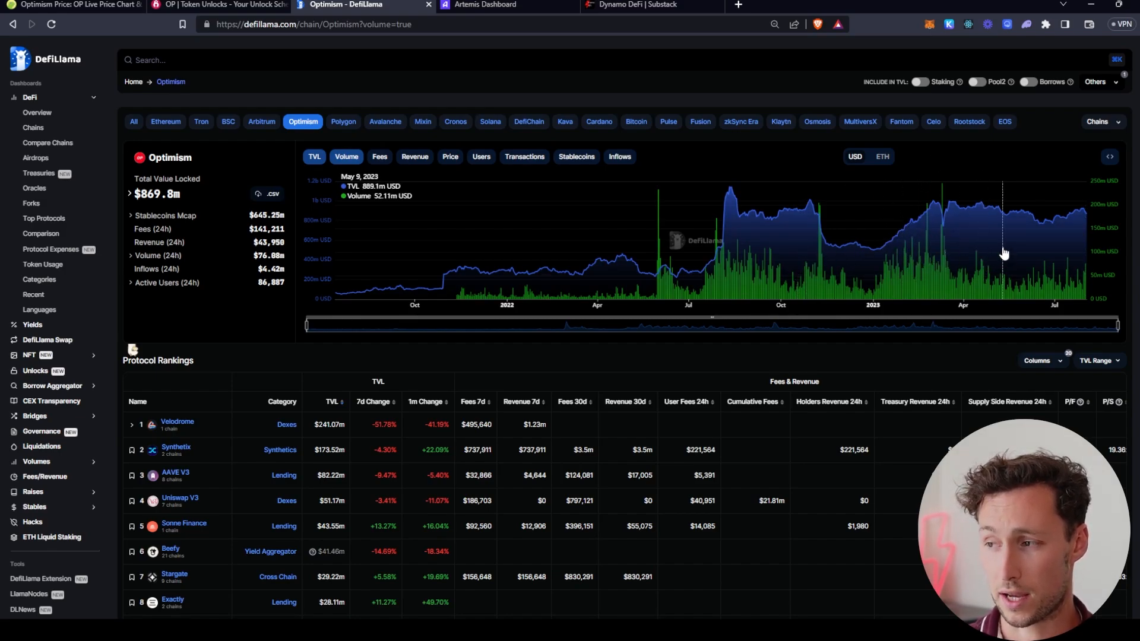
mouse_move(1007, 234)
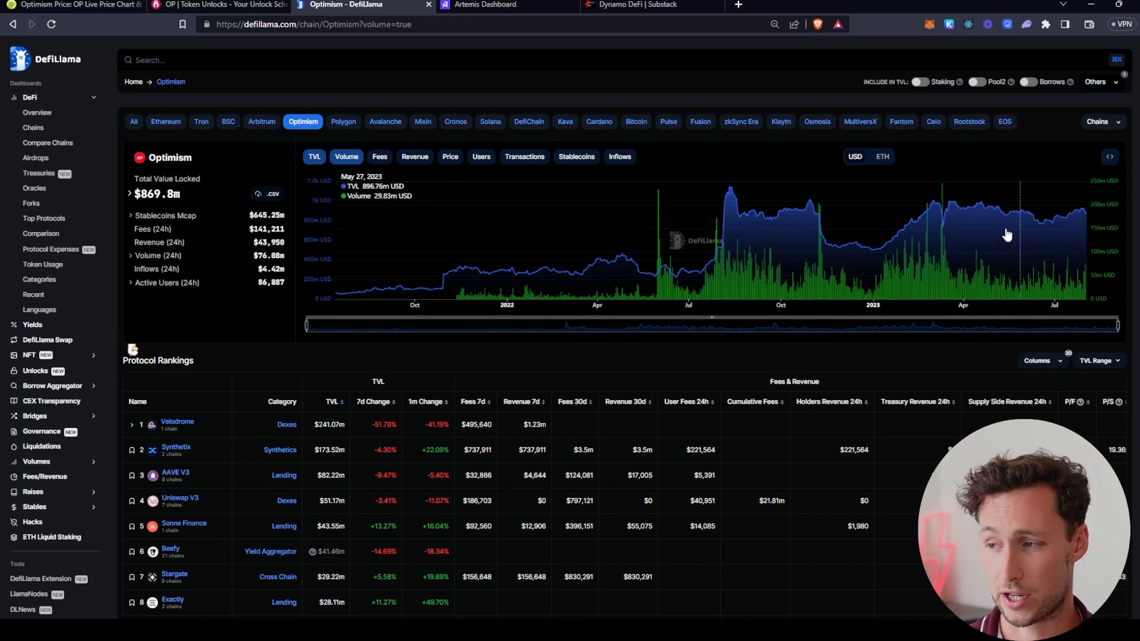
mouse_move(907, 230)
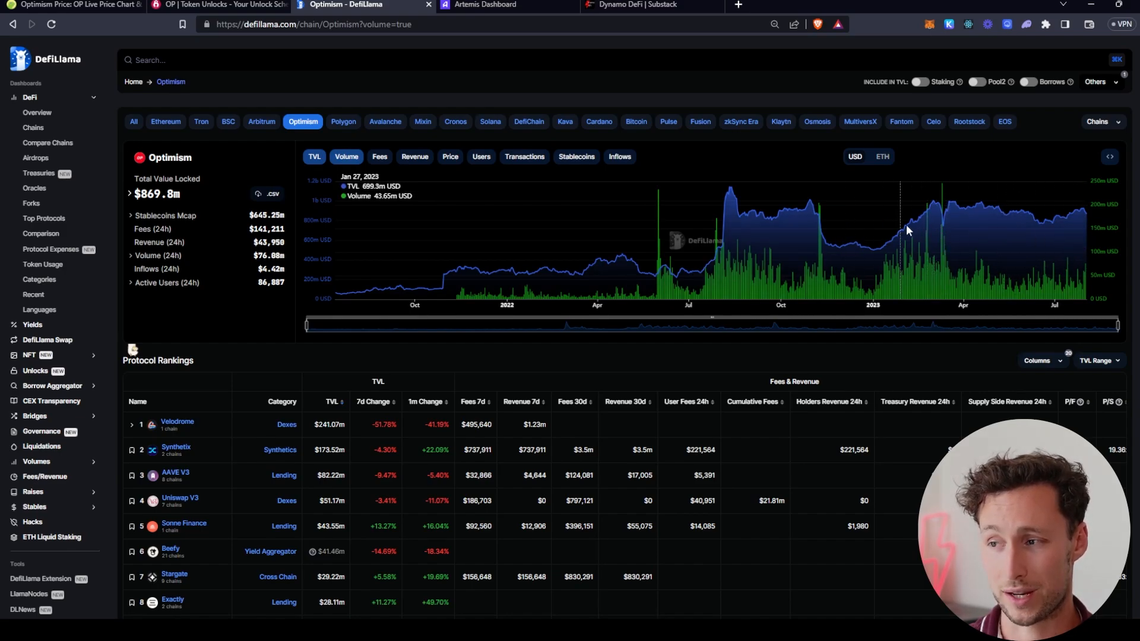
mouse_move(397, 182)
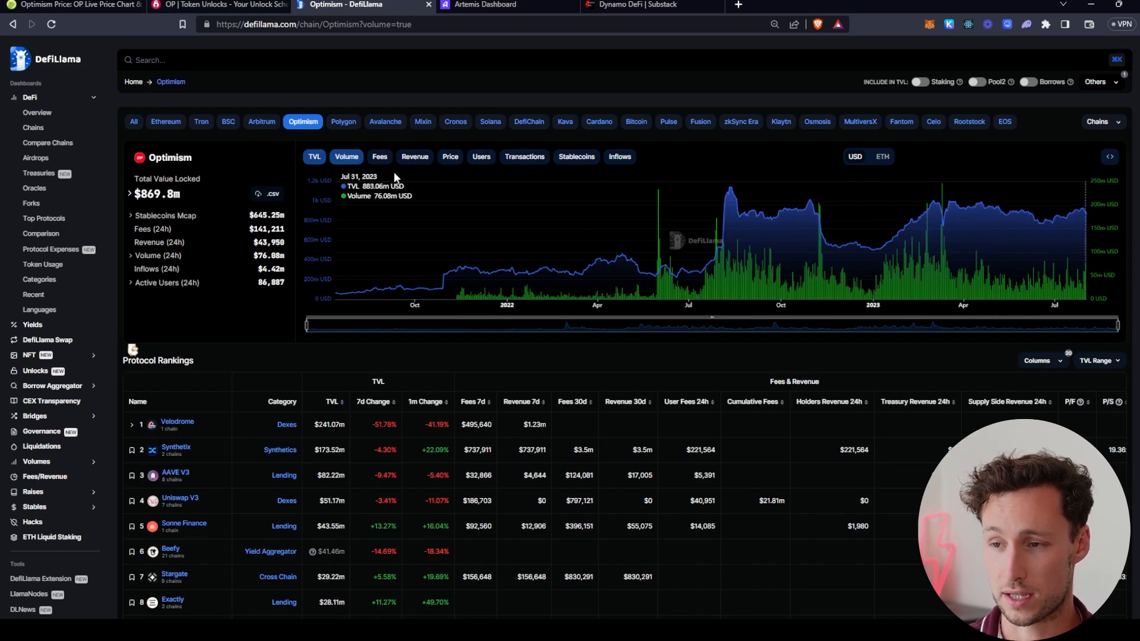
click(345, 157)
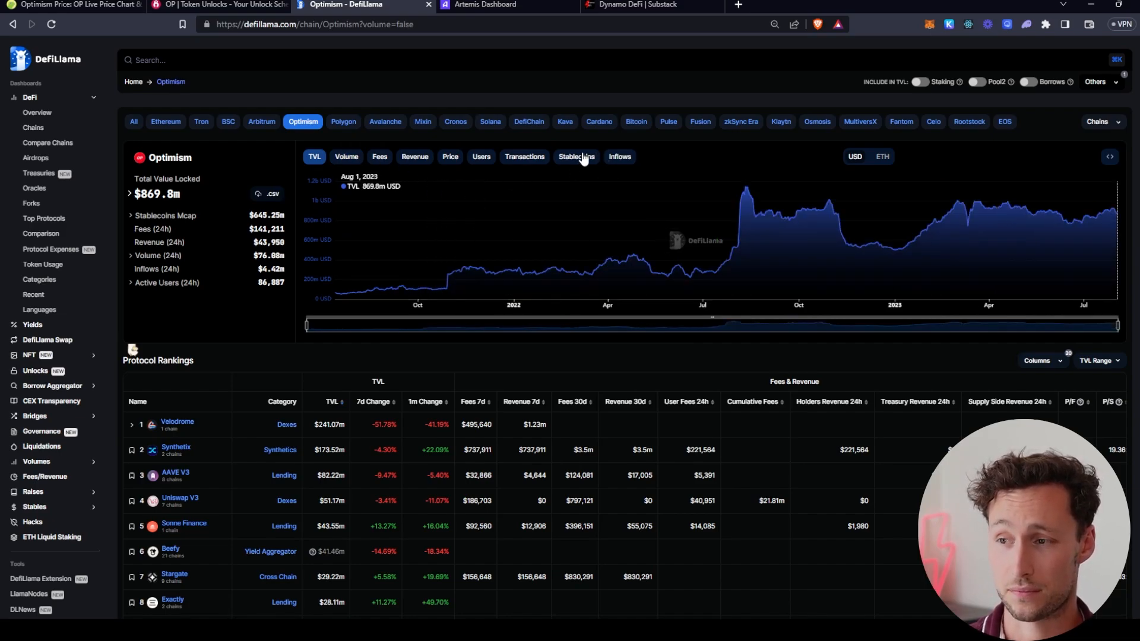
click(576, 157)
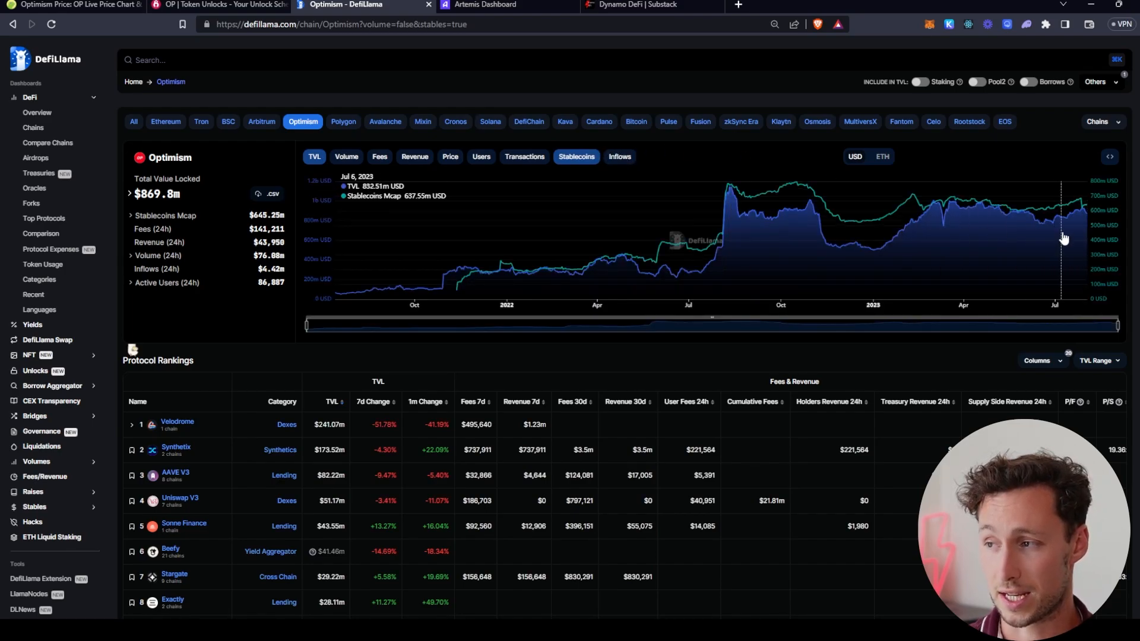
mouse_move(1084, 220)
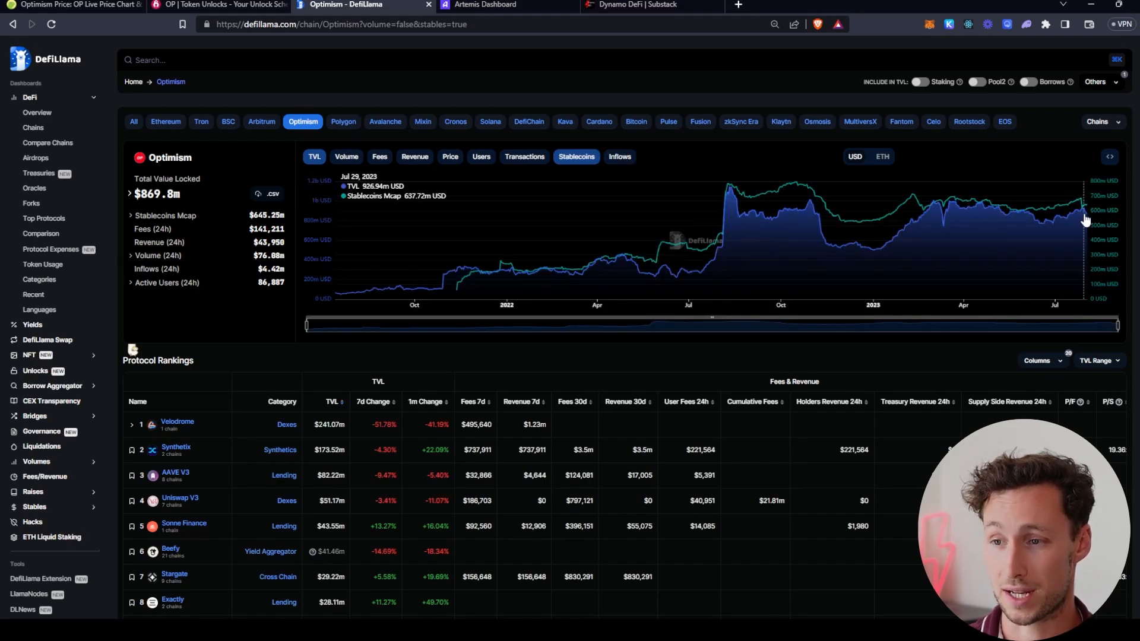
mouse_move(893, 198)
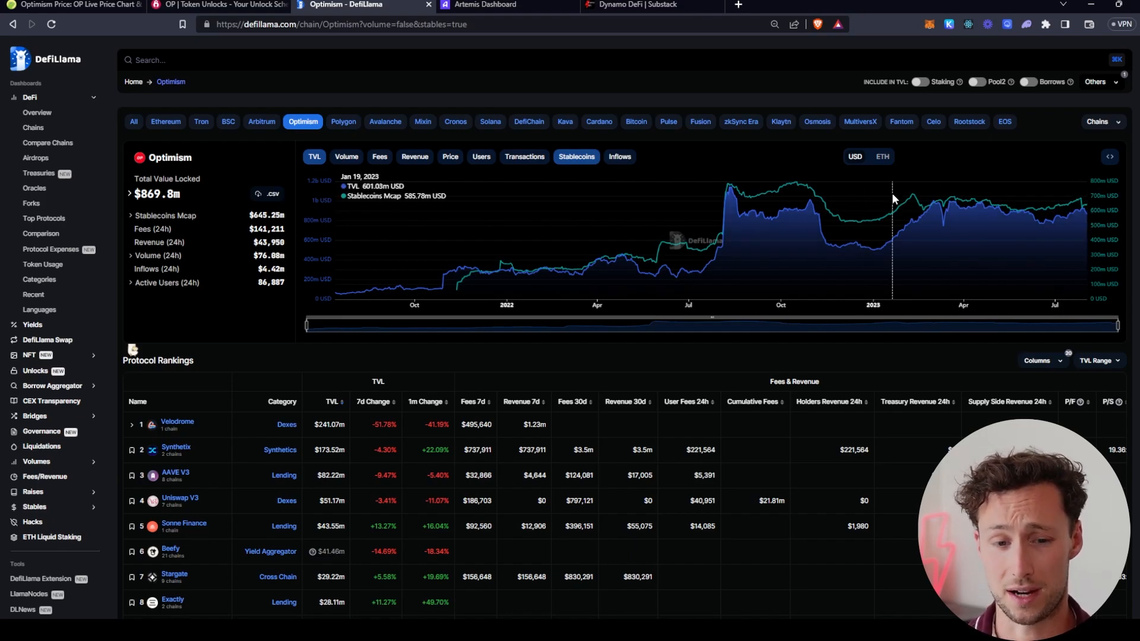
mouse_move(824, 173)
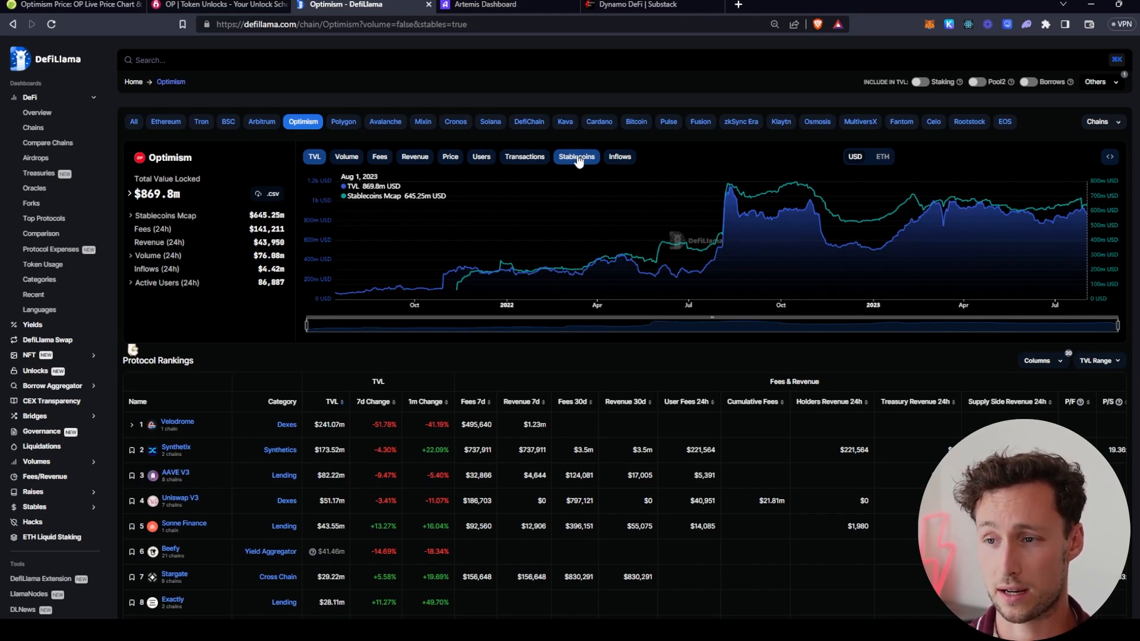
click(575, 157)
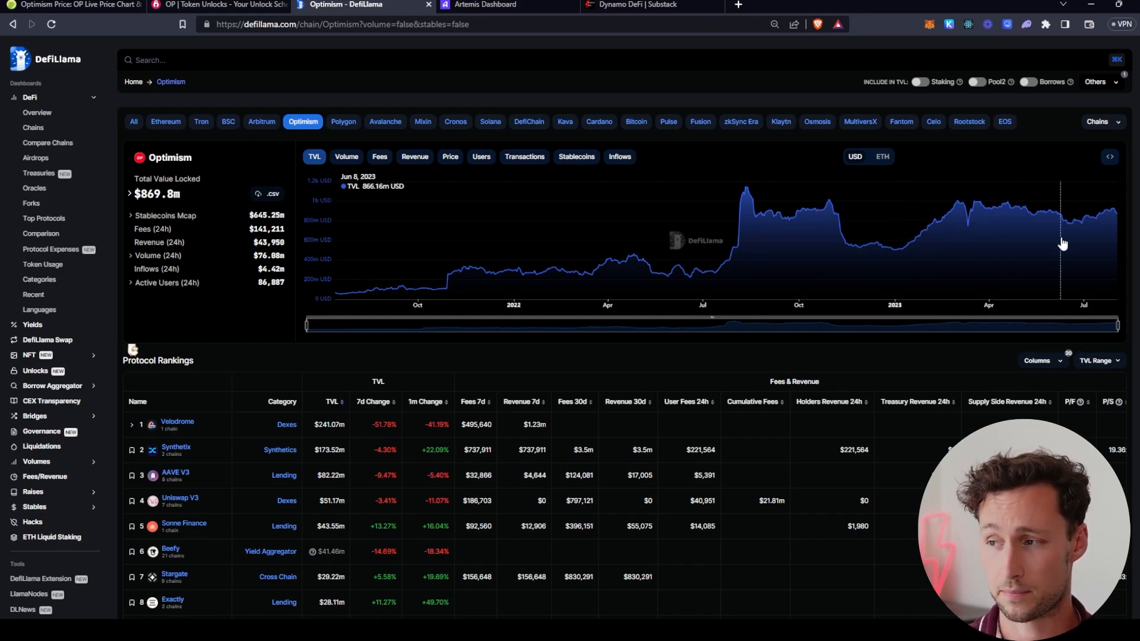
mouse_move(691, 221)
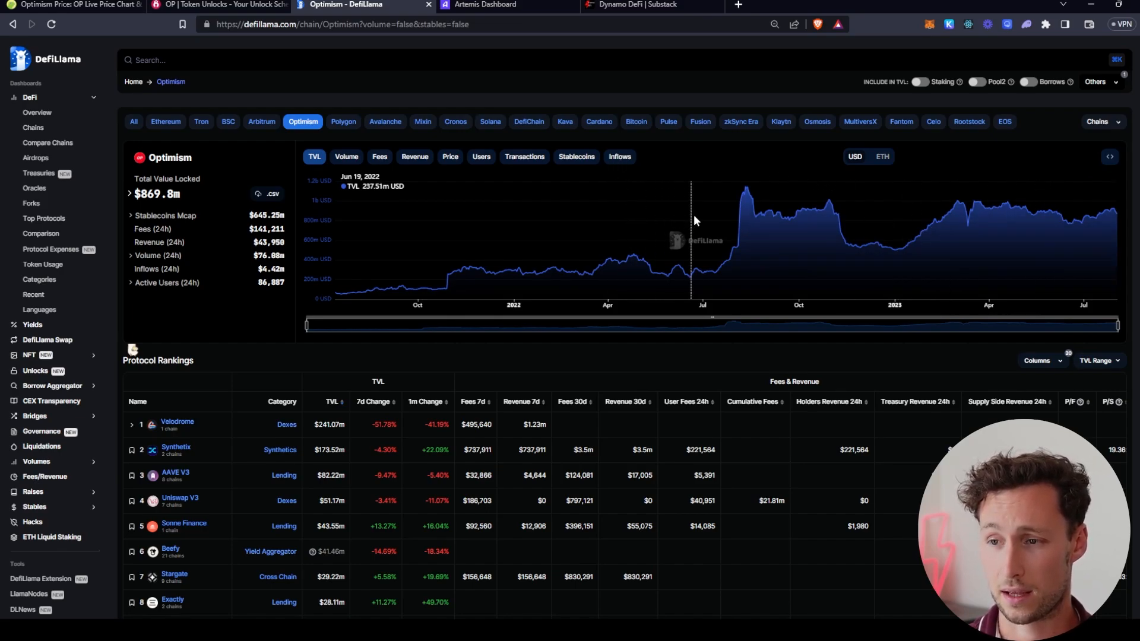
mouse_move(1091, 237)
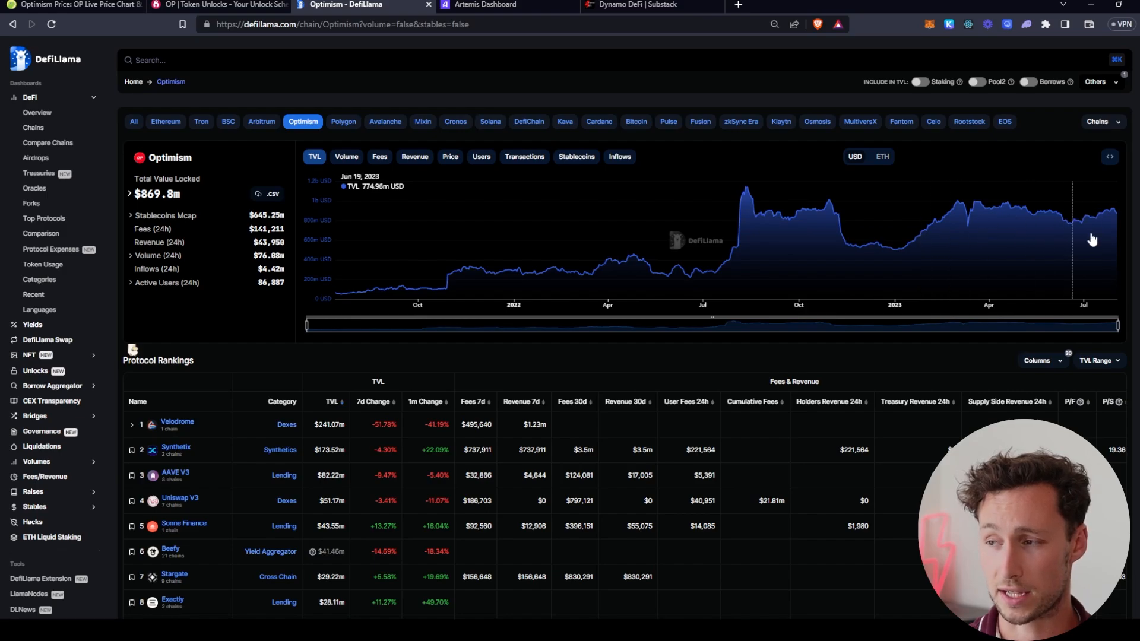
mouse_move(1122, 264)
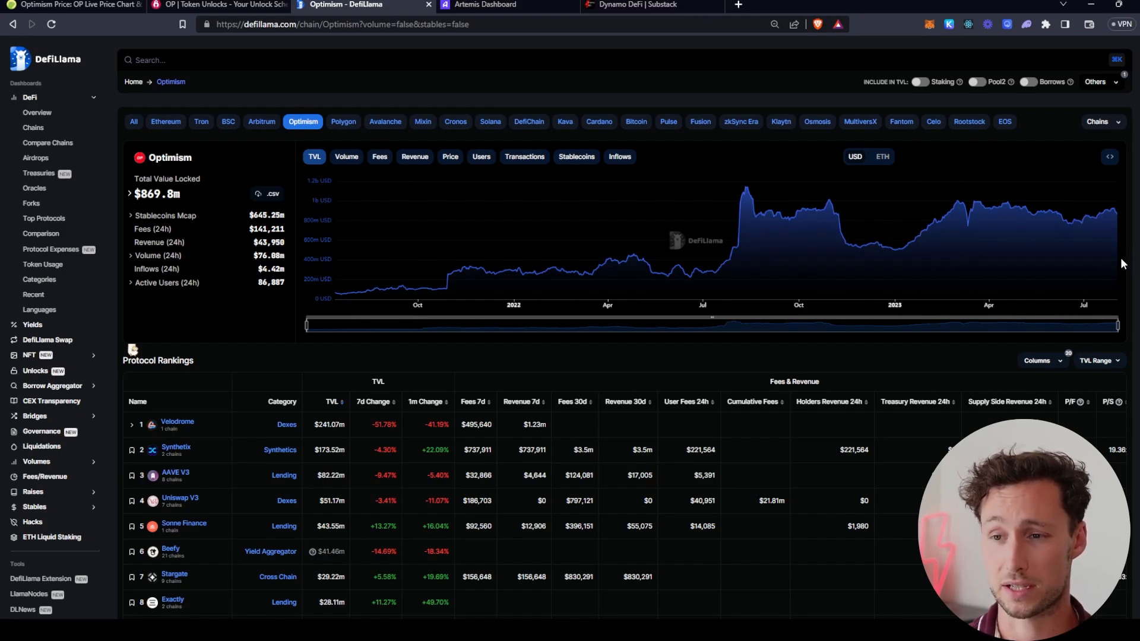
mouse_move(1122, 260)
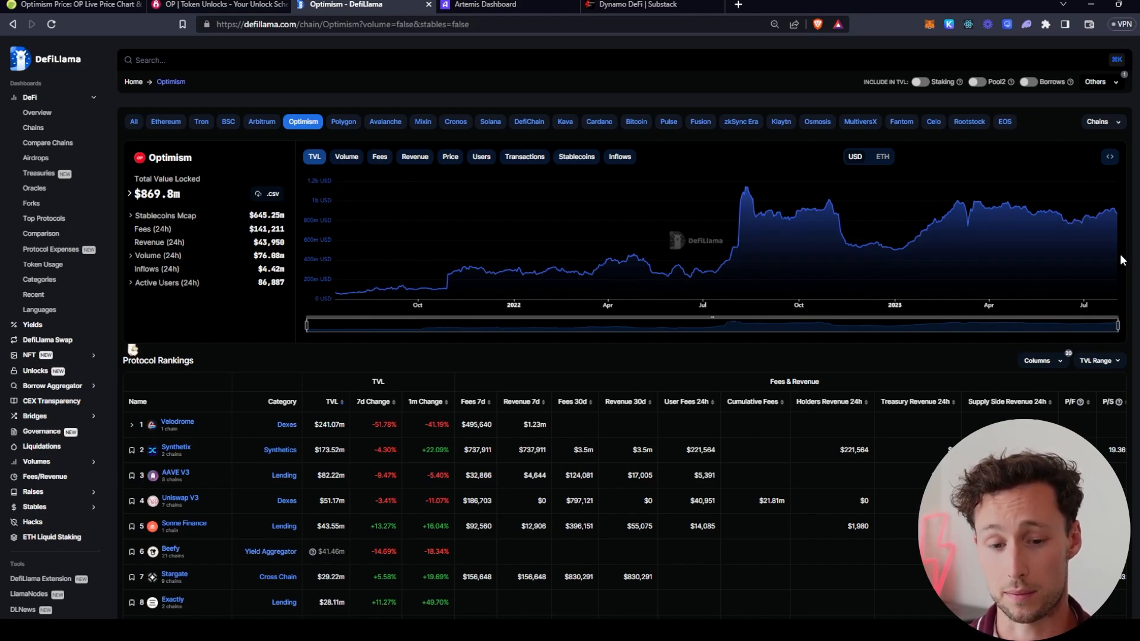
mouse_move(988, 219)
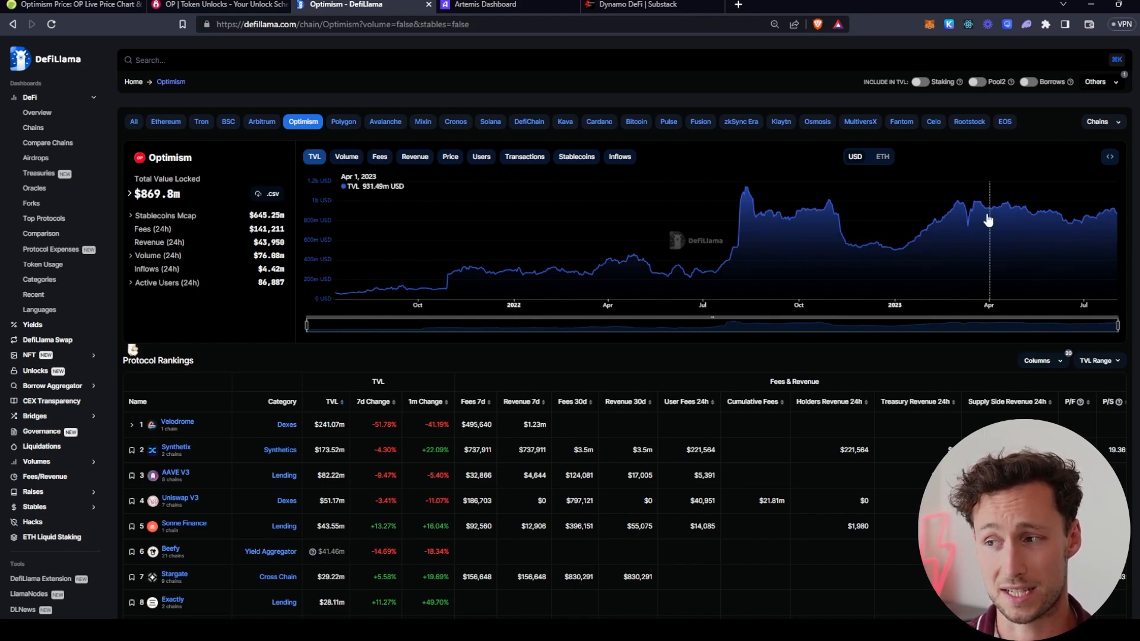
mouse_move(1050, 242)
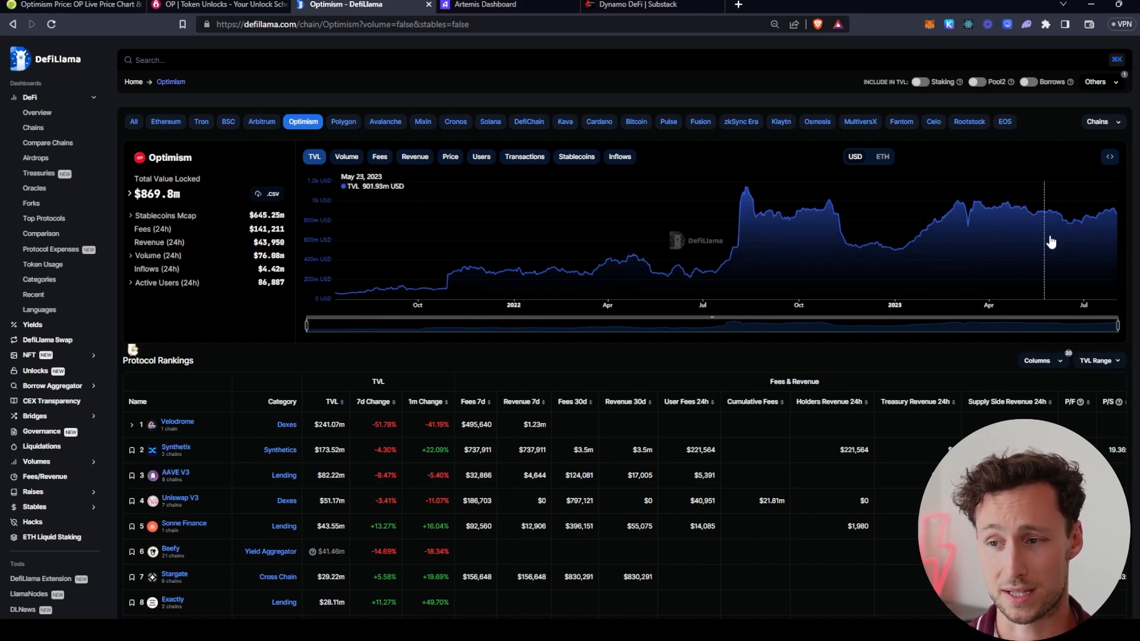
mouse_move(1064, 242)
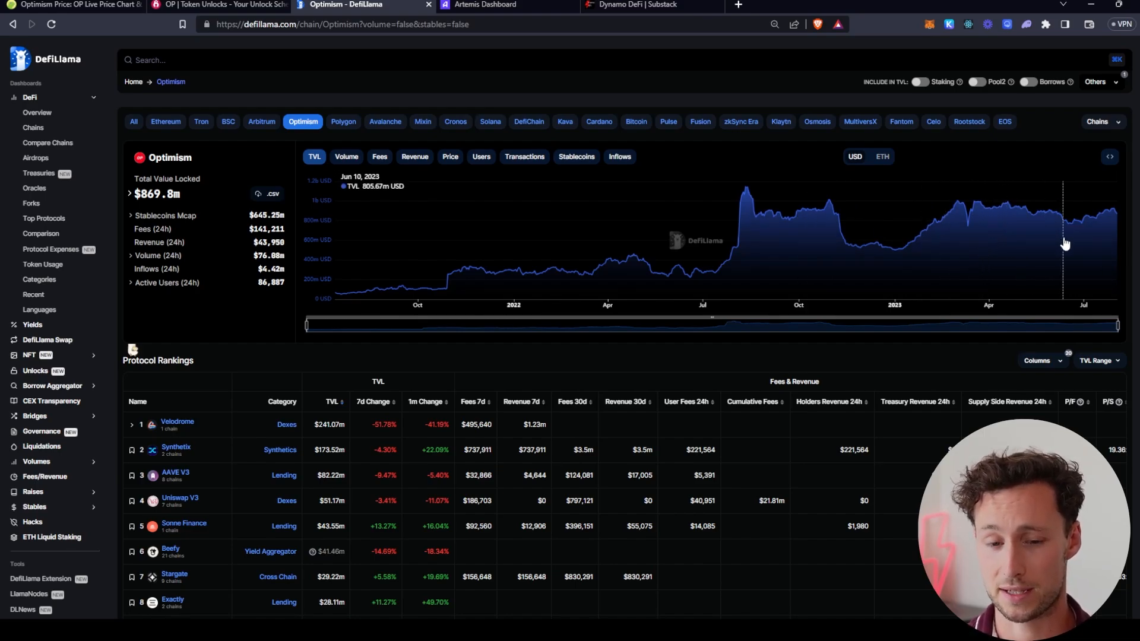
mouse_move(998, 222)
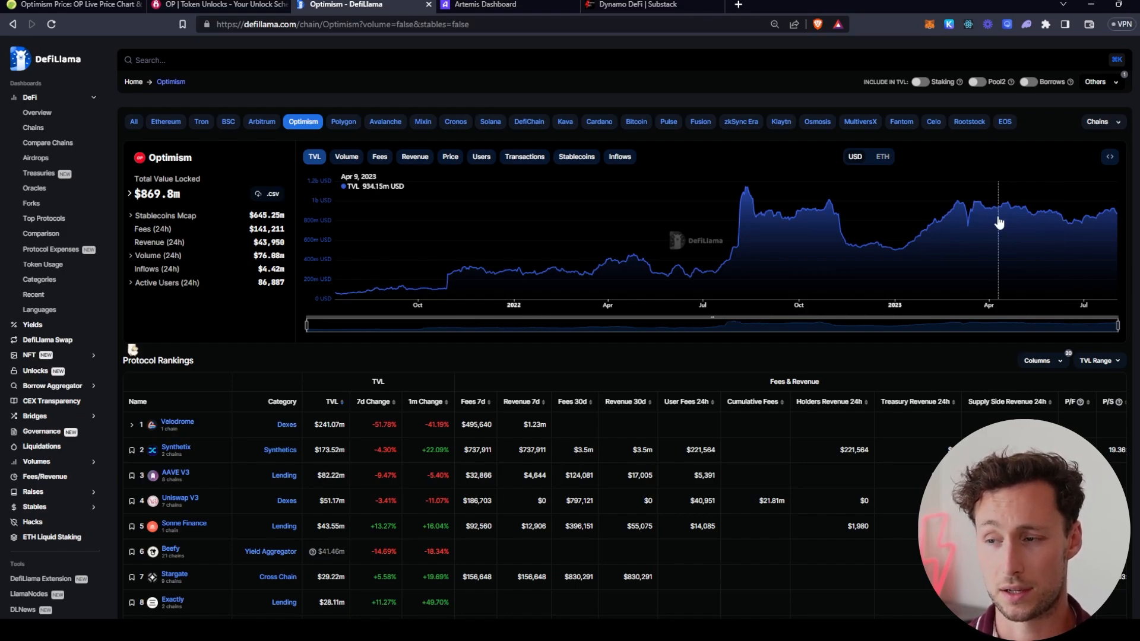
mouse_move(836, 199)
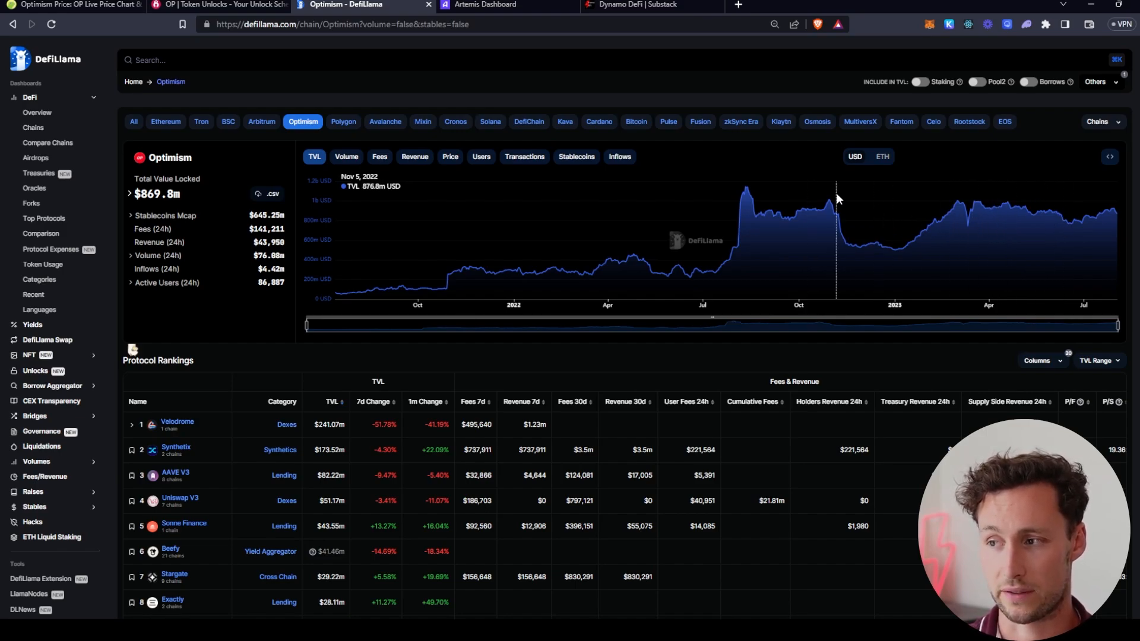
click(574, 157)
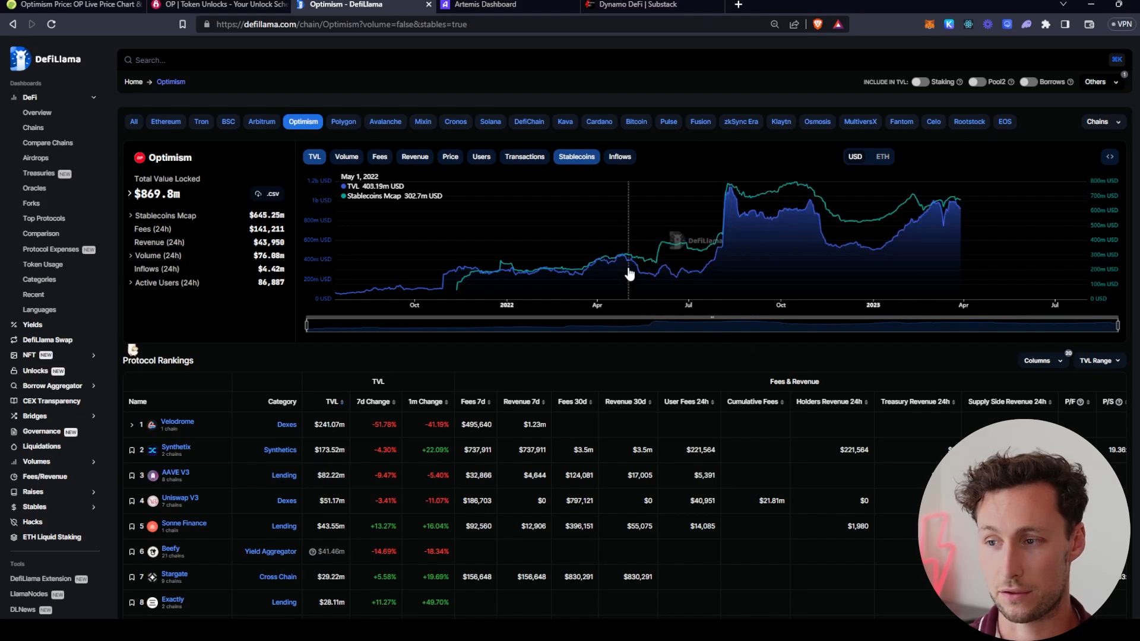
mouse_move(789, 215)
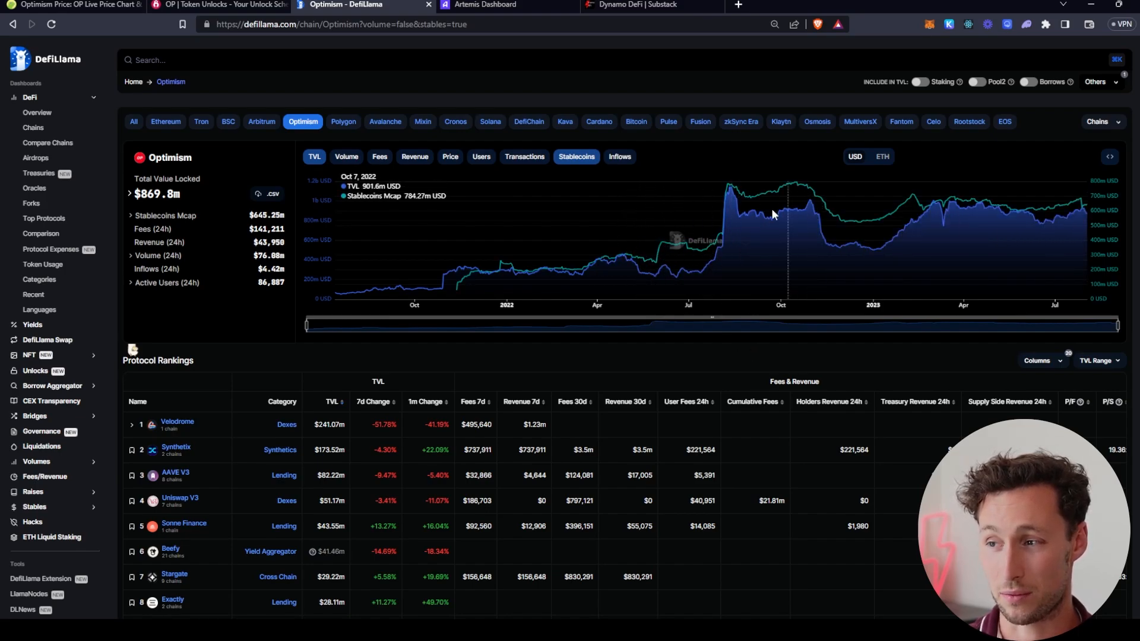
mouse_move(1068, 205)
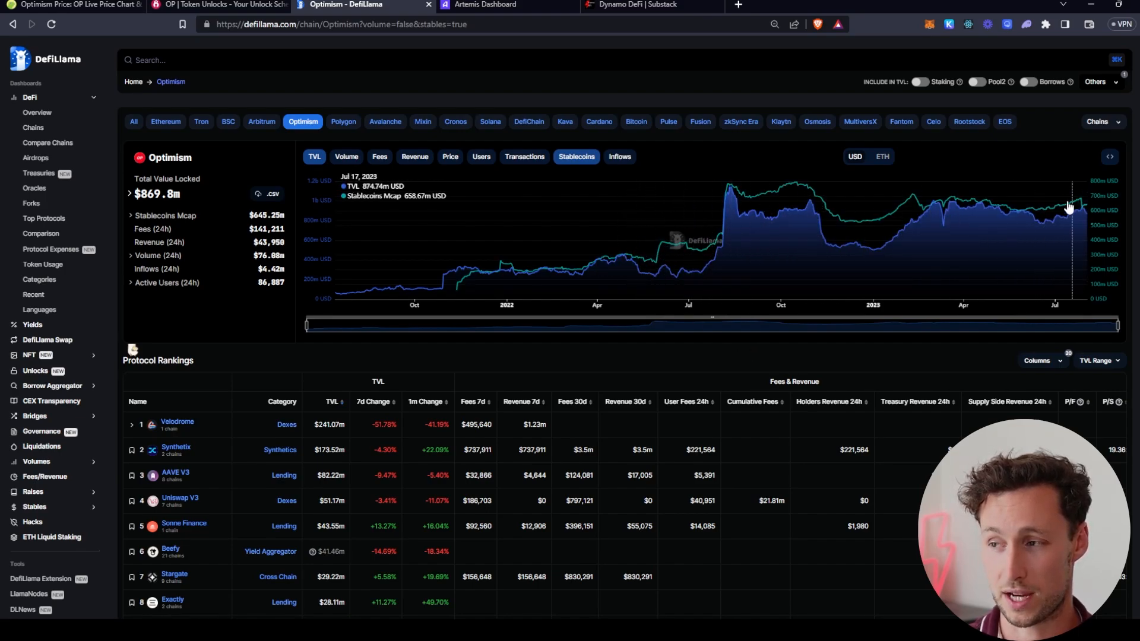
mouse_move(1054, 214)
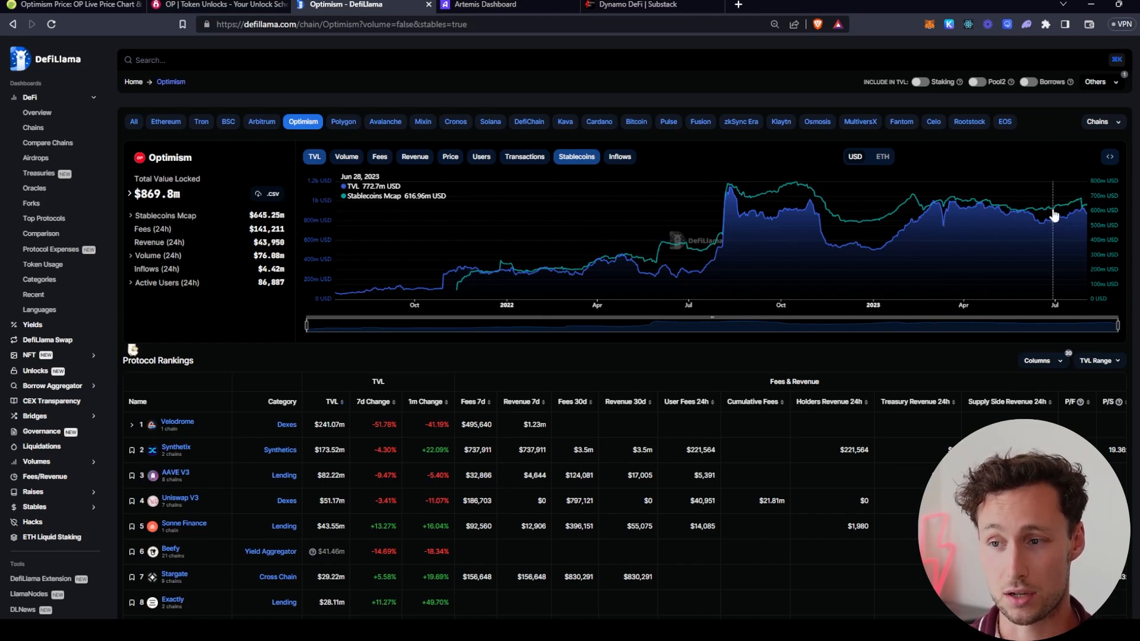
mouse_move(601, 168)
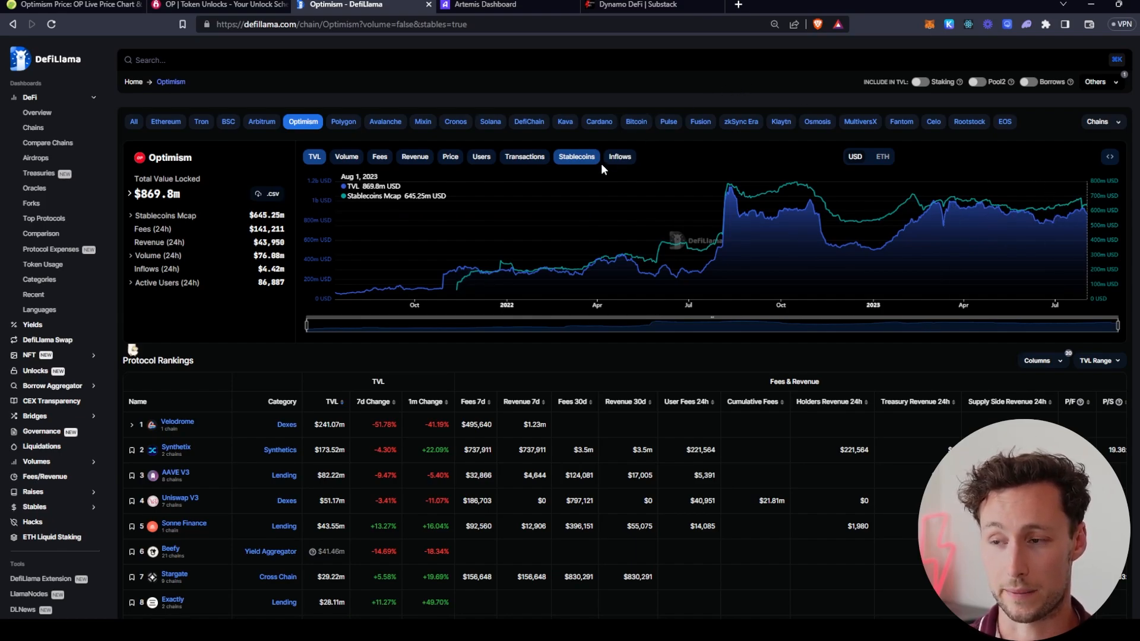
click(575, 157)
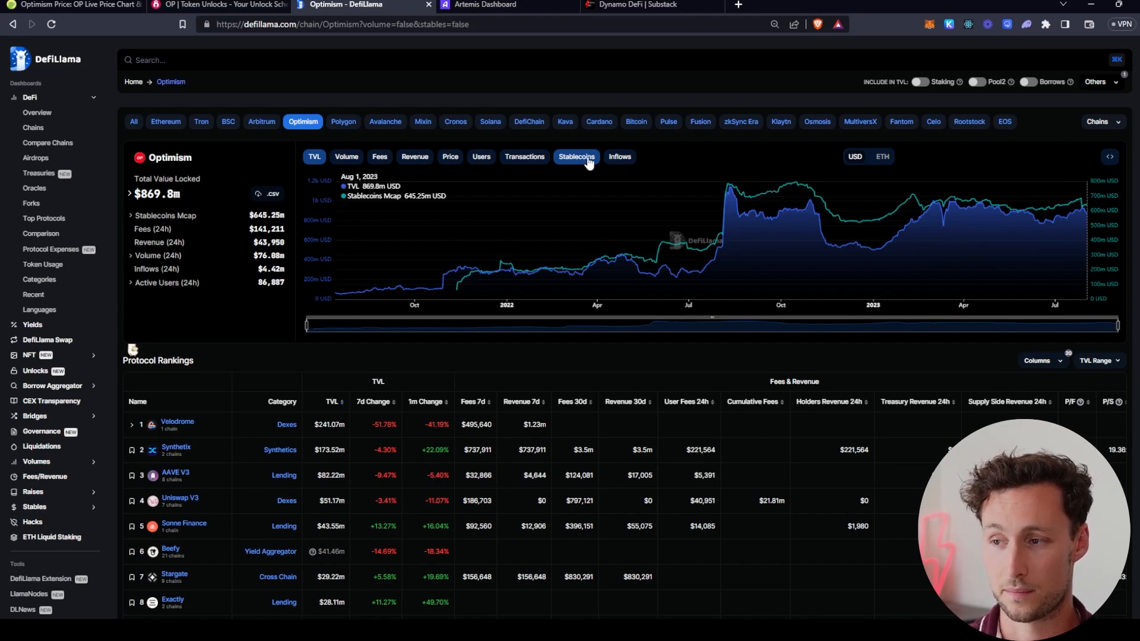
Step: Overlay Optimism's daily net inflows as bars on its TVL chart
click(618, 156)
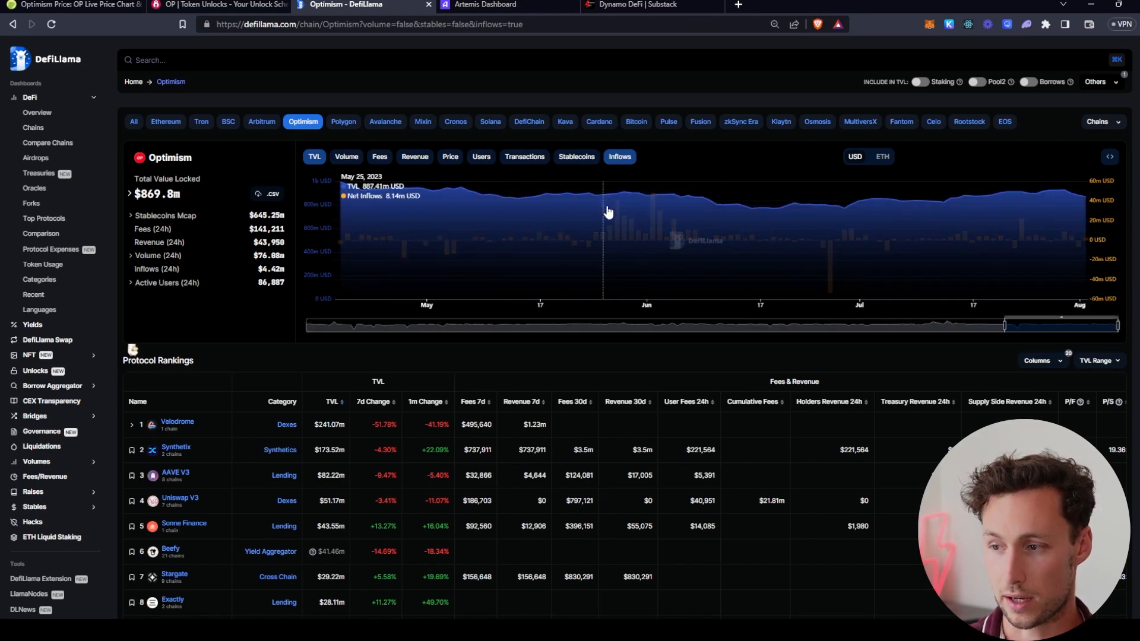
mouse_move(754, 235)
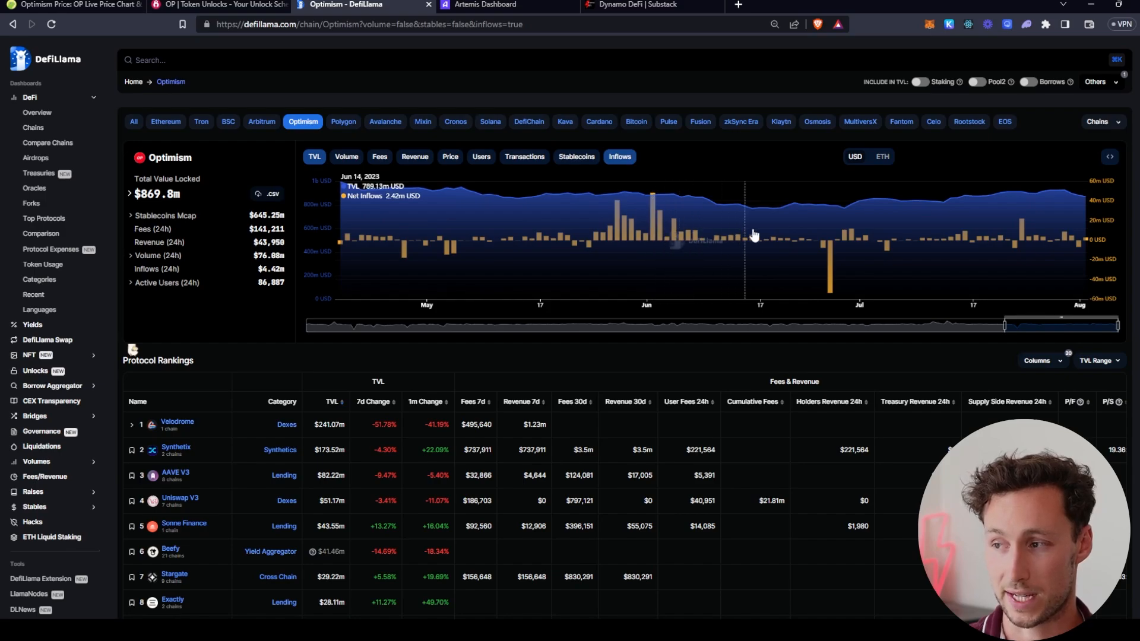
mouse_move(1120, 251)
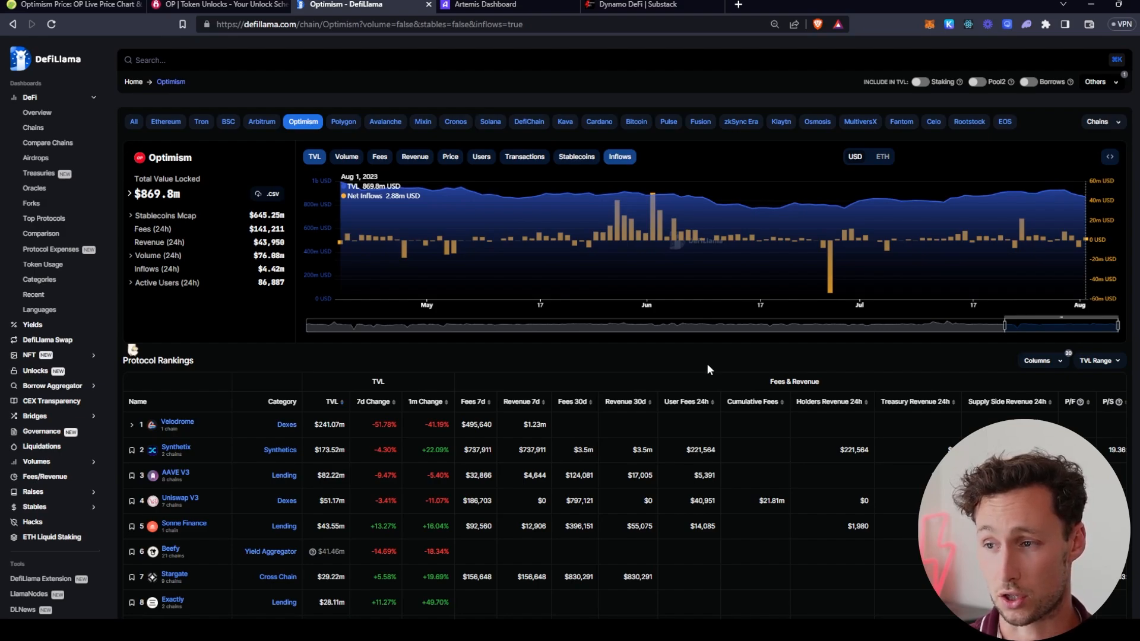
mouse_move(803, 260)
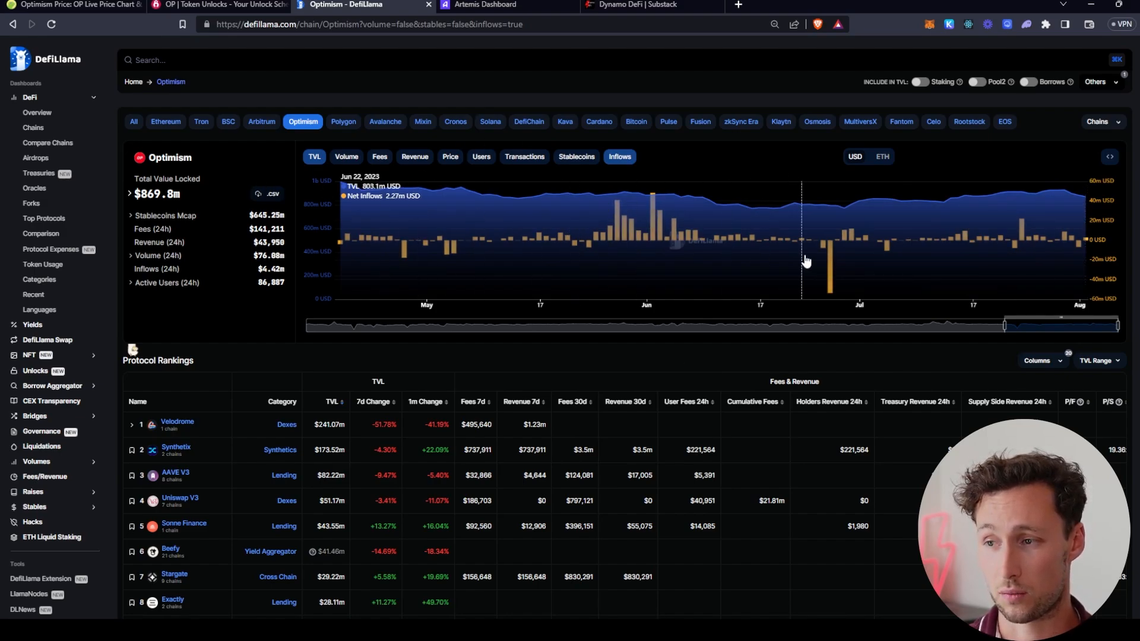
mouse_move(643, 234)
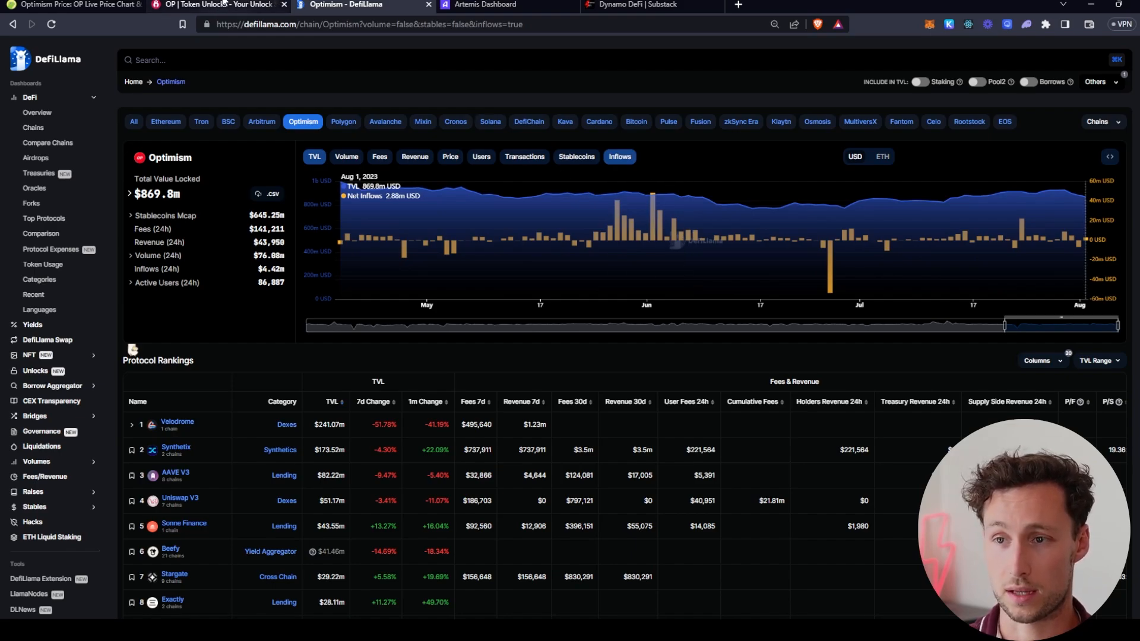
mouse_move(725, 226)
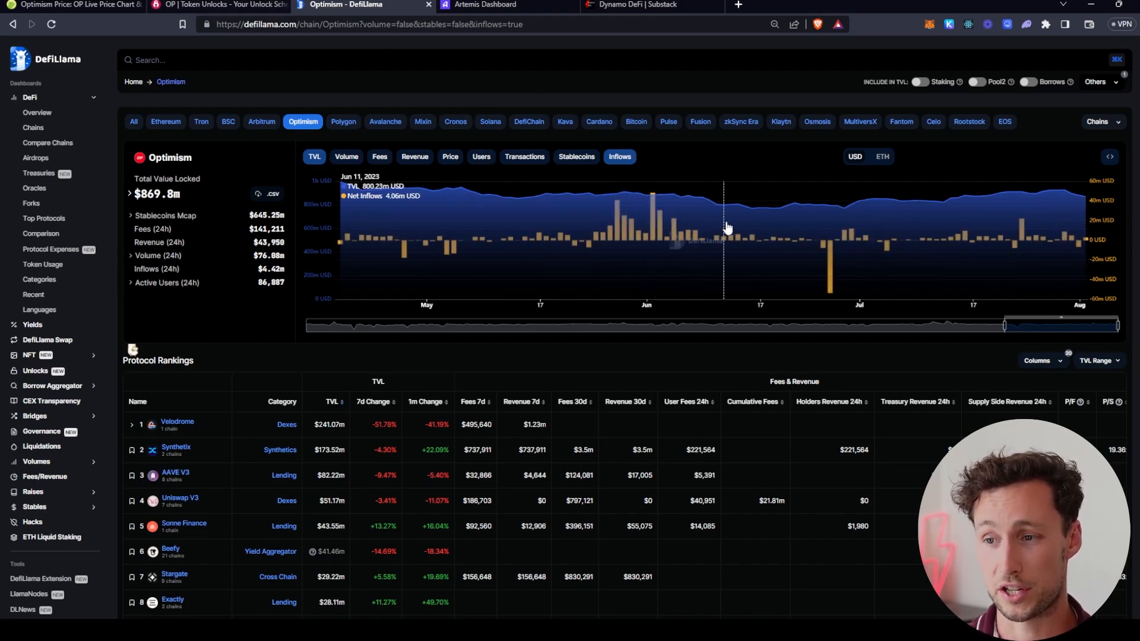
mouse_move(651, 229)
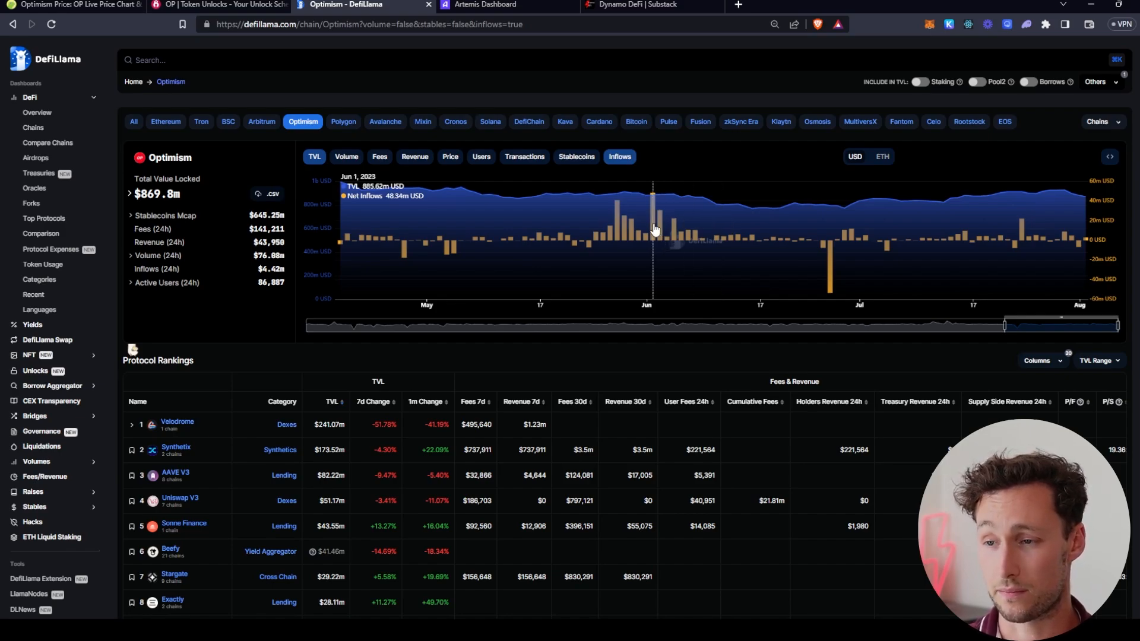
mouse_move(893, 241)
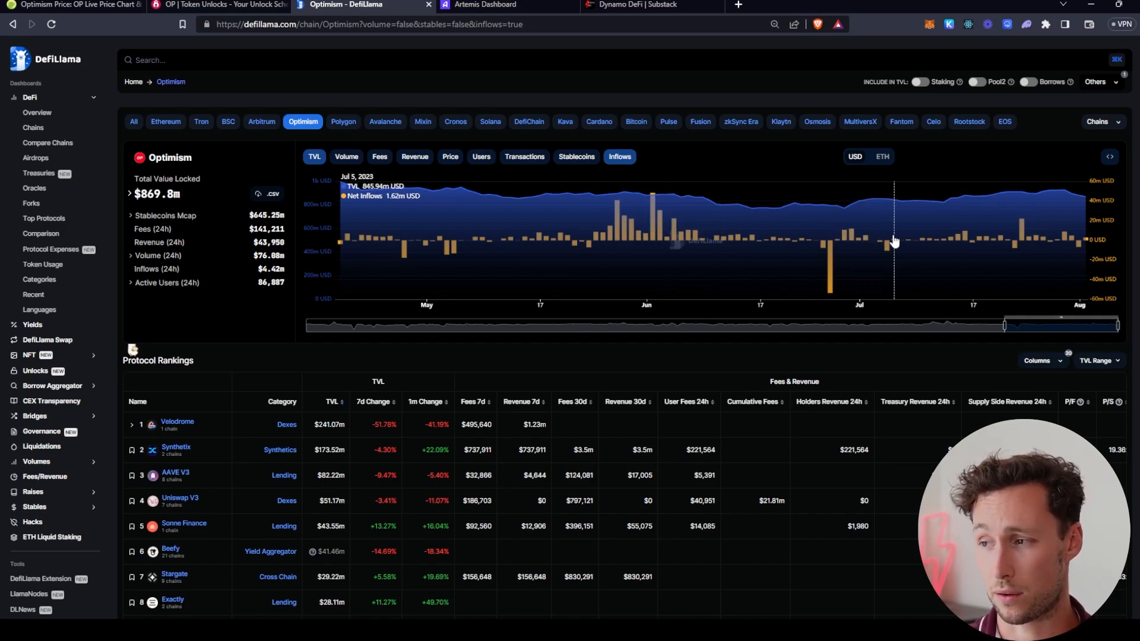
mouse_move(836, 246)
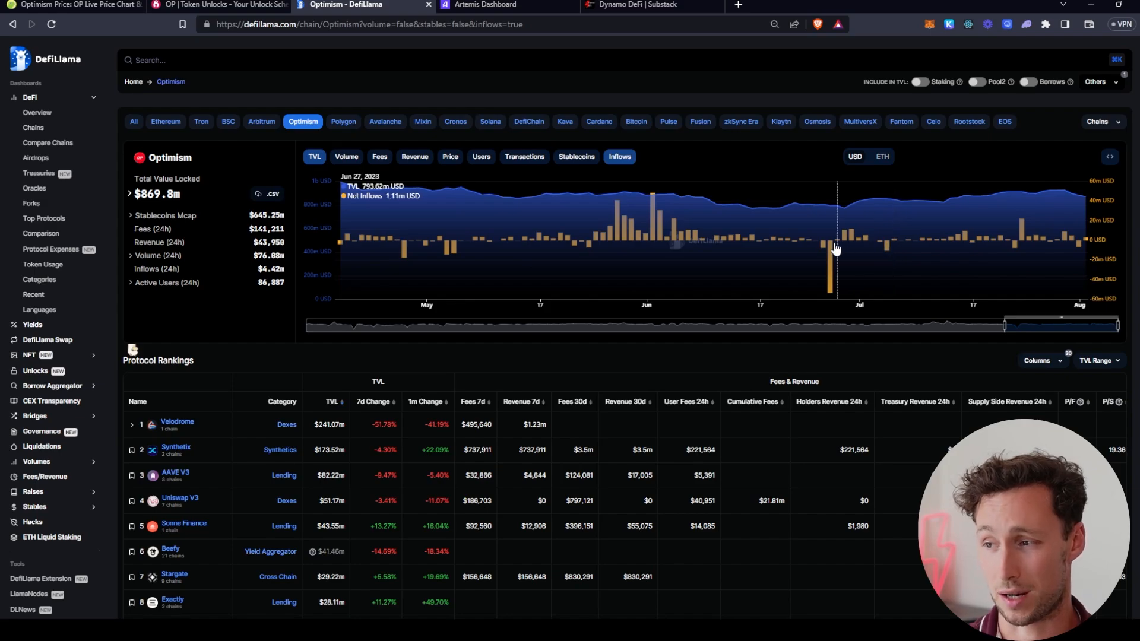
mouse_move(799, 213)
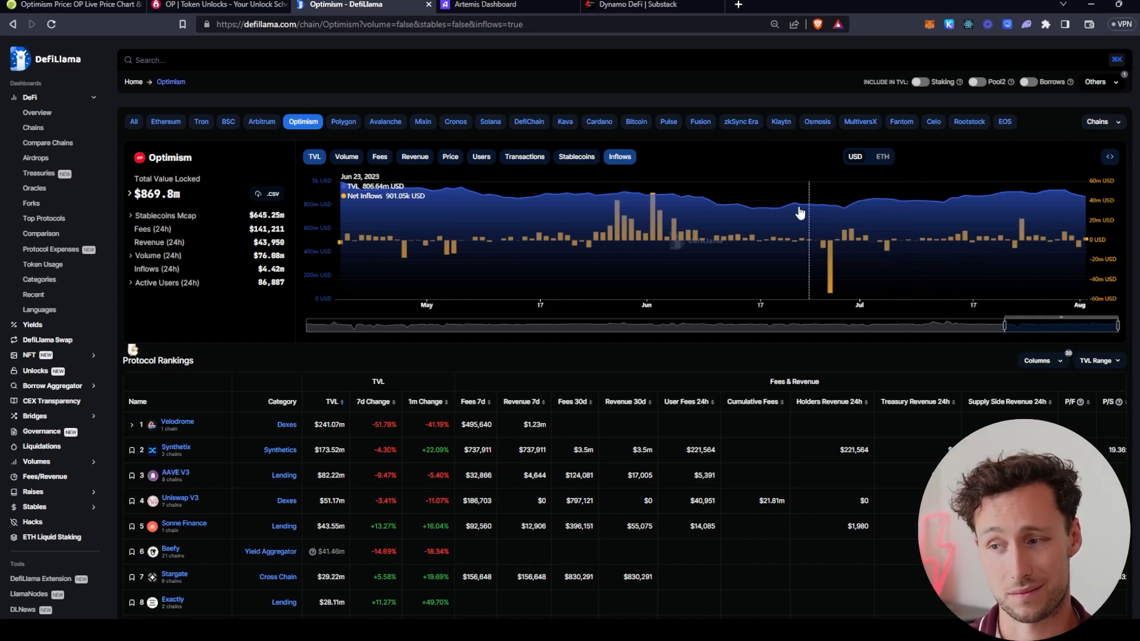
mouse_move(1040, 223)
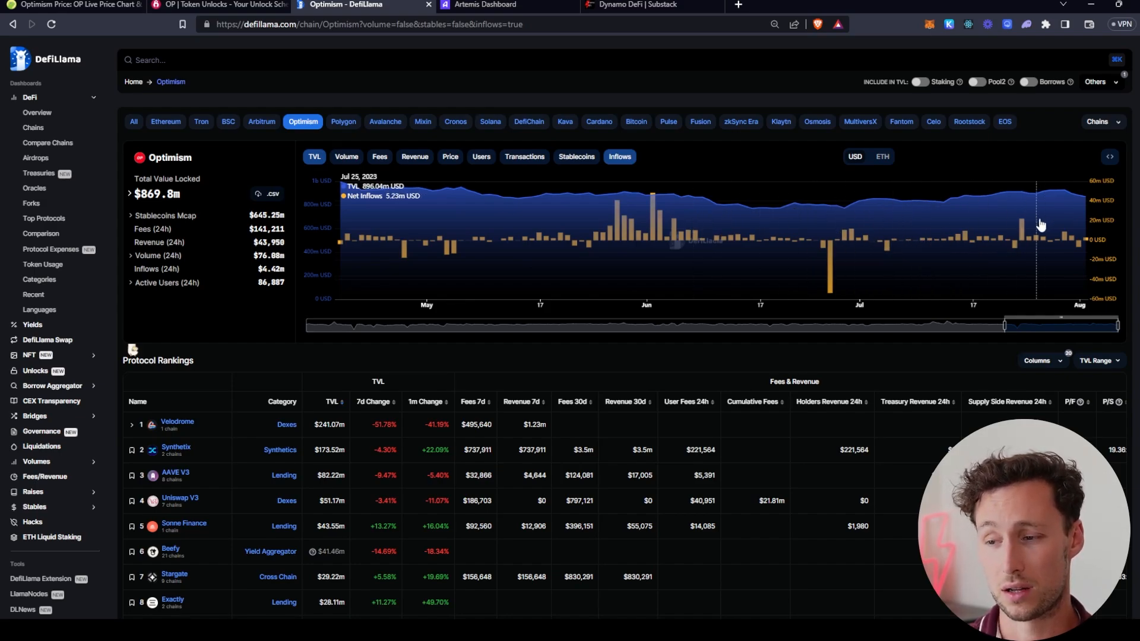
mouse_move(1043, 224)
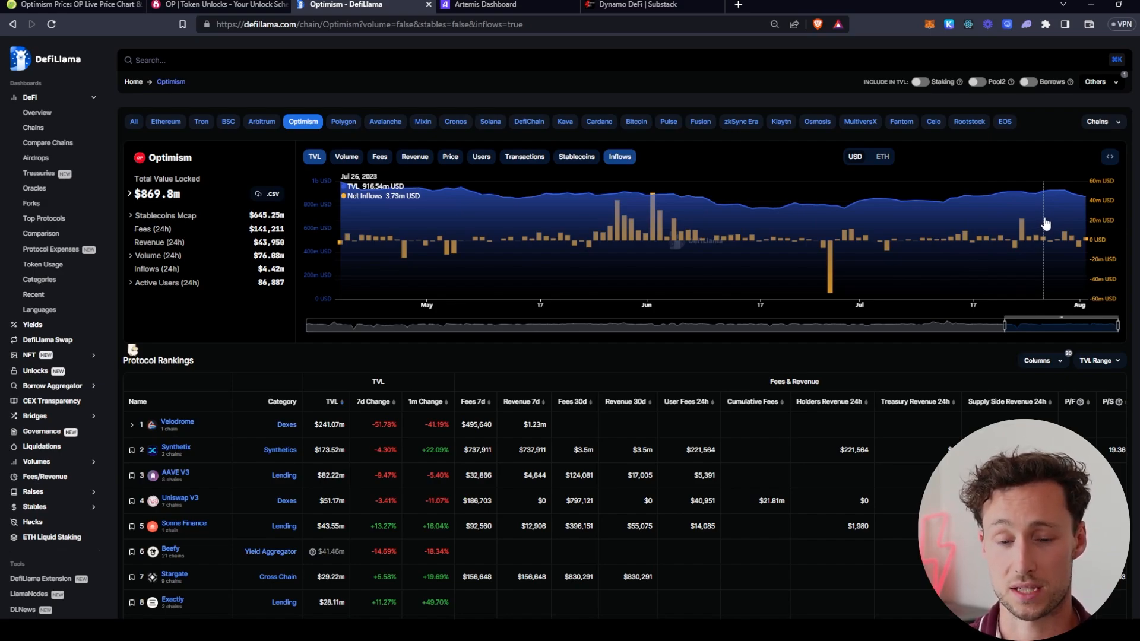
mouse_move(1034, 226)
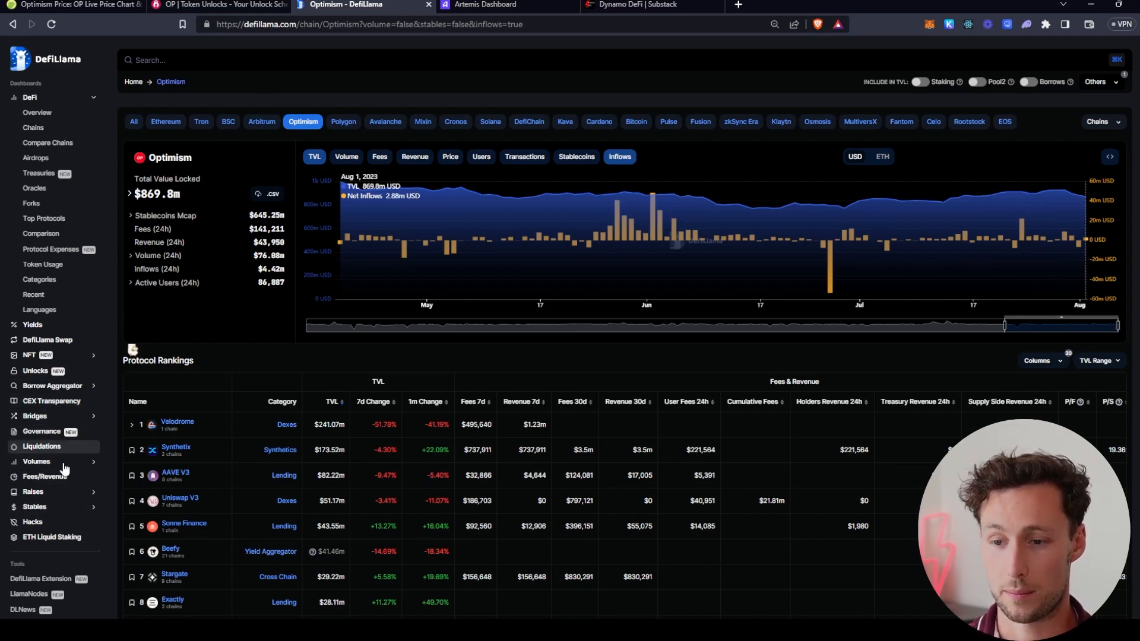
Step: Go to the Fees/Revenue ranking from the sidebar and scroll through the protocol table
scroll(down, 3)
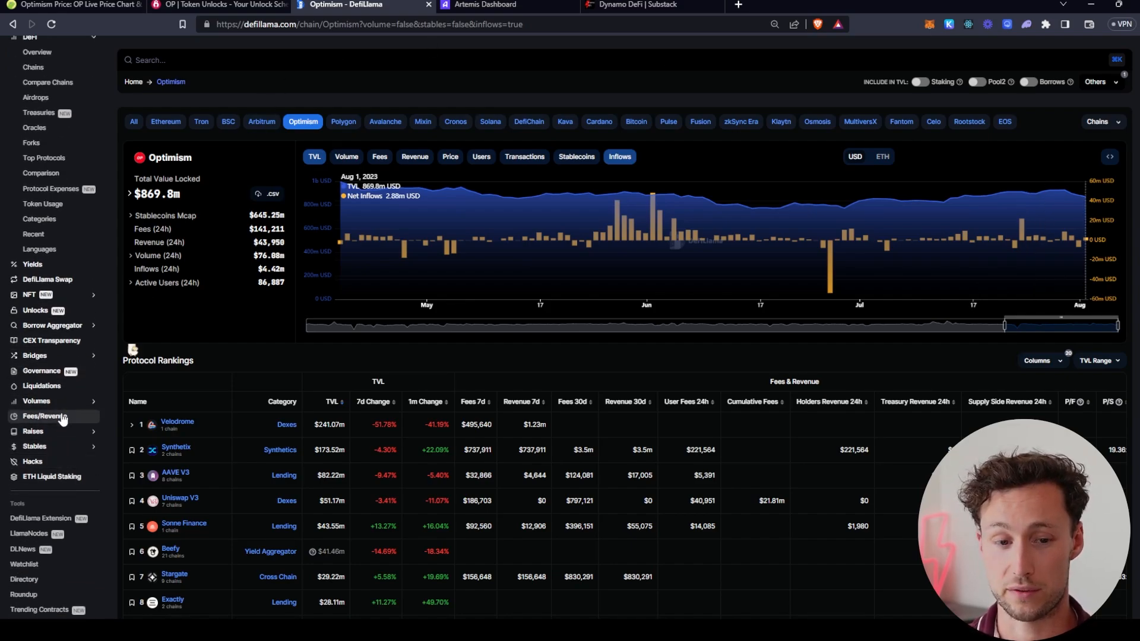
click(45, 416)
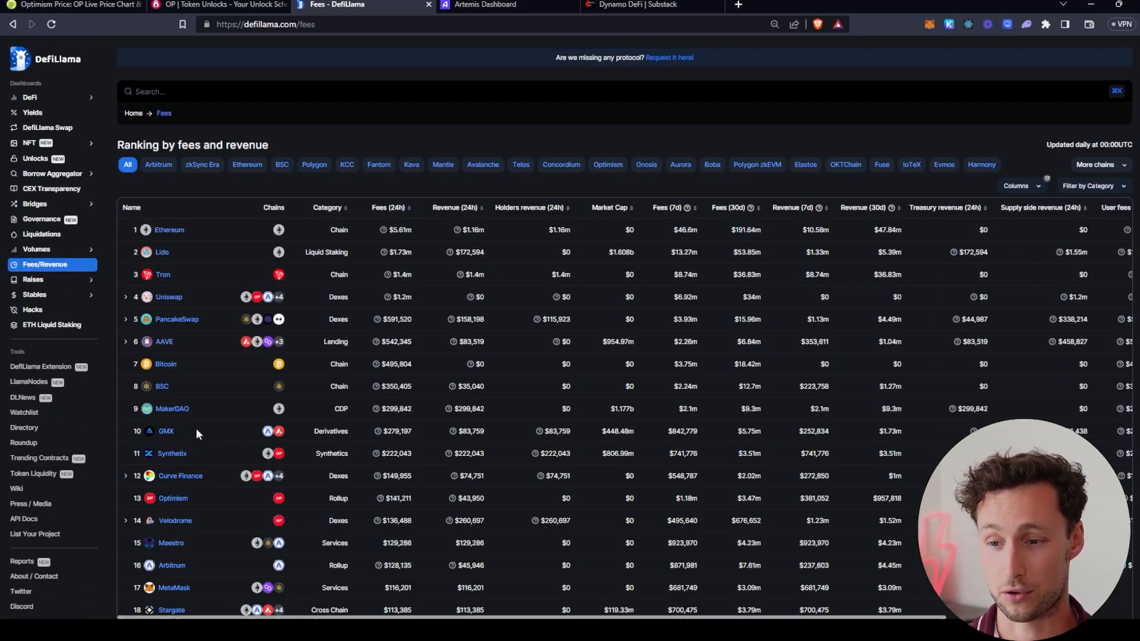
scroll(down, 3)
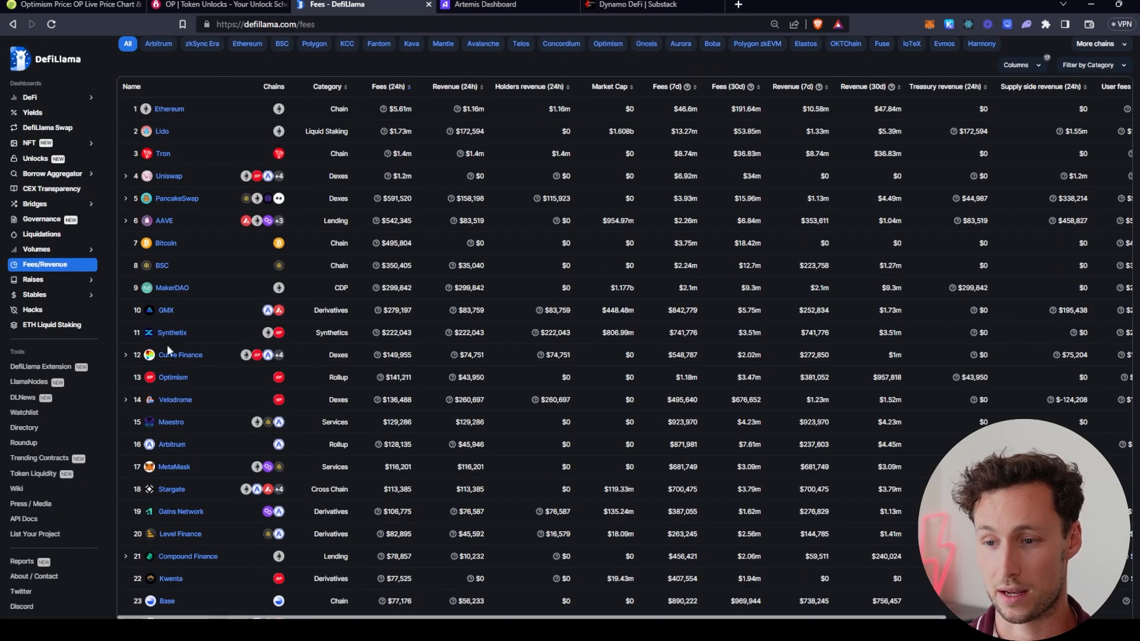
mouse_move(195, 131)
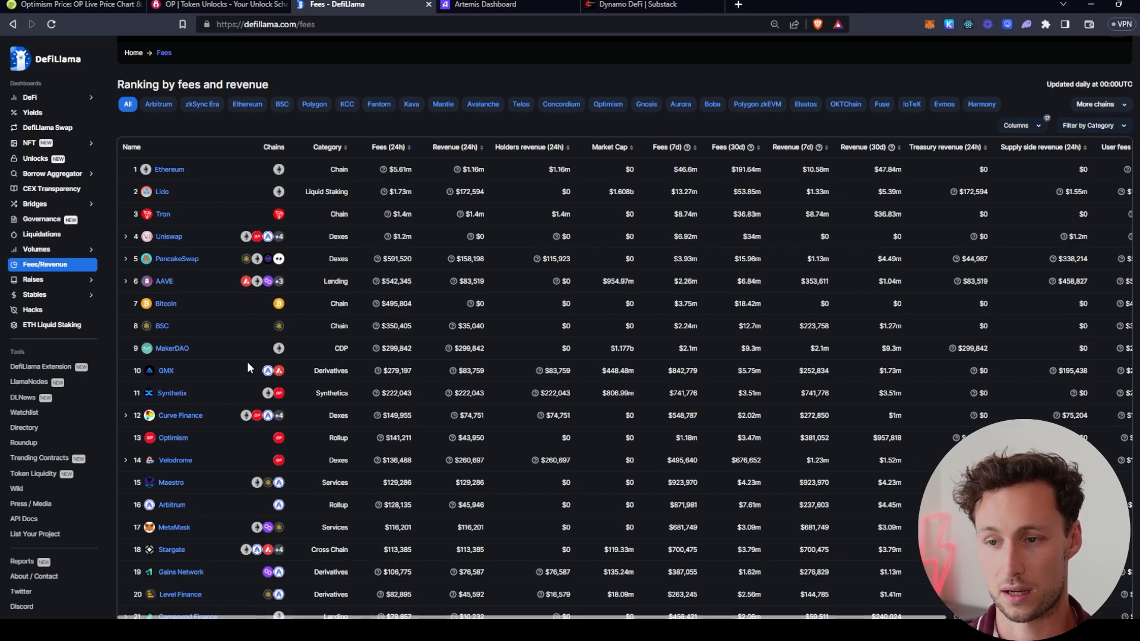
scroll(down, 3)
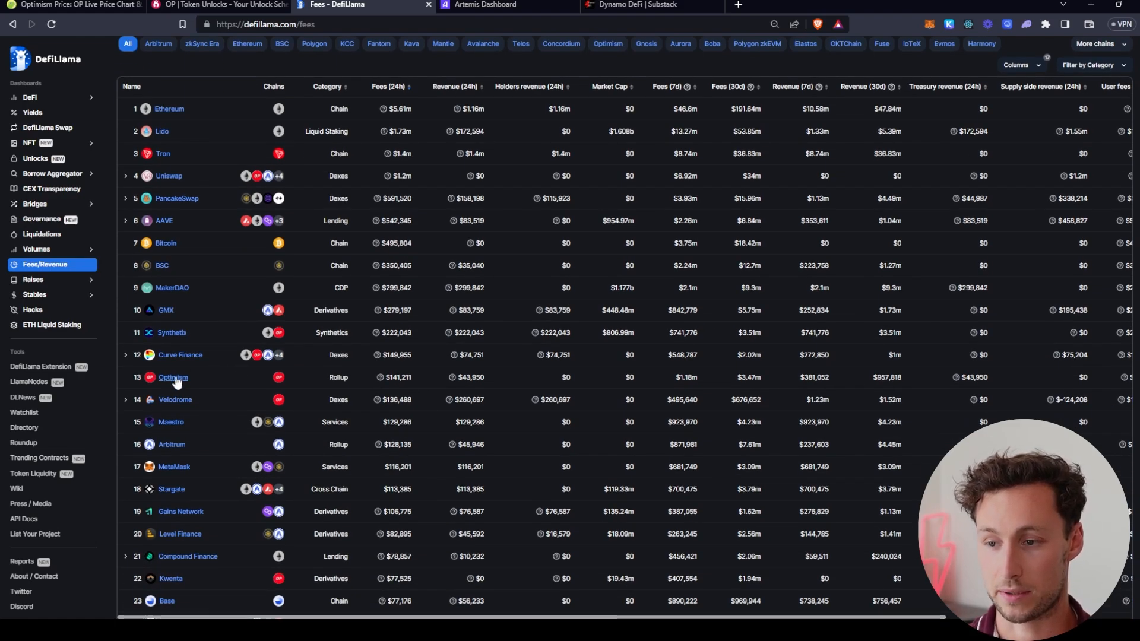
Step: Show Optimism's fees and revenue details, trying monthly grouping then settling on weekly
click(172, 377)
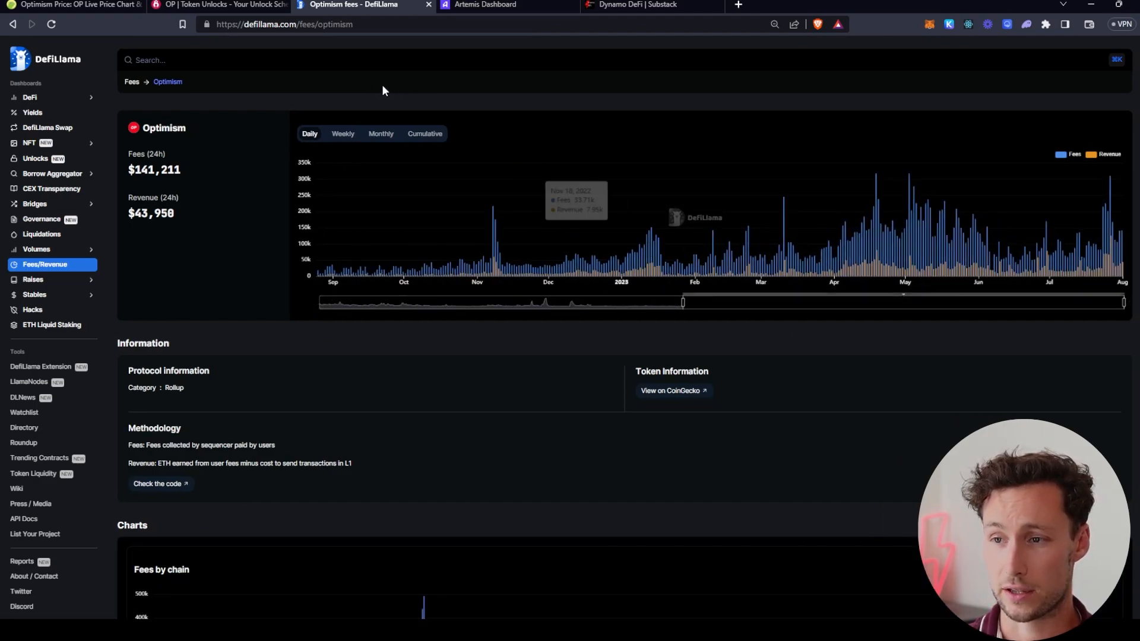
click(380, 135)
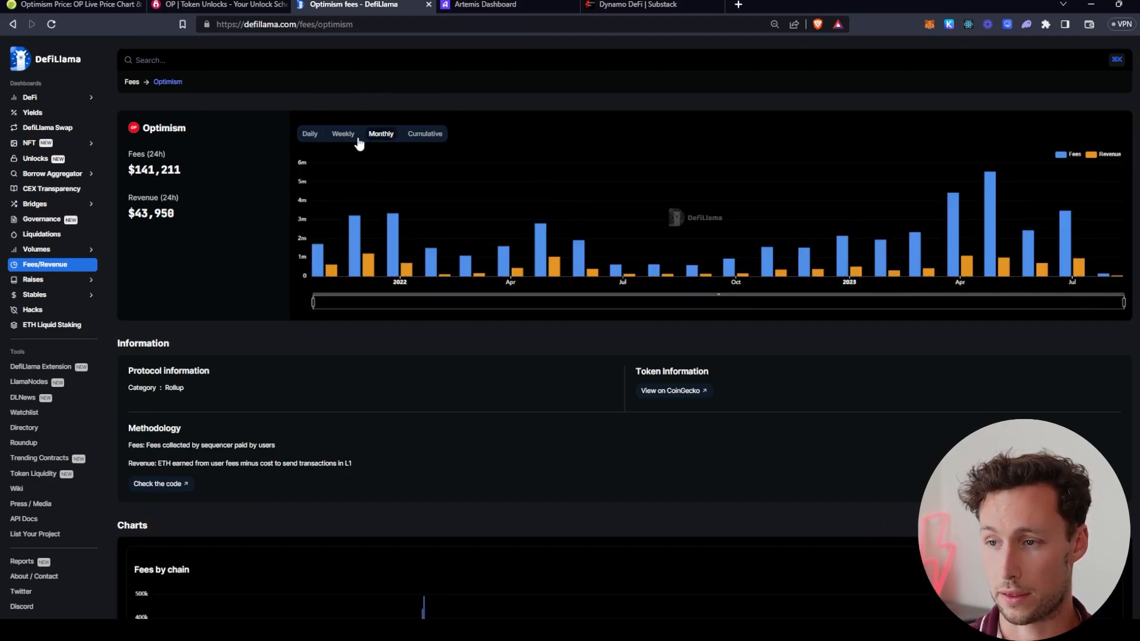
click(342, 134)
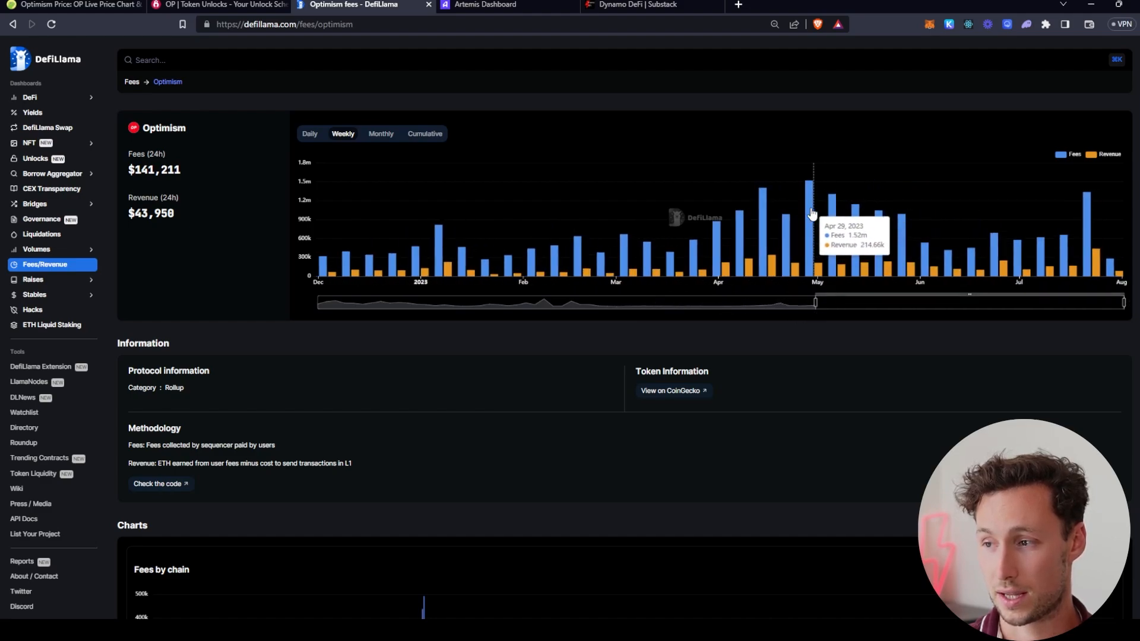
mouse_move(1082, 274)
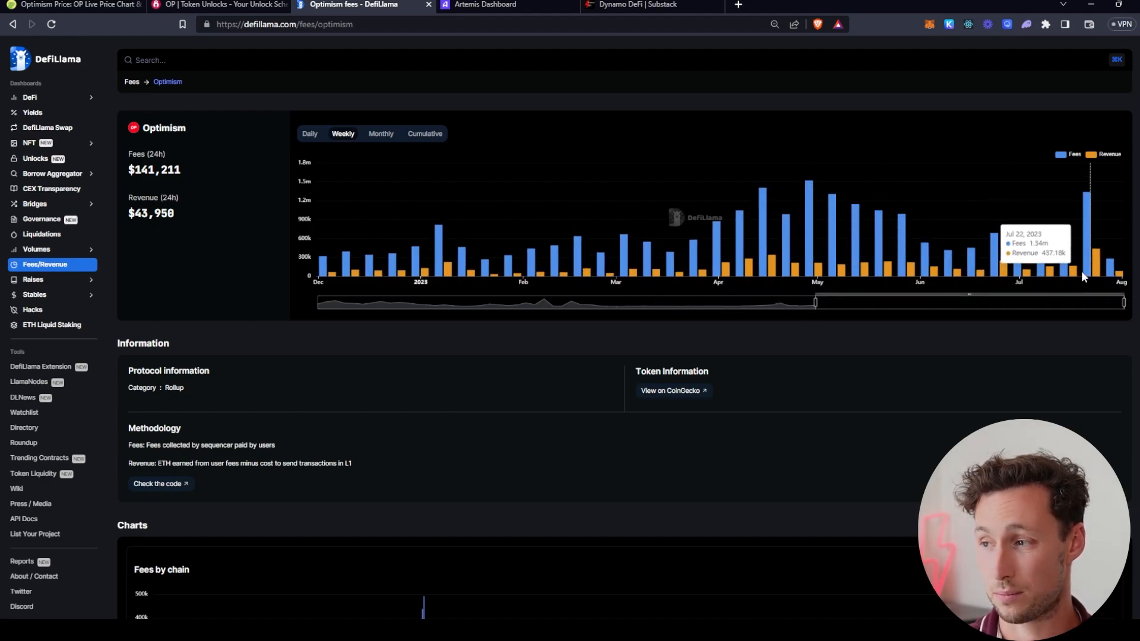
mouse_move(1089, 260)
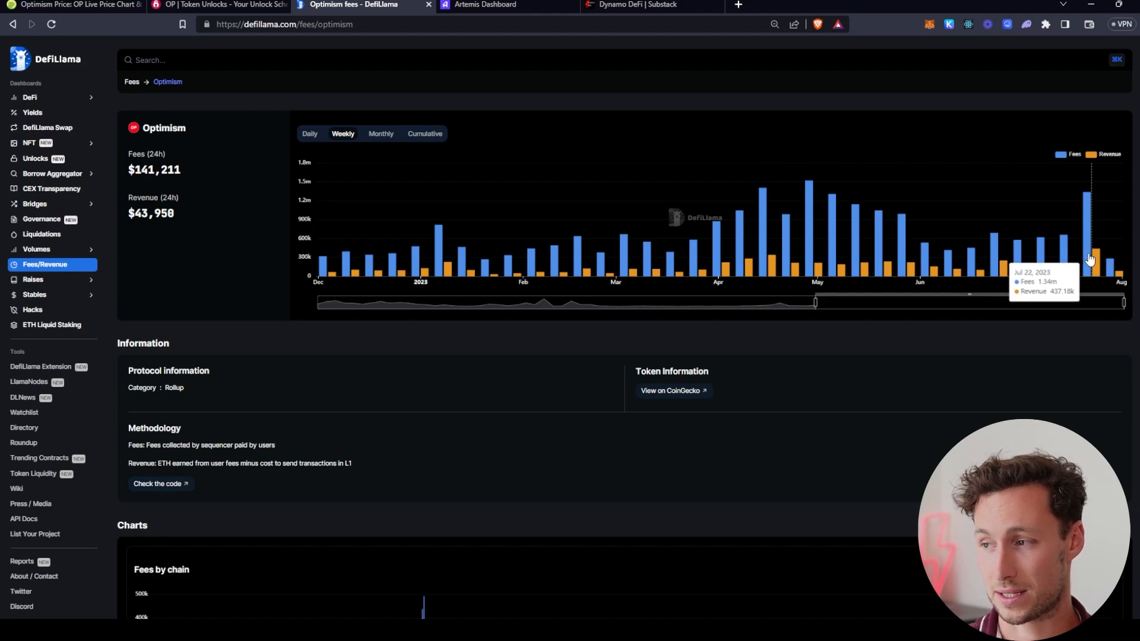
mouse_move(1089, 258)
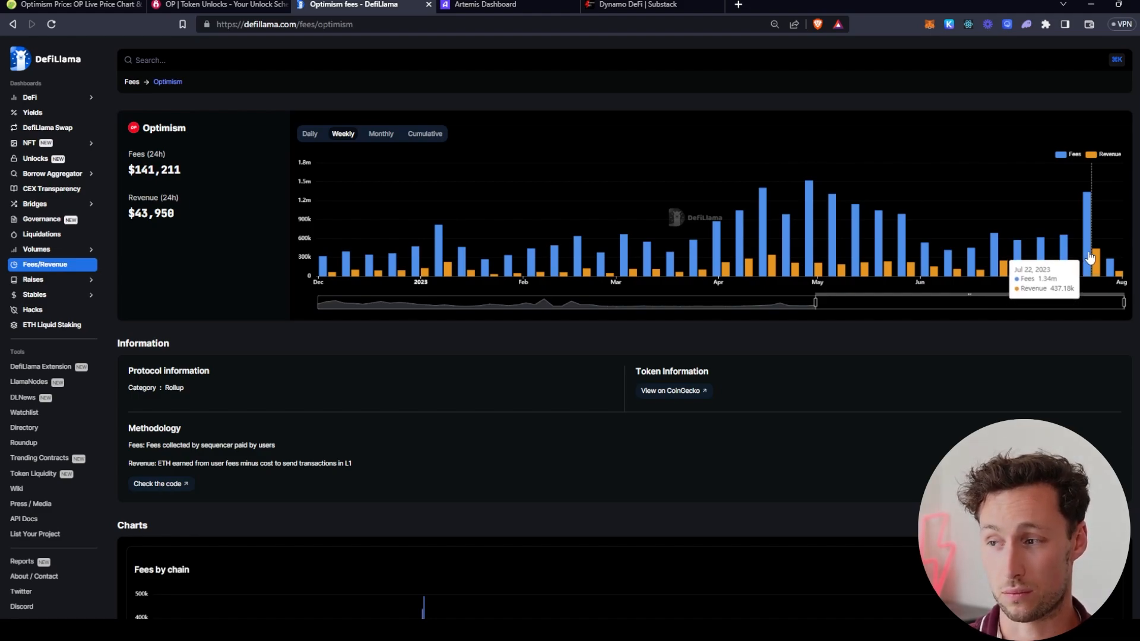
mouse_move(1090, 261)
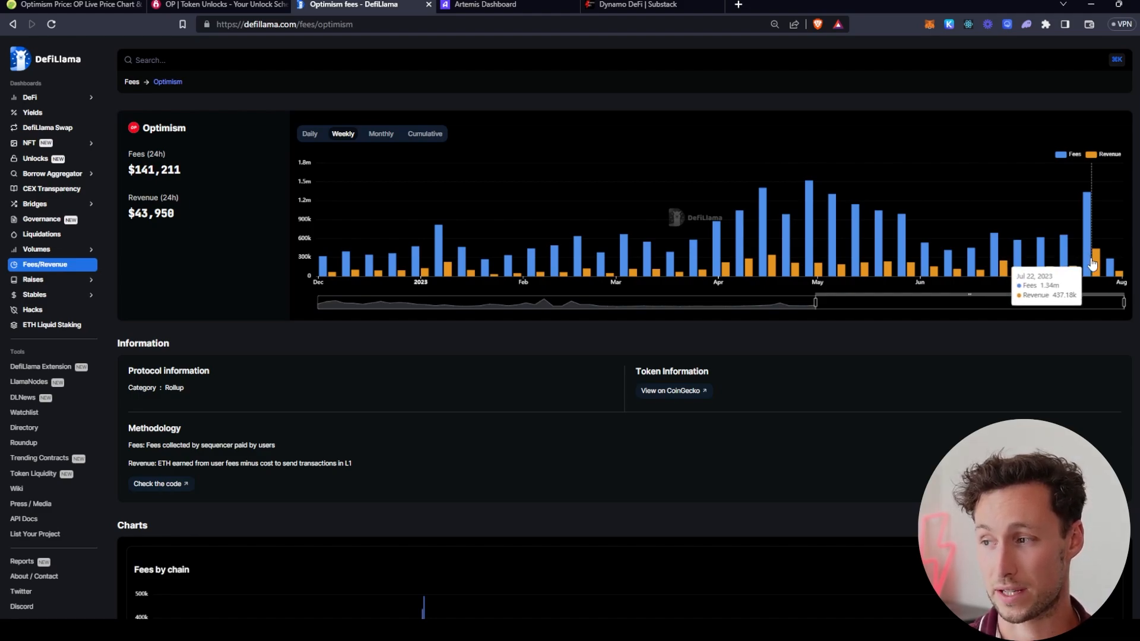
mouse_move(1043, 326)
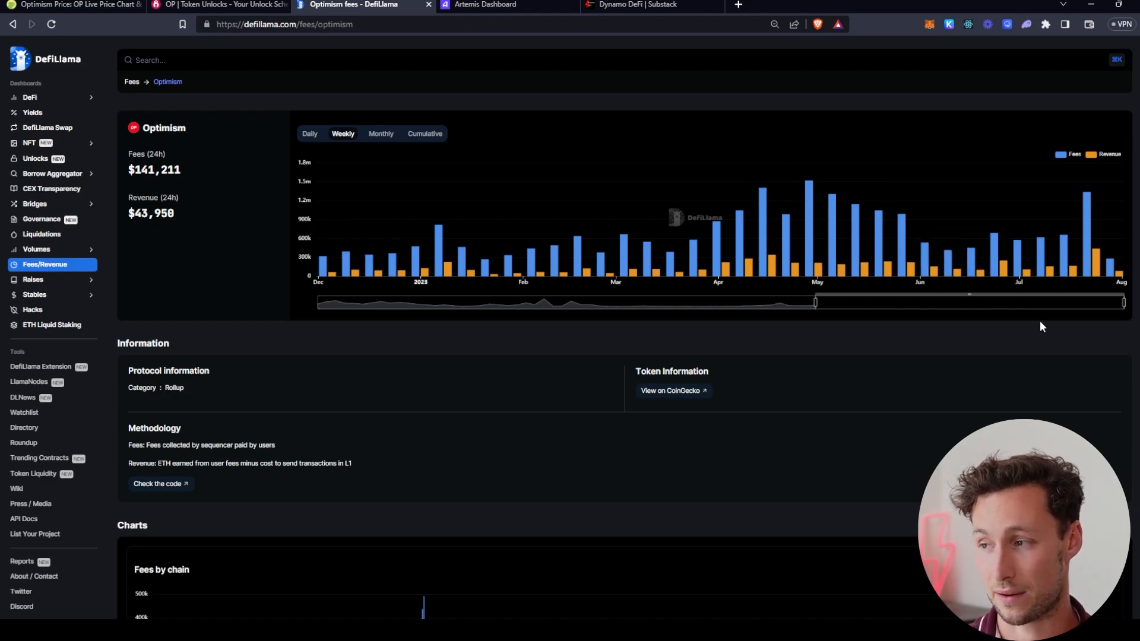
mouse_move(1093, 264)
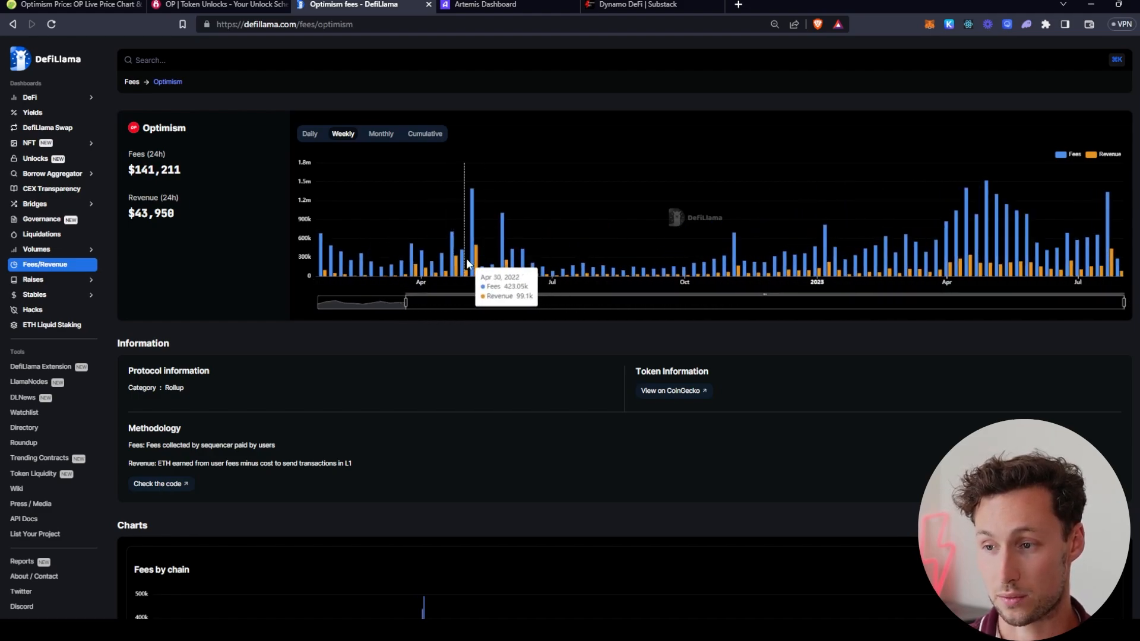
mouse_move(476, 260)
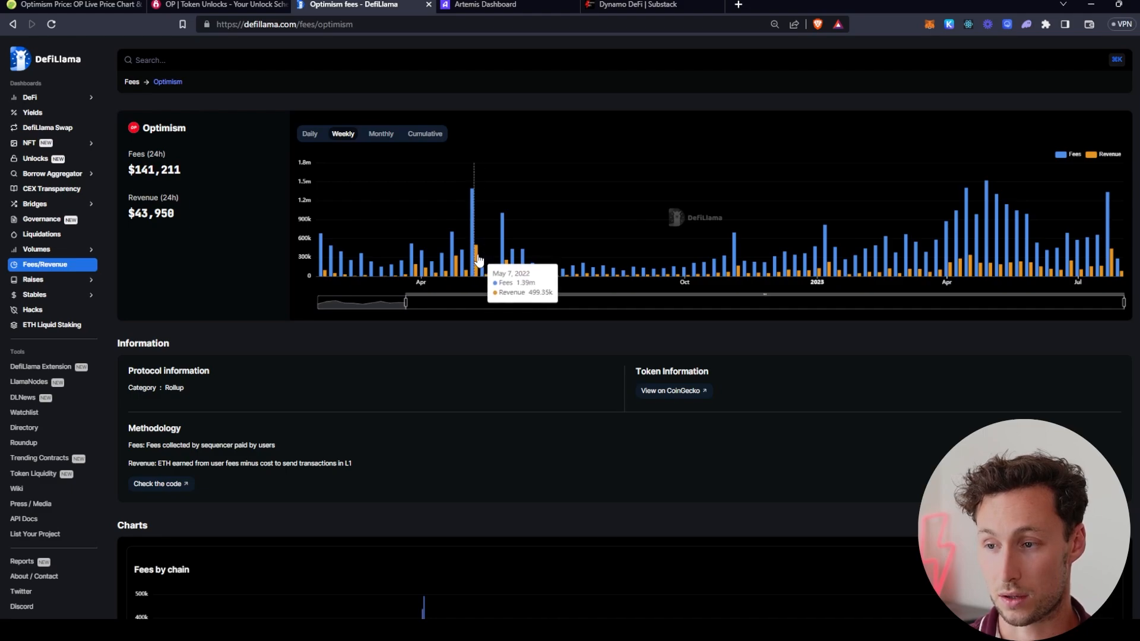
mouse_move(405, 299)
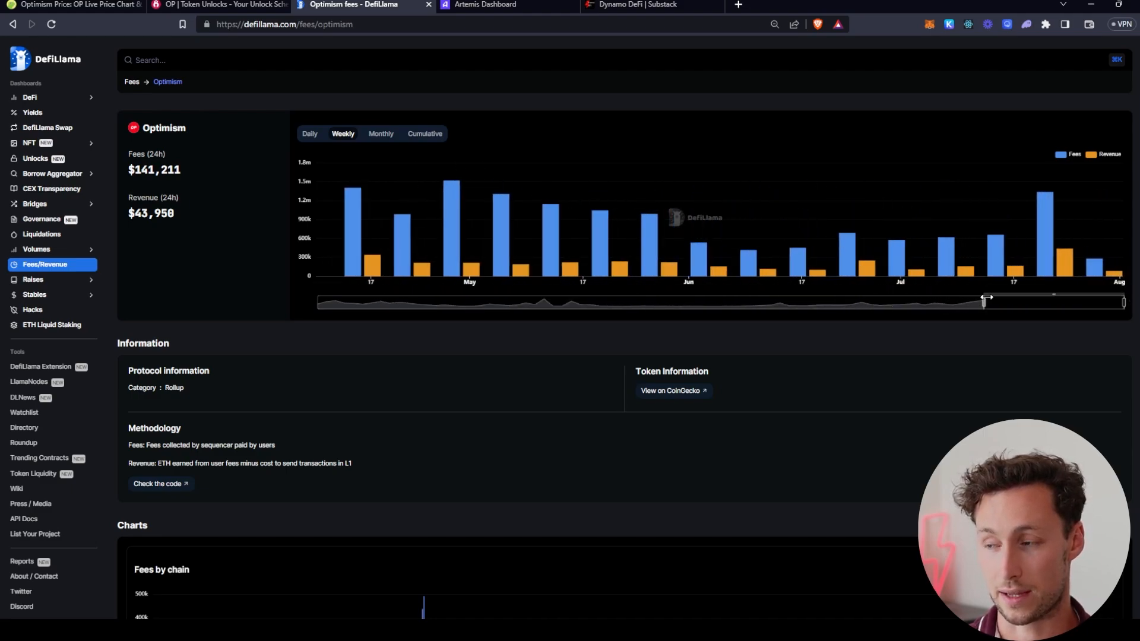
mouse_move(1020, 246)
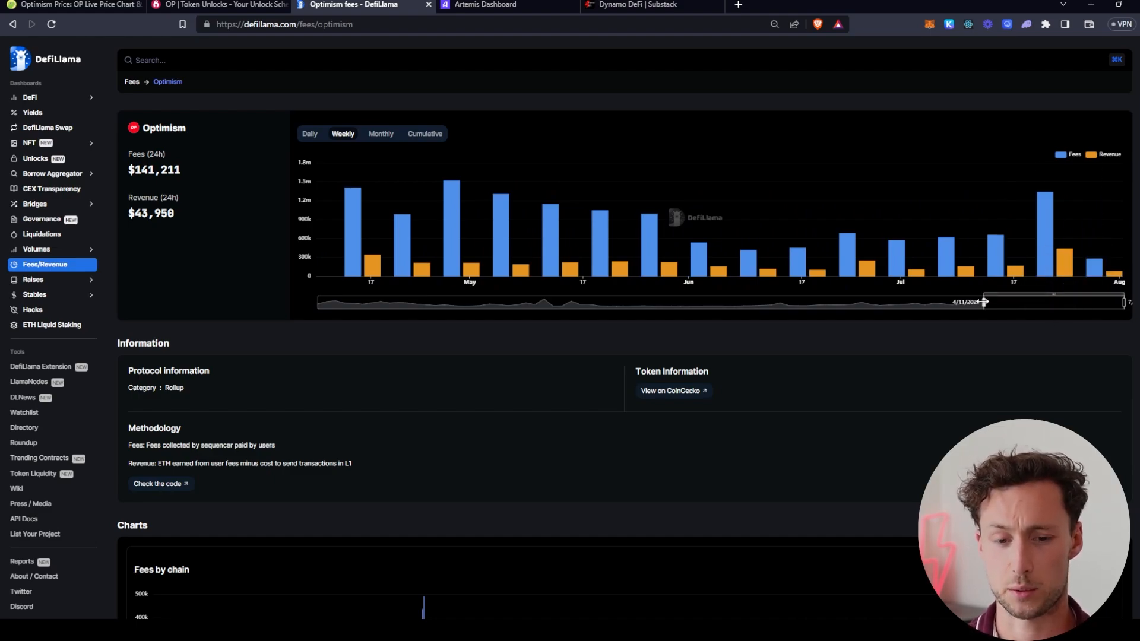
mouse_move(1041, 218)
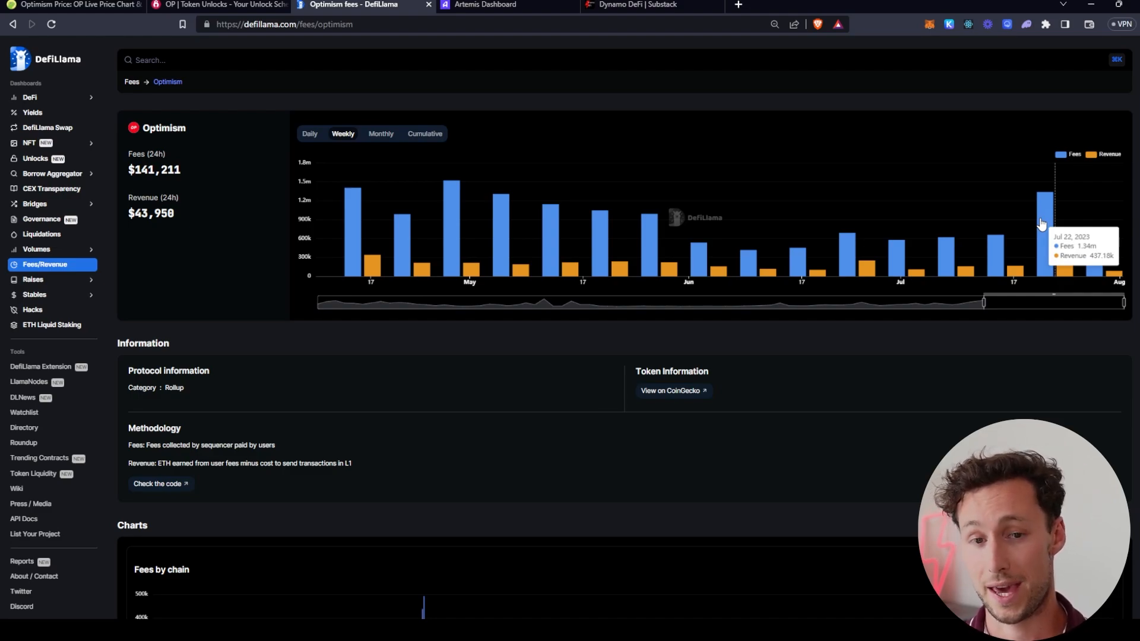
mouse_move(1060, 222)
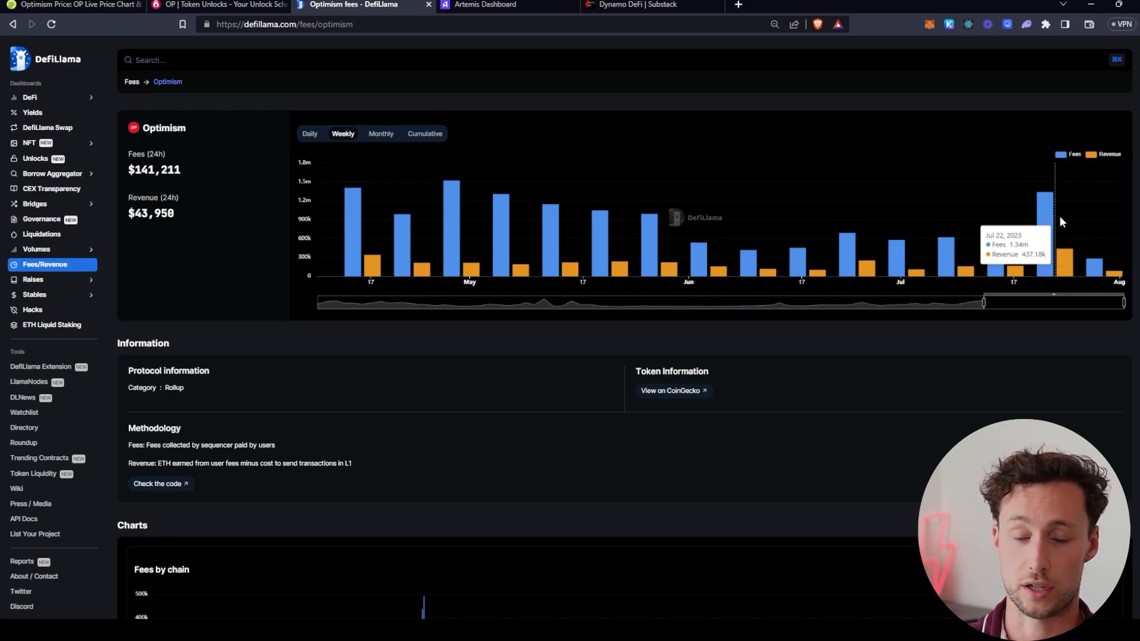
mouse_move(1062, 226)
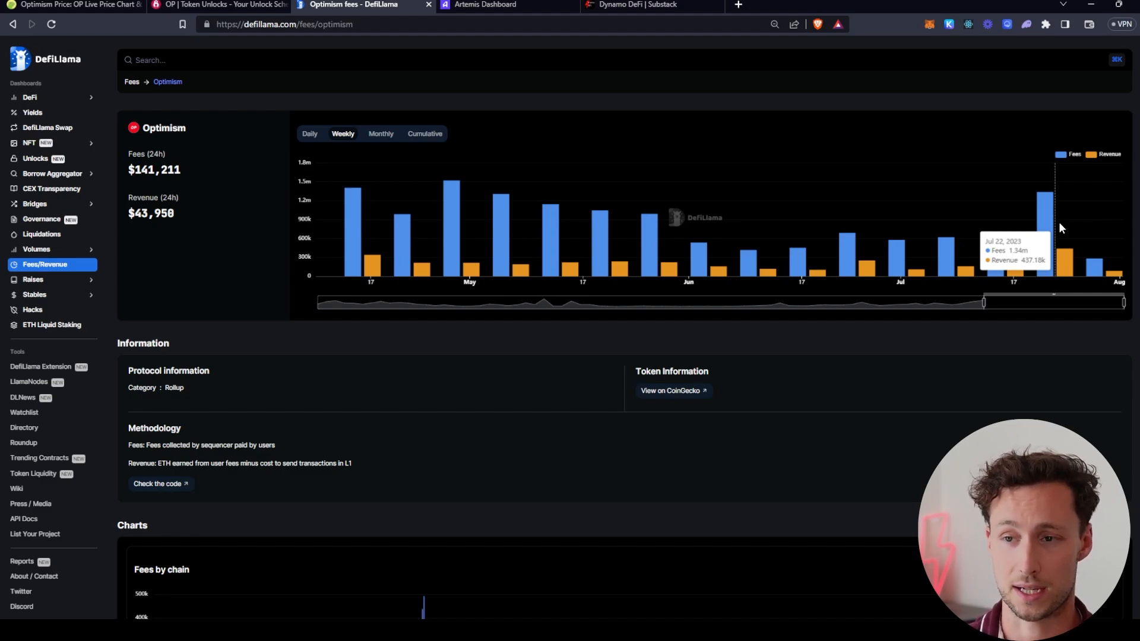
mouse_move(1041, 254)
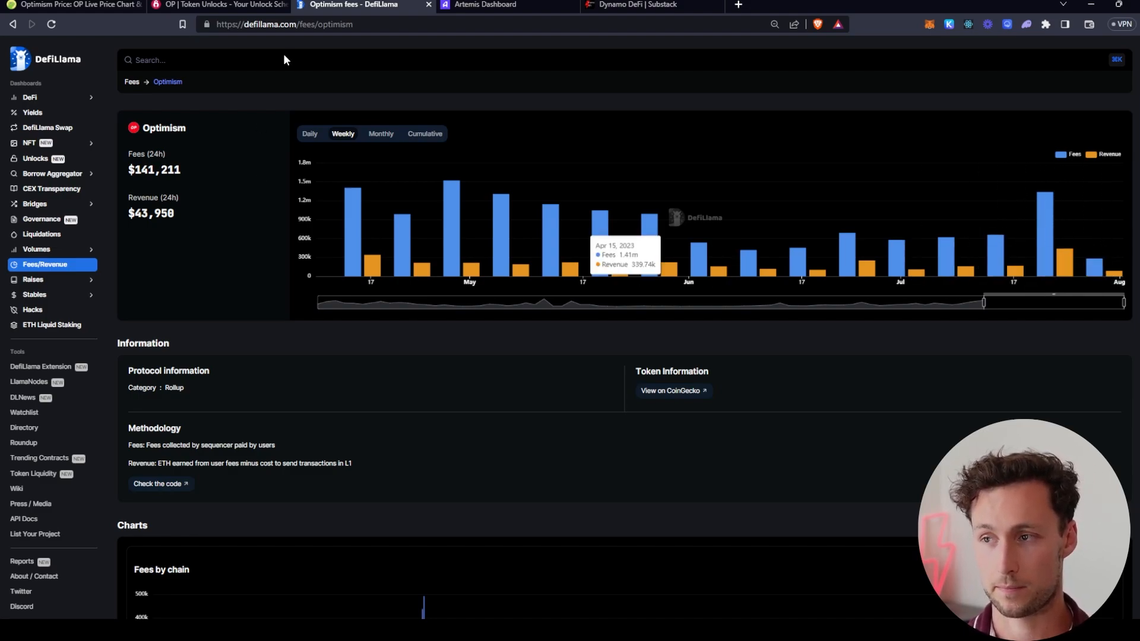
Step: Back on the Artemis dashboard, review the Chain list and bring up the Period choices
click(483, 4)
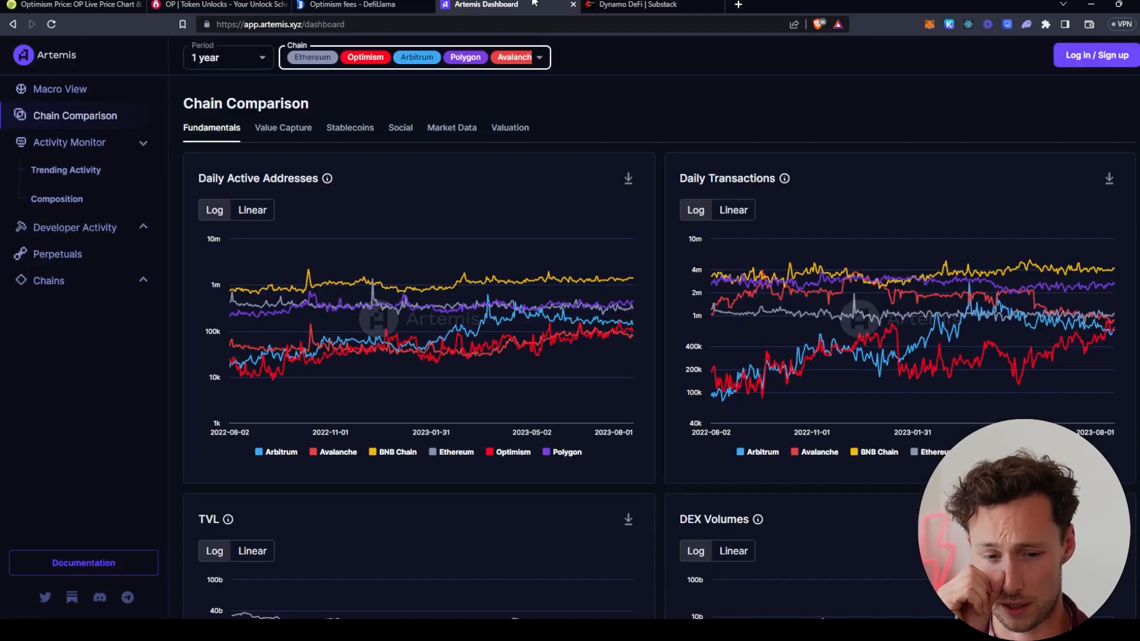
mouse_move(315, 116)
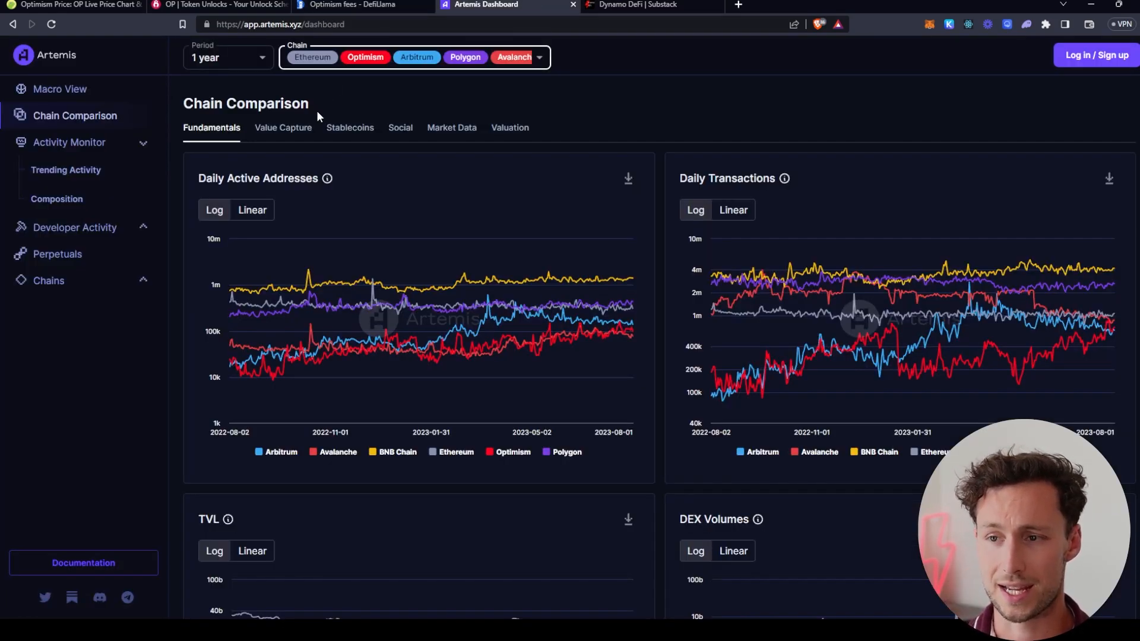
mouse_move(241, 123)
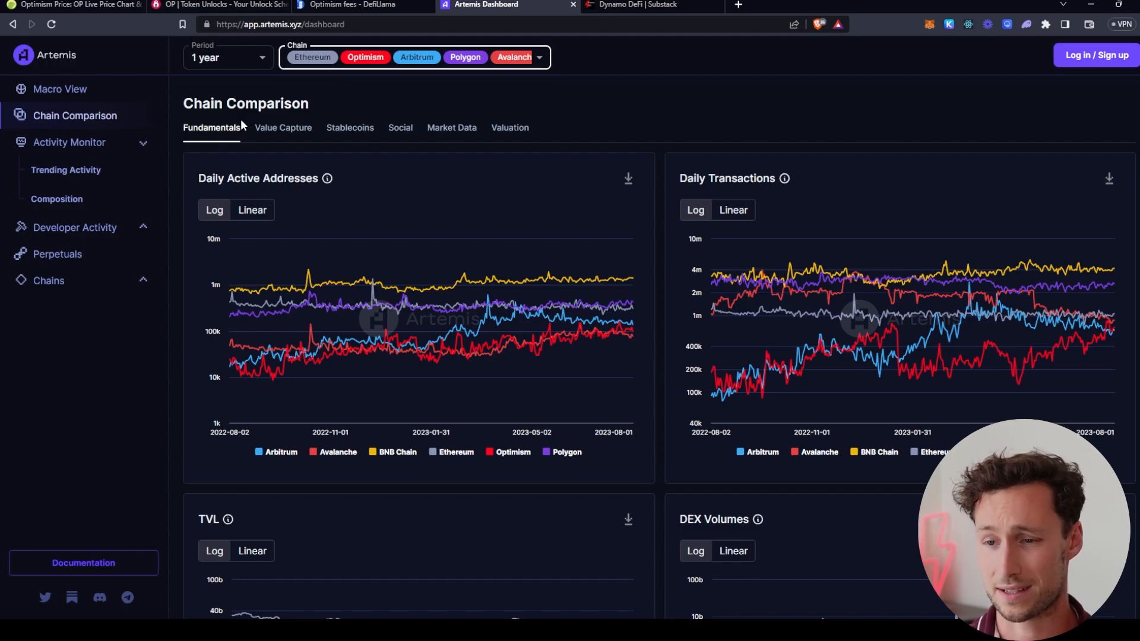
mouse_move(451, 130)
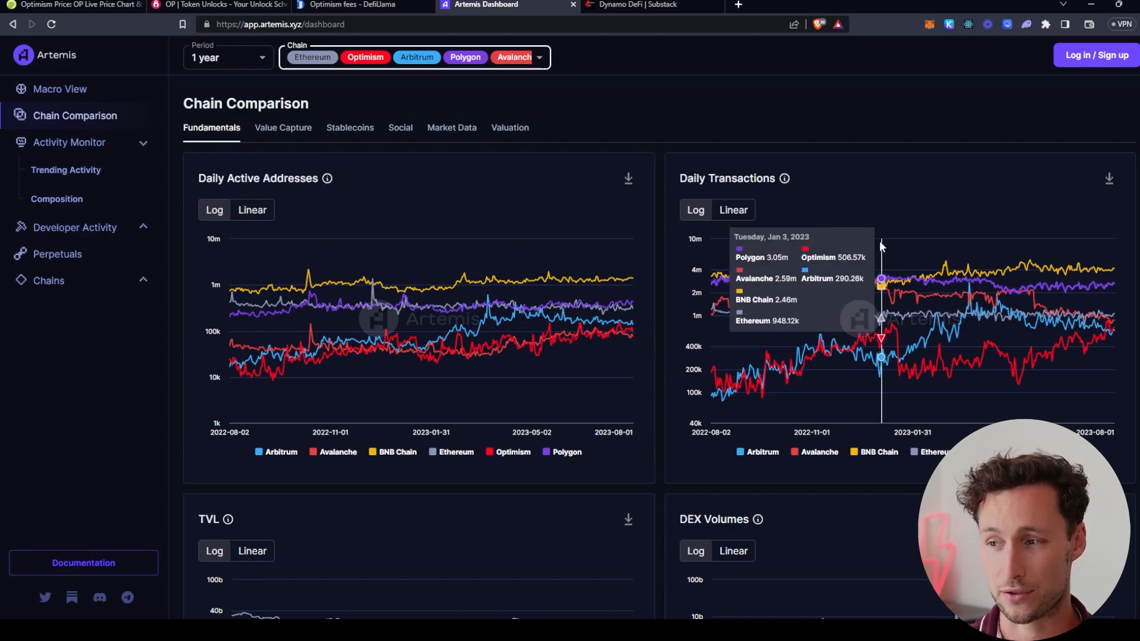
mouse_move(537, 57)
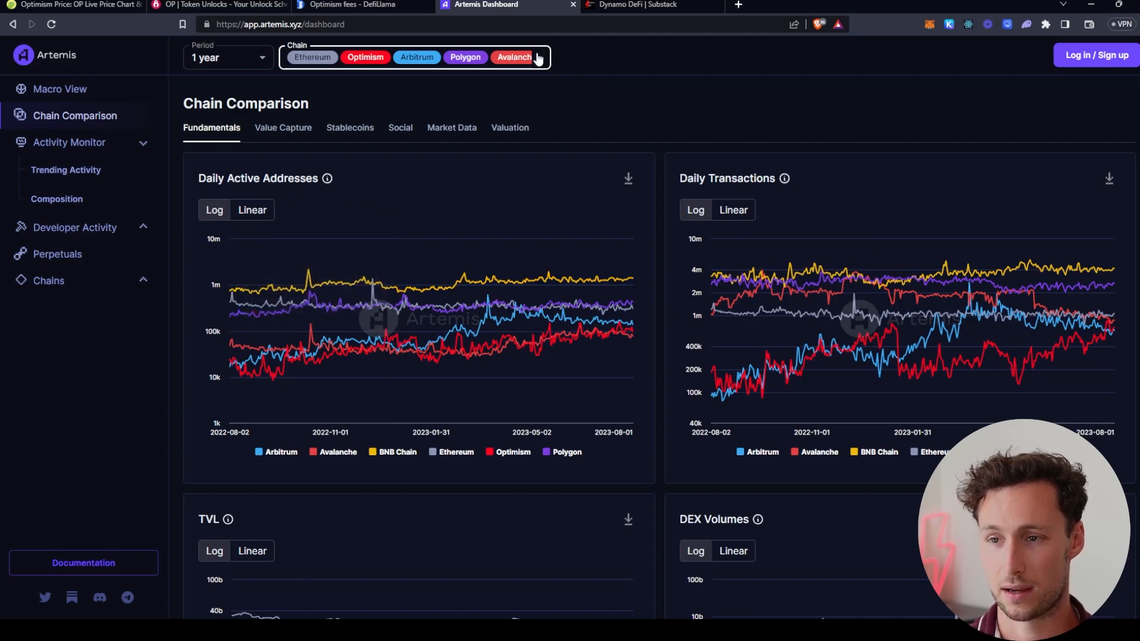
click(538, 57)
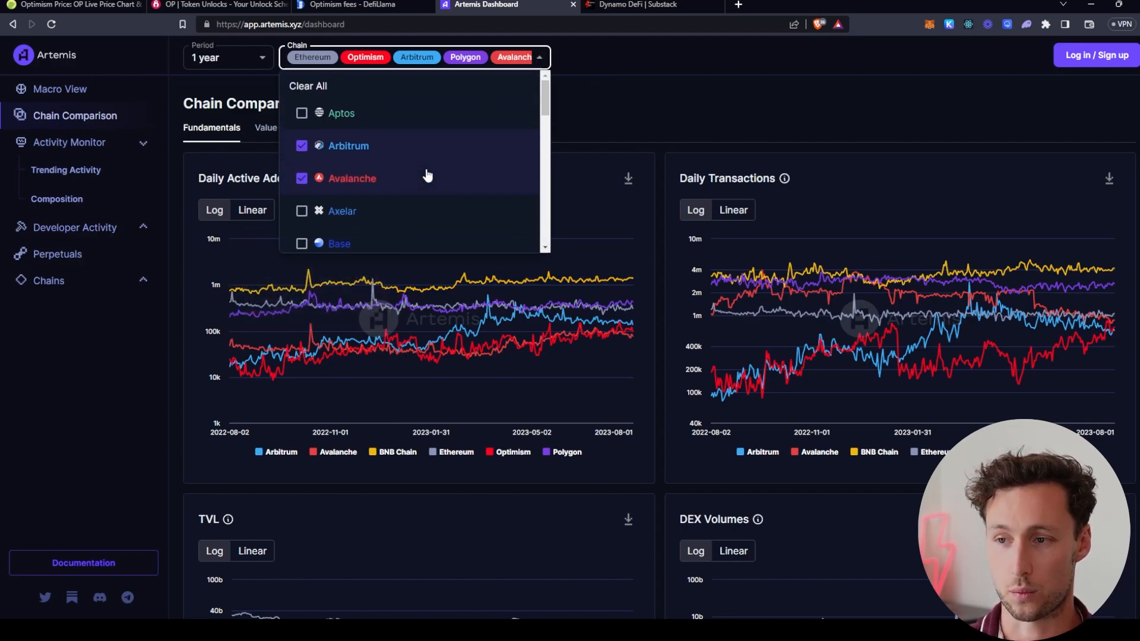
scroll(down, 3)
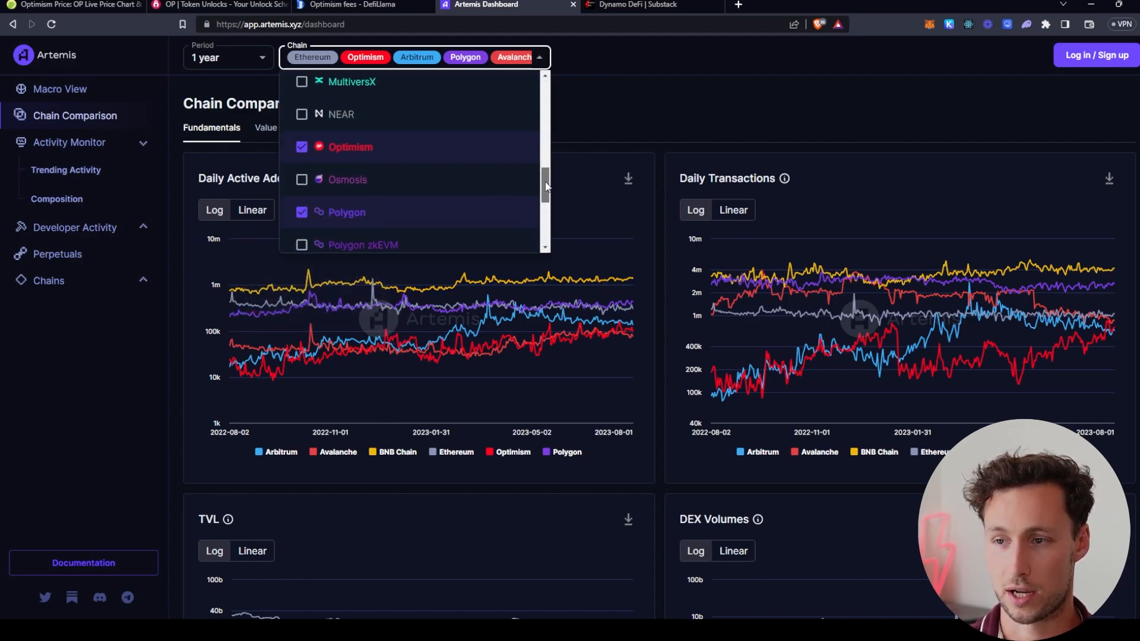
scroll(up, 3)
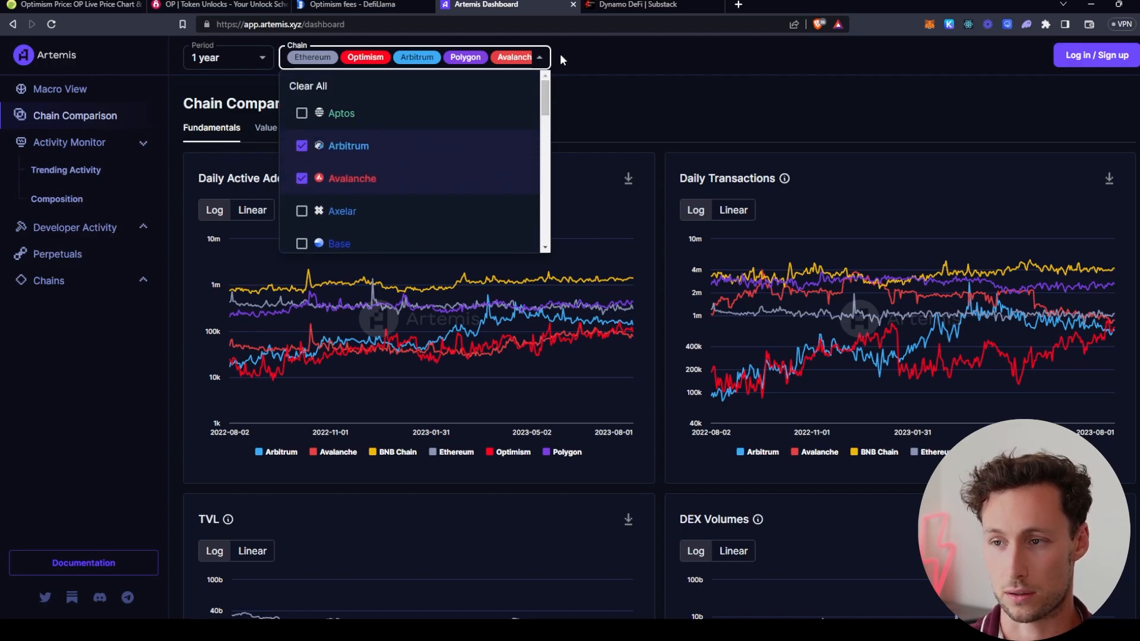
click(227, 57)
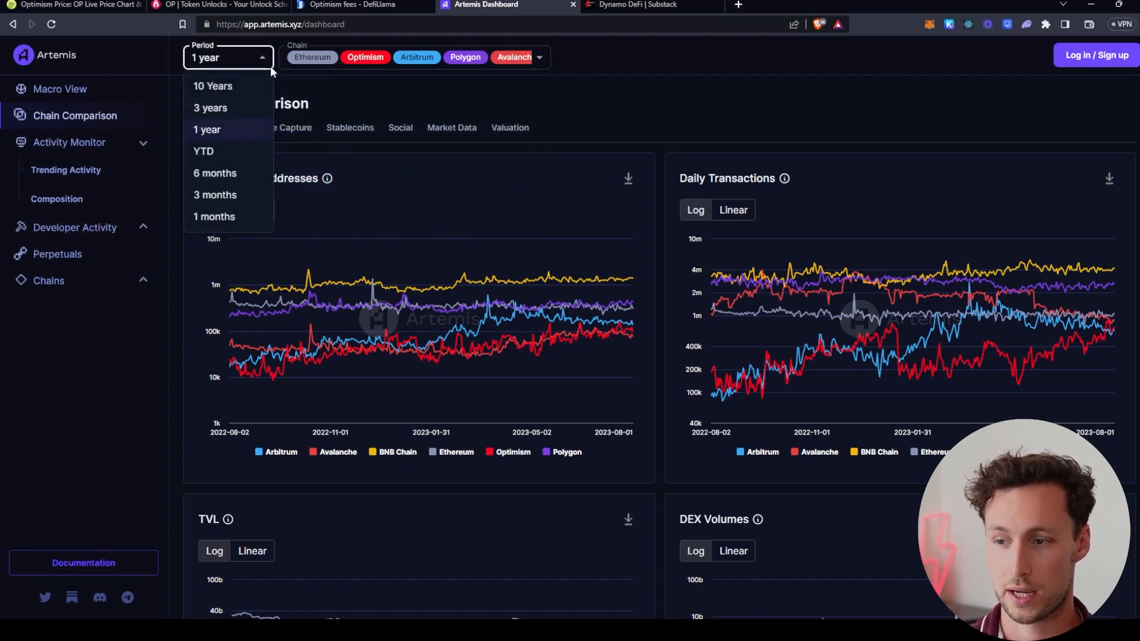
mouse_move(228, 195)
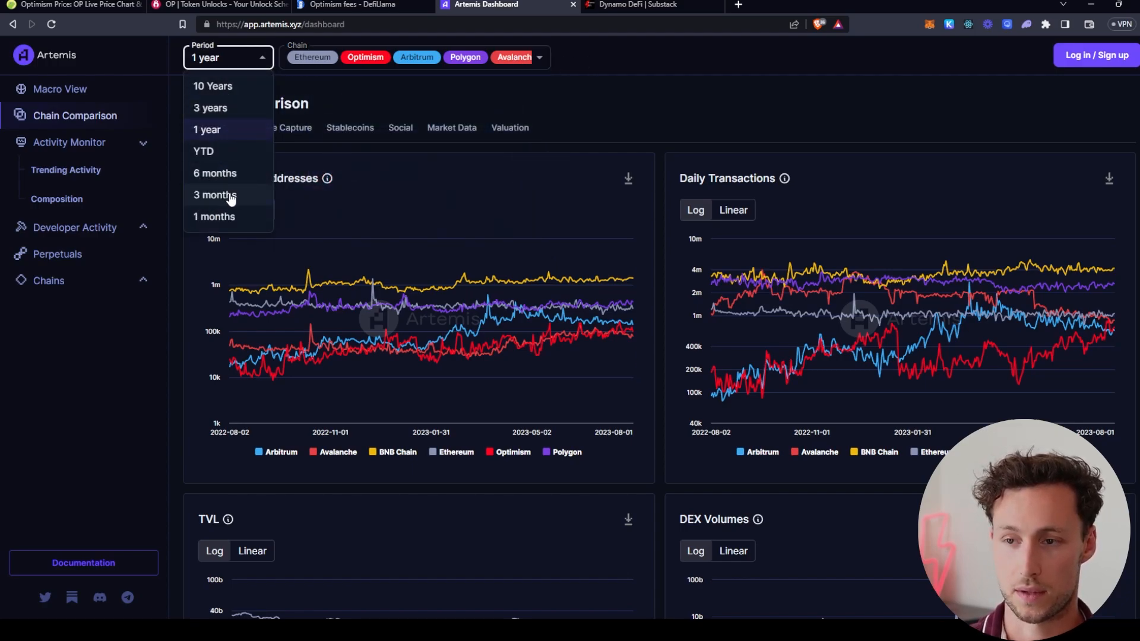
Step: Set the comparison period to 3 months
click(214, 193)
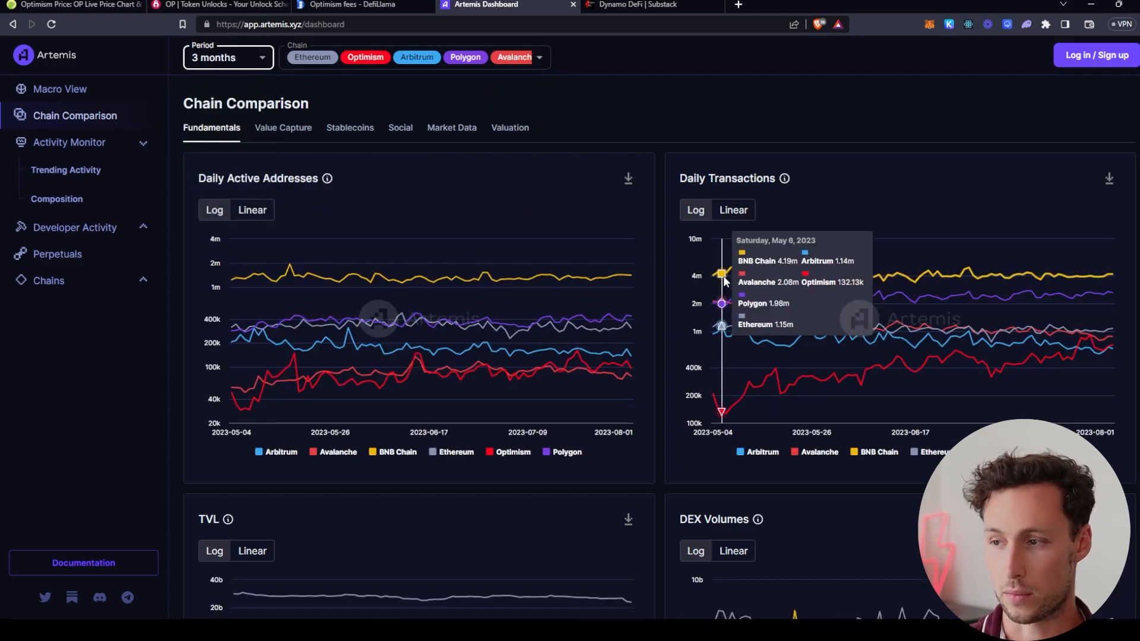
mouse_move(303, 376)
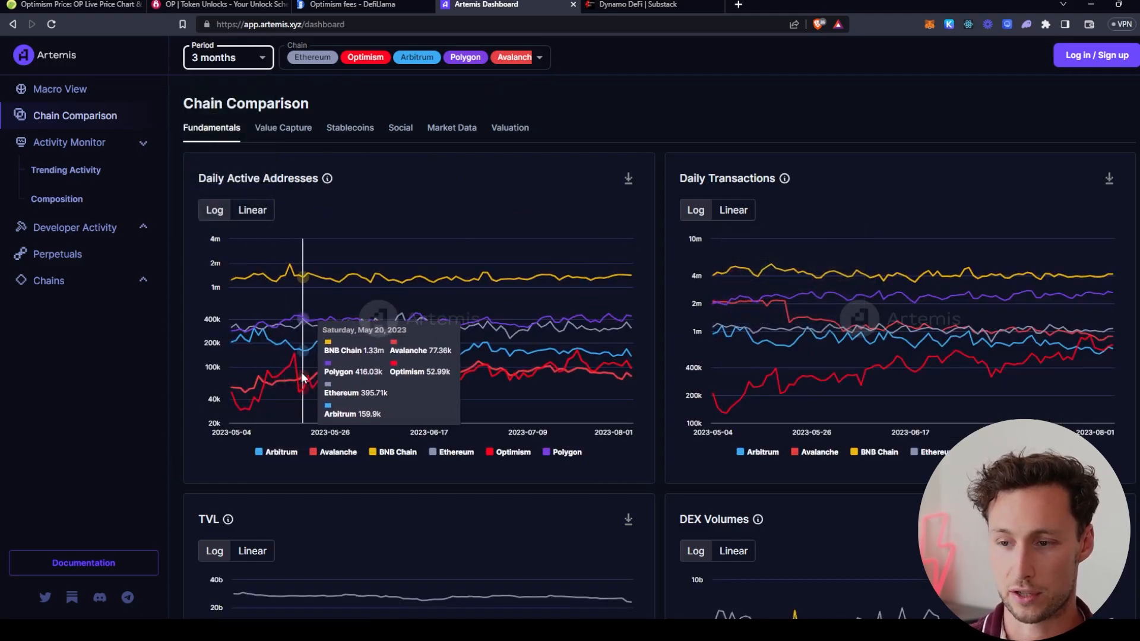
mouse_move(292, 380)
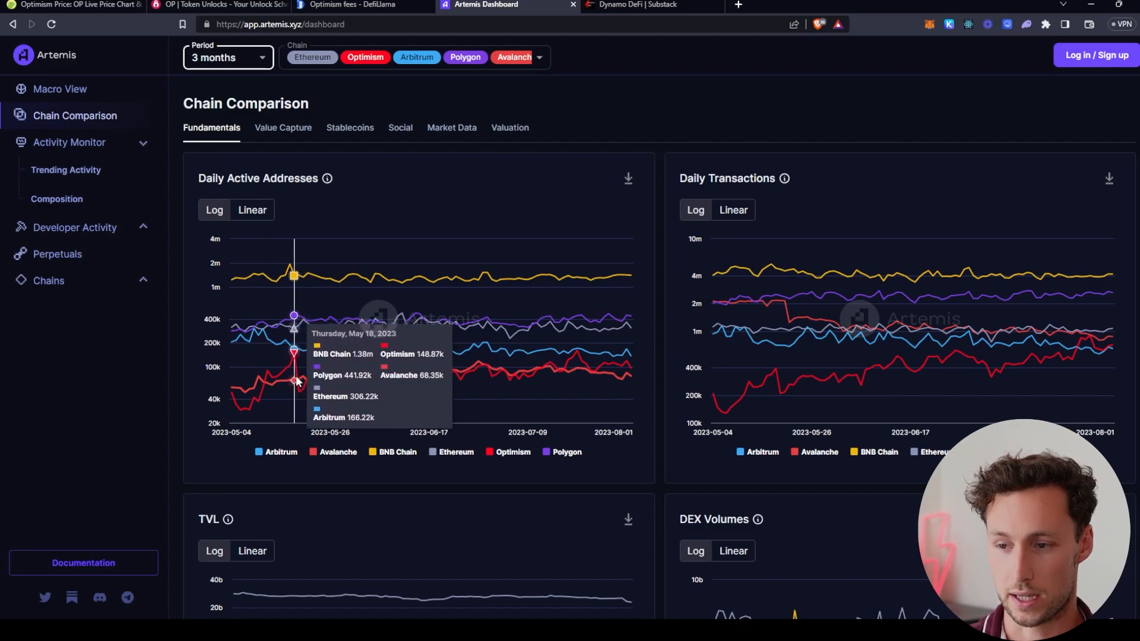
mouse_move(541, 47)
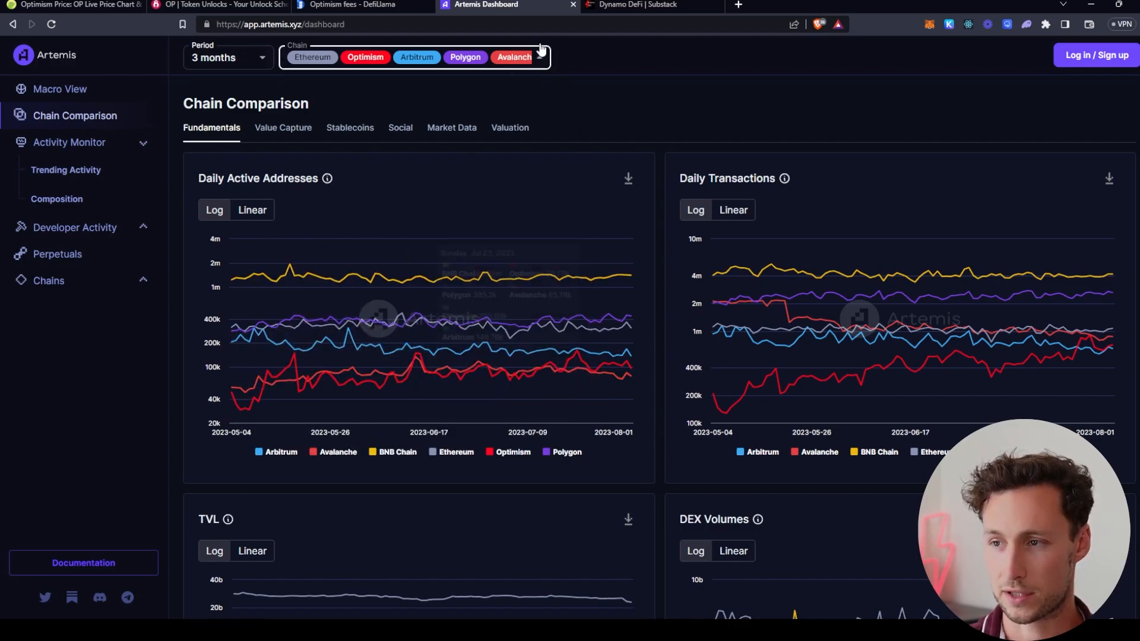
click(539, 57)
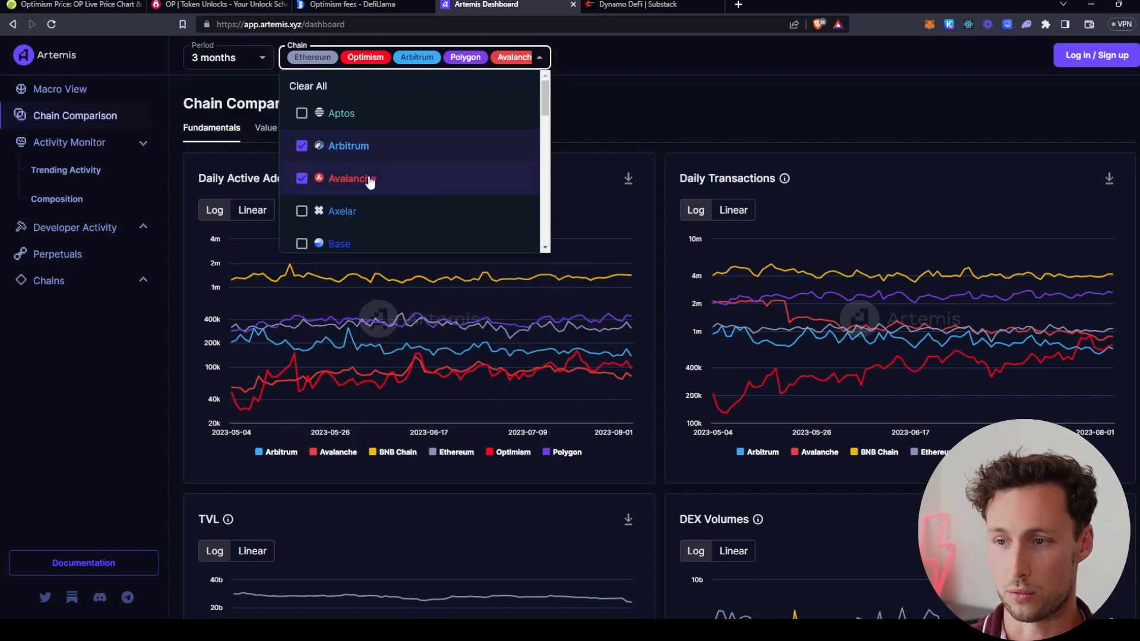
click(300, 178)
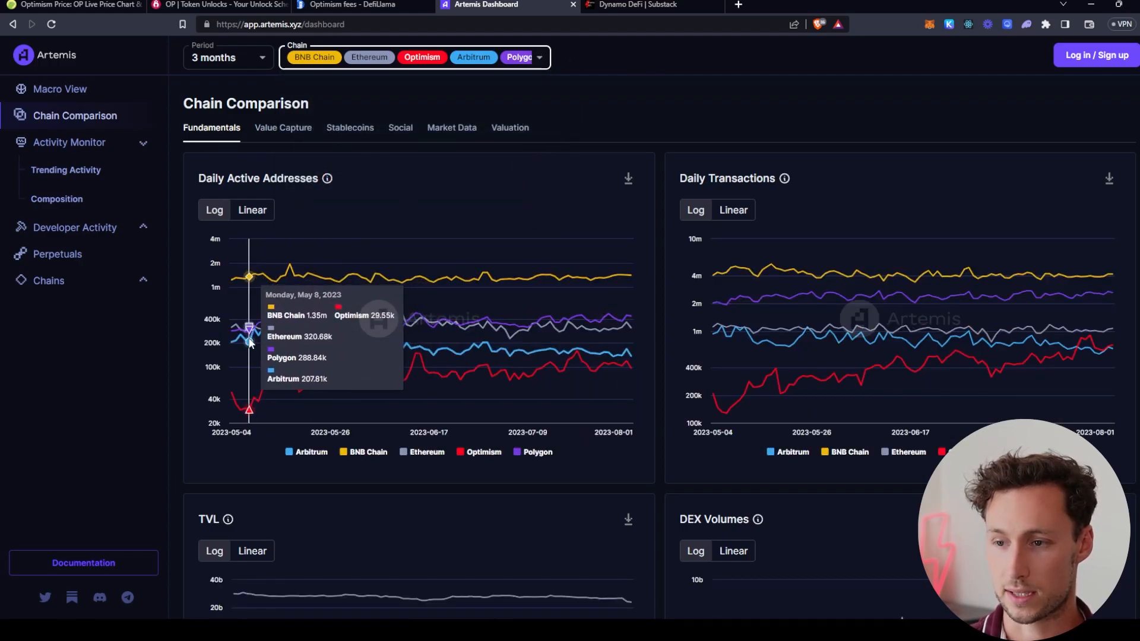
mouse_move(419, 348)
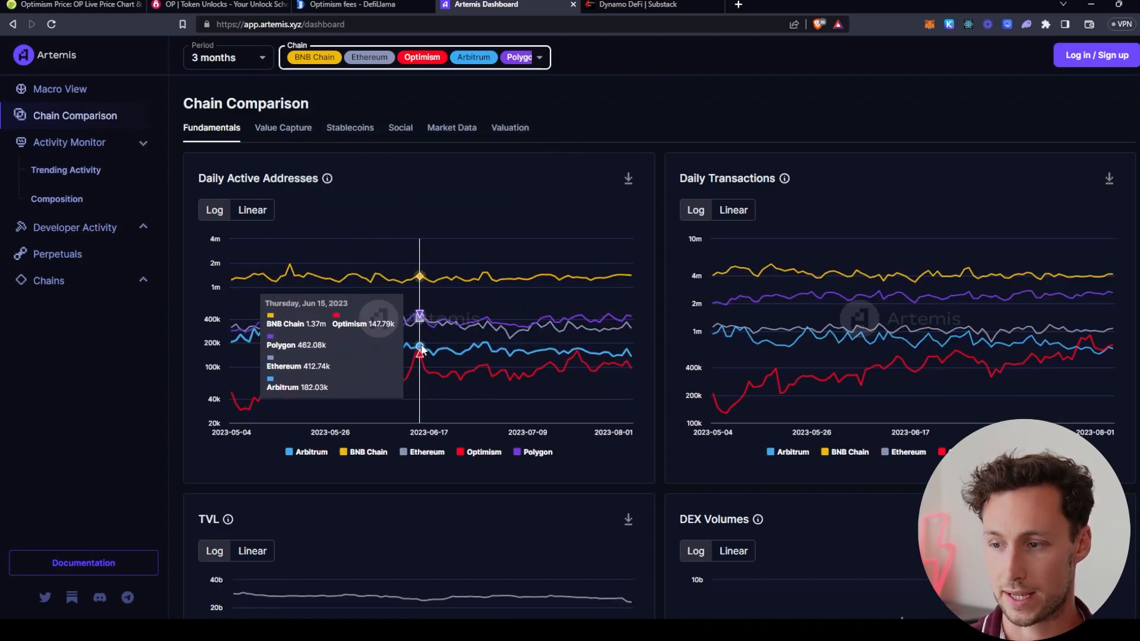
mouse_move(562, 340)
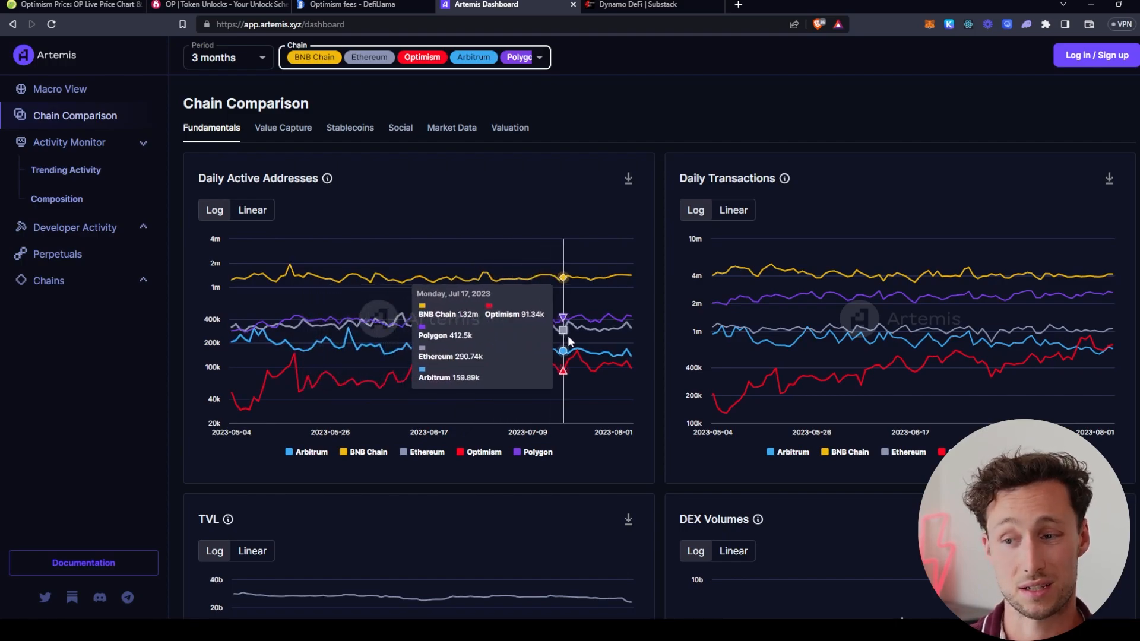
mouse_move(621, 320)
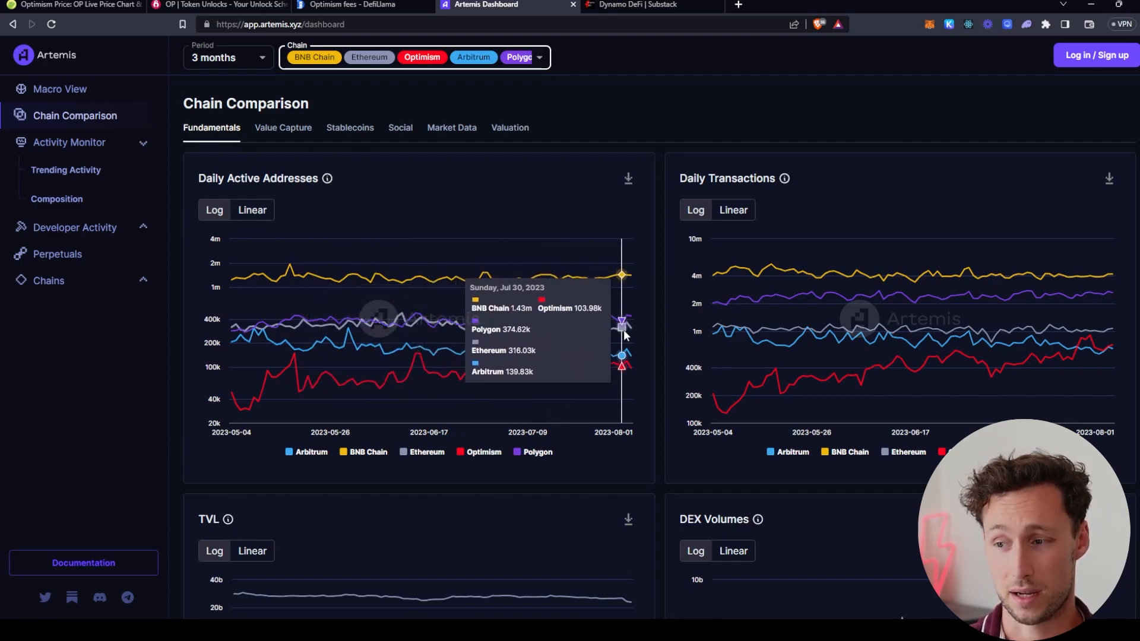
mouse_move(630, 319)
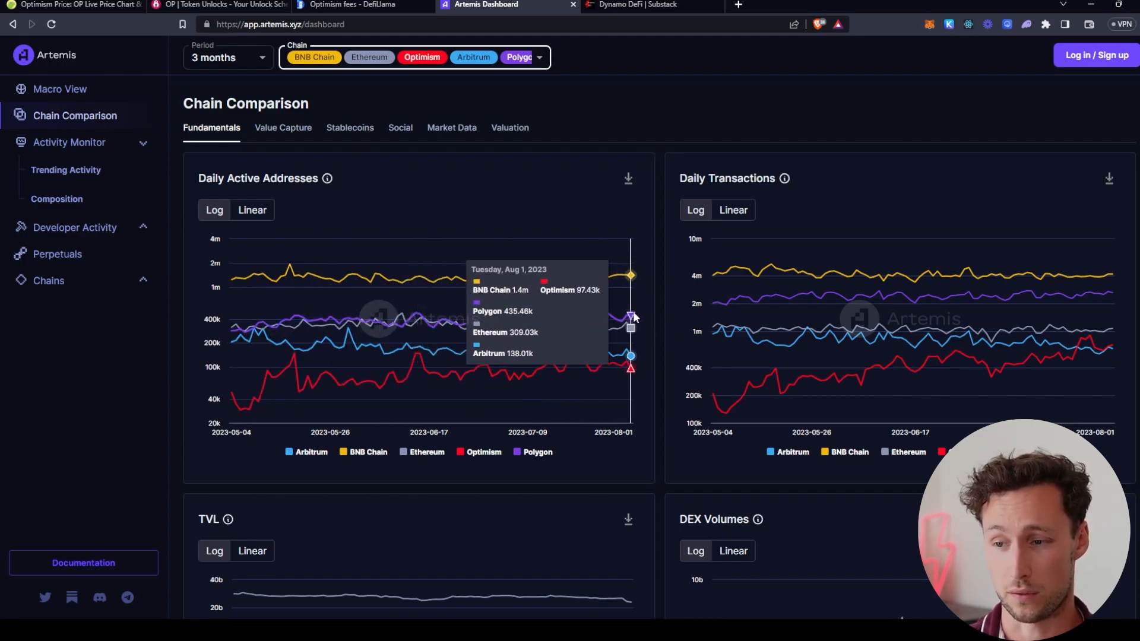
mouse_move(841, 400)
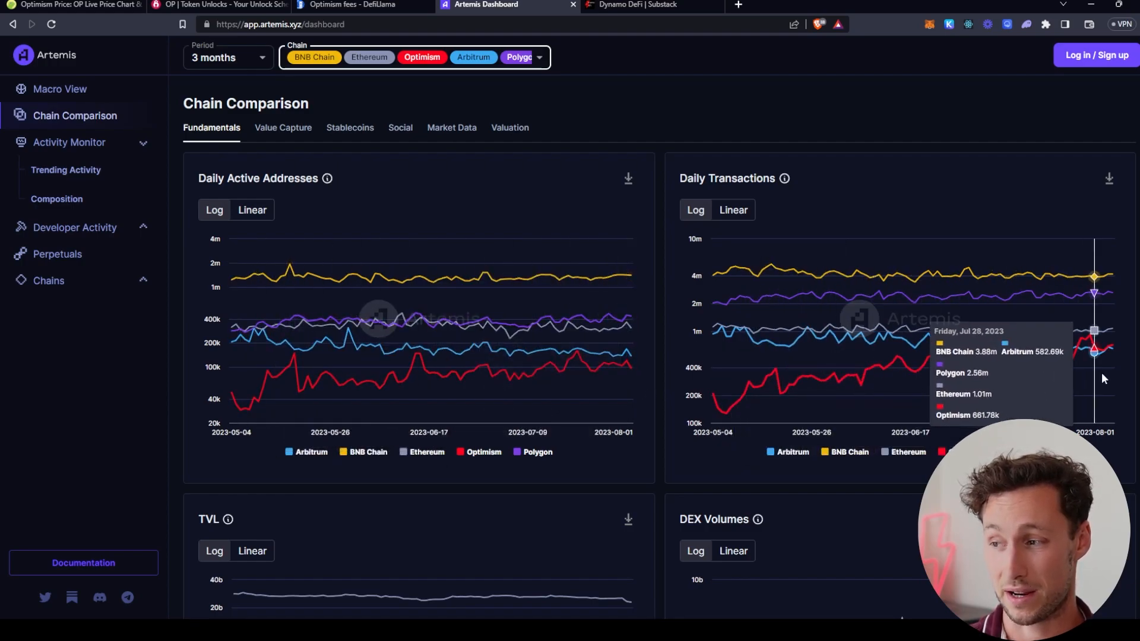
mouse_move(719, 415)
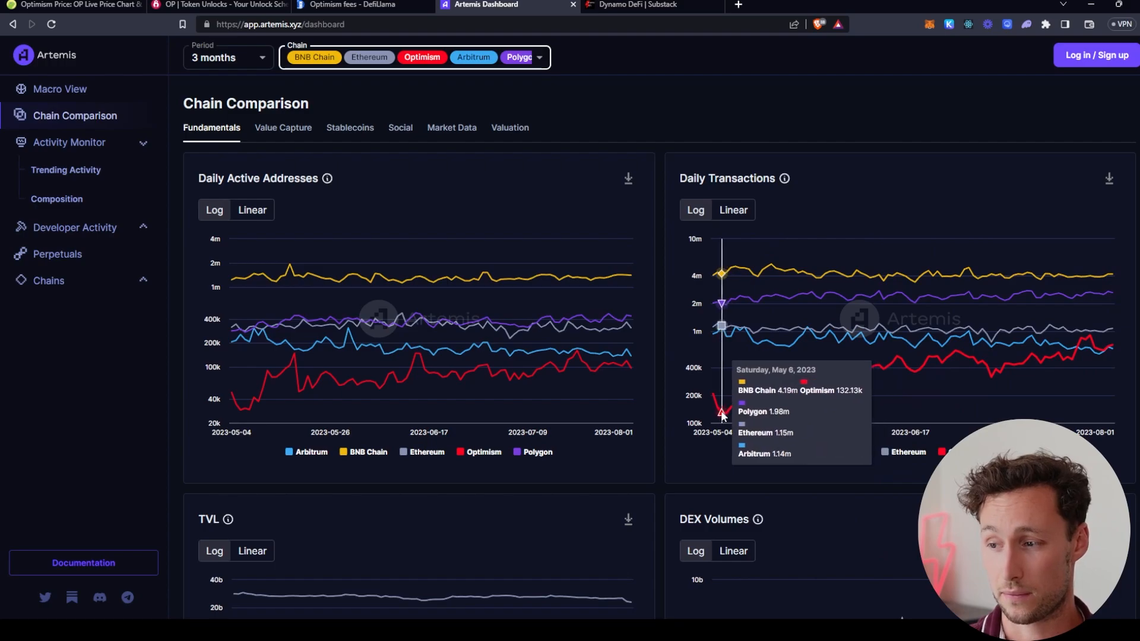
mouse_move(740, 401)
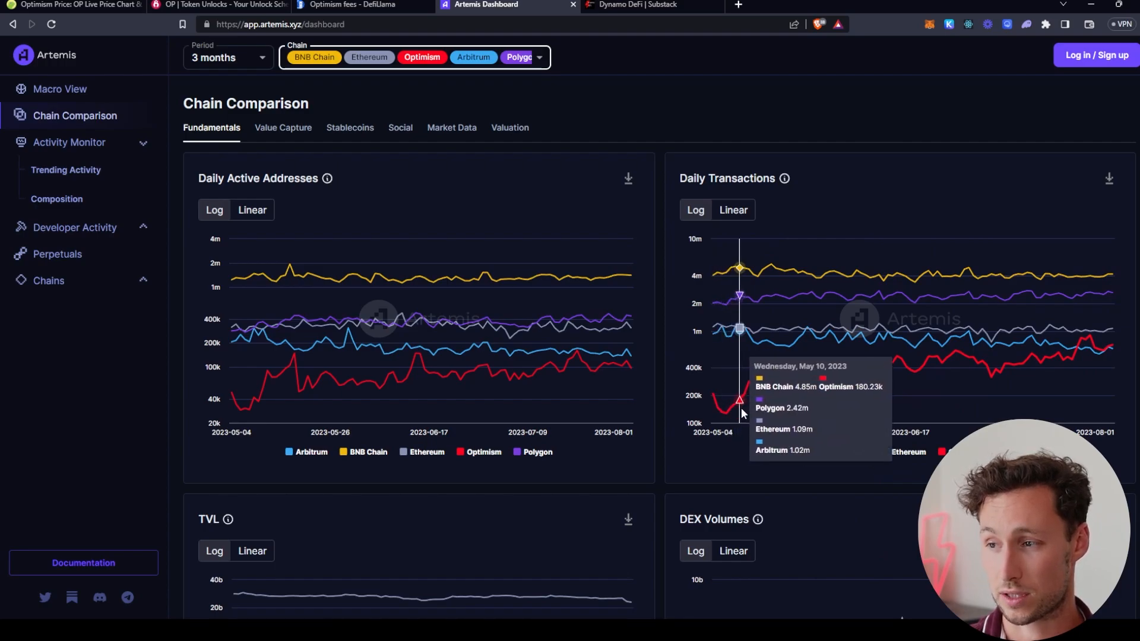
mouse_move(758, 410)
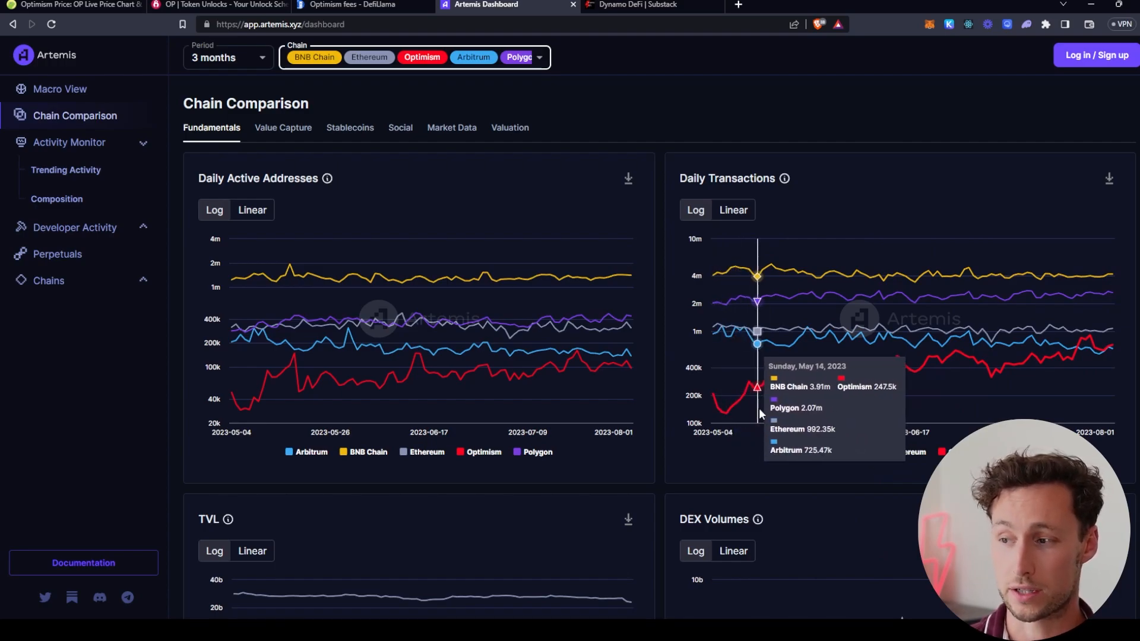
mouse_move(775, 415)
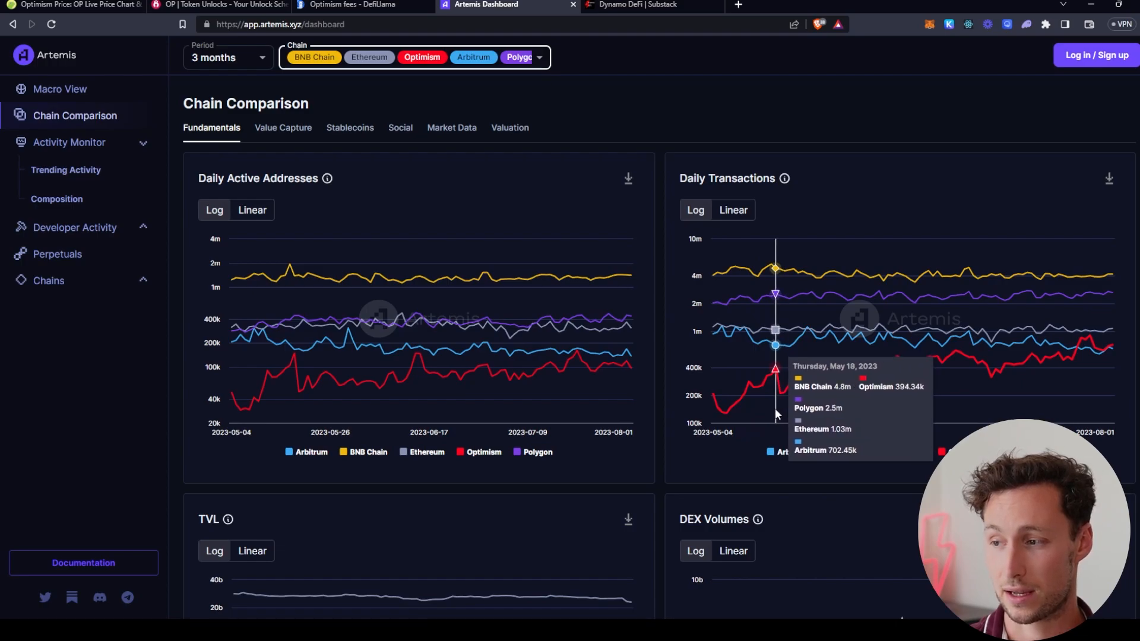
mouse_move(824, 400)
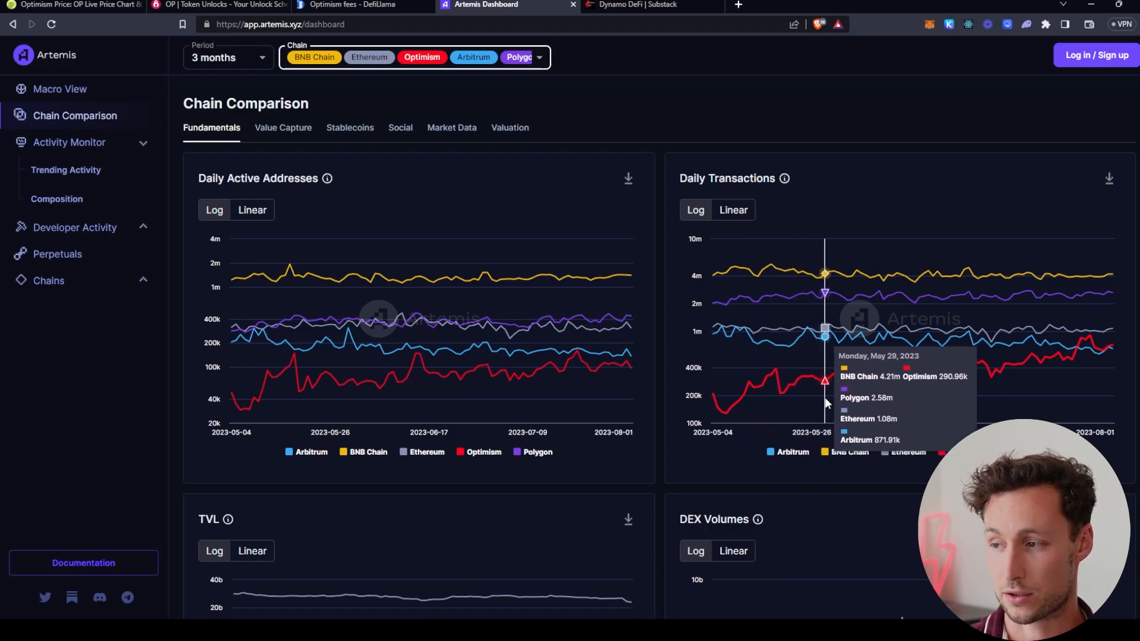
mouse_move(1092, 356)
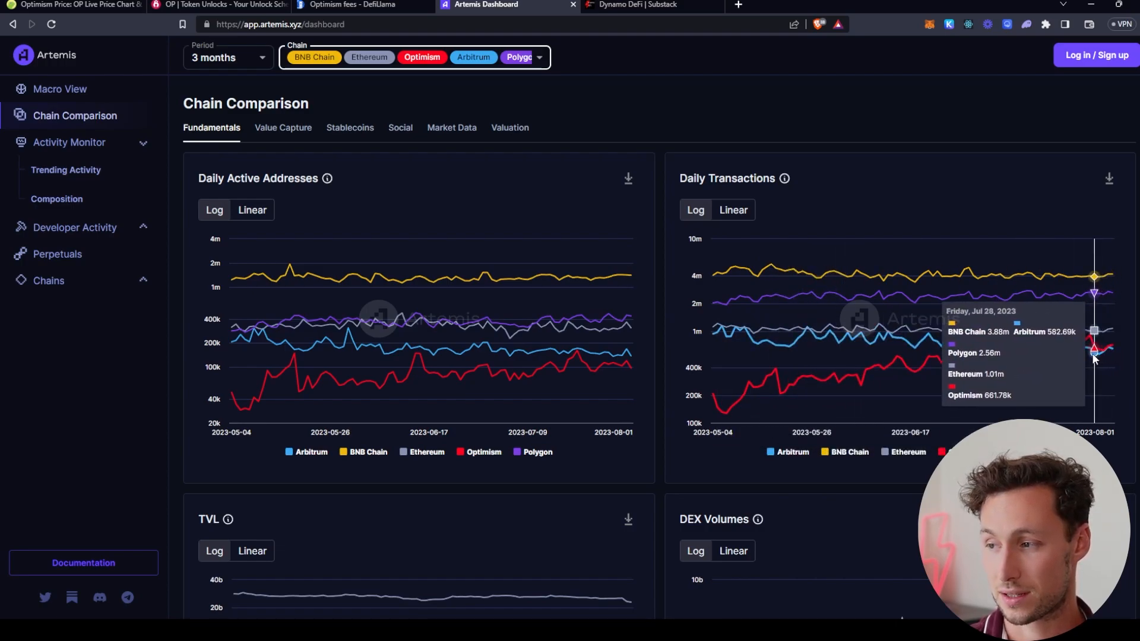
mouse_move(1028, 363)
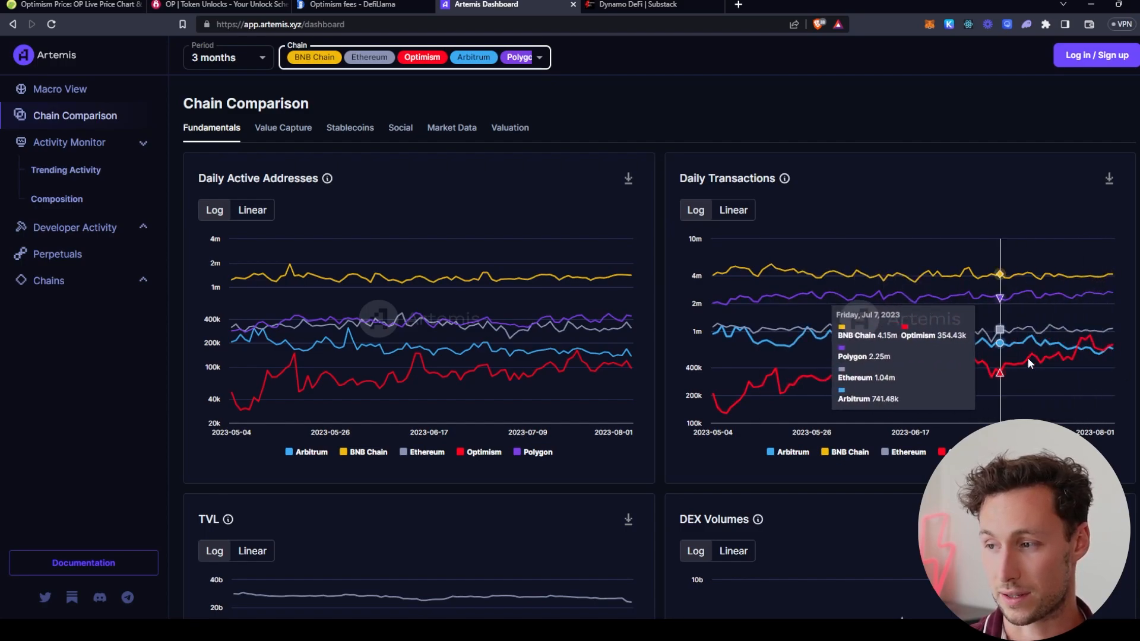
mouse_move(1099, 360)
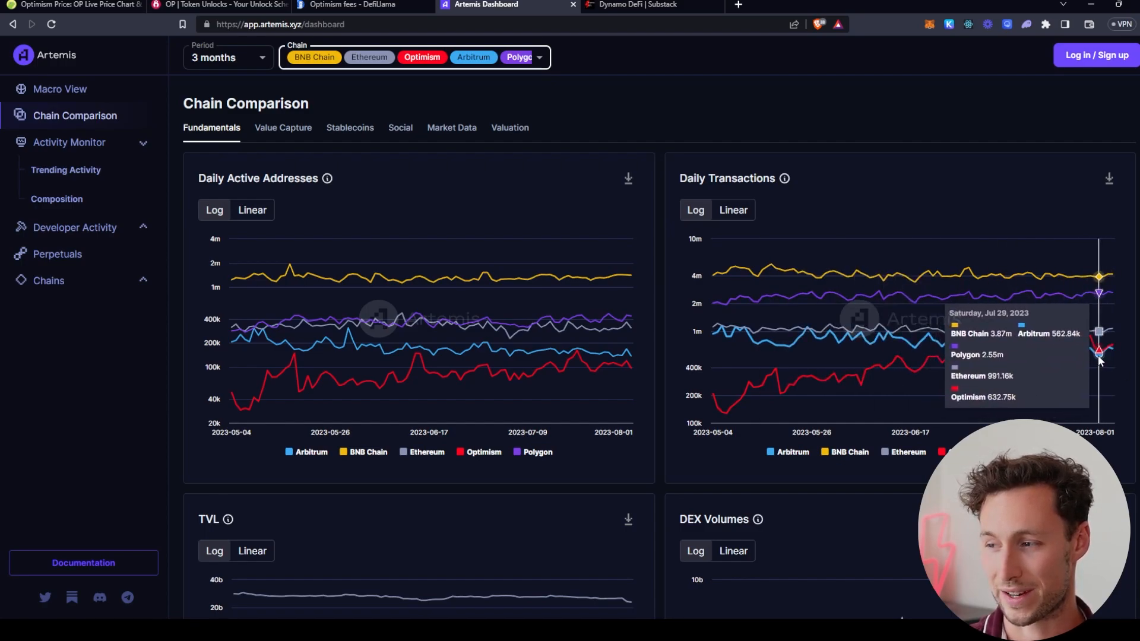
mouse_move(722, 226)
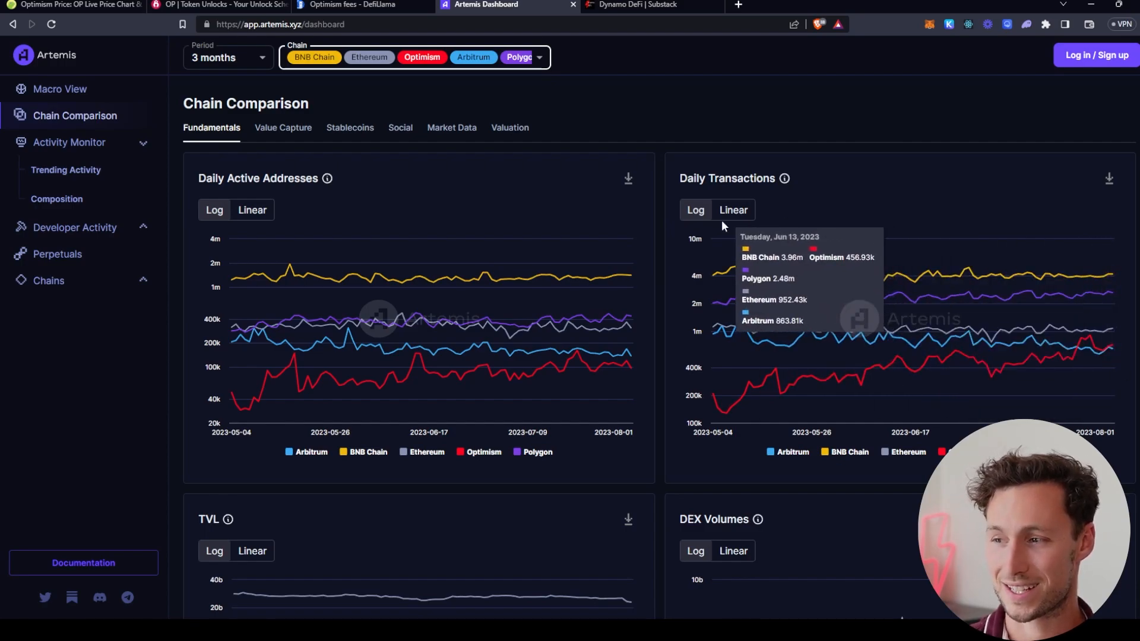
mouse_move(550, 61)
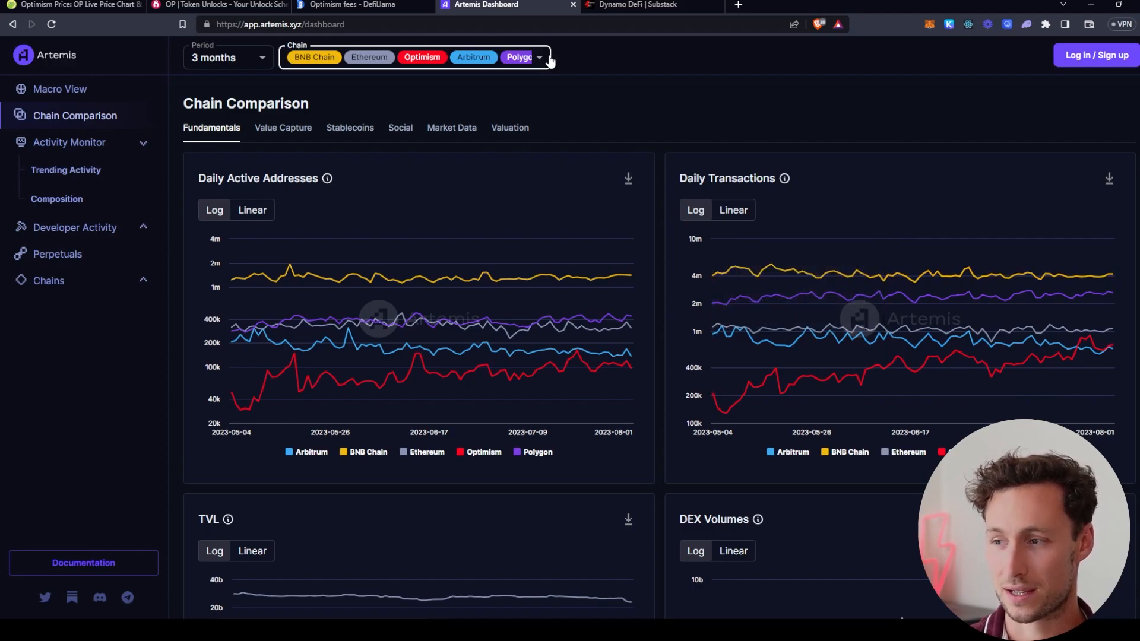
Step: Set the comparison period back to 1 year
click(228, 57)
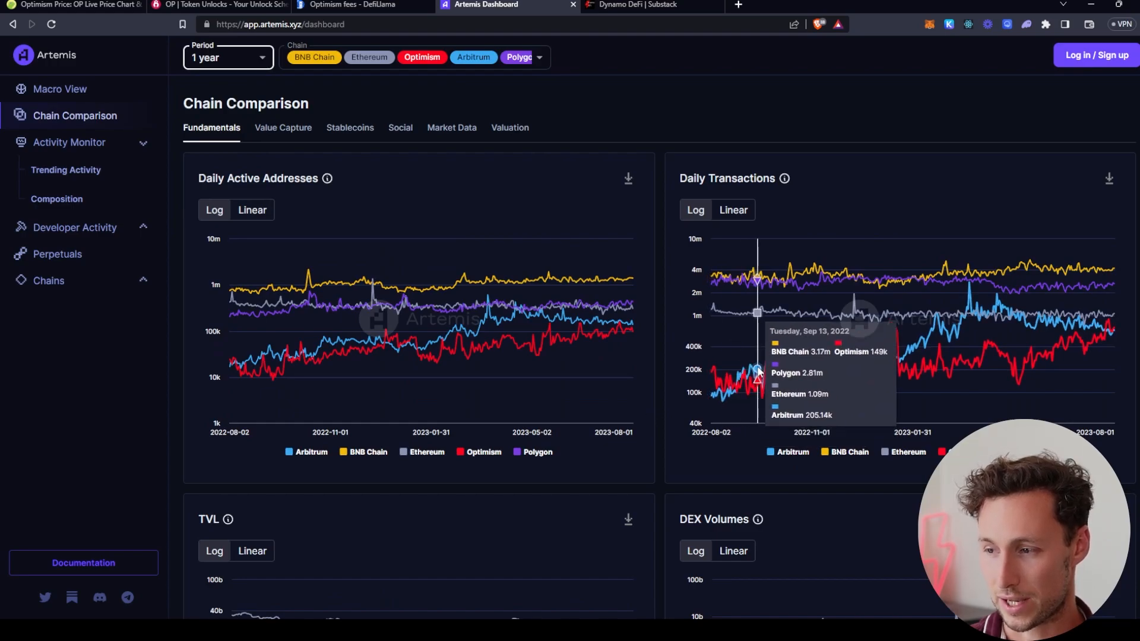
mouse_move(896, 345)
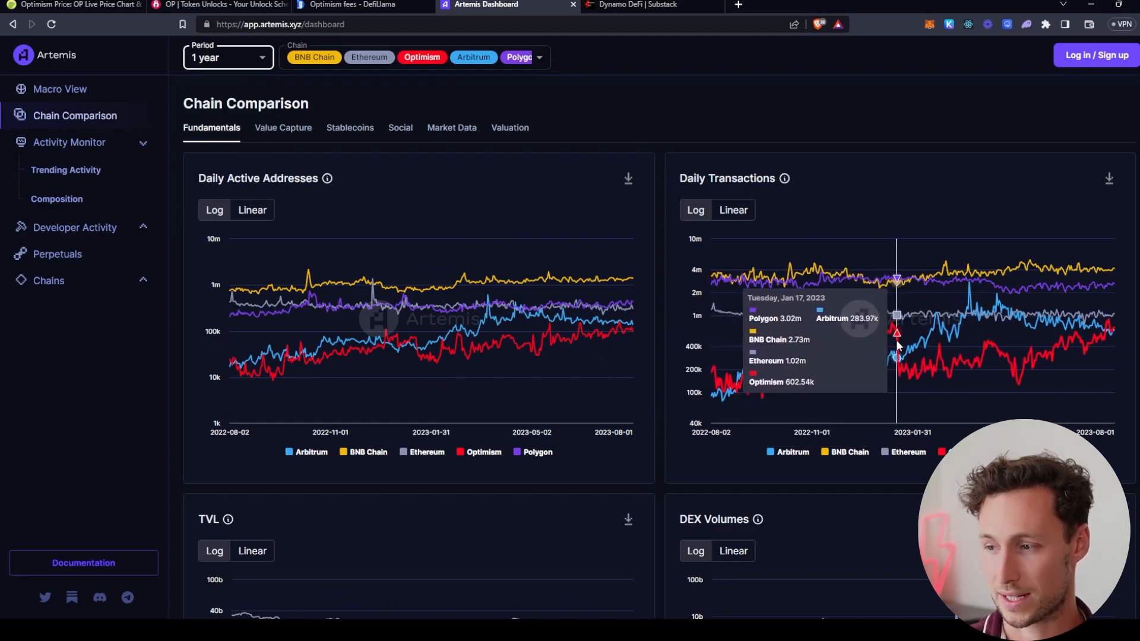
mouse_move(973, 360)
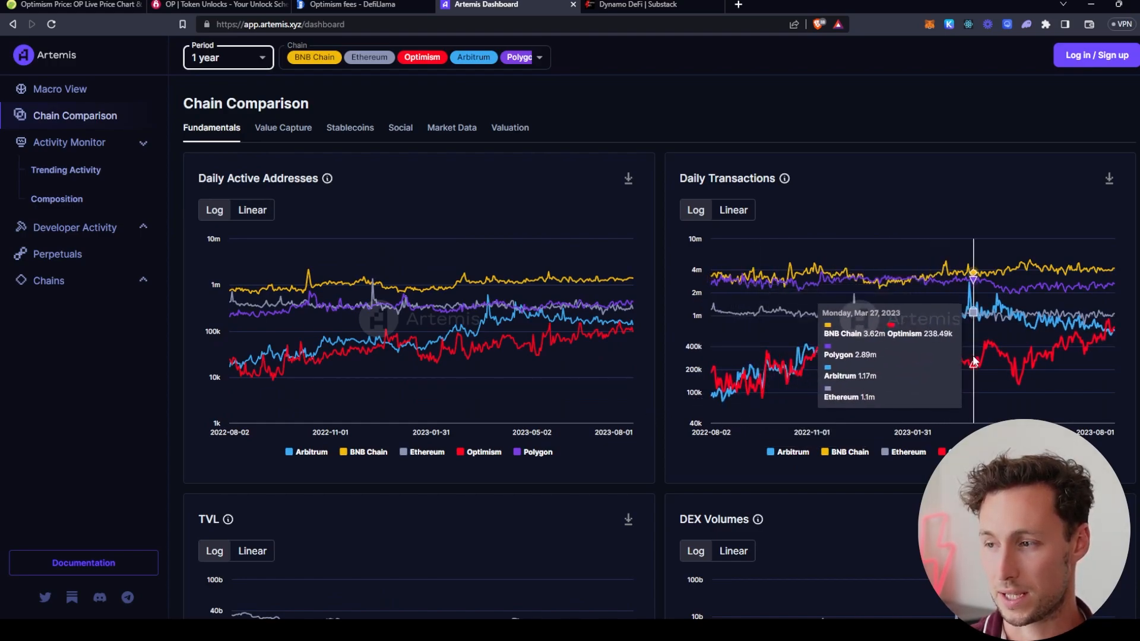
mouse_move(965, 383)
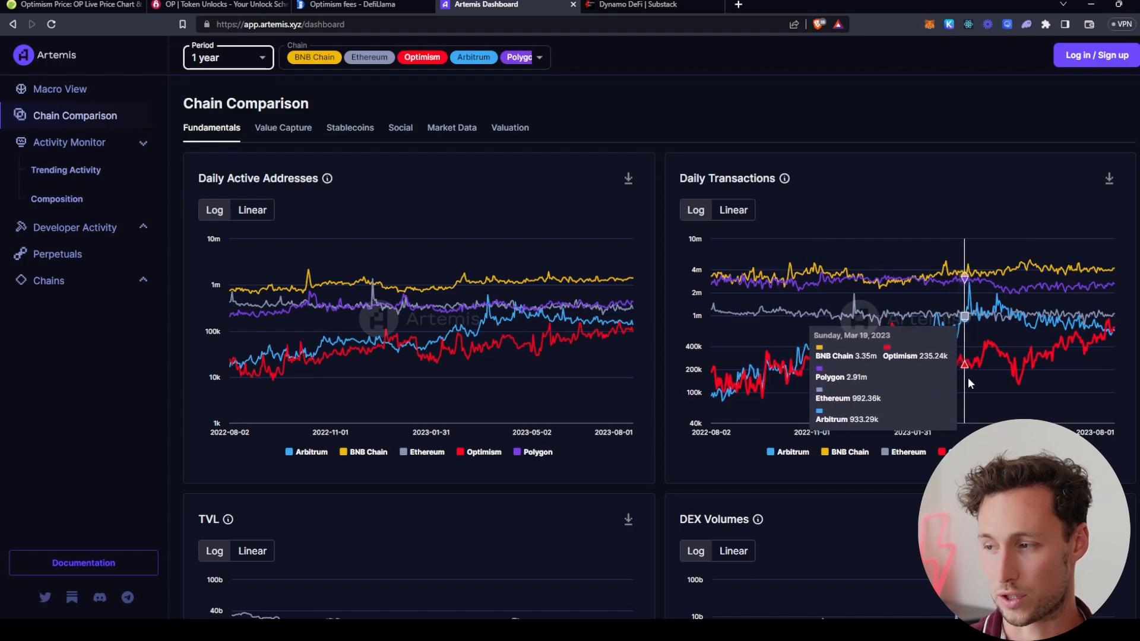
mouse_move(709, 390)
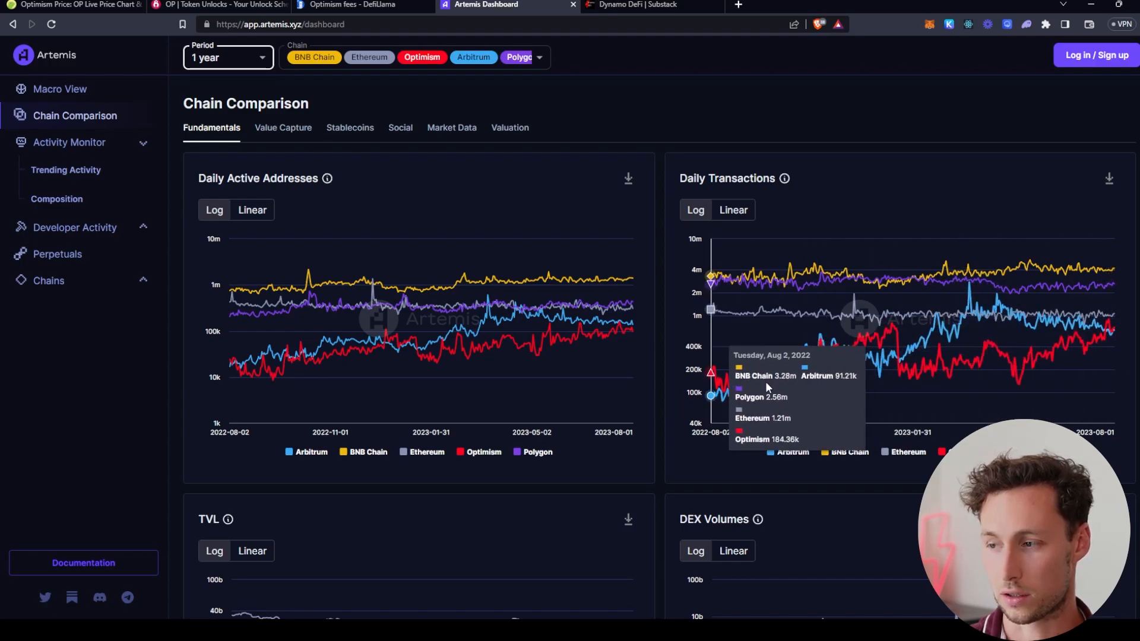
mouse_move(232, 327)
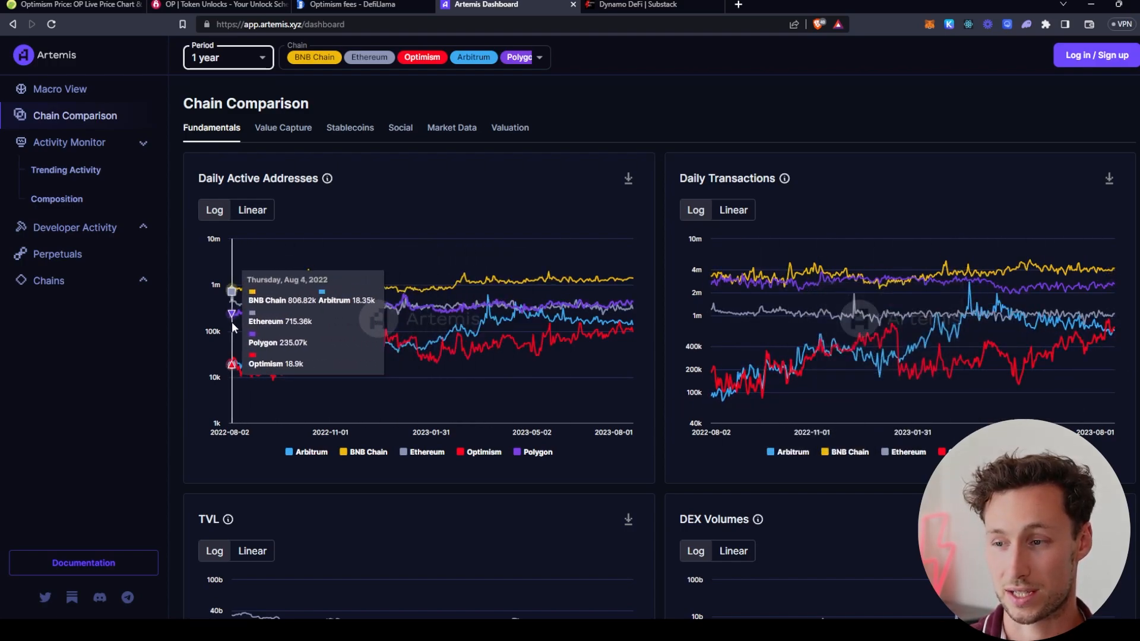
mouse_move(642, 308)
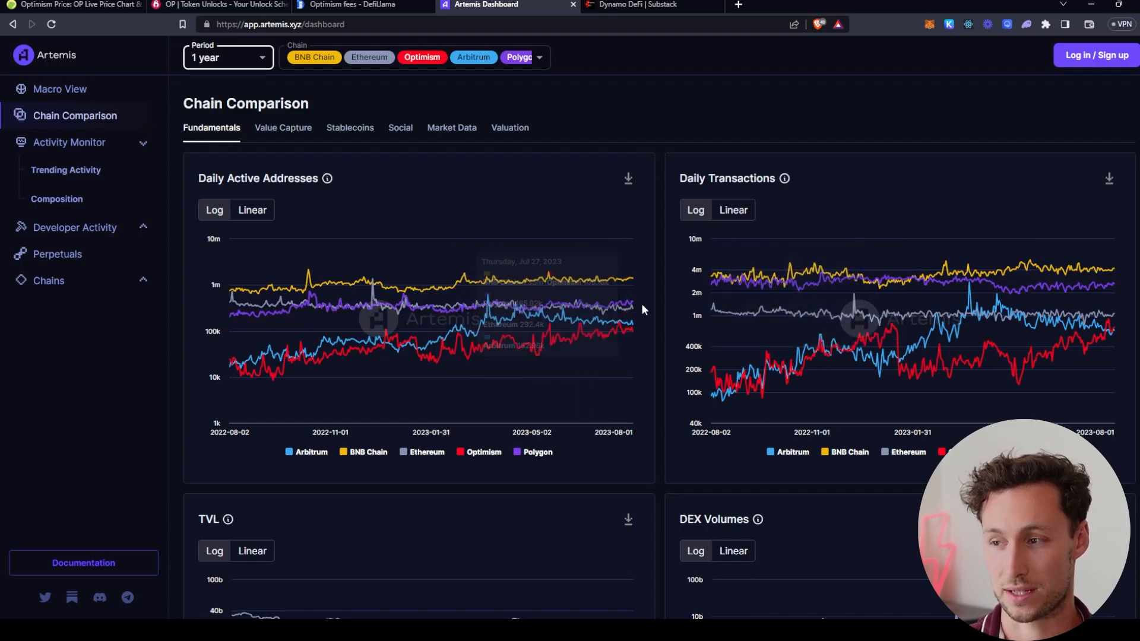
mouse_move(649, 308)
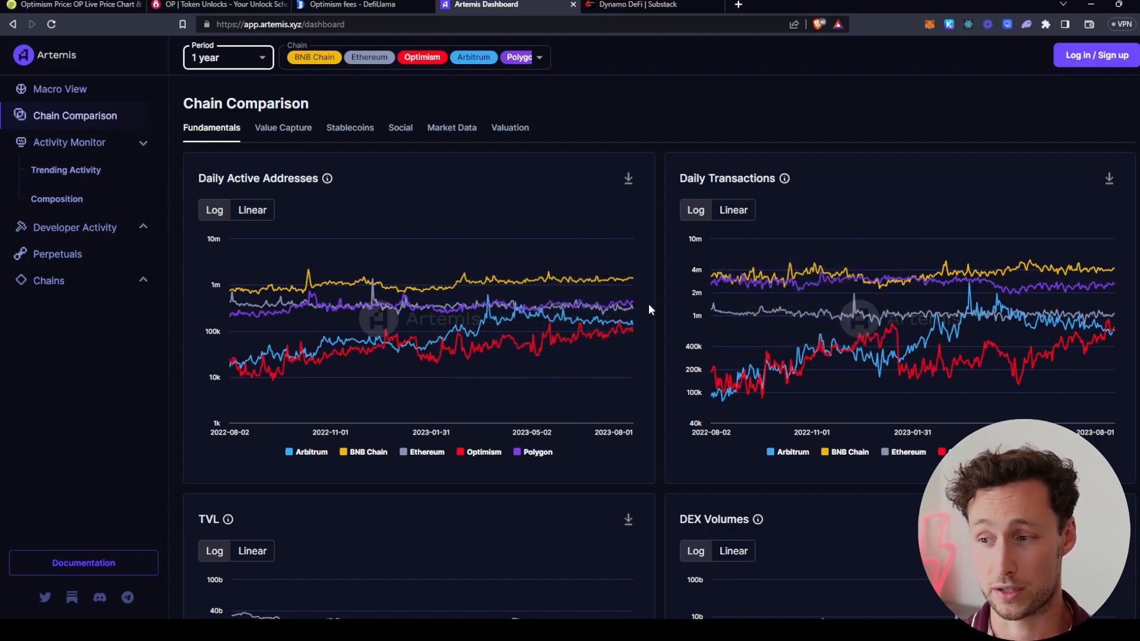
mouse_move(709, 348)
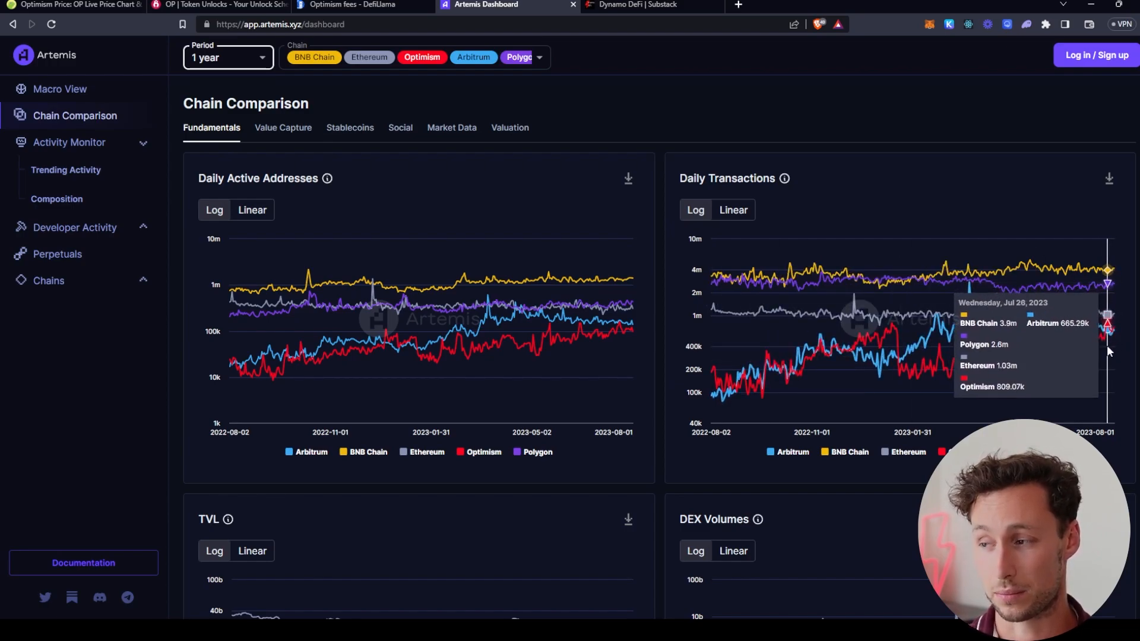
mouse_move(1038, 406)
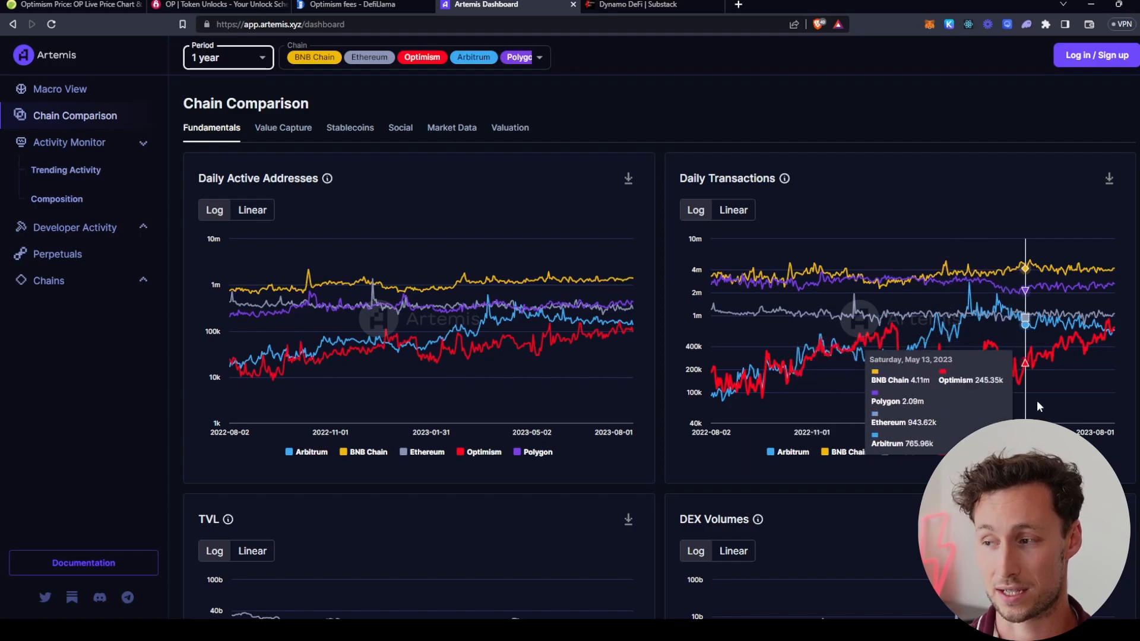
mouse_move(1047, 400)
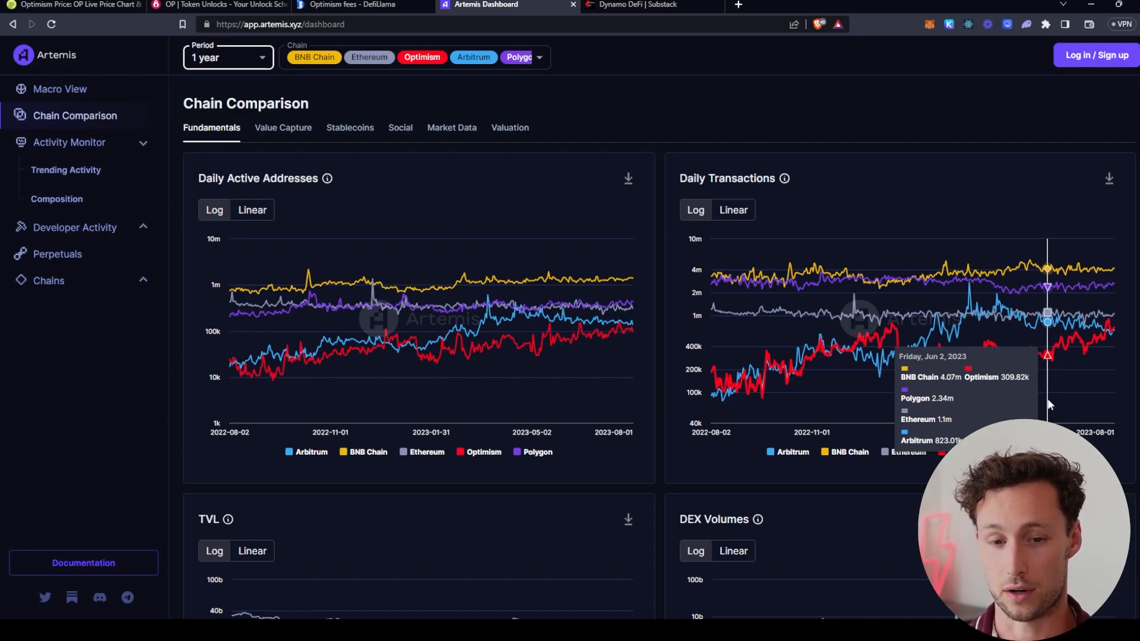
Step: Switch to the Optimism fees DefiLlama tab showing weekly fees and revenue
click(356, 5)
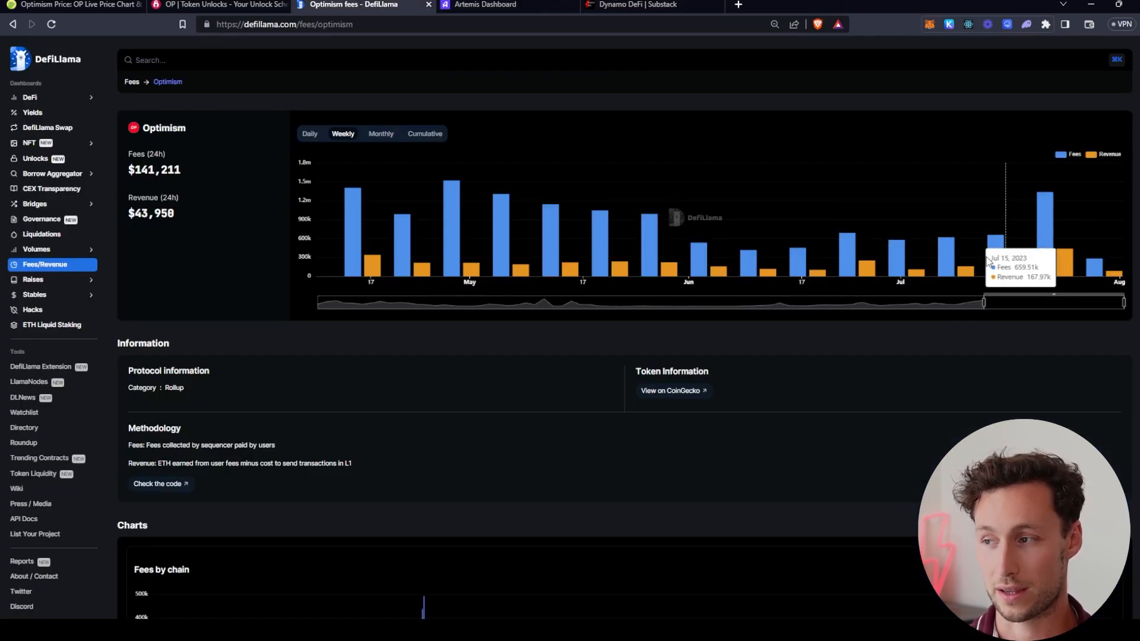
mouse_move(1063, 250)
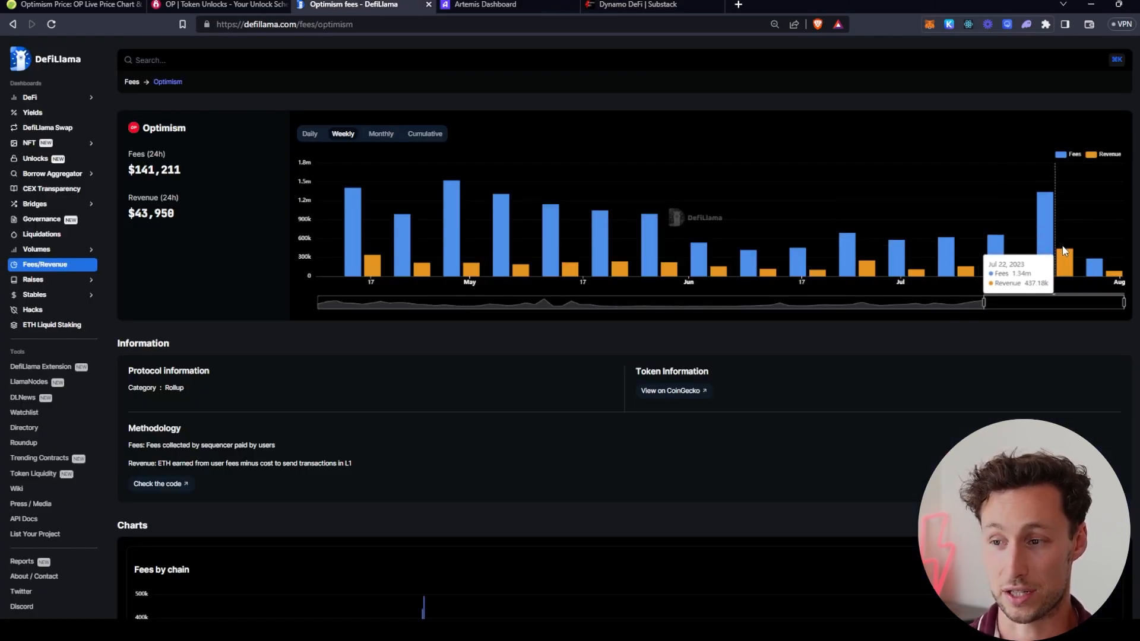
mouse_move(724, 123)
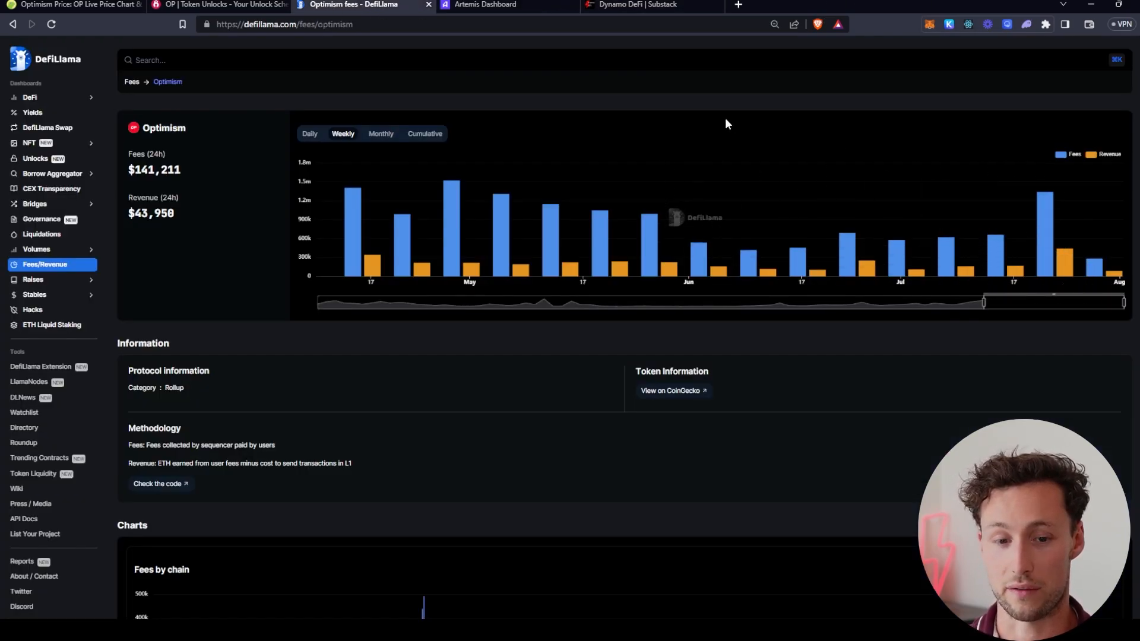